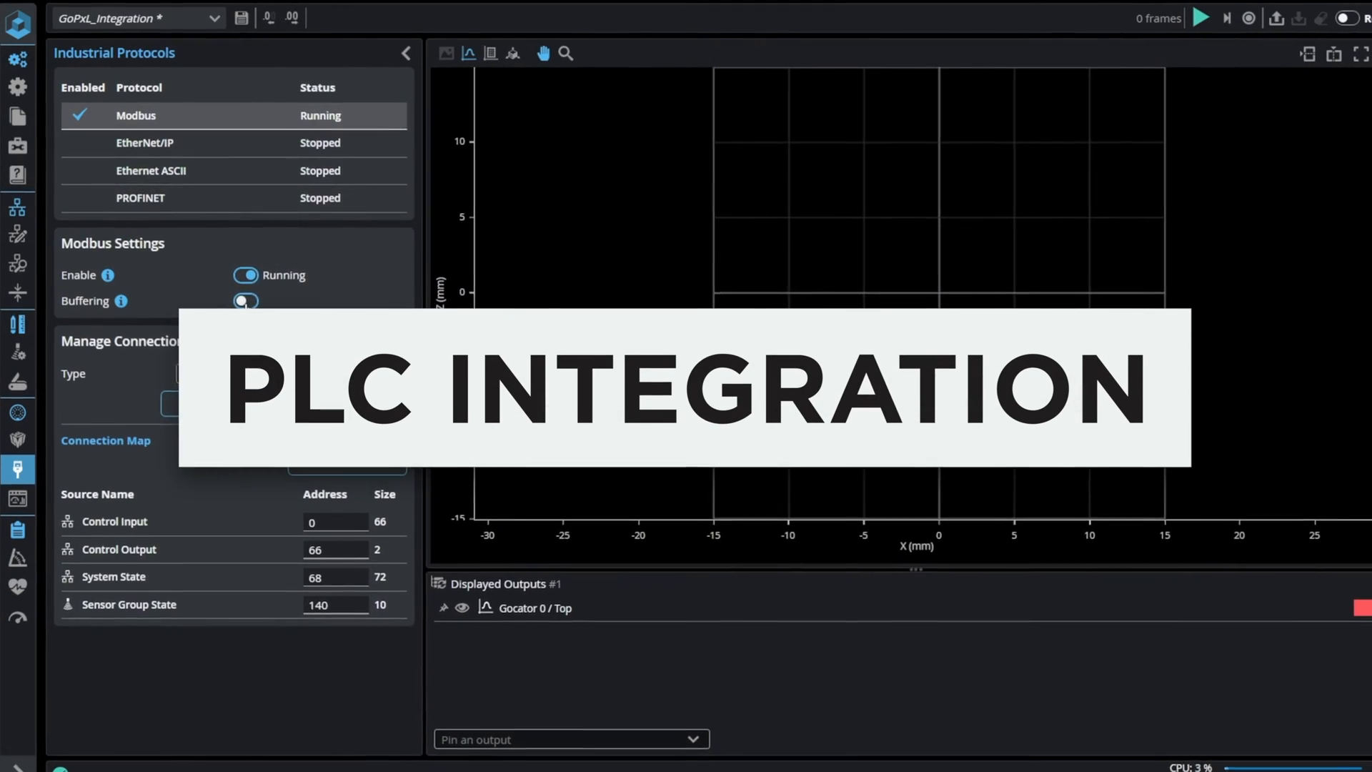
Step: Show the Gocator 0 scan setup in profile mode with a measured profile plotted
{"action": "left_click", "coordinate": [357, 473]}
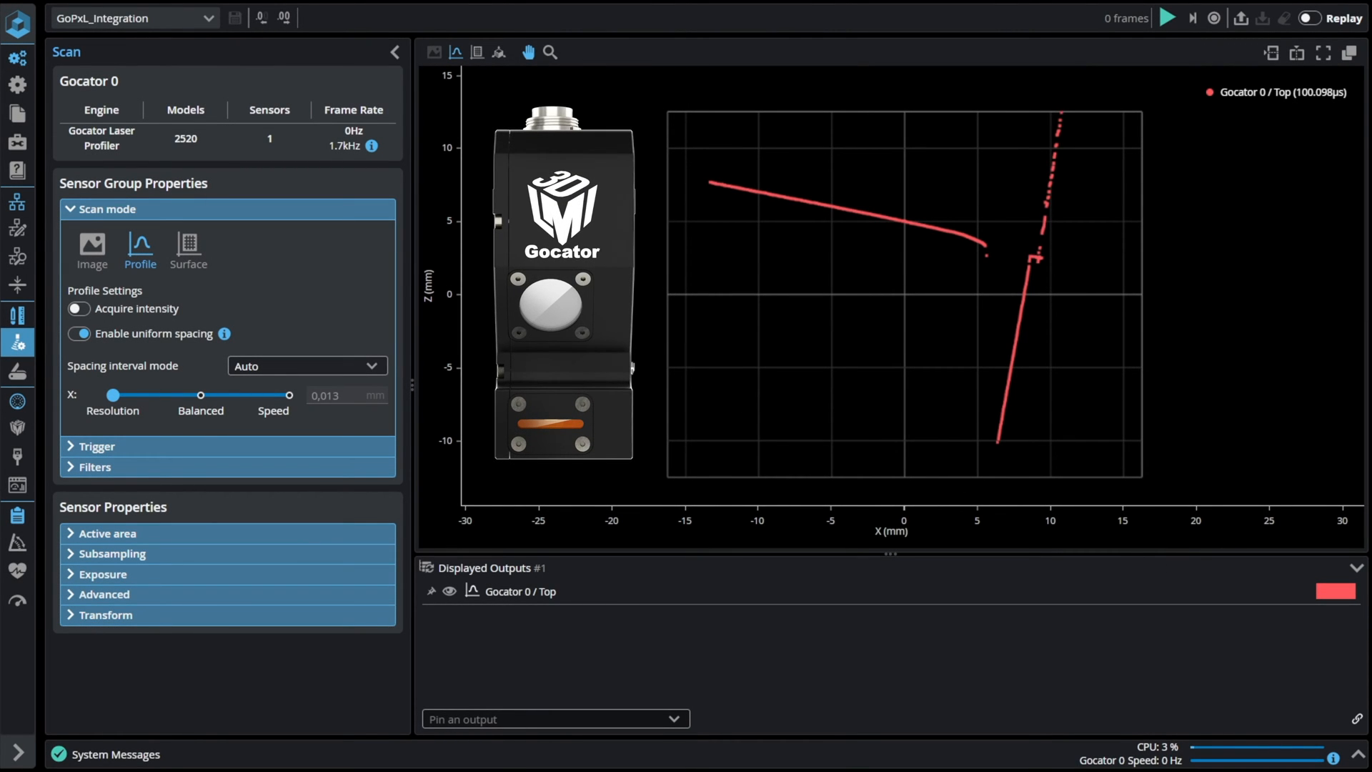
{"action": "mouse_move", "coordinate": [153, 263]}
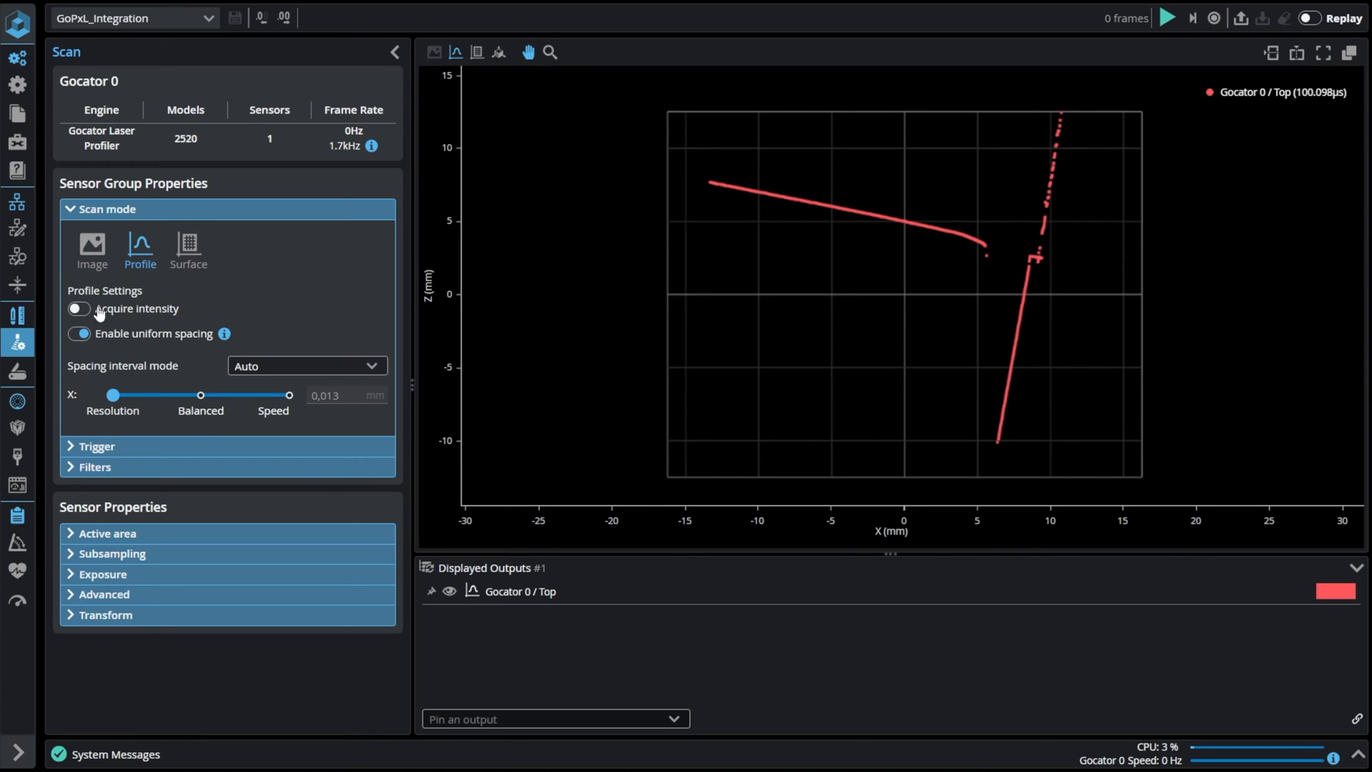
Step: Review Profile Line 1, Profile Line 2, and Feature Intersect 1's X result 8.754 against limits 8–9
{"action": "left_click", "coordinate": [17, 22]}
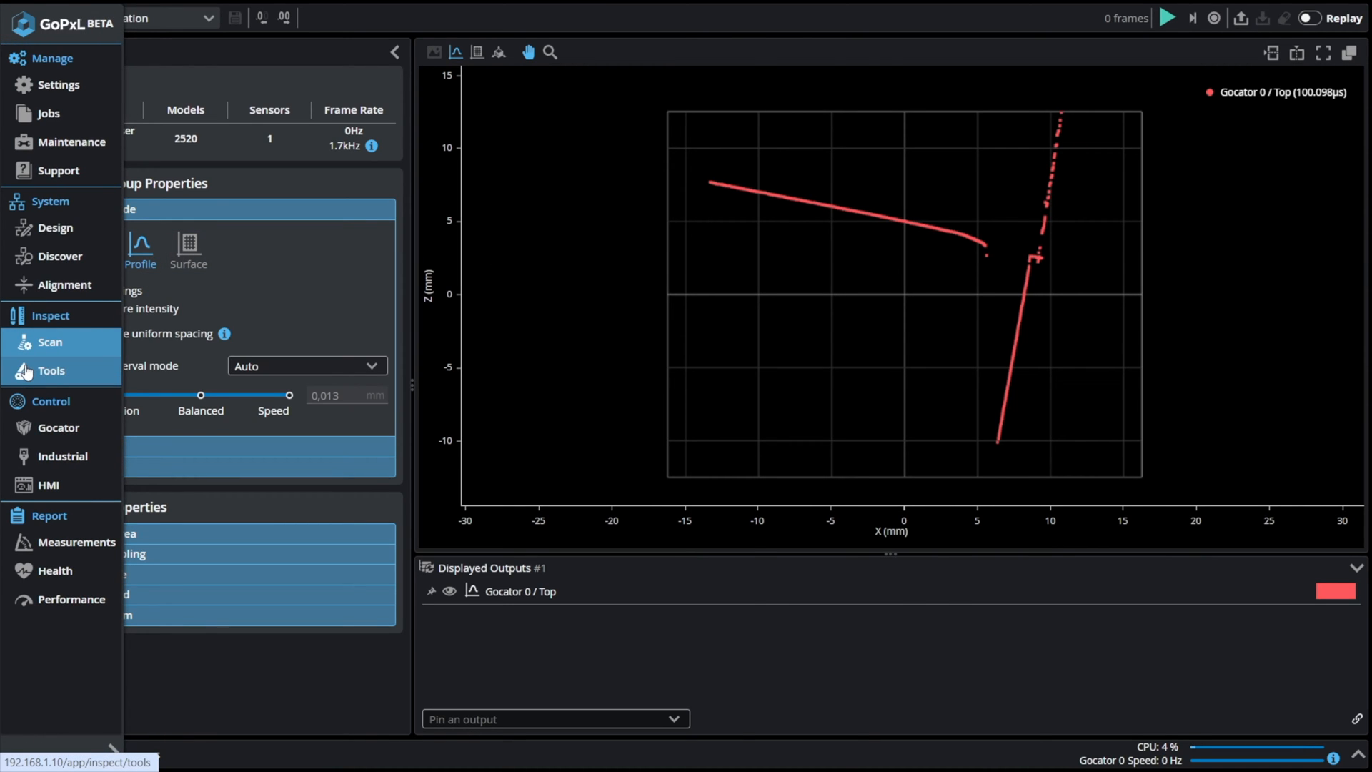
{"action": "left_click", "coordinate": [51, 370]}
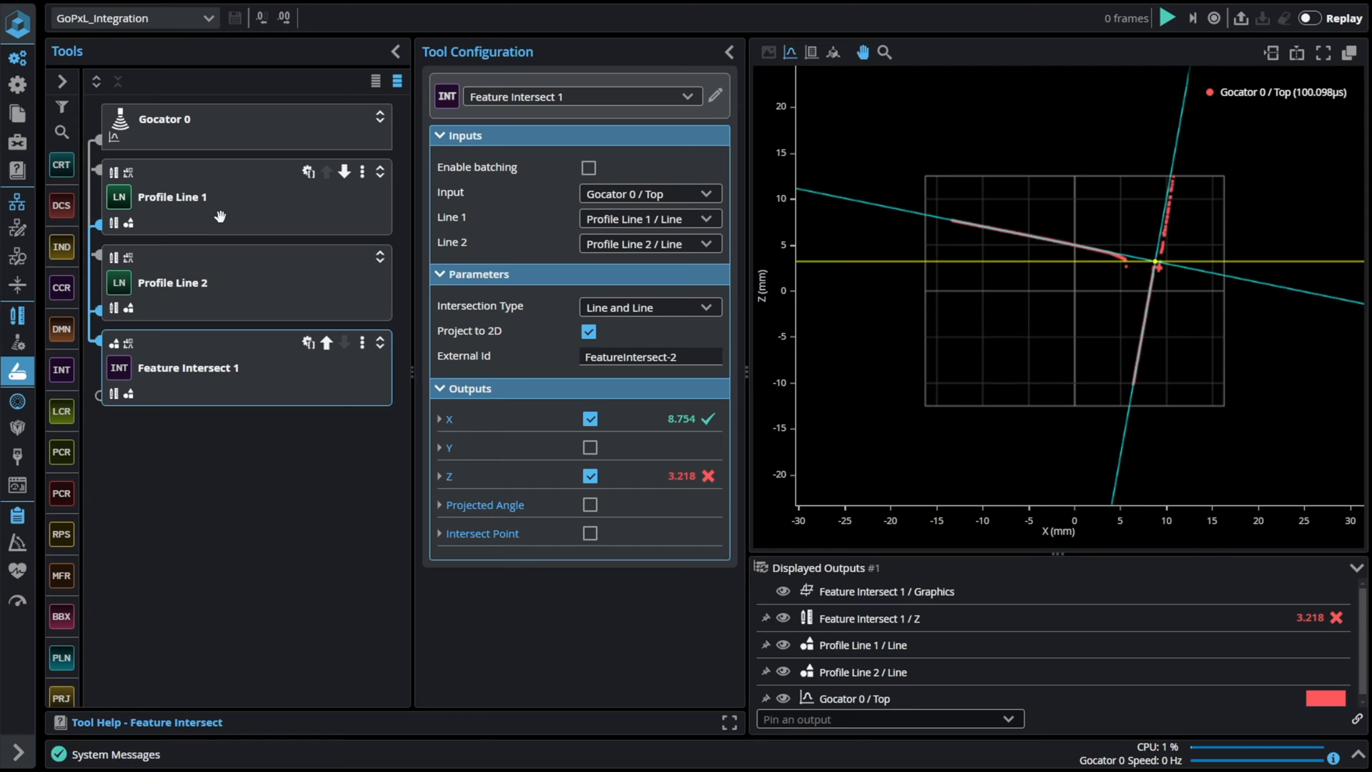
{"action": "left_click", "coordinate": [172, 197]}
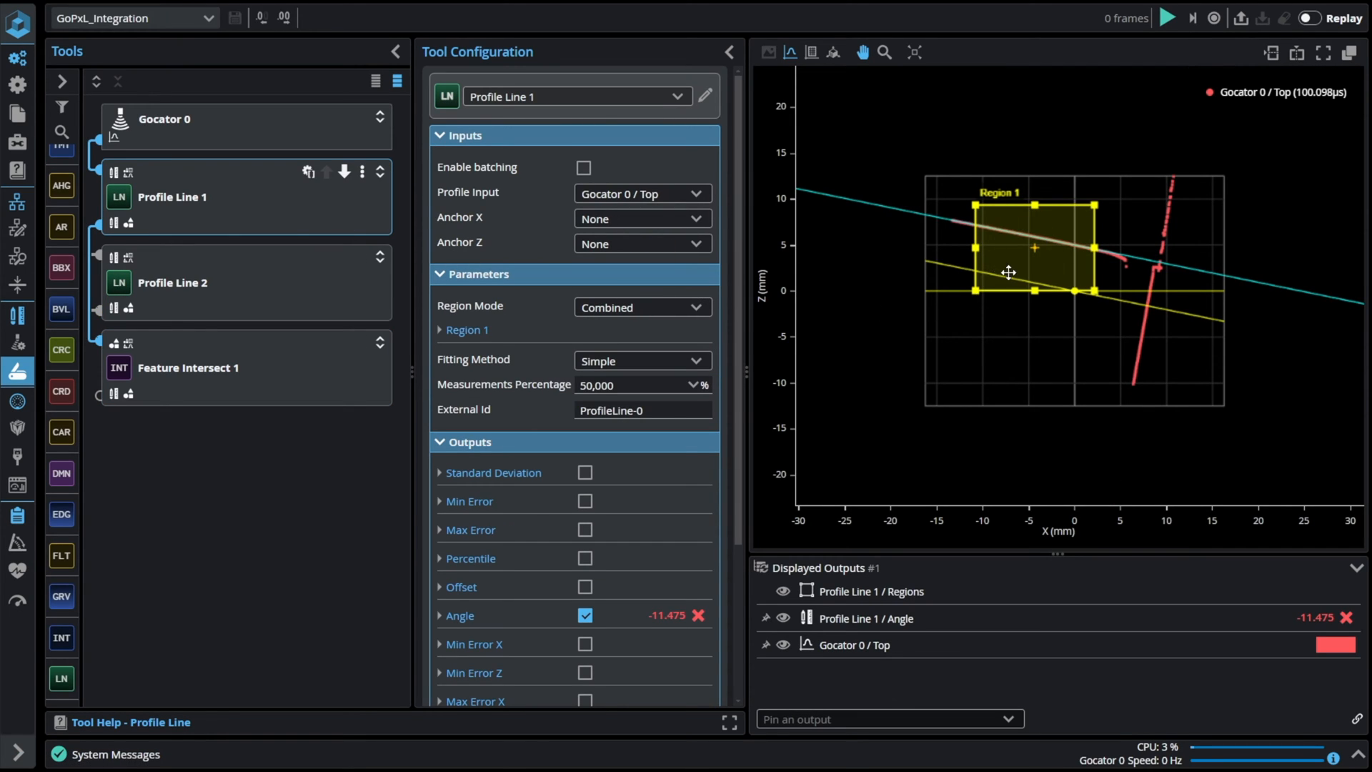
{"action": "left_click", "coordinate": [171, 283]}
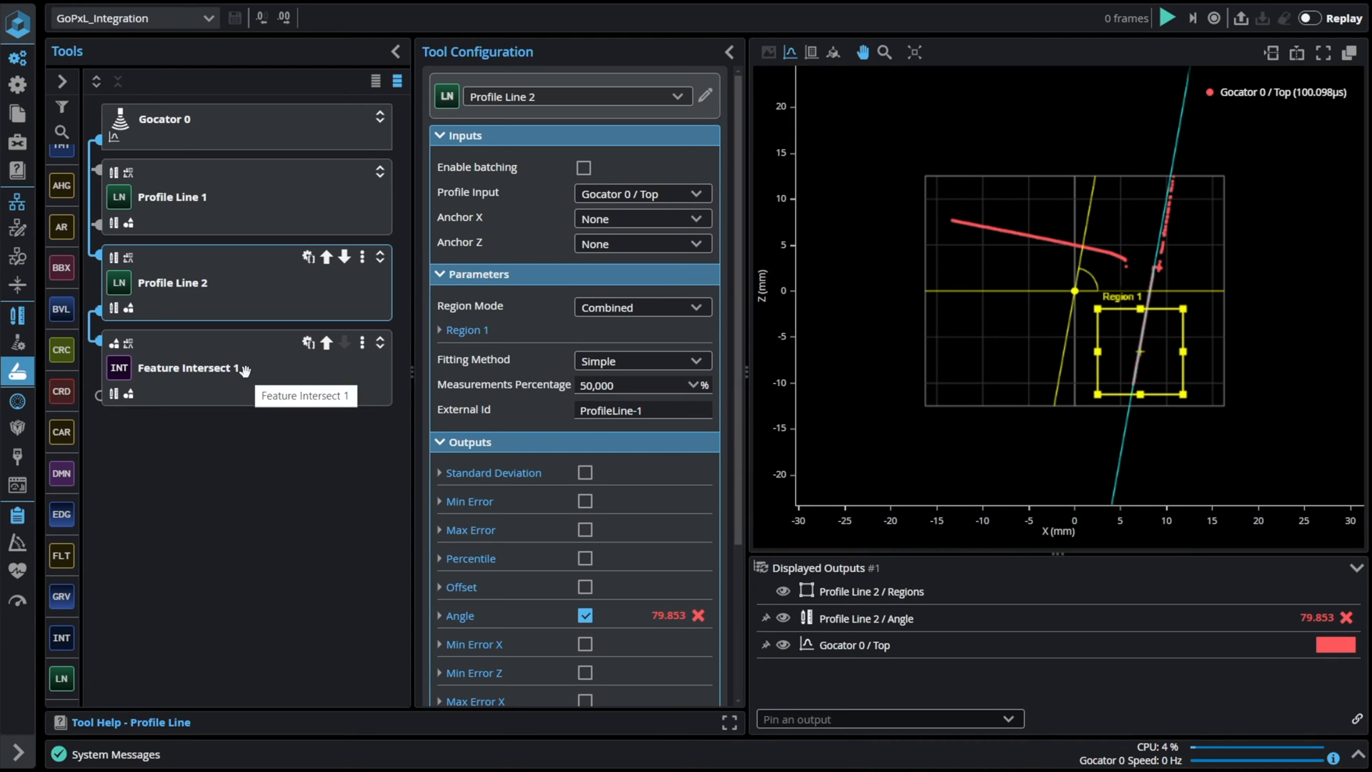
{"action": "left_click", "coordinate": [187, 368]}
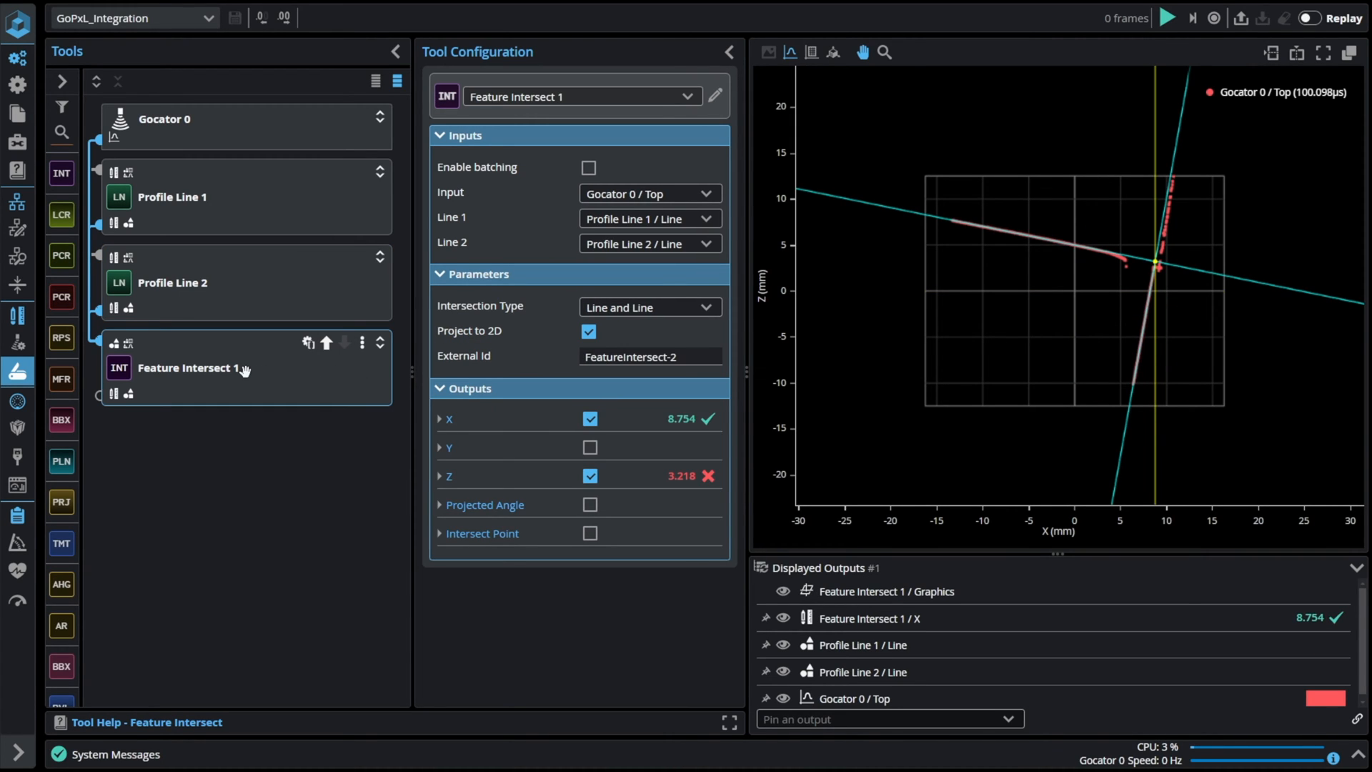
{"action": "mouse_move", "coordinate": [1071, 289]}
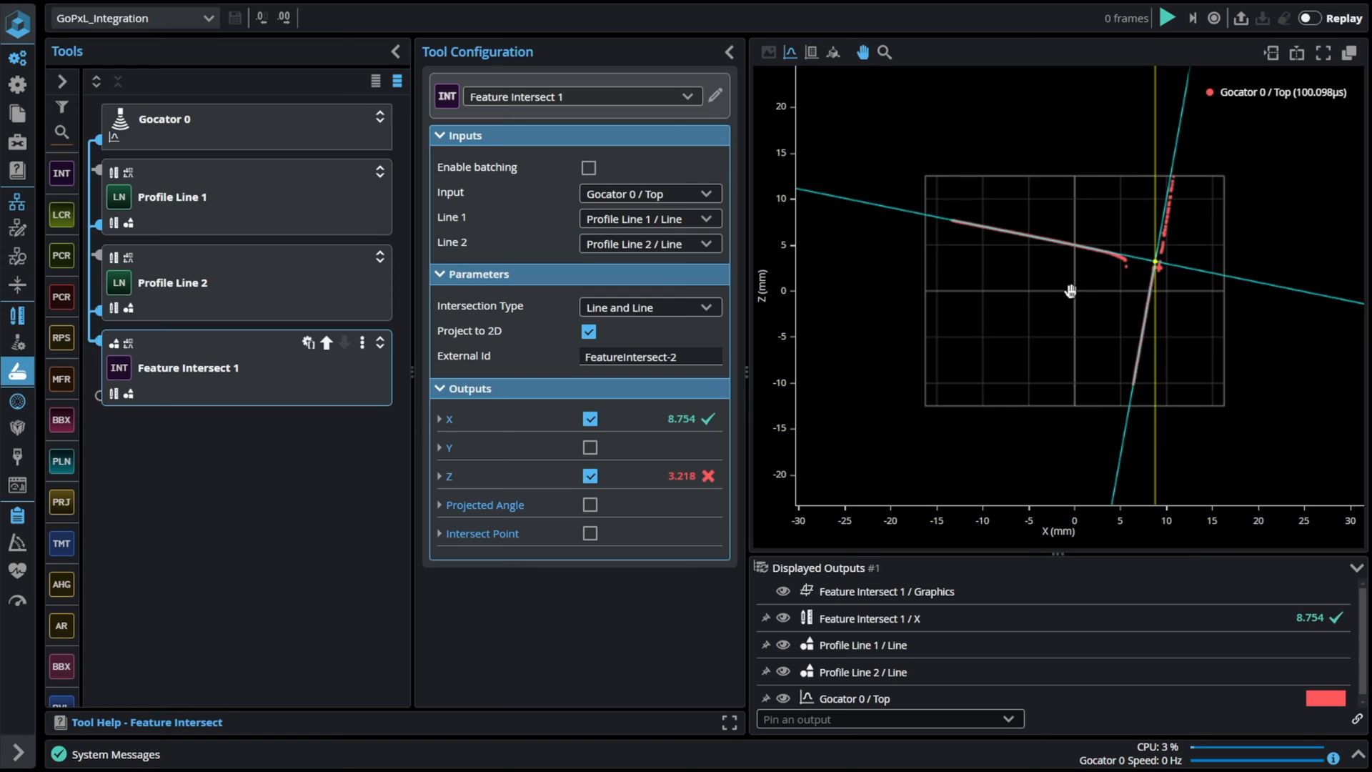
{"action": "mouse_move", "coordinate": [1116, 281]}
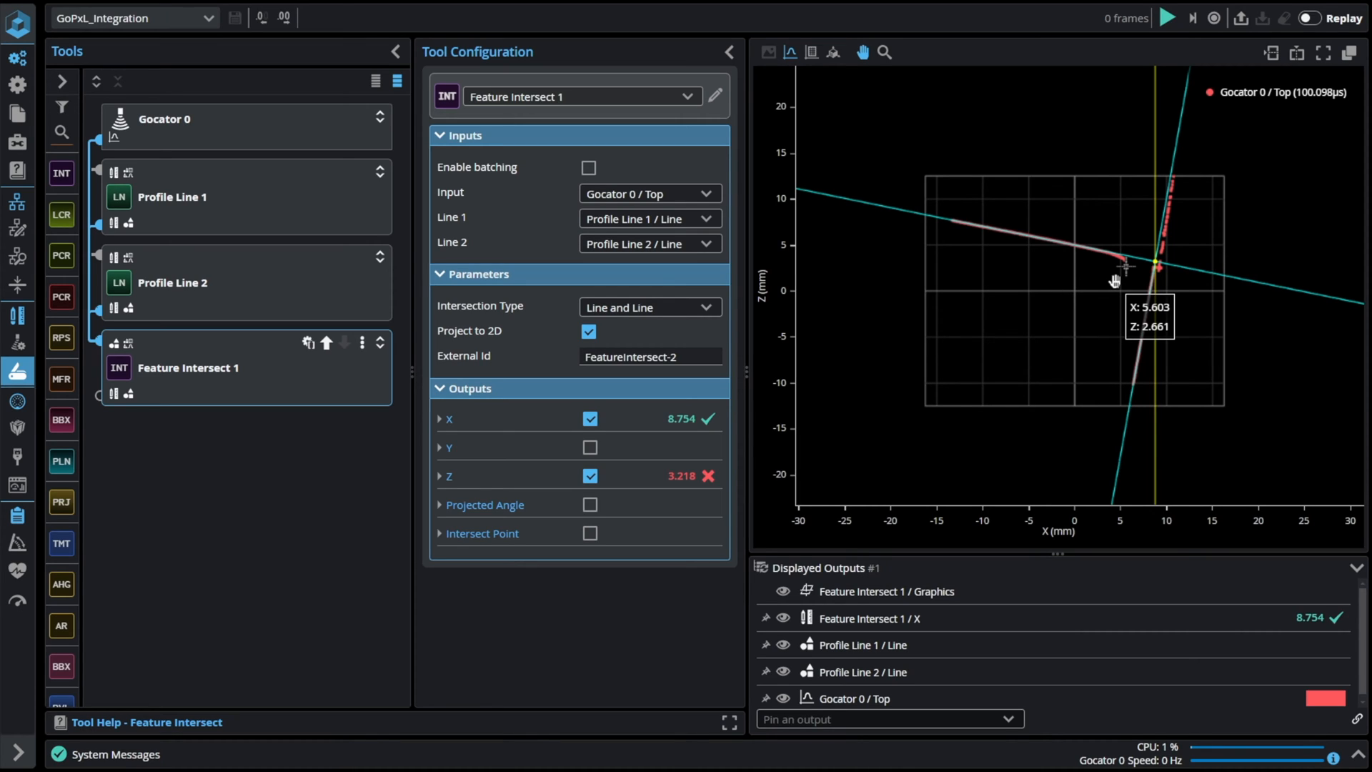
{"action": "left_click", "coordinate": [448, 418]}
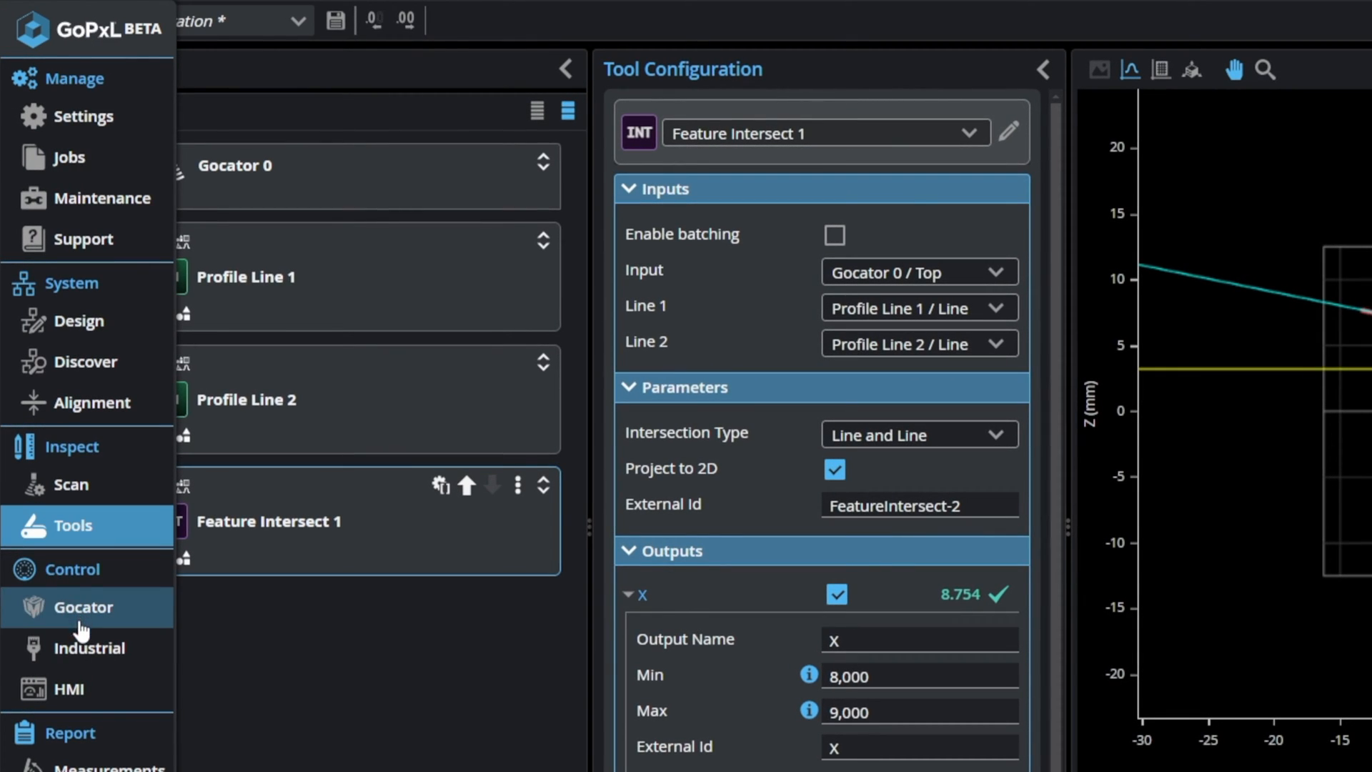
Step: View the Modbus, EtherNet/IP and Ethernet ASCII protocol settings, all currently stopped
{"action": "left_click", "coordinate": [86, 647]}
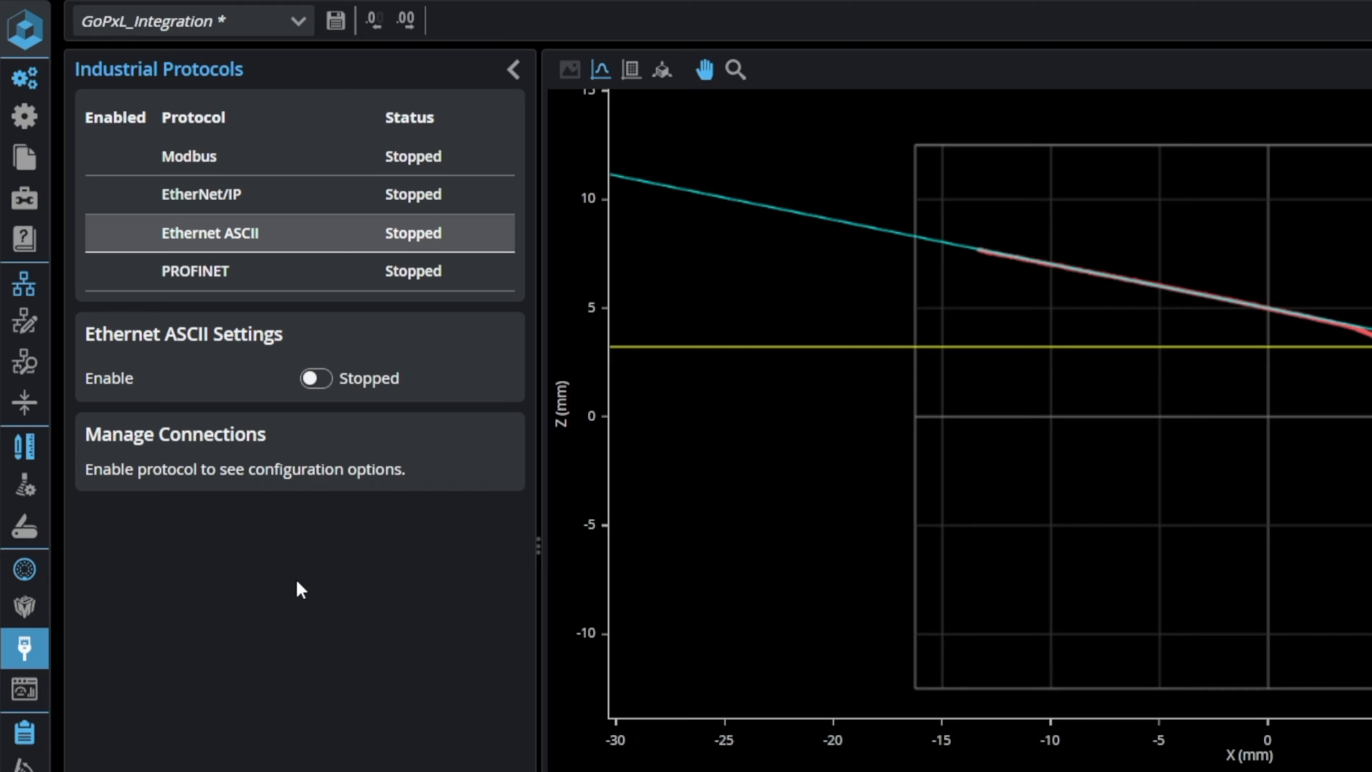
{"action": "mouse_move", "coordinate": [412, 487]}
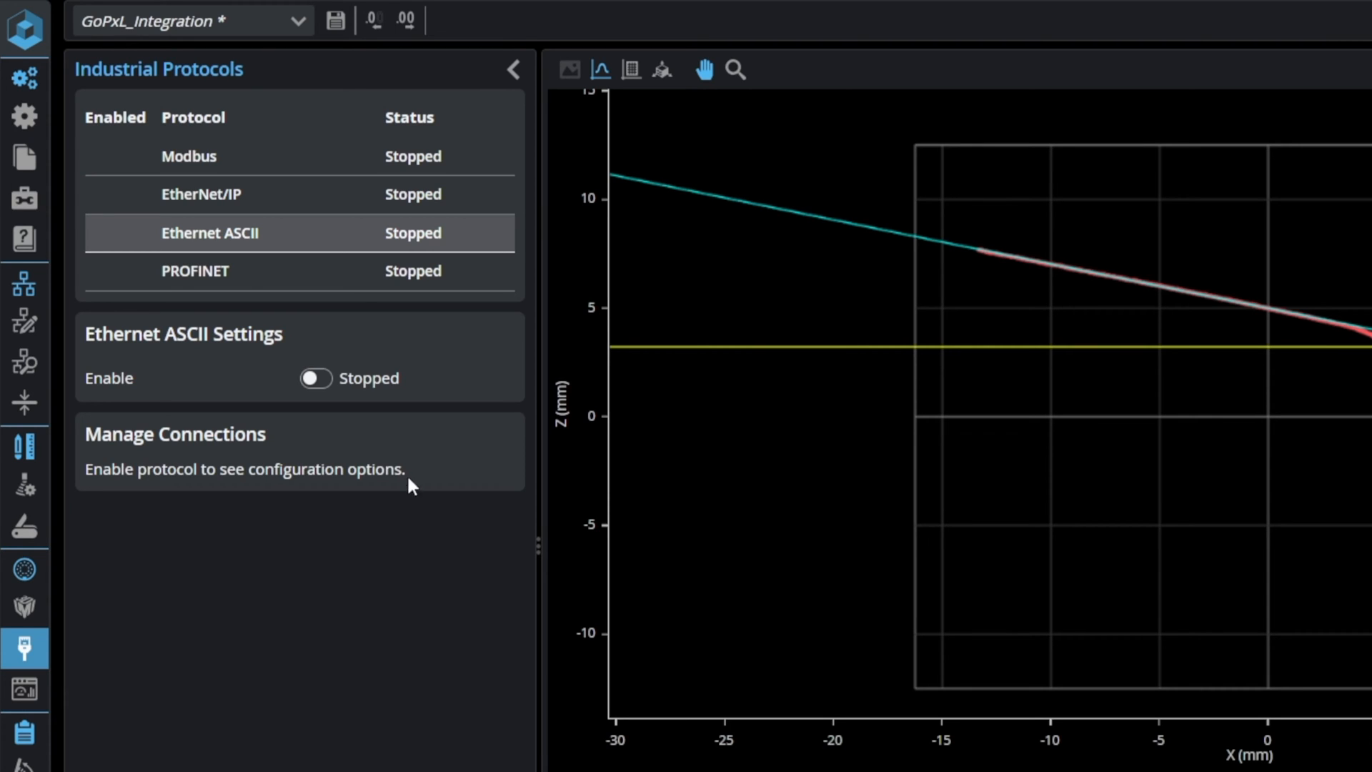
{"action": "left_click", "coordinate": [188, 155]}
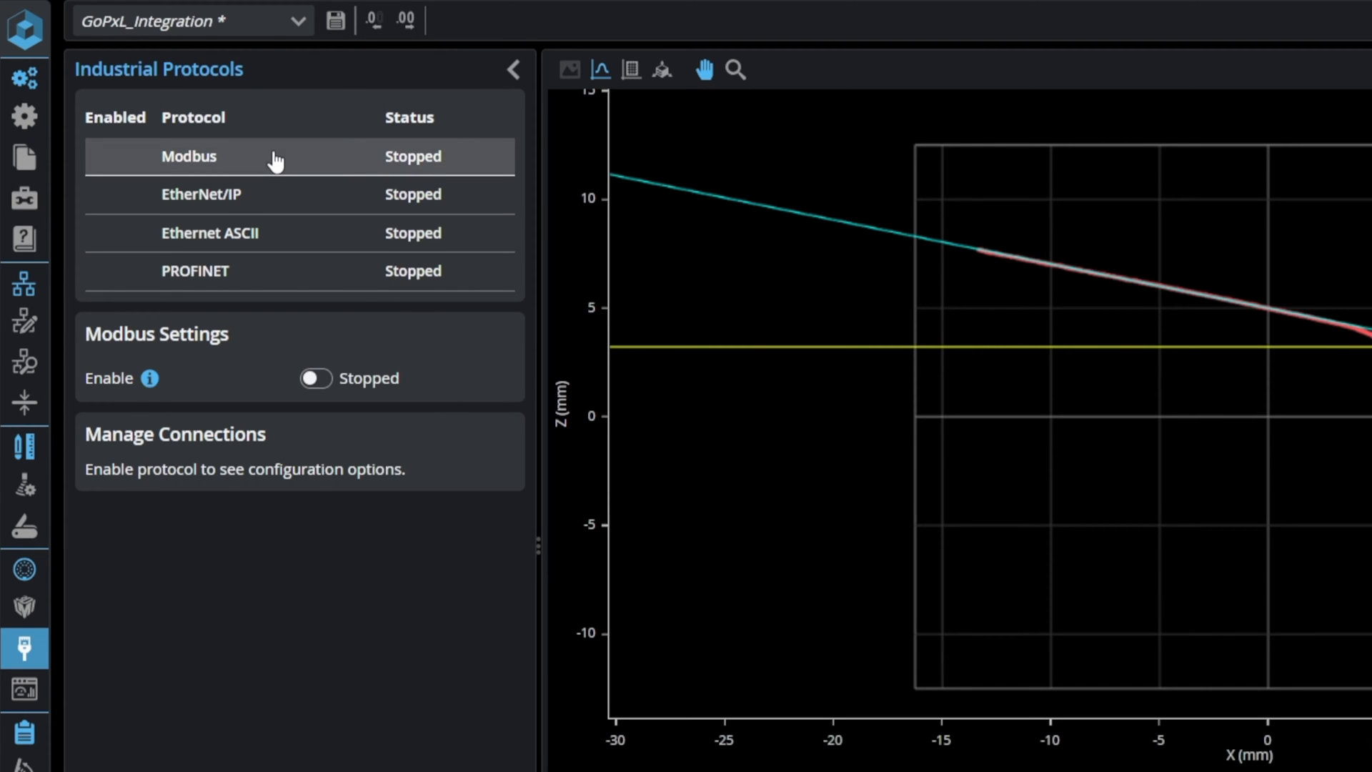
{"action": "left_click", "coordinate": [201, 194]}
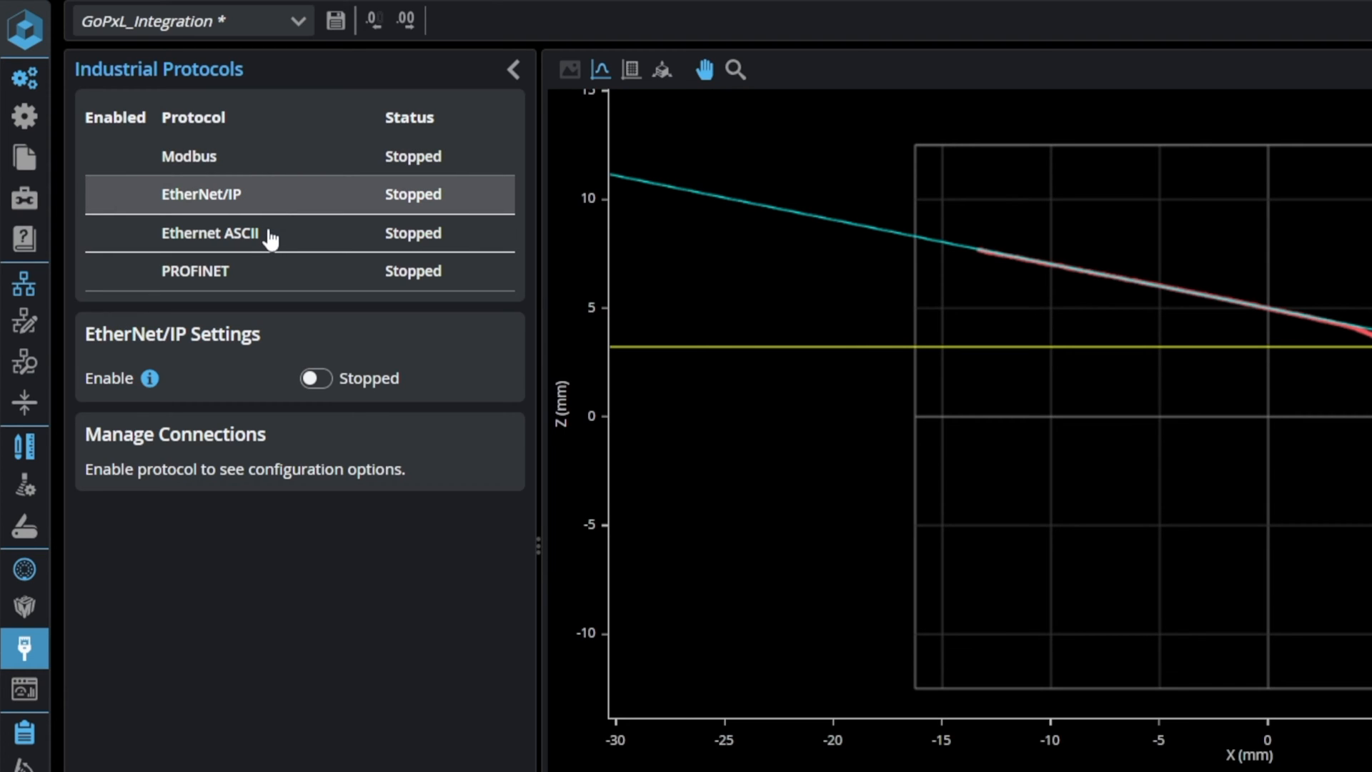
{"action": "left_click", "coordinate": [195, 270]}
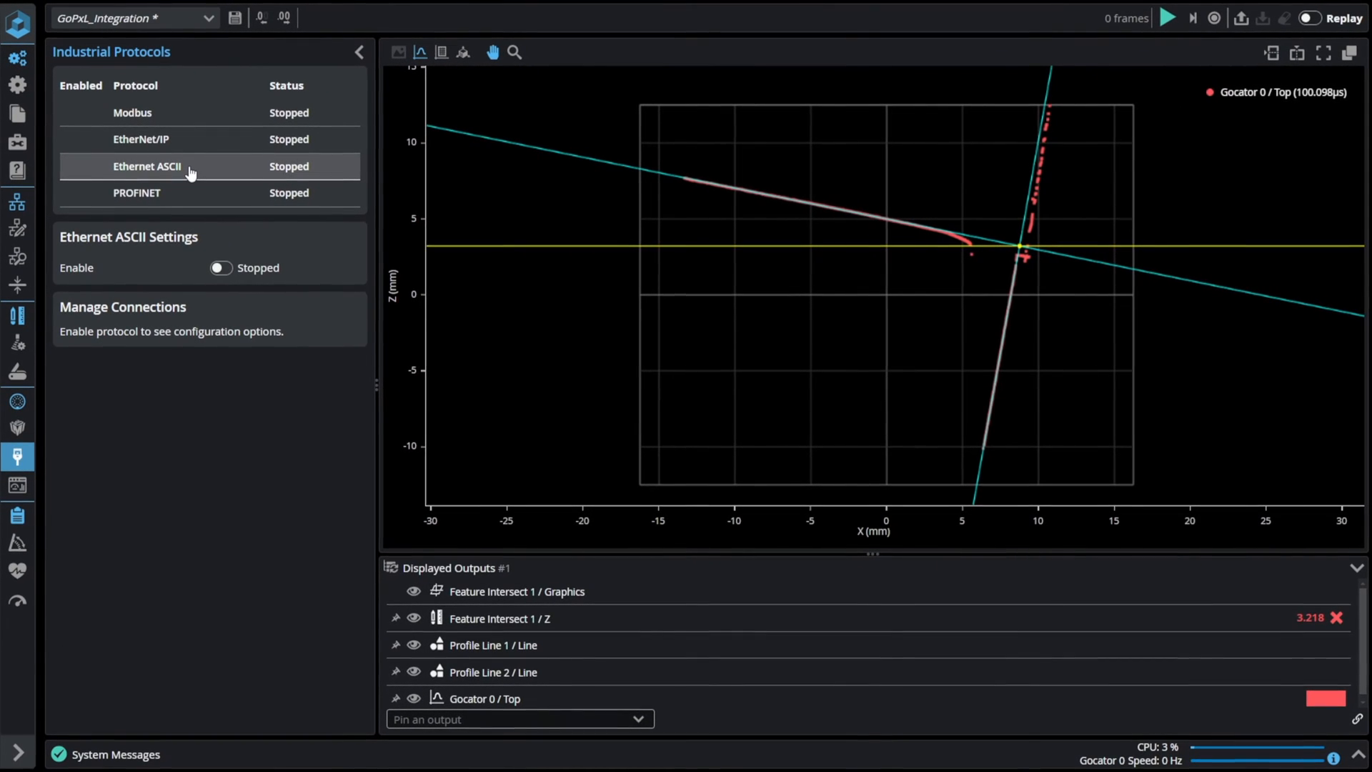
{"action": "mouse_move", "coordinate": [243, 187]}
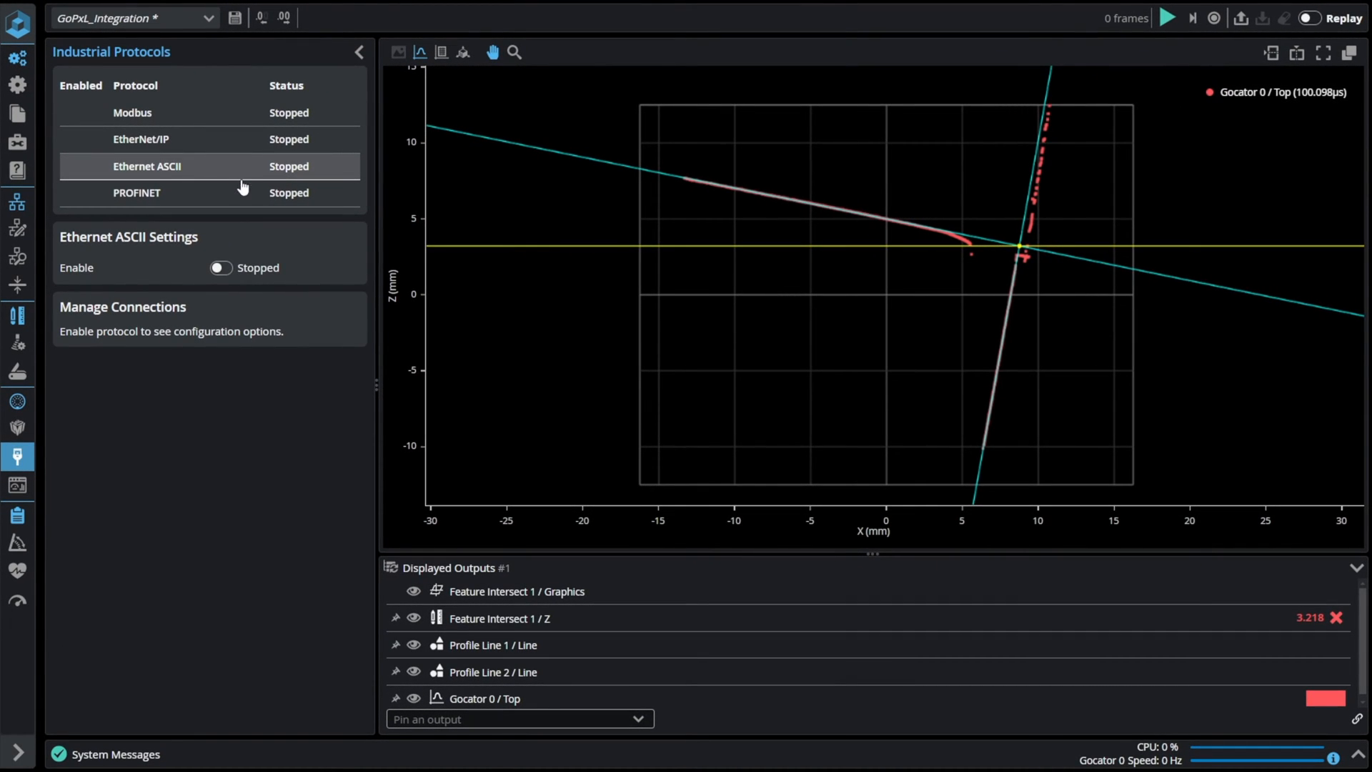
Step: Enable Ethernet ASCII so it runs, exposing control port 8190 and connection settings
{"action": "left_click", "coordinate": [221, 268]}
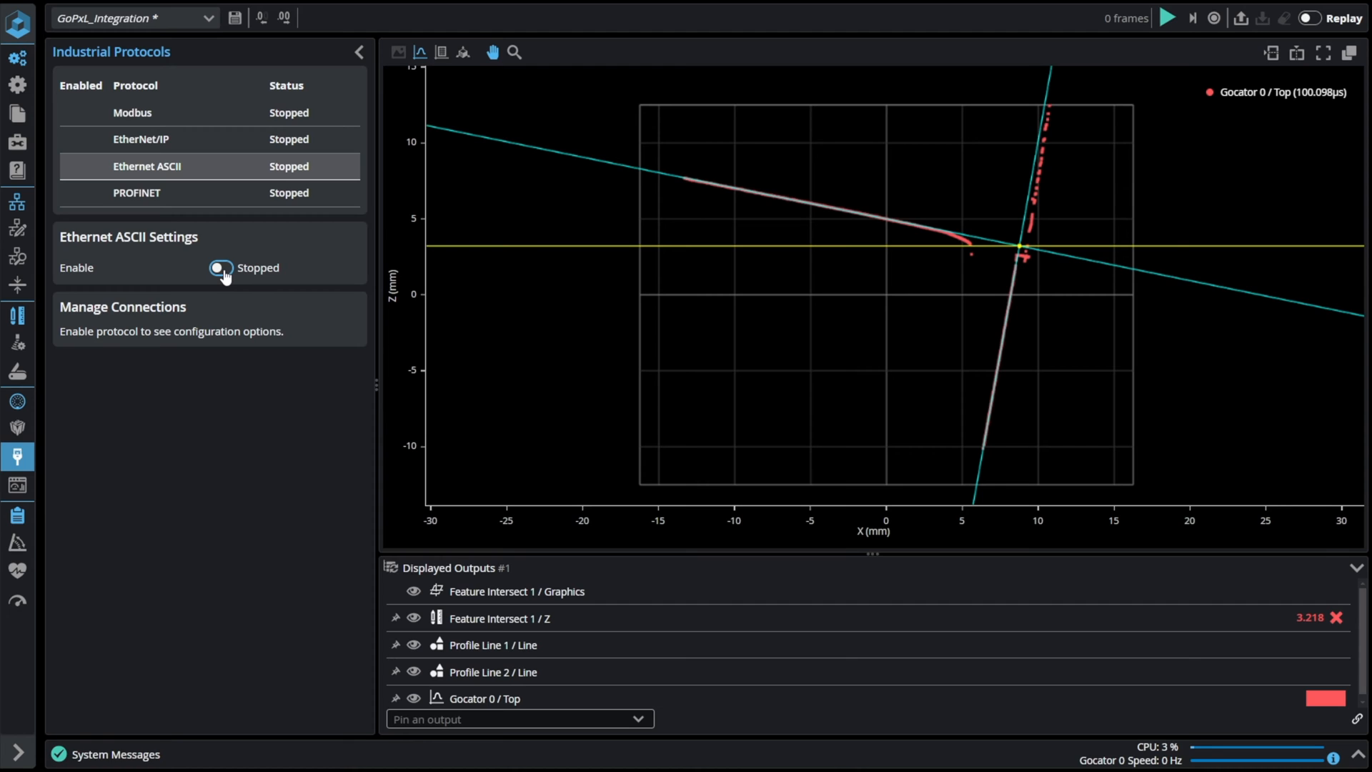
{"action": "left_click", "coordinate": [218, 268]}
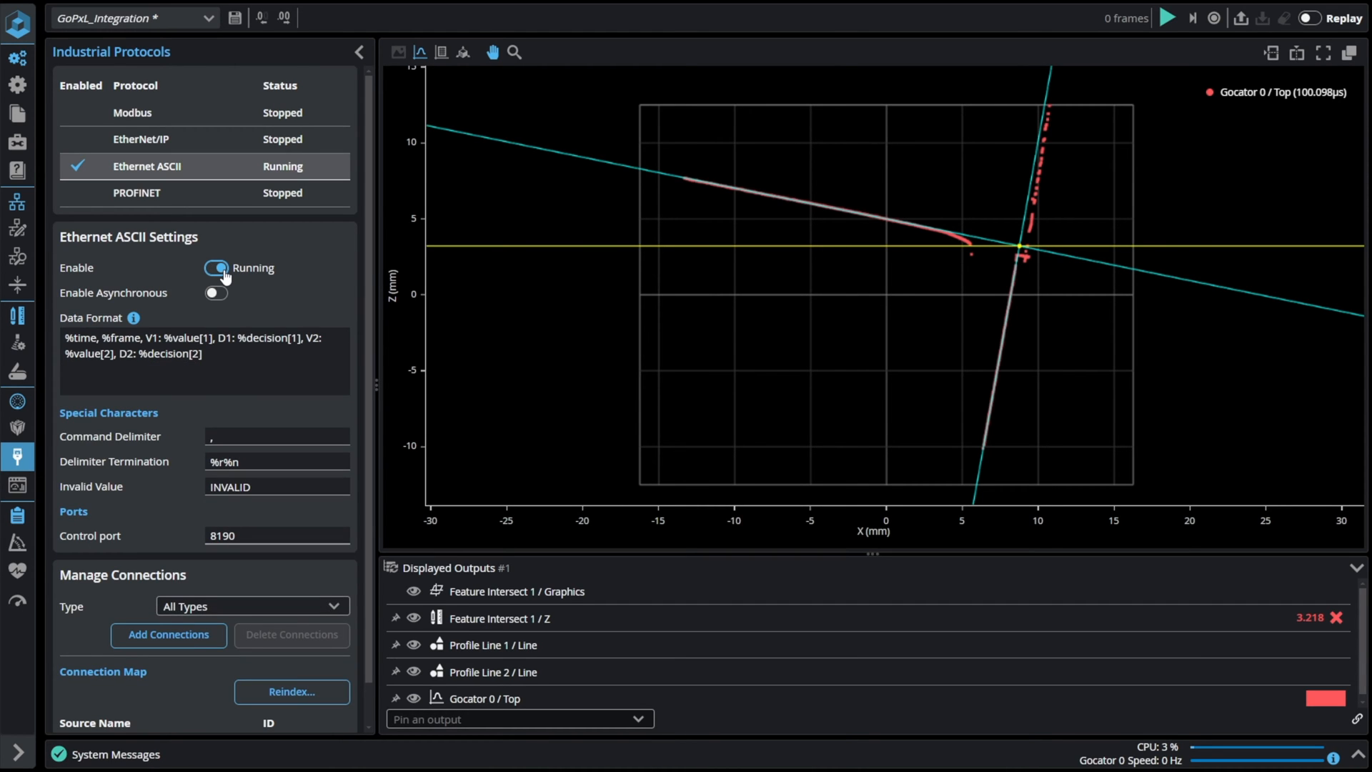
{"action": "scroll", "scroll_direction": "down", "scroll_amount": 3}
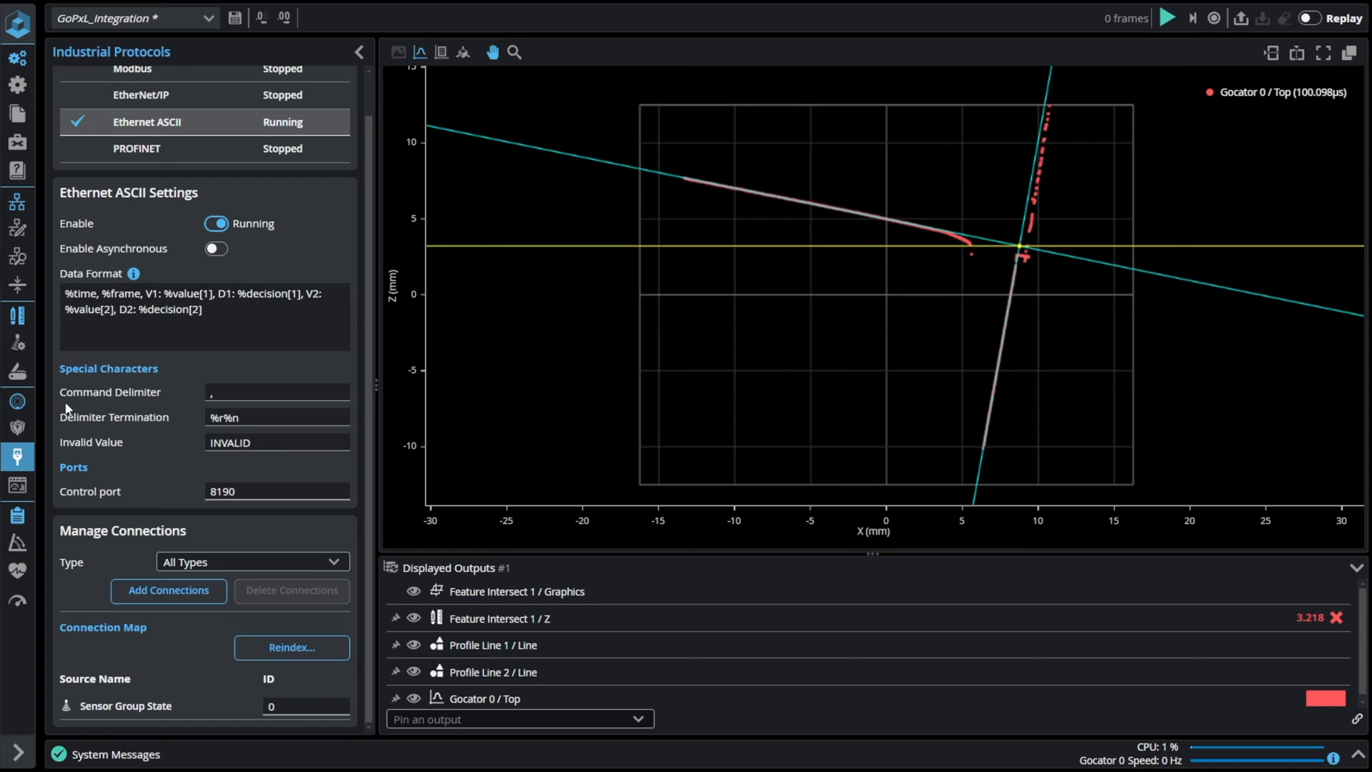
{"action": "mouse_move", "coordinate": [192, 528]}
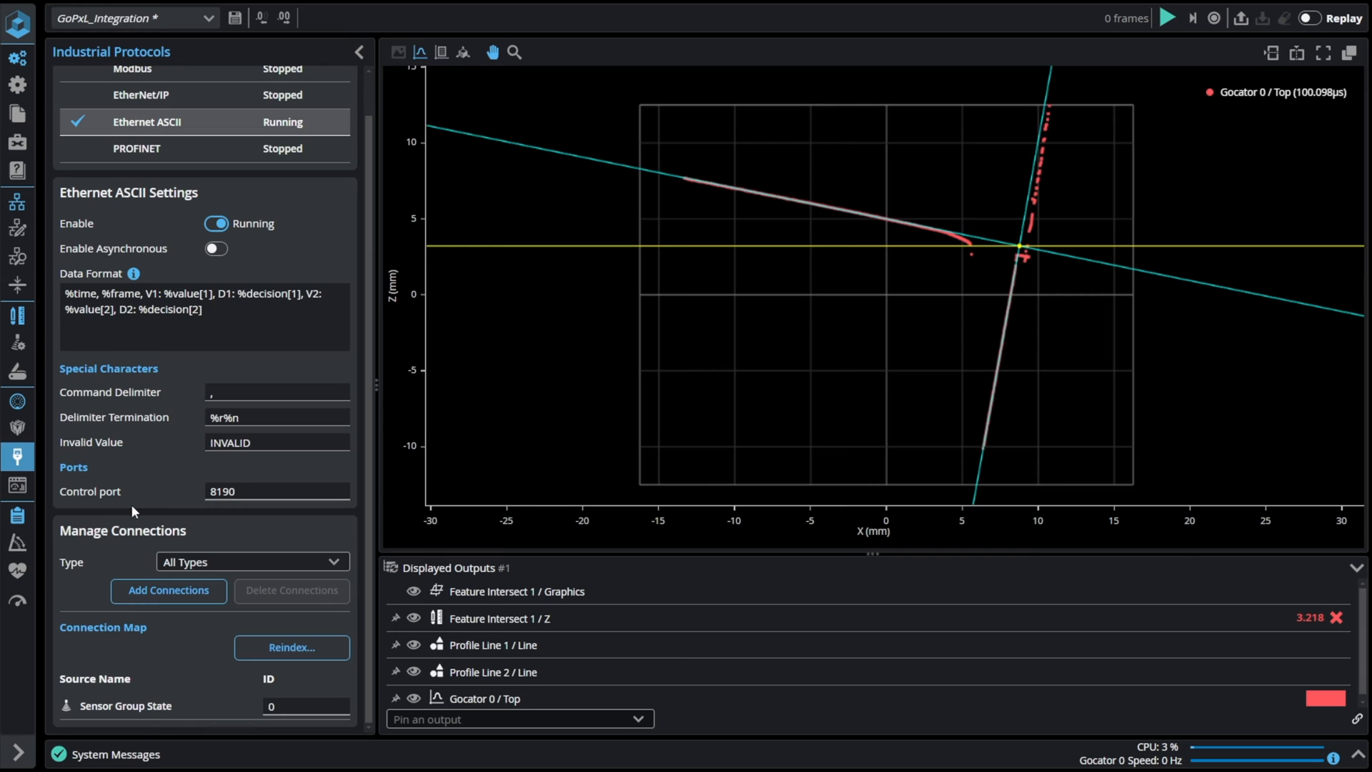
{"action": "mouse_move", "coordinate": [88, 260]}
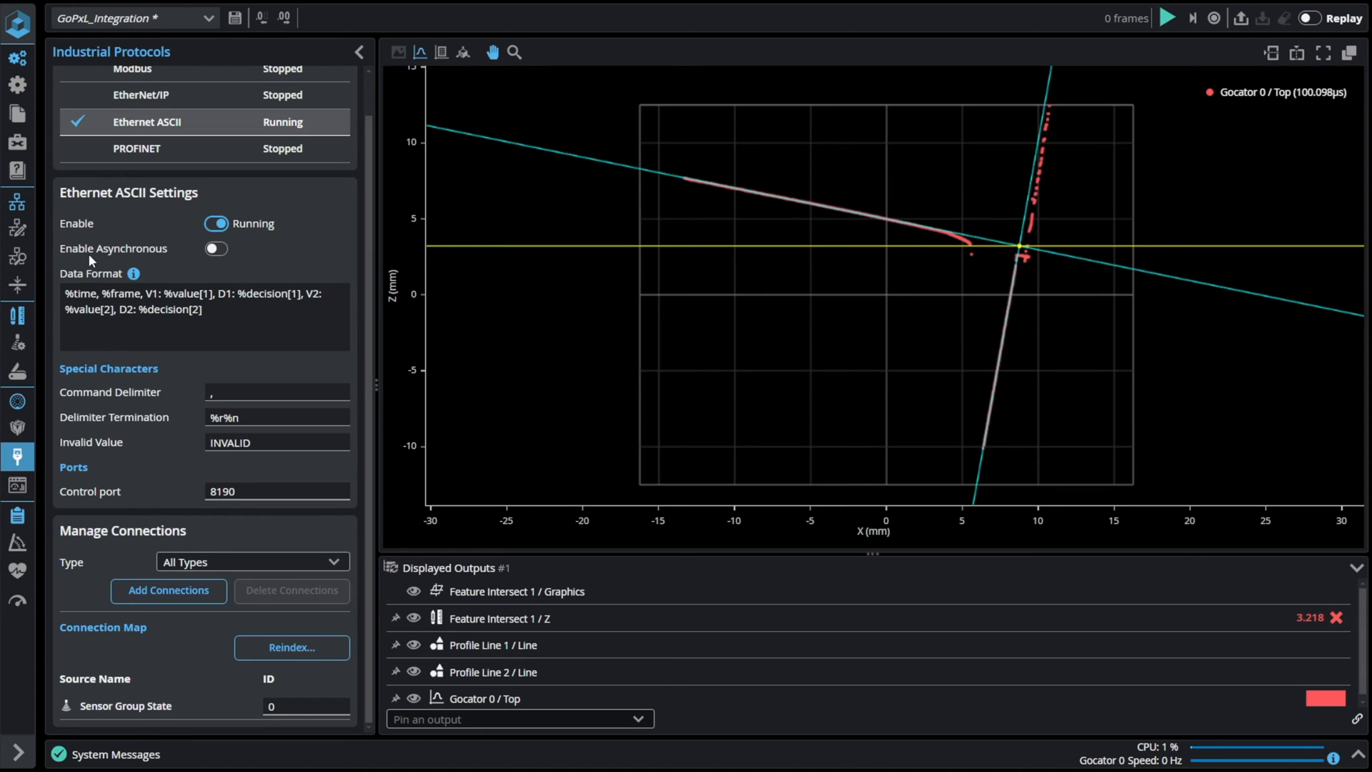
{"action": "mouse_move", "coordinate": [125, 254]}
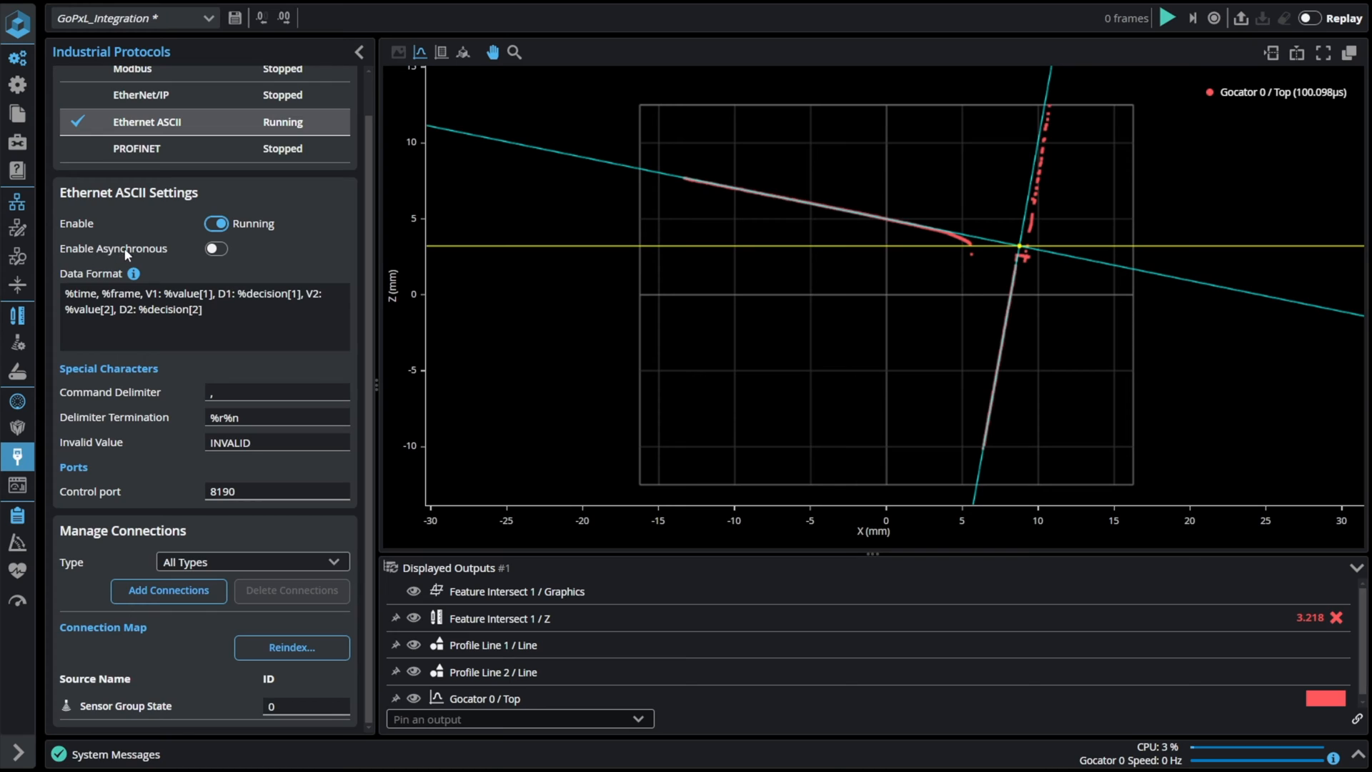
Step: Turn on Enable Asynchronous for Ethernet ASCII with Async Format Mode set to Custom
{"action": "left_click", "coordinate": [216, 249]}
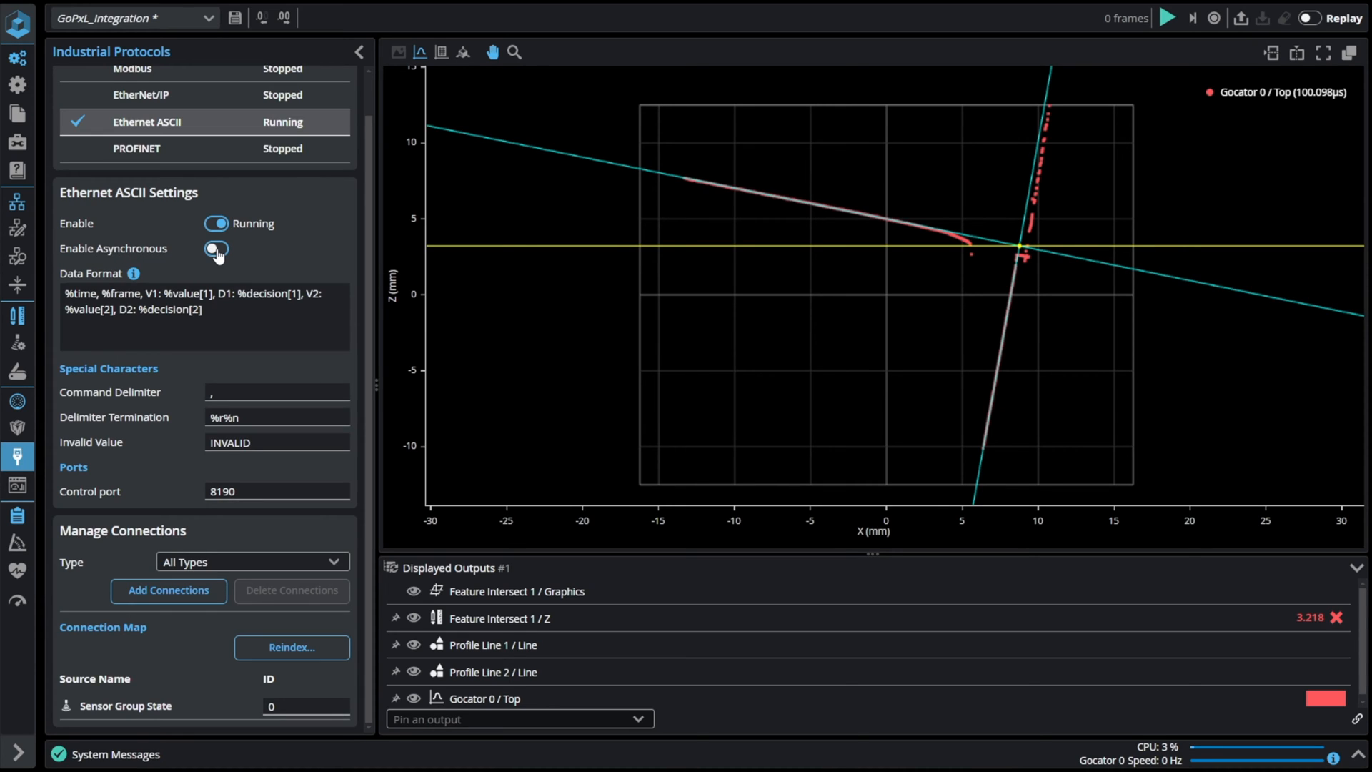
{"action": "left_click", "coordinate": [215, 249]}
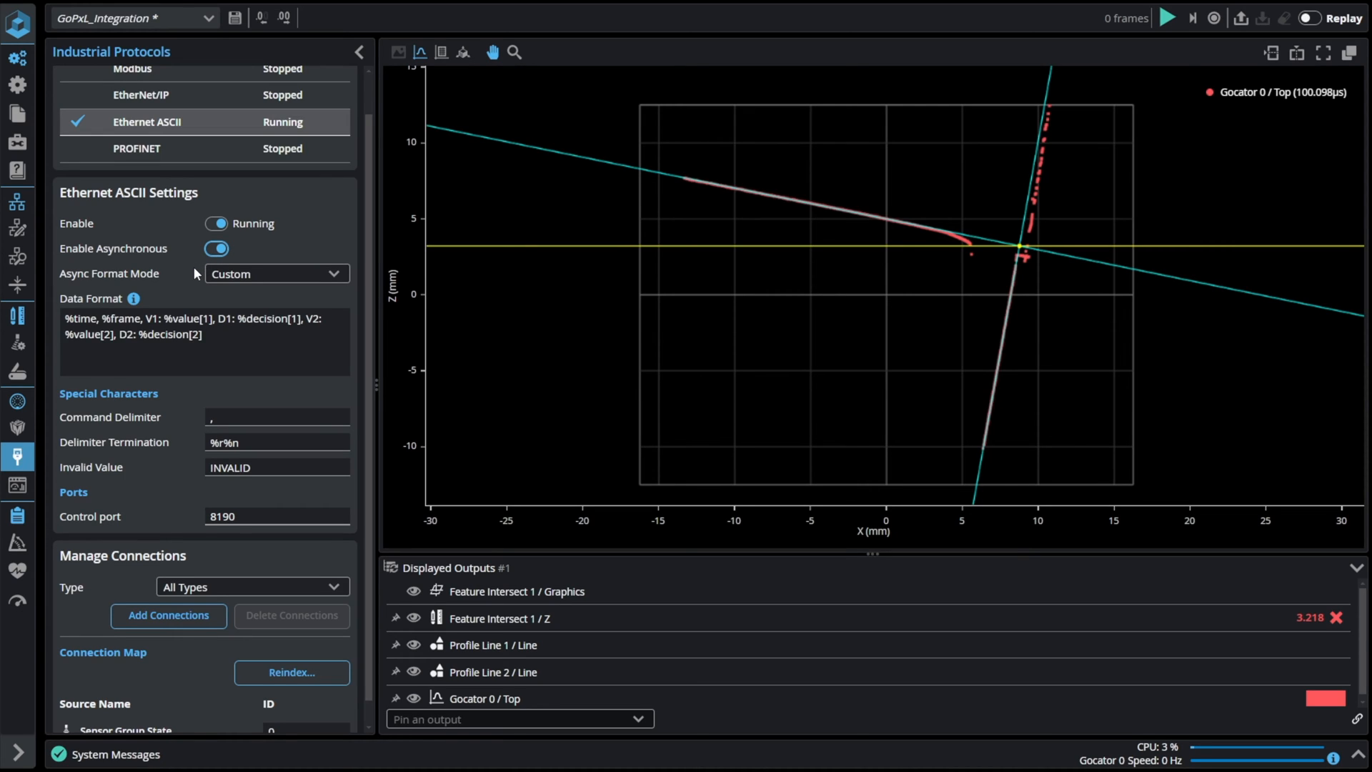
{"action": "mouse_move", "coordinate": [163, 273]}
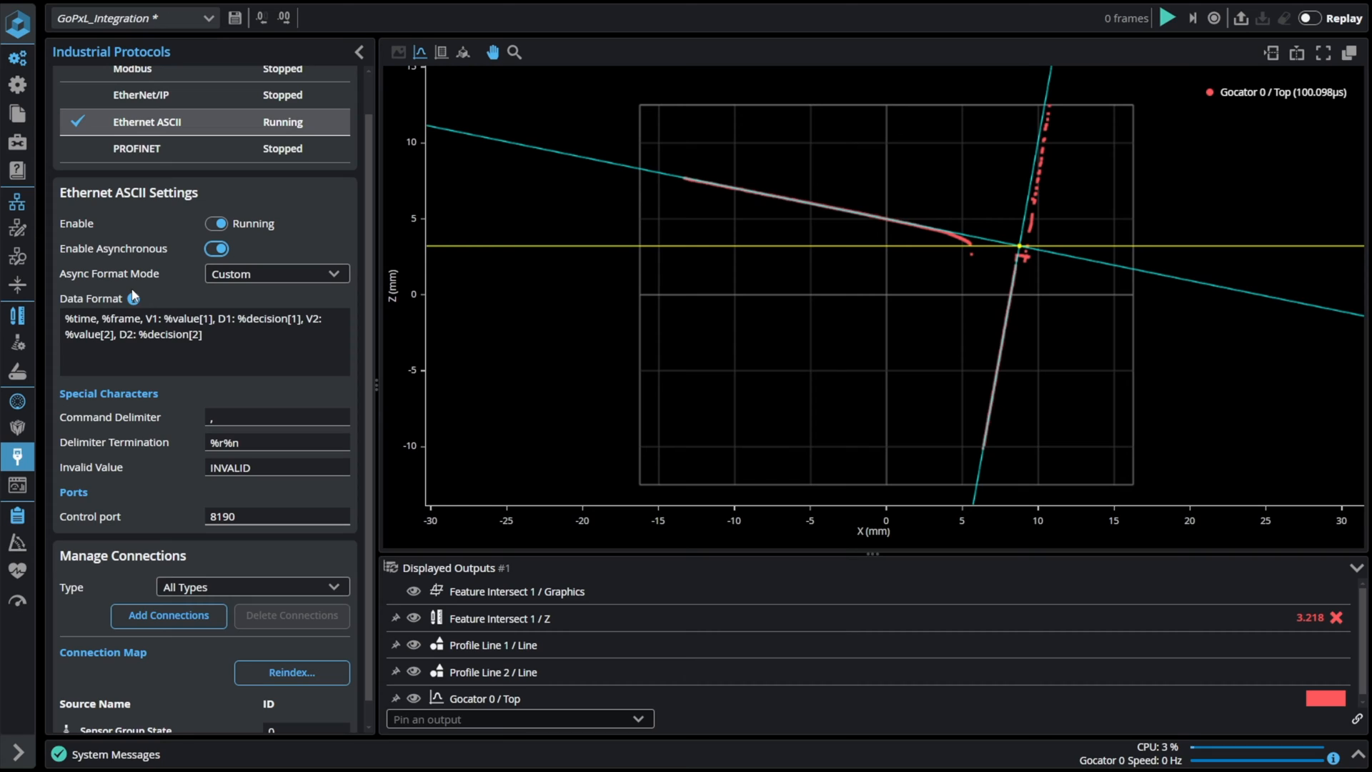
{"action": "mouse_move", "coordinate": [276, 273]}
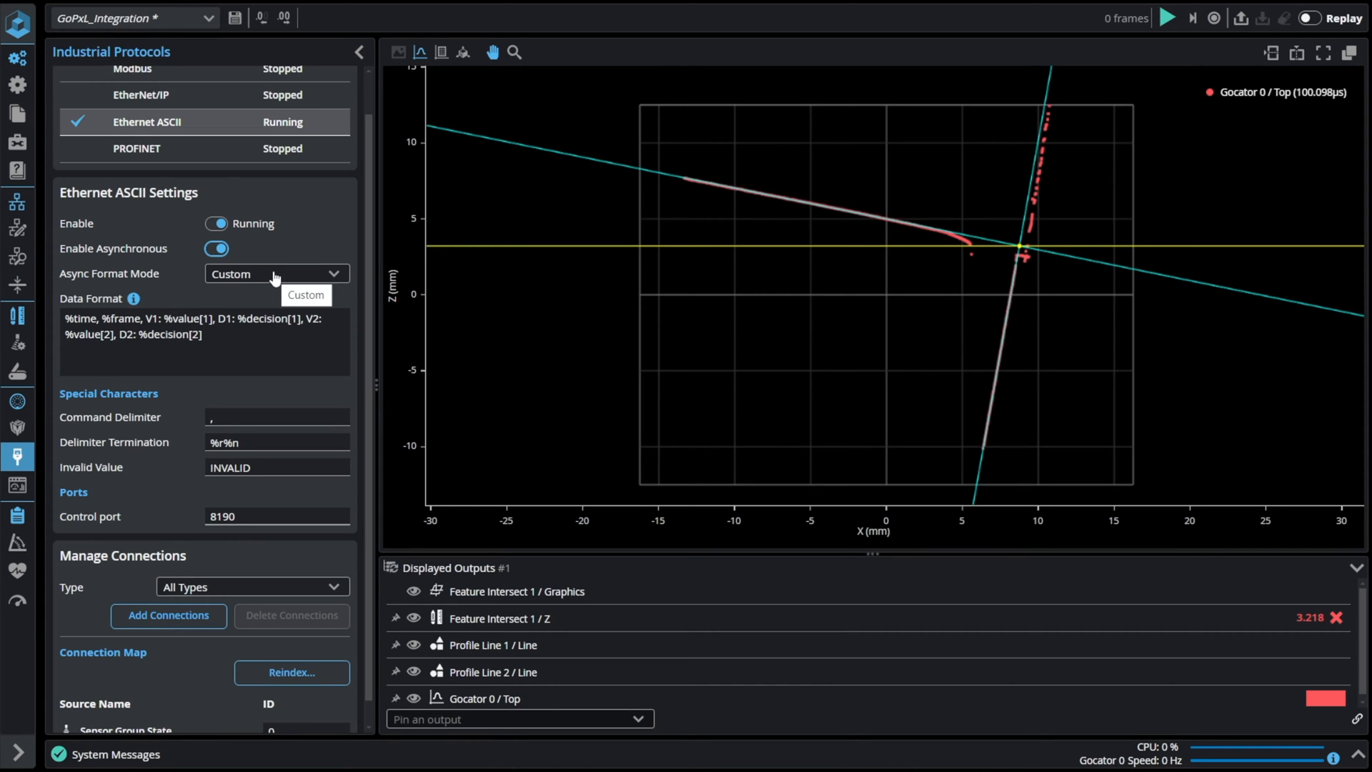
{"action": "left_click", "coordinate": [276, 273]}
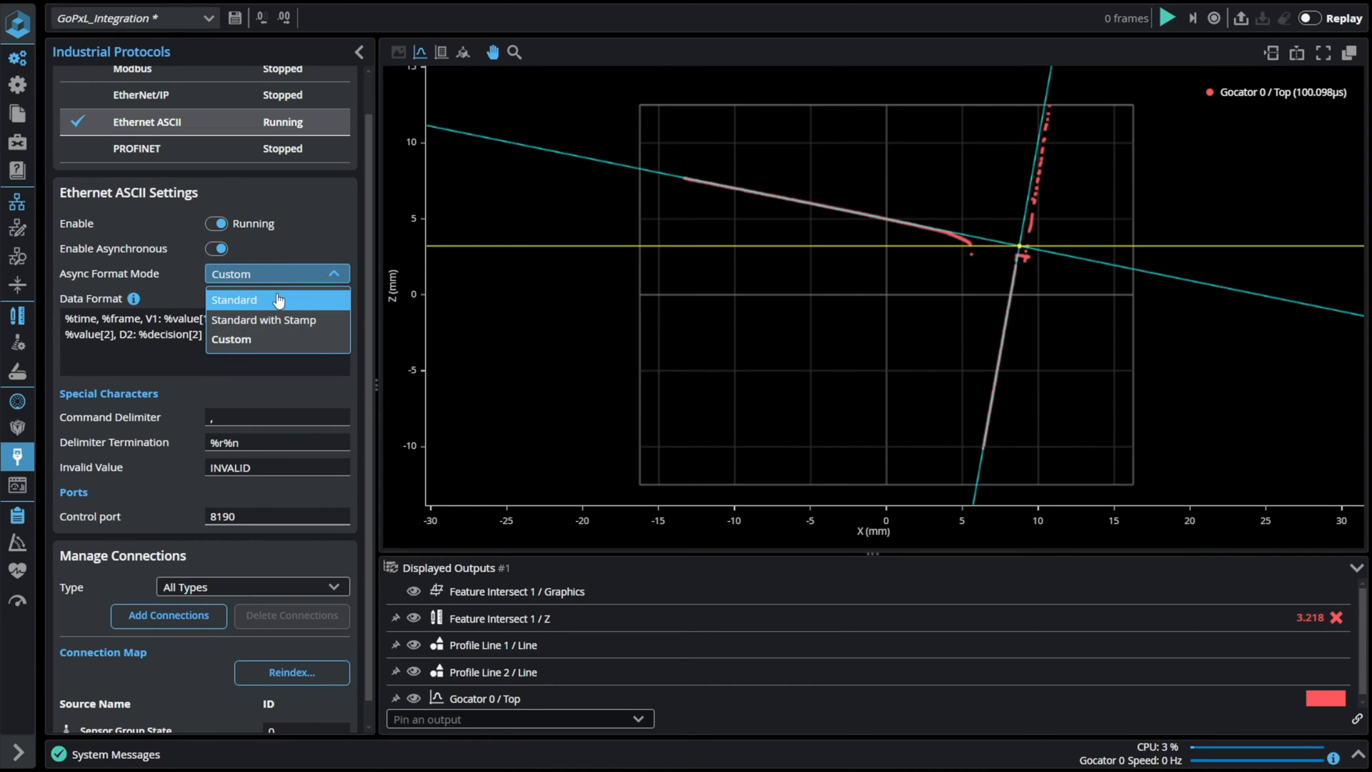
{"action": "mouse_move", "coordinate": [278, 320]}
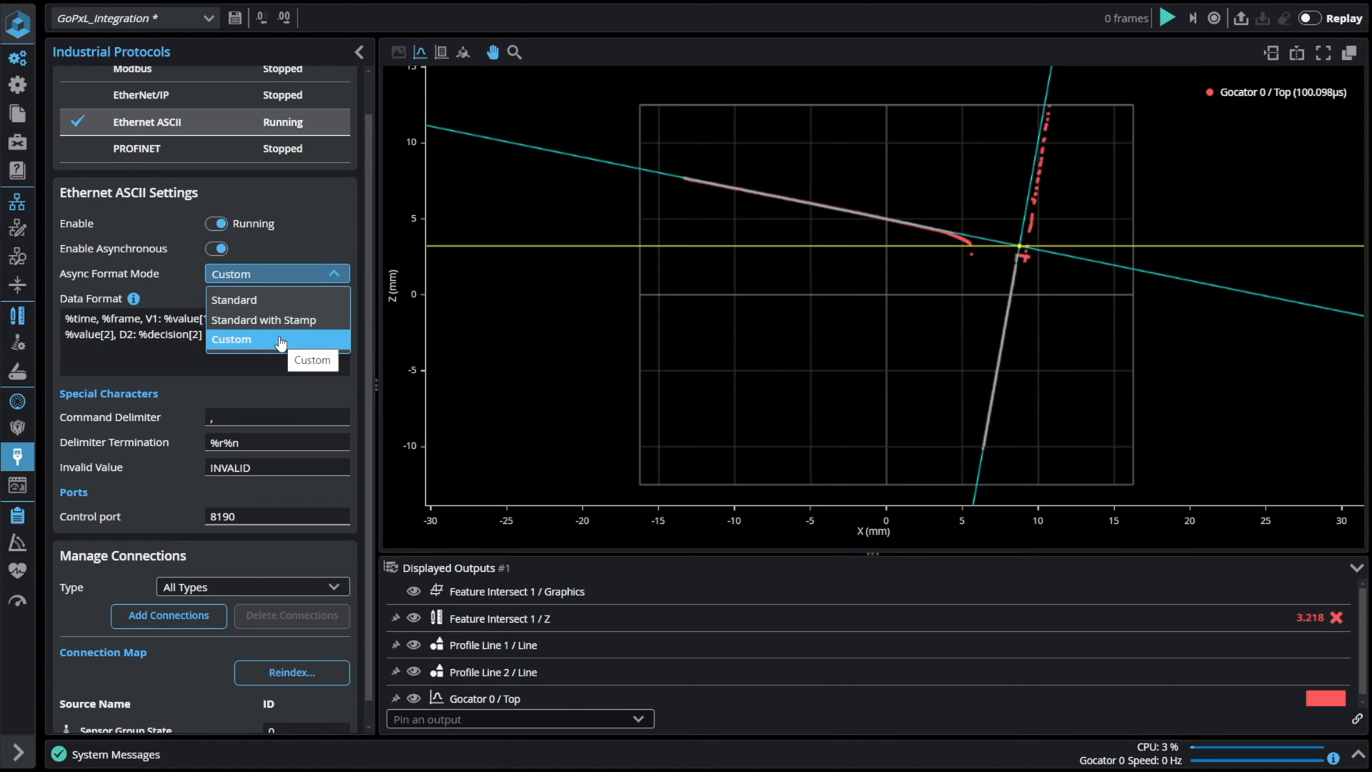
{"action": "left_click", "coordinate": [231, 340]}
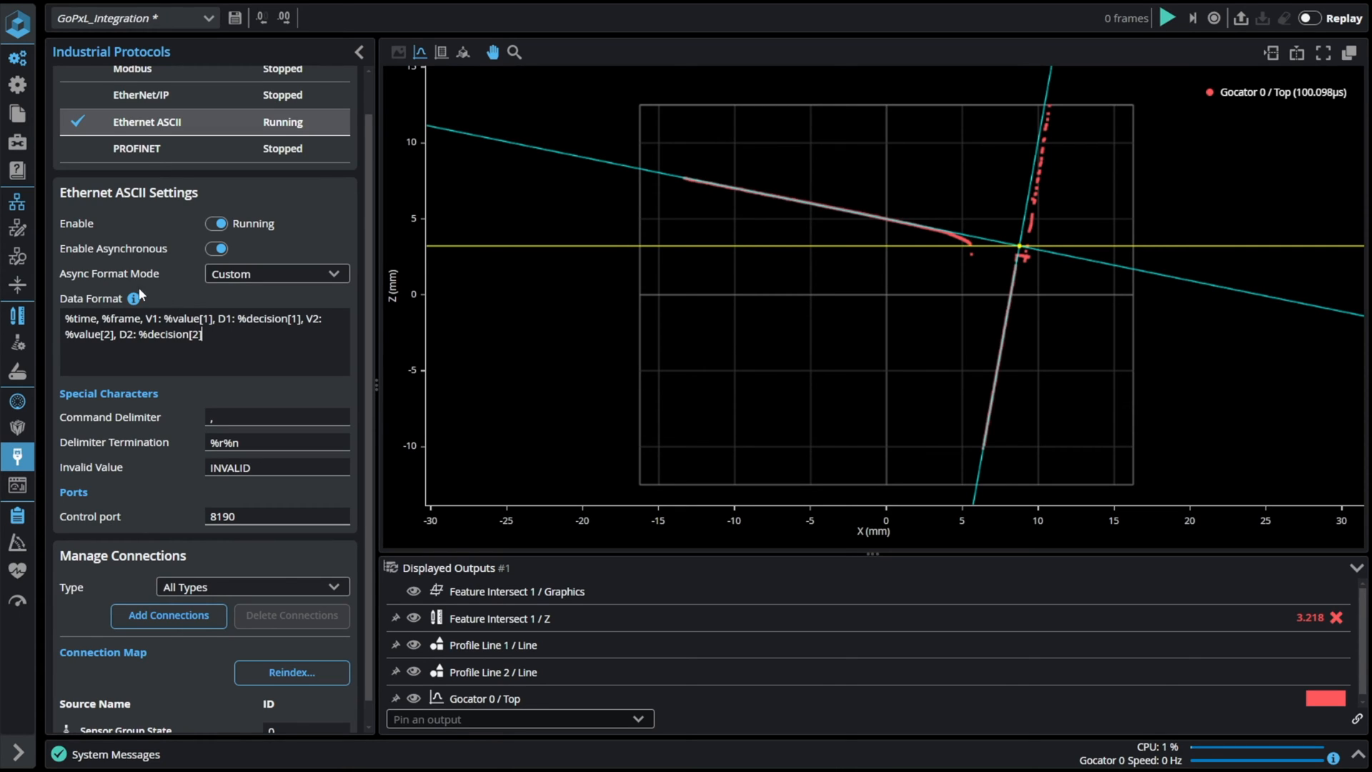
{"action": "scroll", "scroll_direction": "down", "scroll_amount": 3}
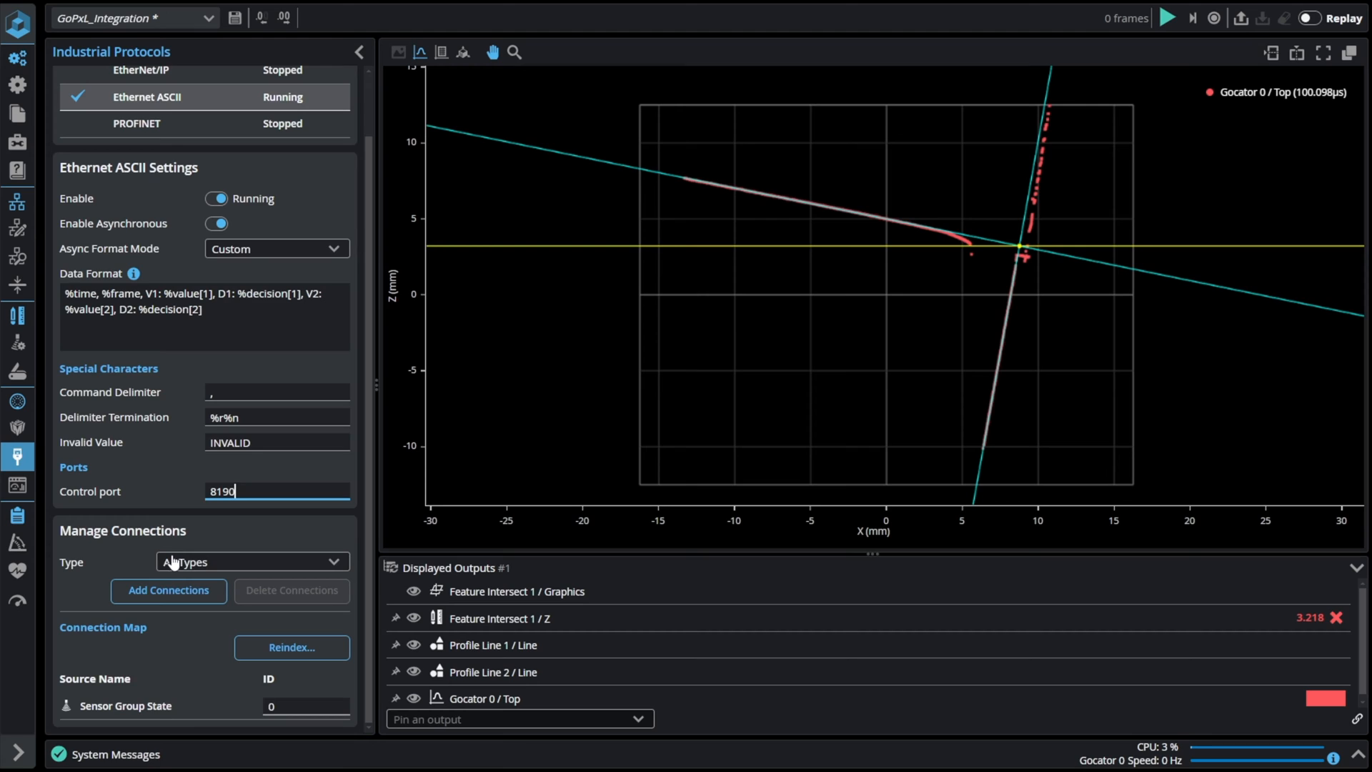
{"action": "mouse_move", "coordinate": [326, 566]}
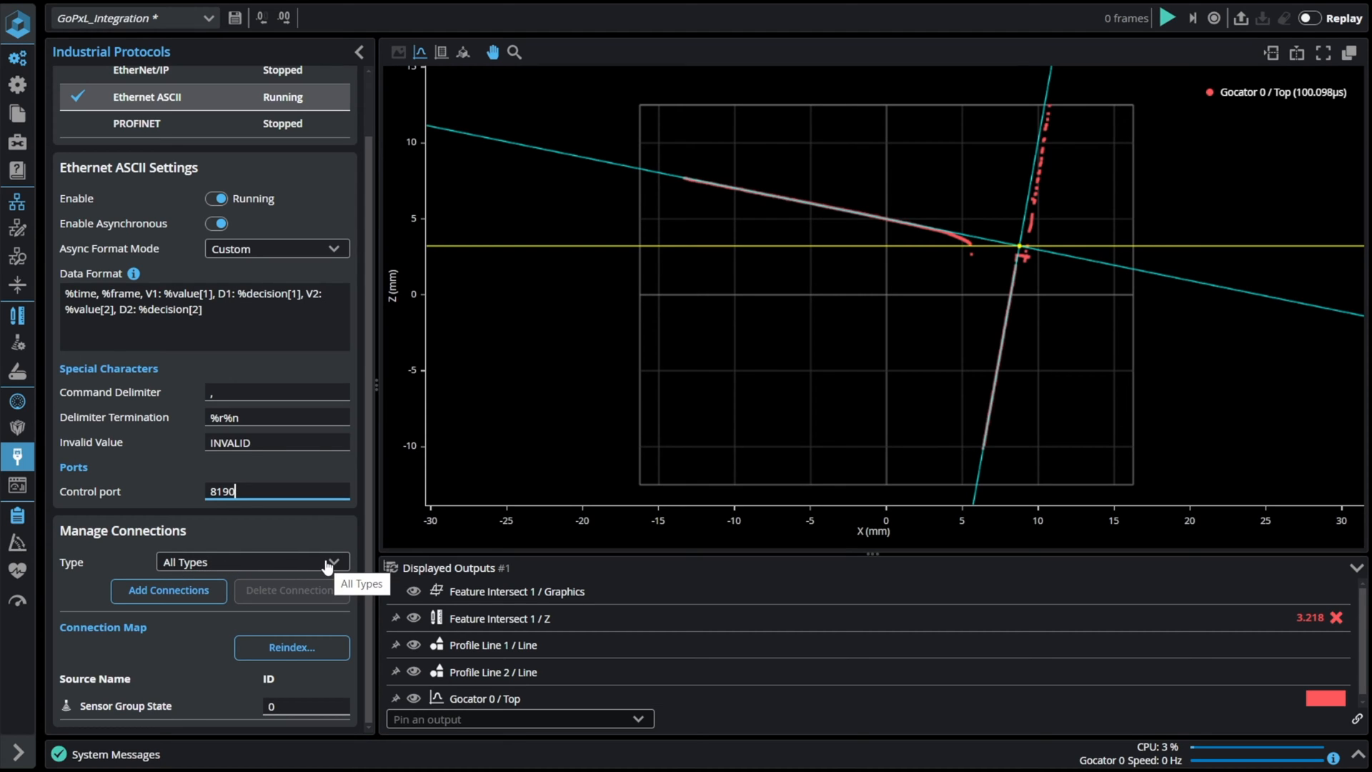
Step: Insert Feature Intersect 1 / Z as a Measurement and Decision connection in the map
{"action": "left_click", "coordinate": [254, 561]}
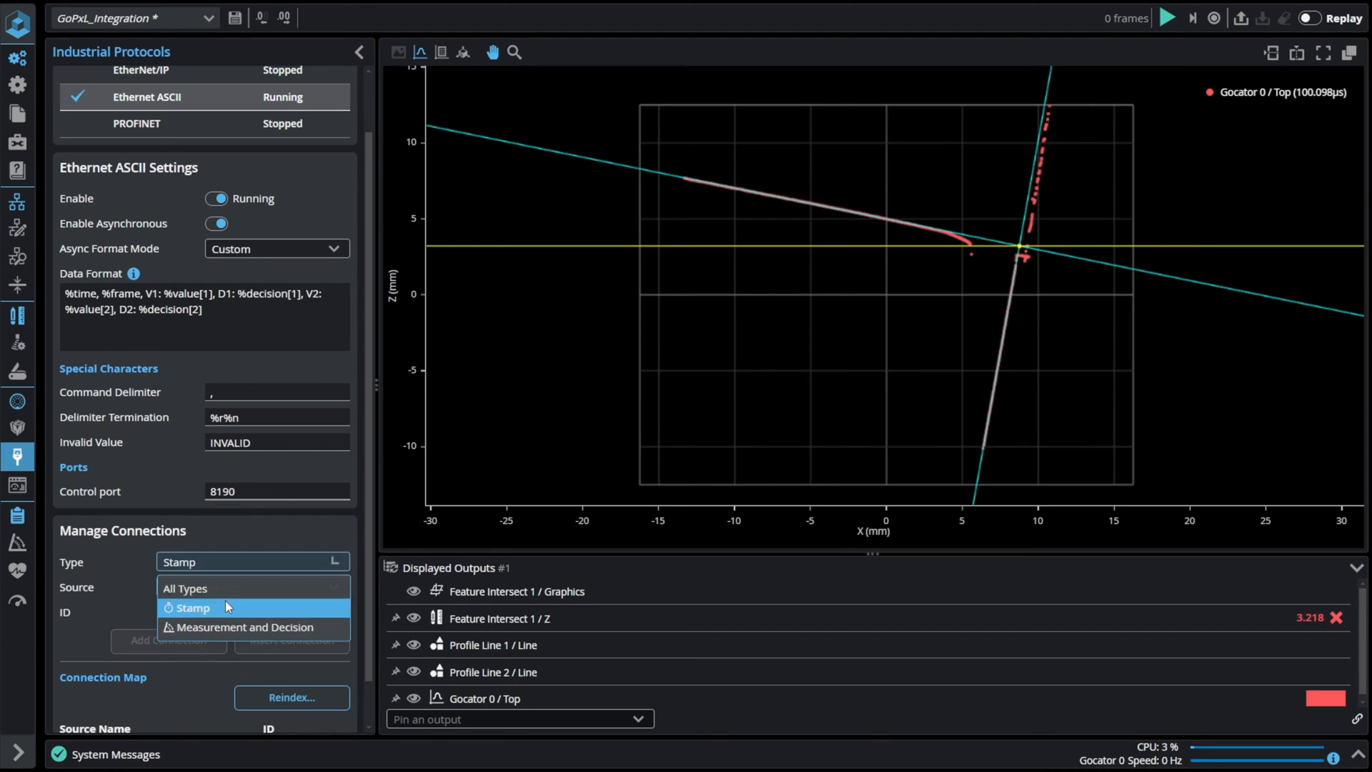
{"action": "left_click", "coordinate": [189, 607]}
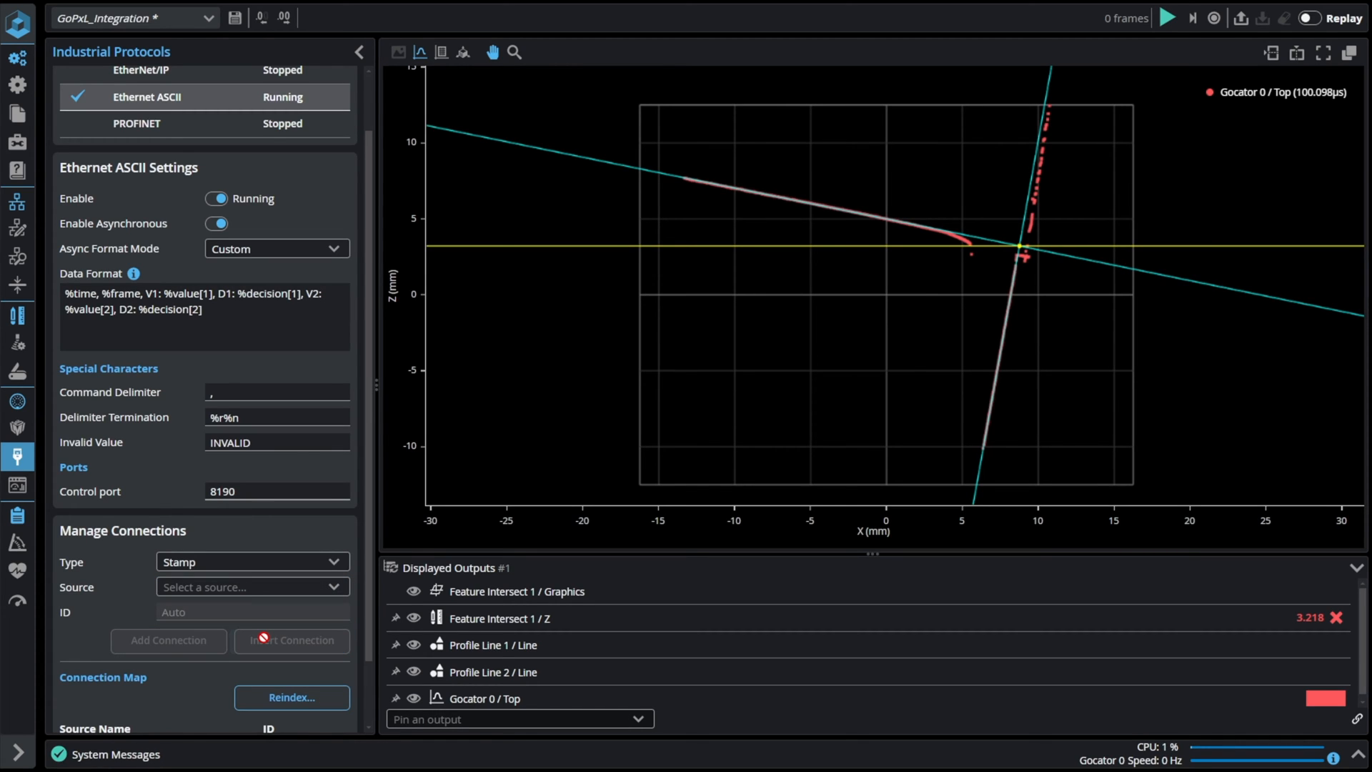
{"action": "scroll", "scroll_direction": "down", "scroll_amount": 3}
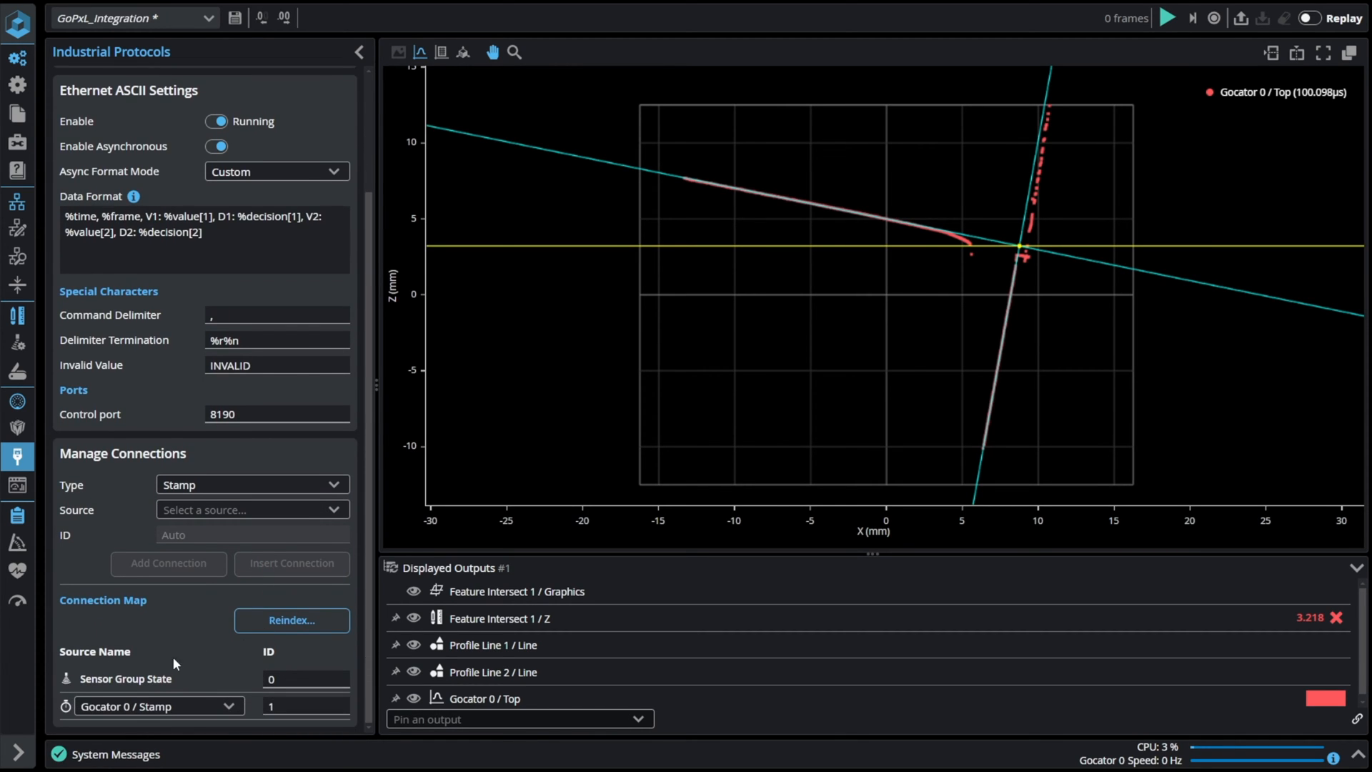
{"action": "mouse_move", "coordinate": [92, 679]}
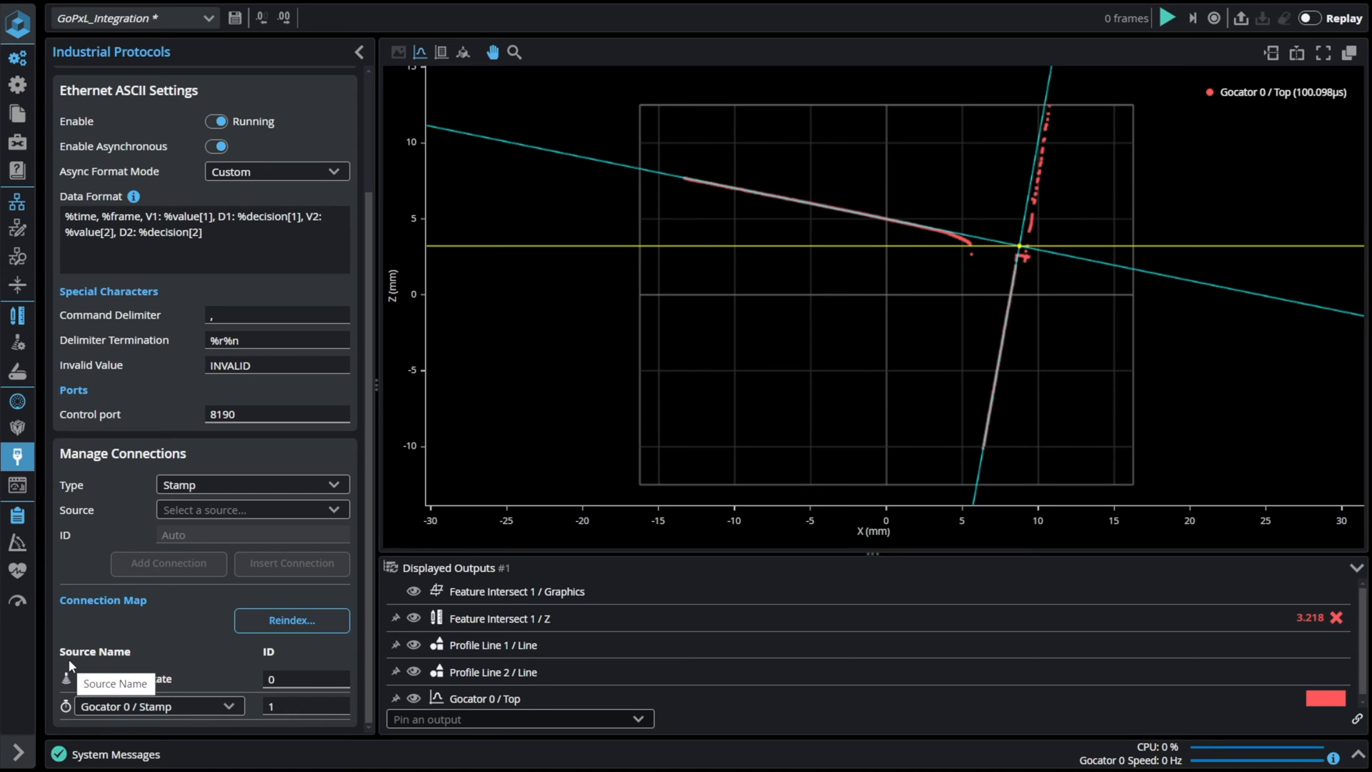
{"action": "left_click", "coordinate": [251, 484]}
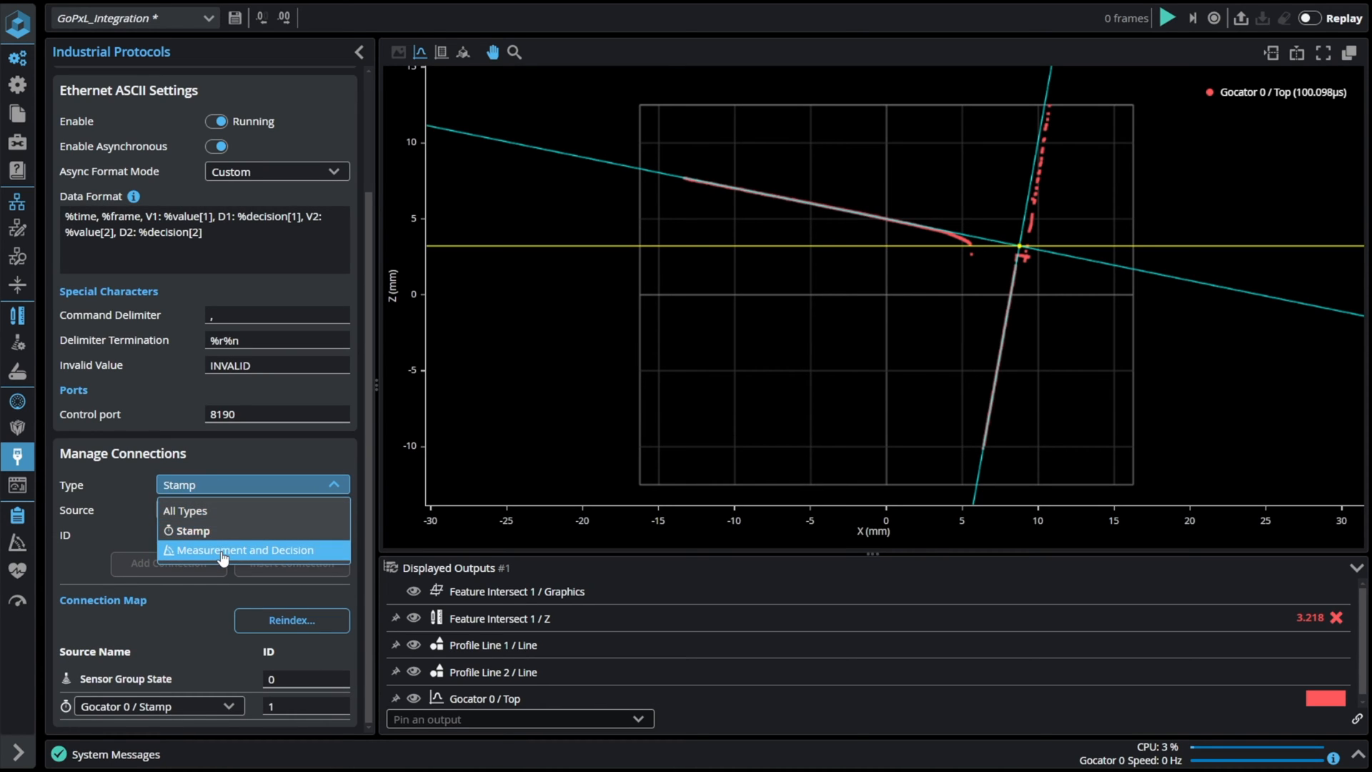
{"action": "left_click", "coordinate": [239, 549]}
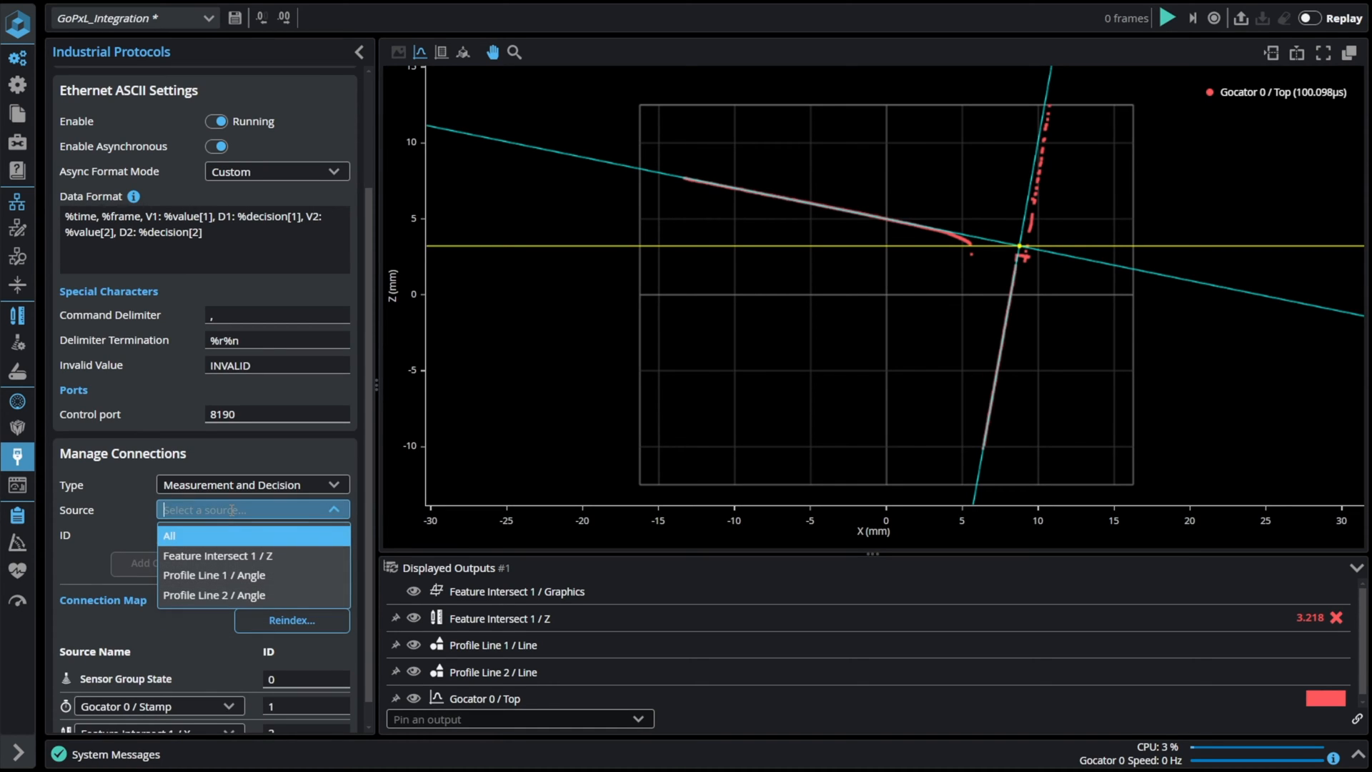
{"action": "left_click", "coordinate": [218, 554]}
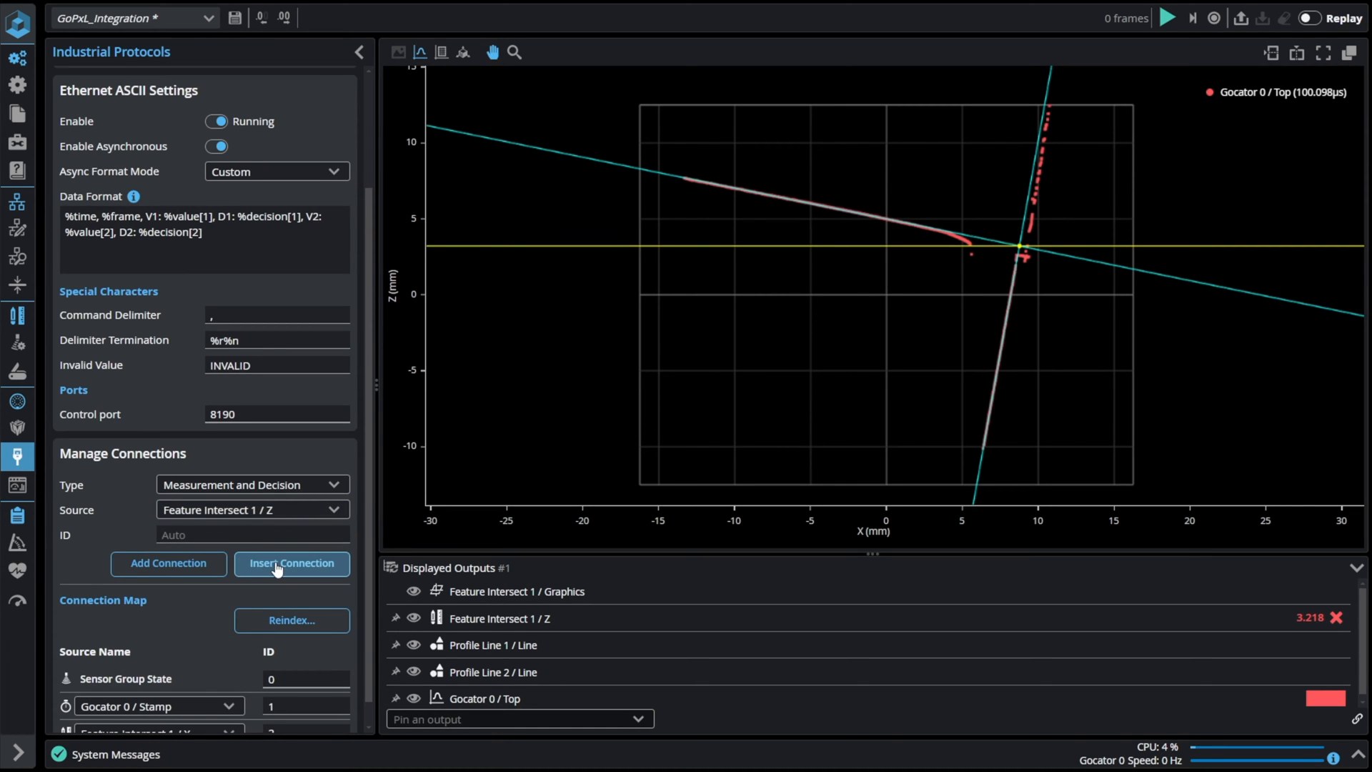
{"action": "left_click", "coordinate": [291, 562]}
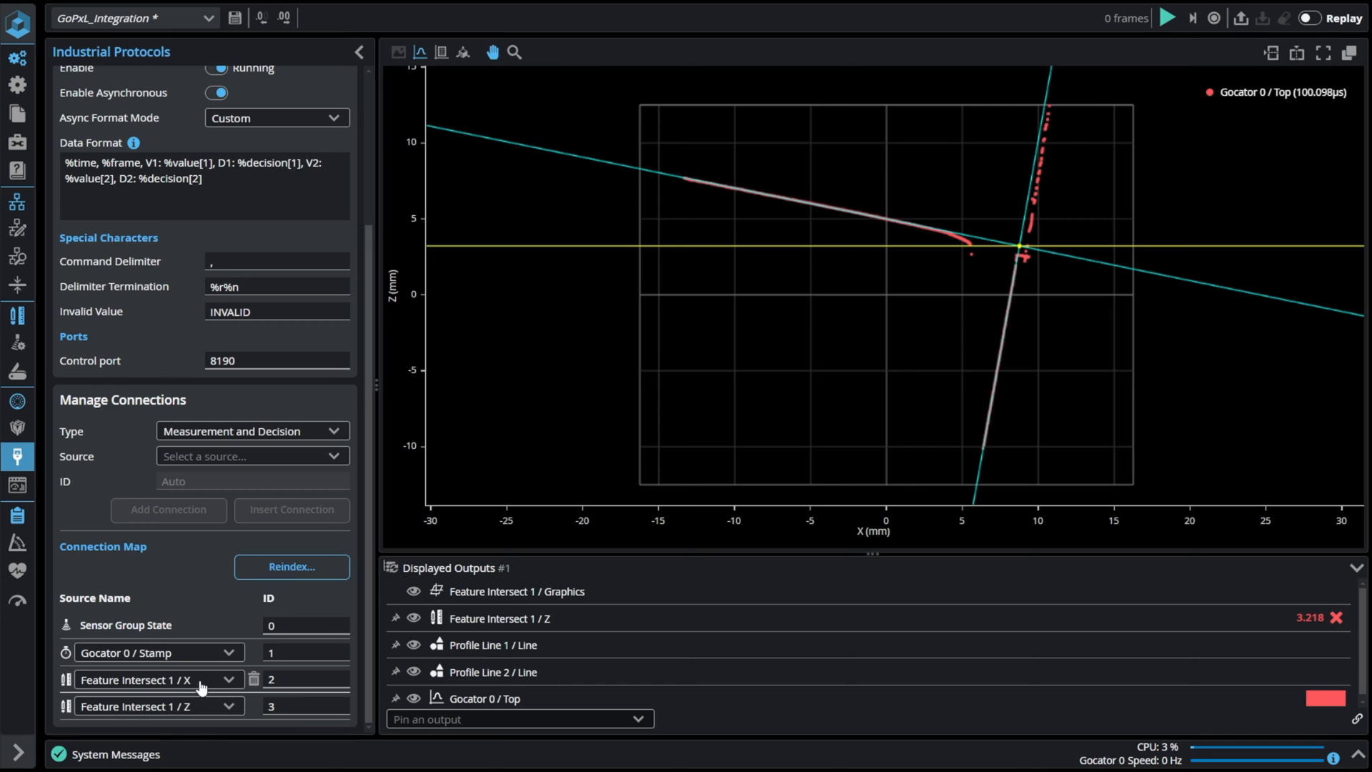
{"action": "mouse_move", "coordinate": [202, 712]}
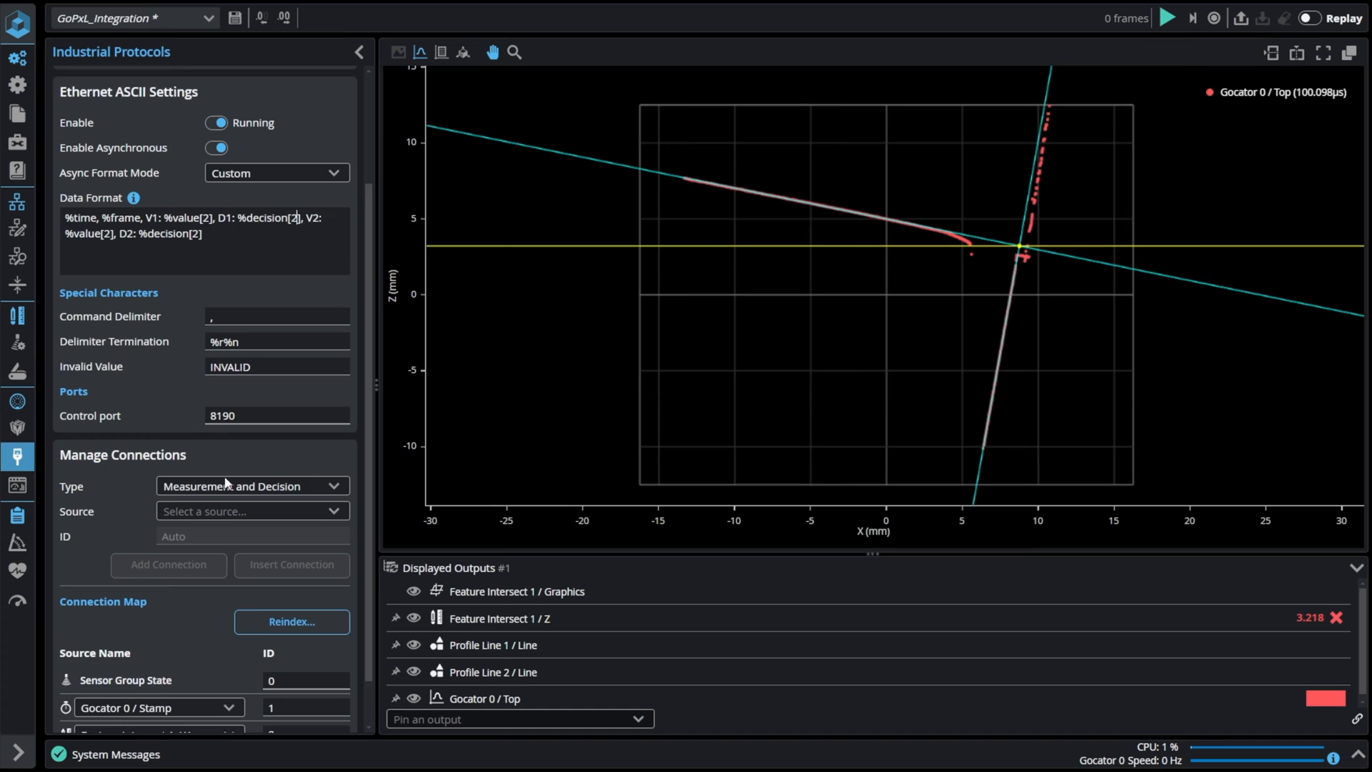
{"action": "scroll", "scroll_direction": "down", "scroll_amount": 3}
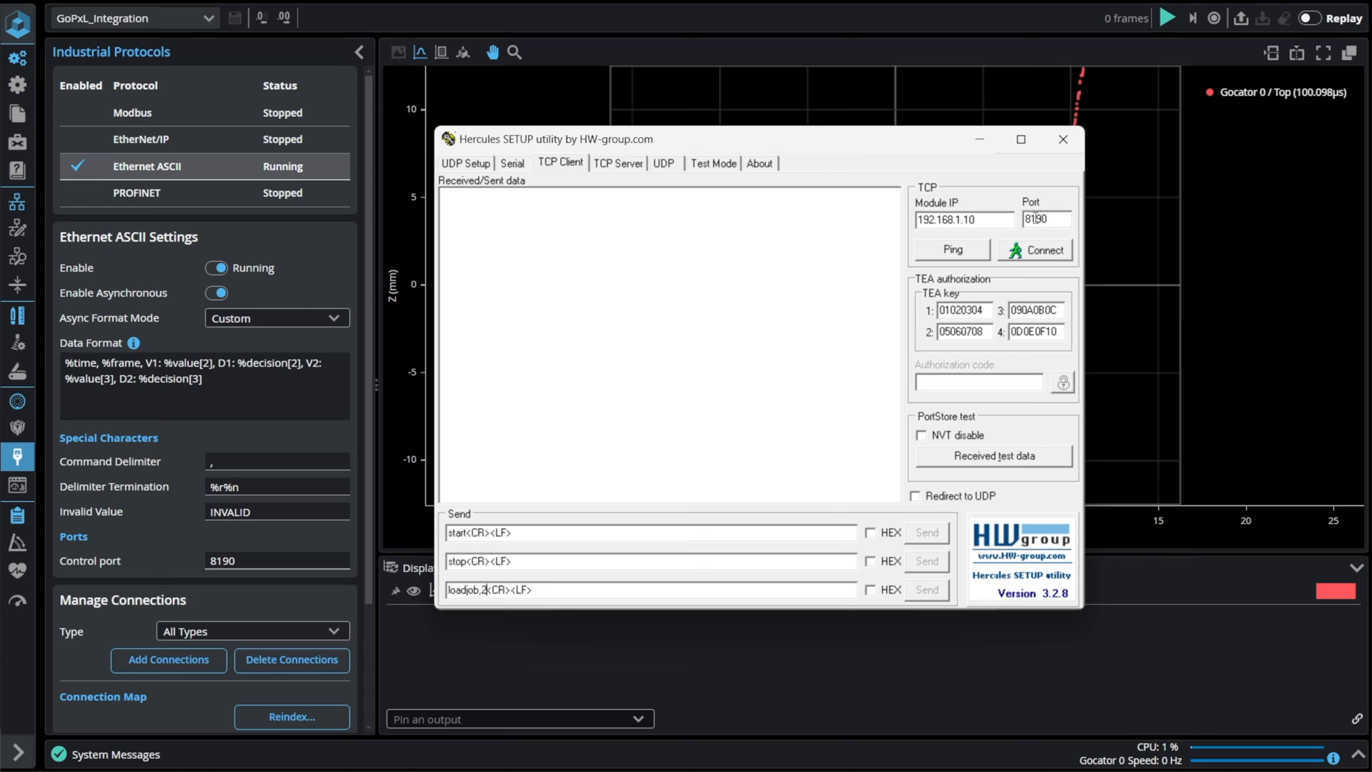
Step: Connect Hercules to 192.168.1.10, send start to stream values, then send stop
{"action": "left_click", "coordinate": [1036, 249]}
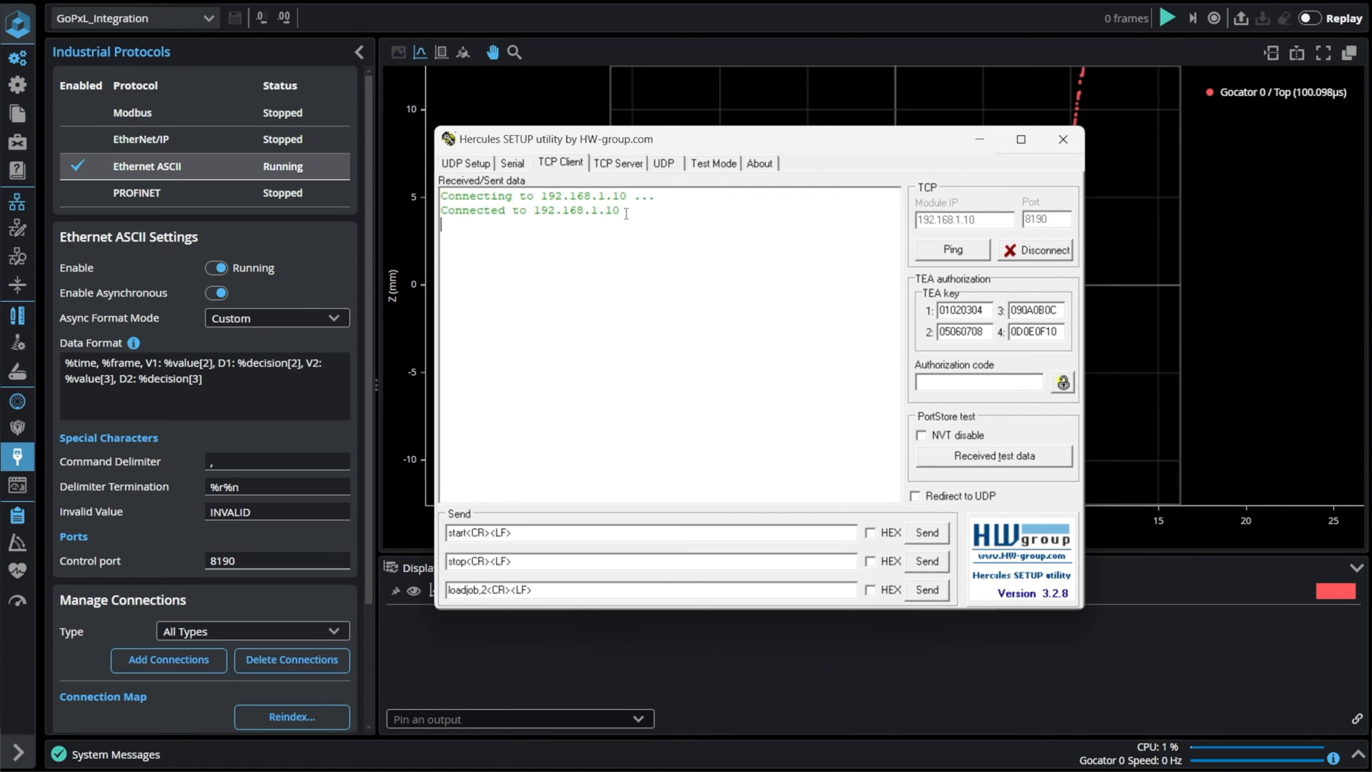
{"action": "mouse_move", "coordinate": [630, 532]}
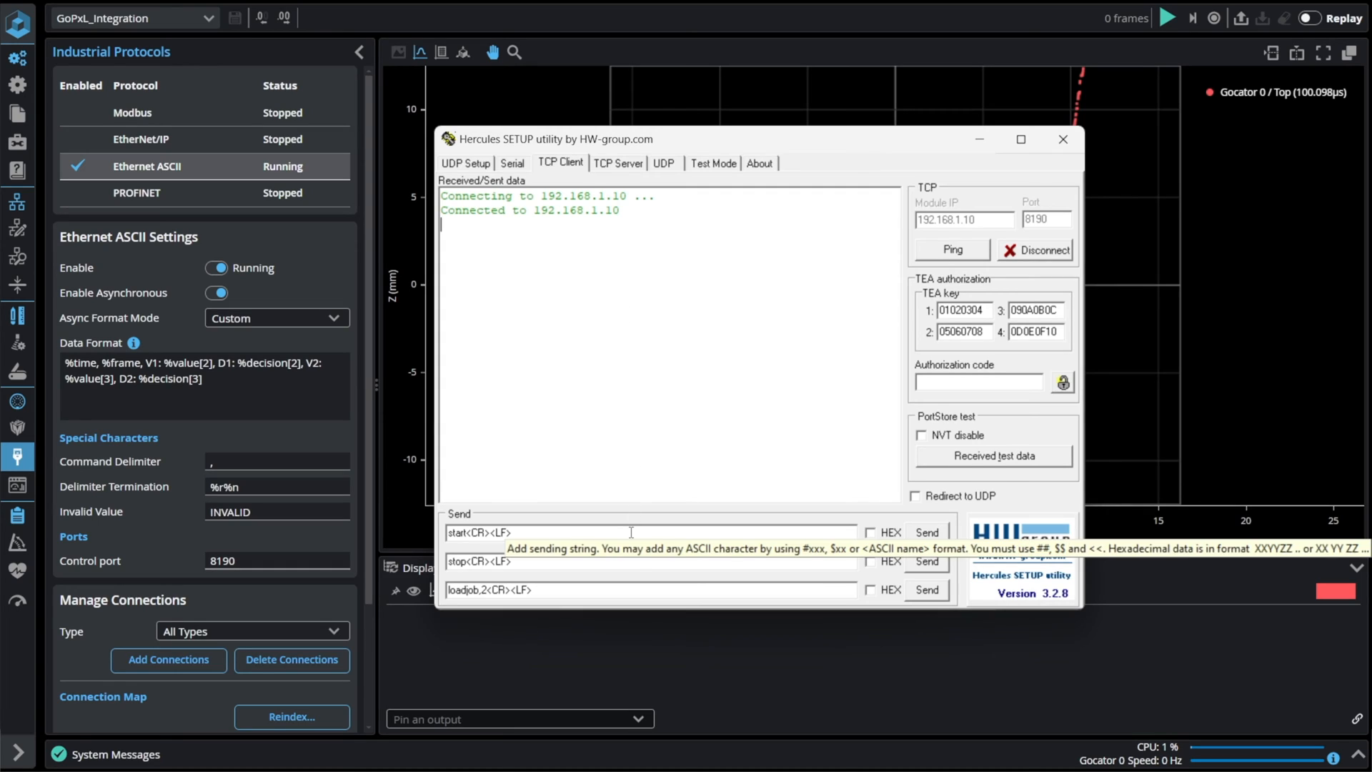
{"action": "left_click", "coordinate": [927, 532]}
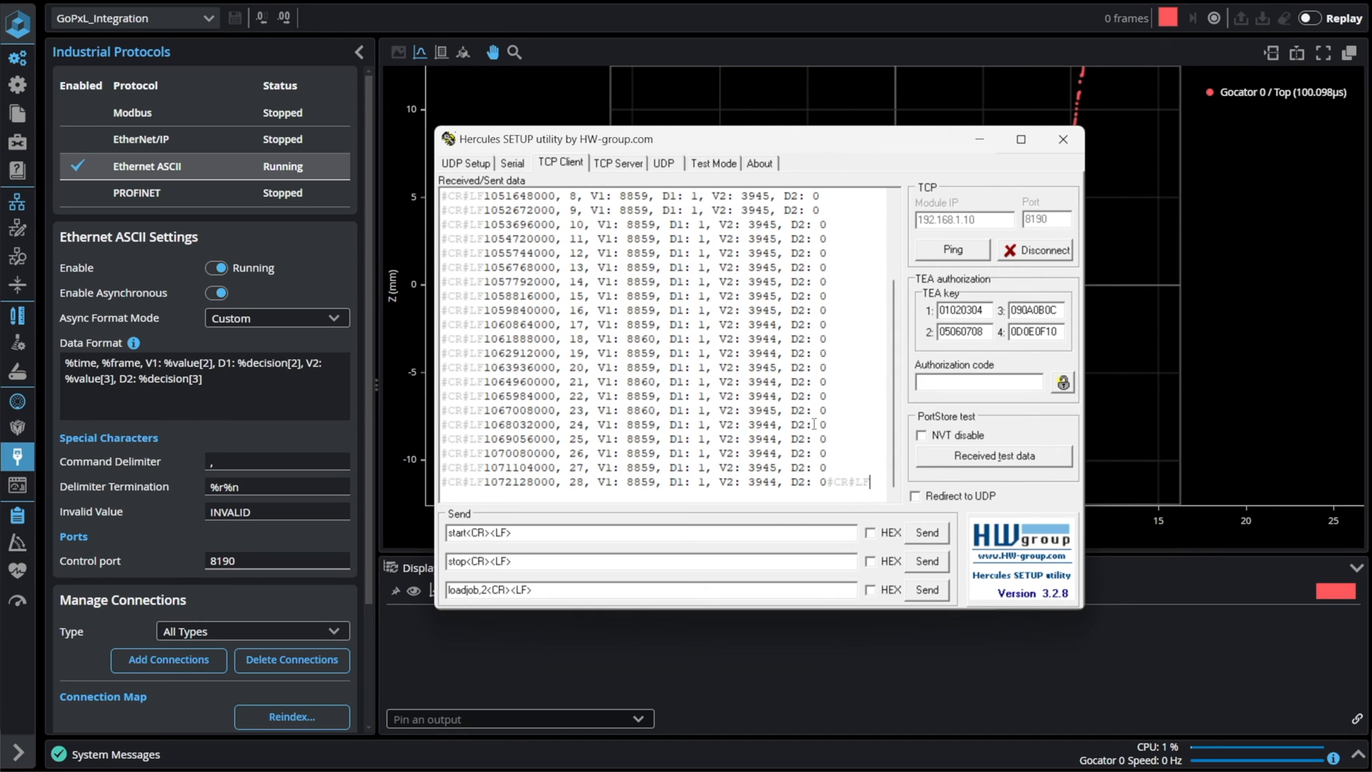
{"action": "left_click", "coordinate": [926, 561]}
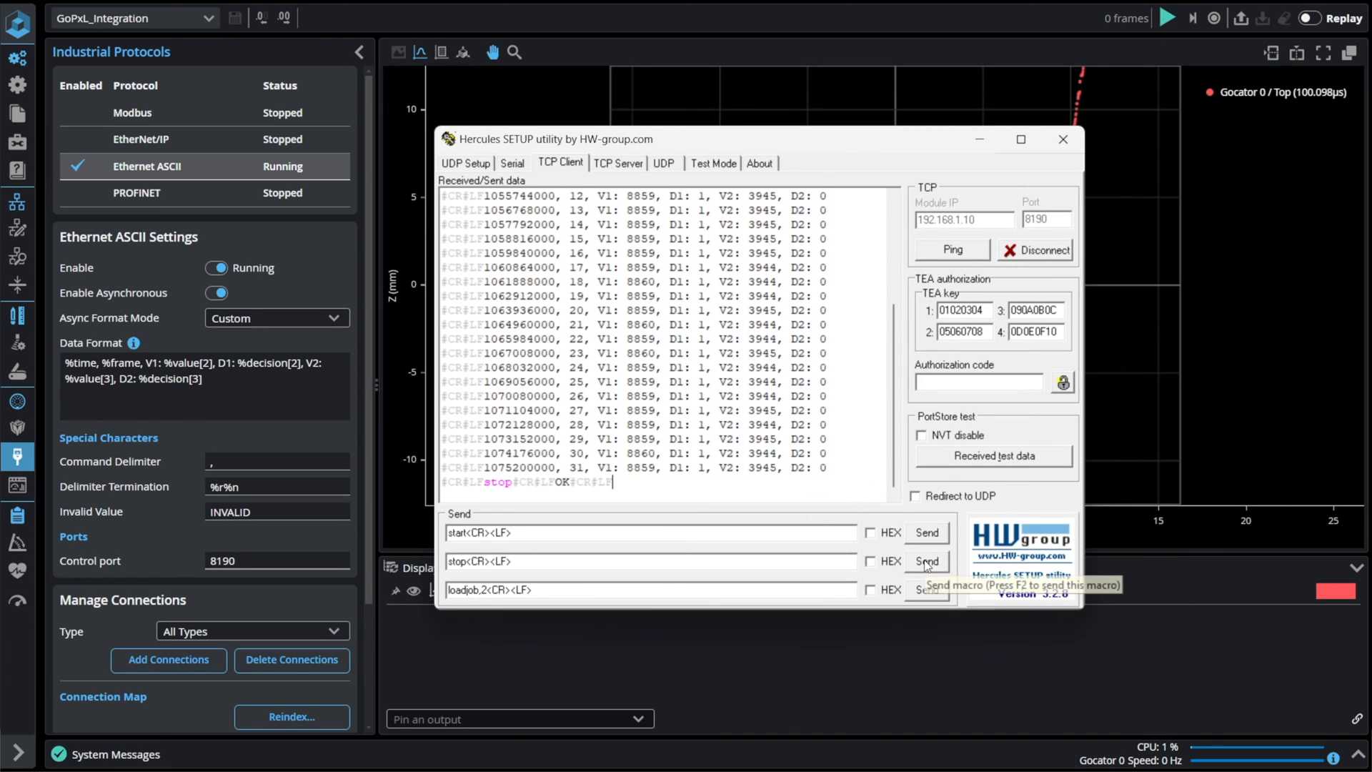
{"action": "mouse_move", "coordinate": [494, 483]}
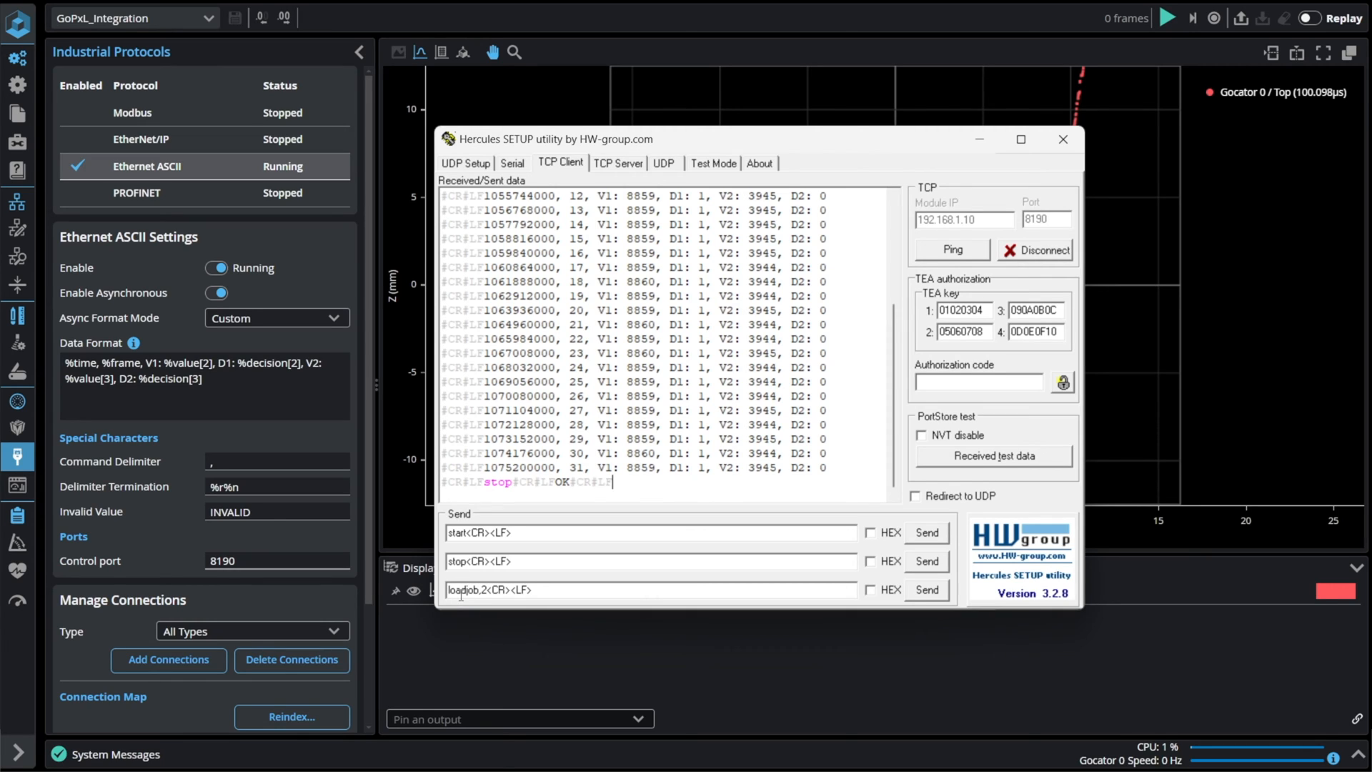
{"action": "mouse_move", "coordinate": [521, 589]}
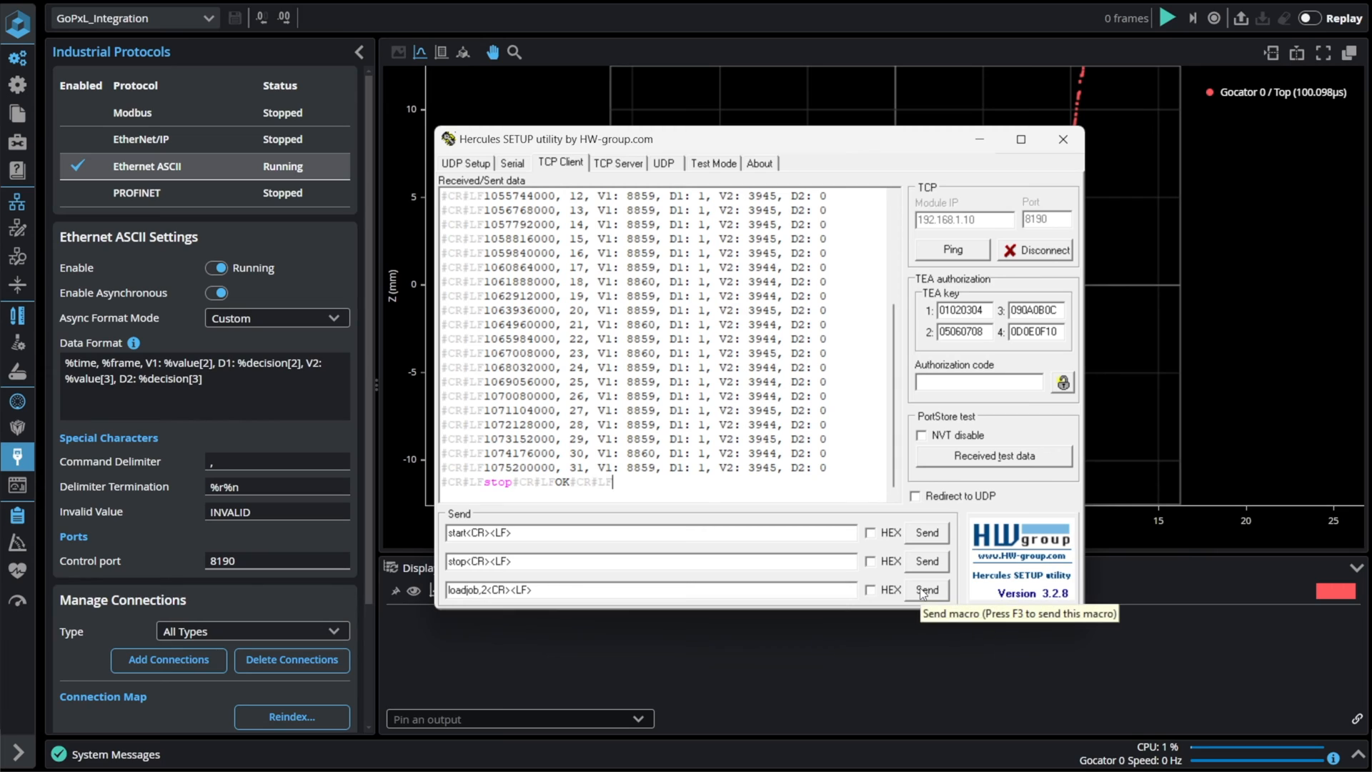
Step: Send loadjob,2, then edit the command to loadjob,GoPxL_Integration and send it
{"action": "left_click", "coordinate": [925, 589]}
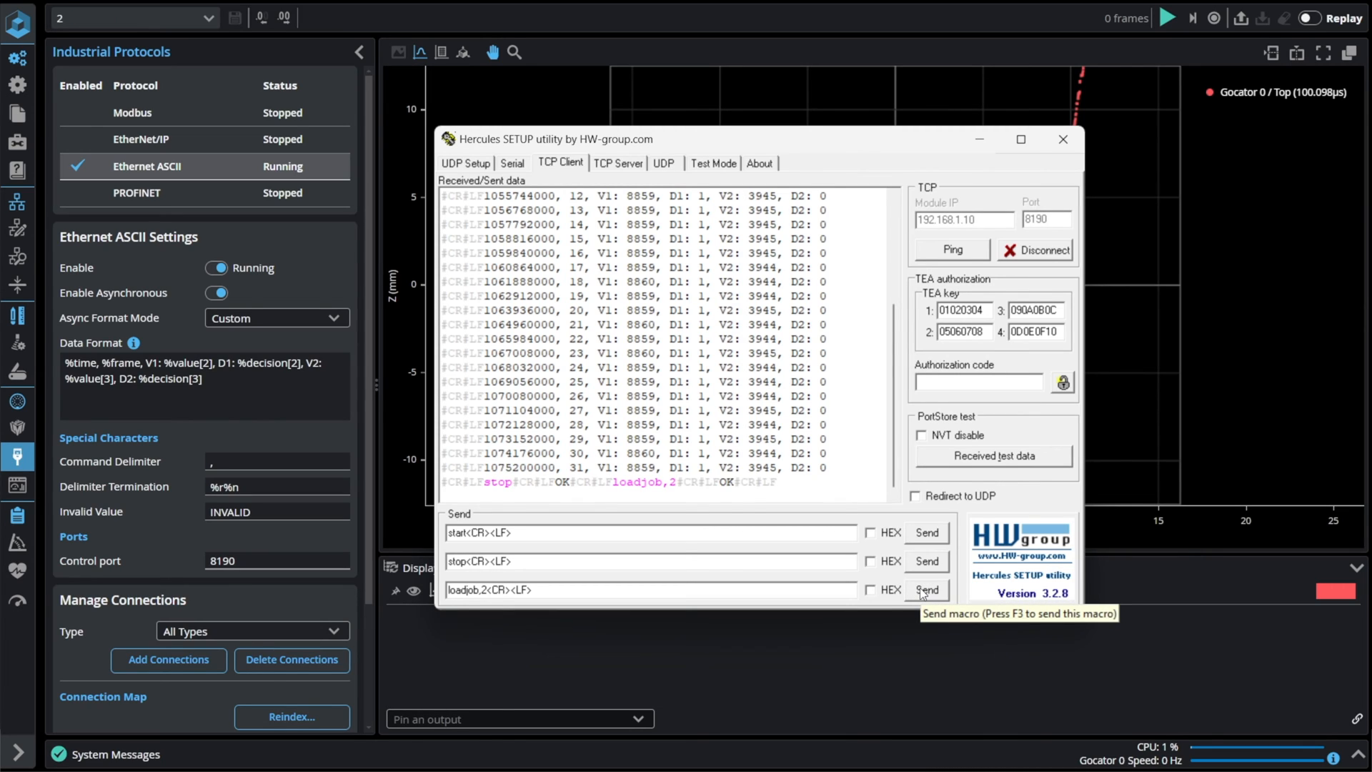
{"action": "left_click", "coordinate": [132, 17]}
{"action": "type", "text": "GoPxL_Integration"}
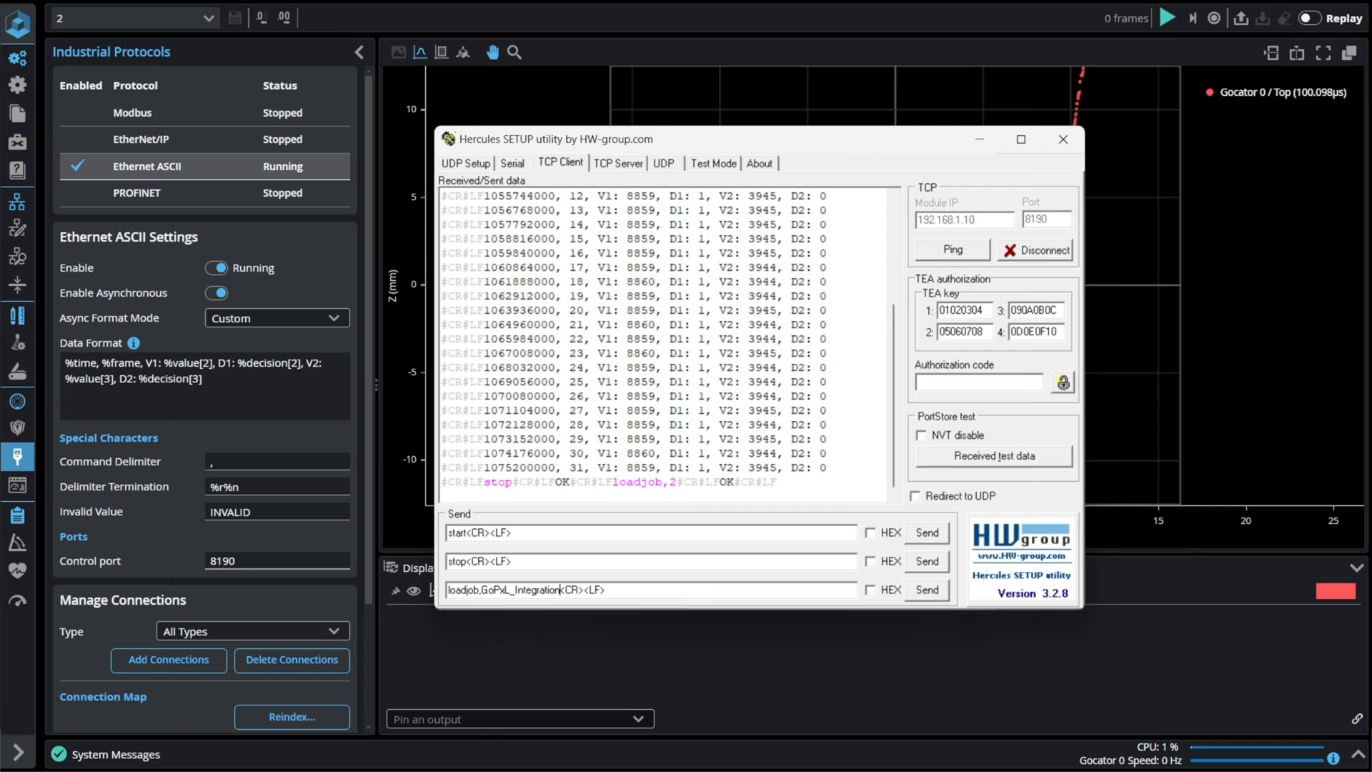
{"action": "left_click", "coordinate": [927, 589]}
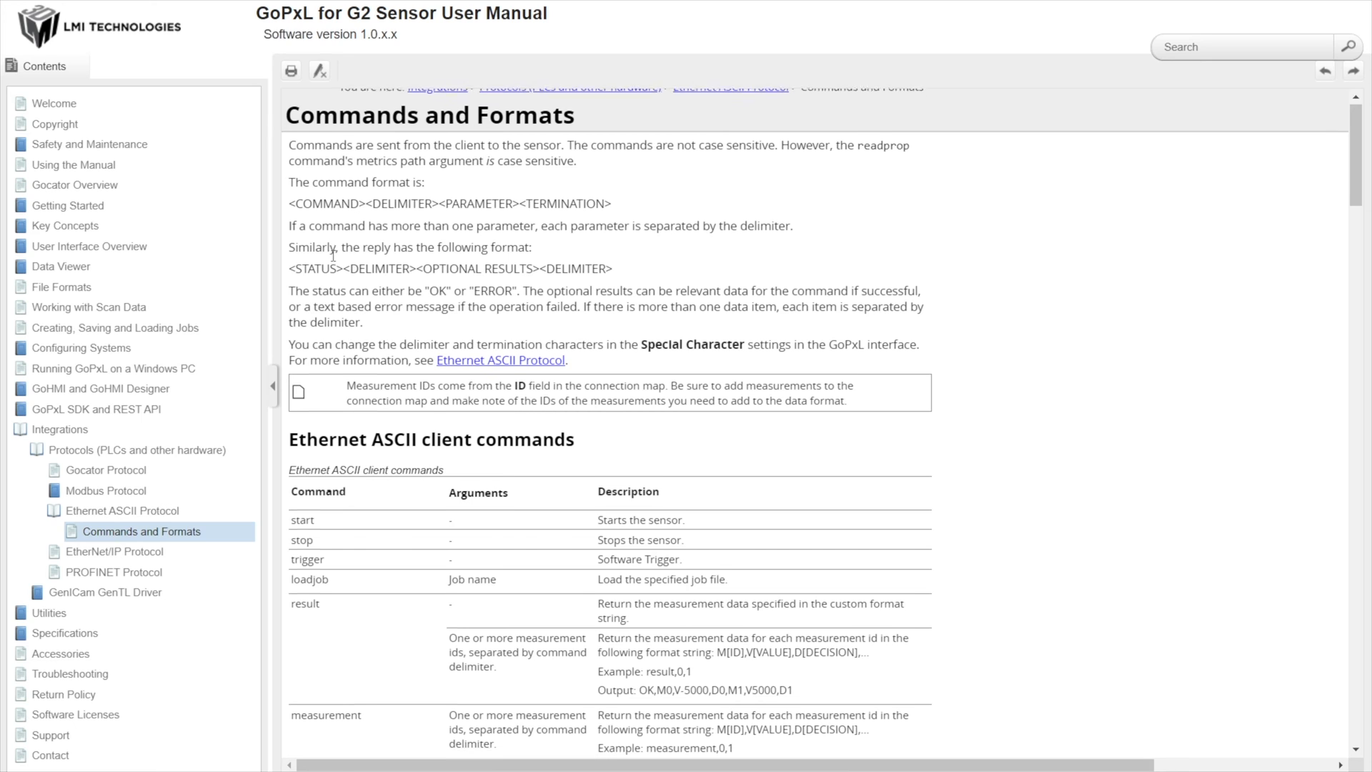
Step: Scroll the Ethernet ASCII client commands table down to readprop
{"action": "scroll", "scroll_direction": "down", "scroll_amount": 3}
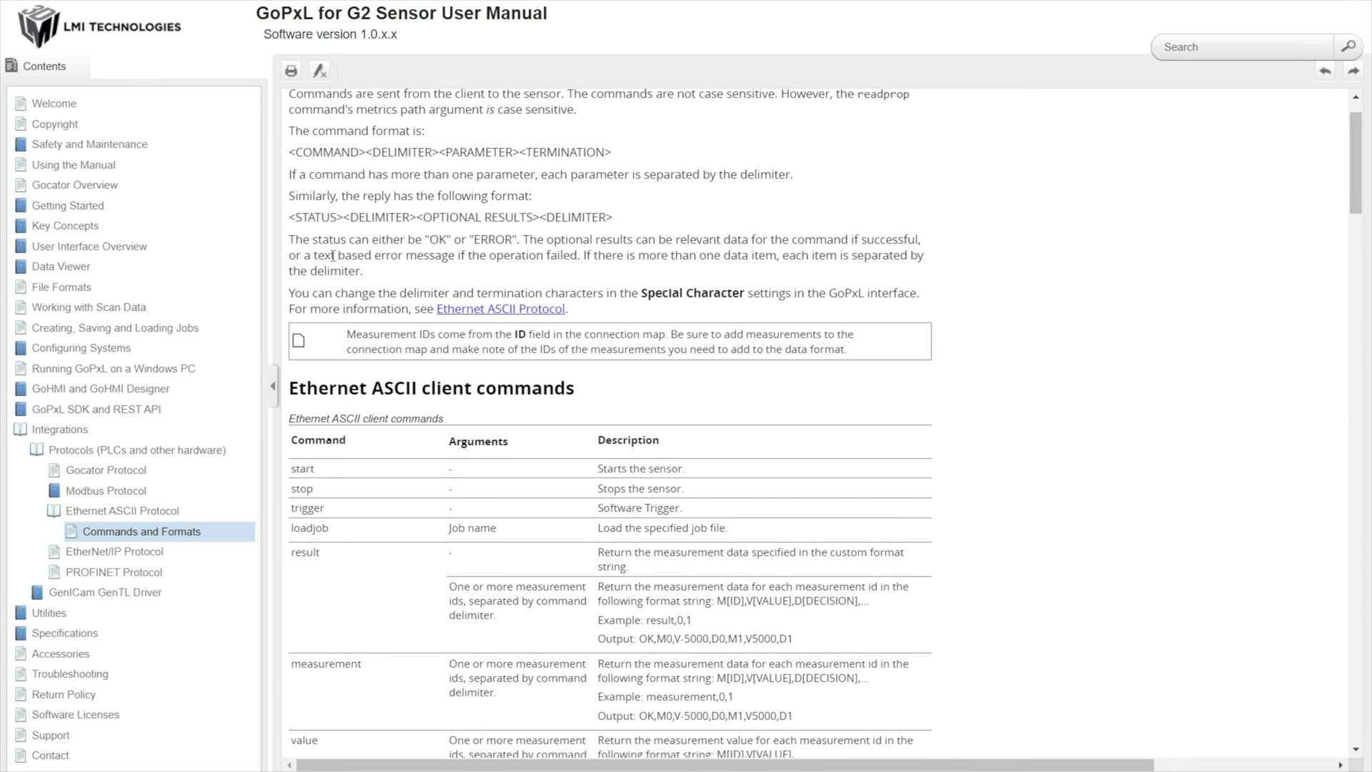
{"action": "scroll", "scroll_direction": "down", "scroll_amount": 3}
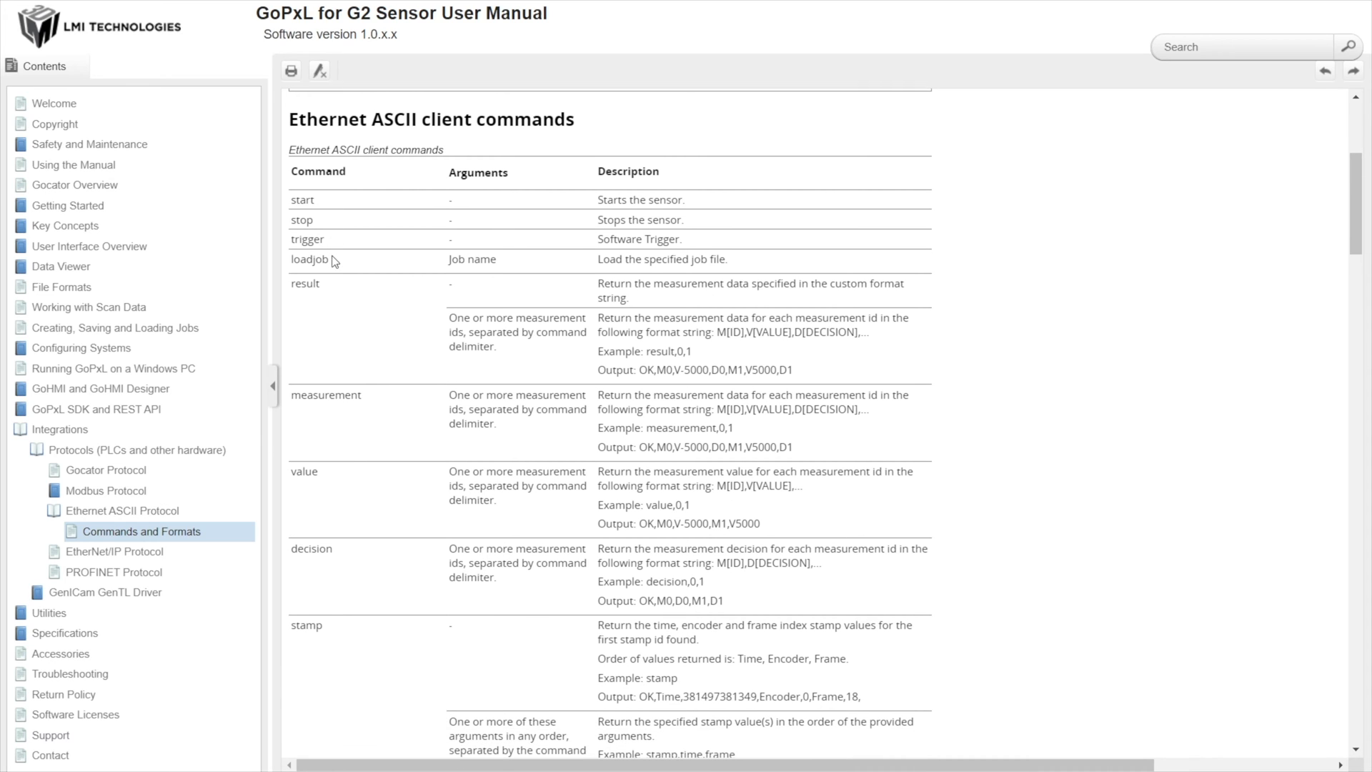
{"action": "mouse_move", "coordinate": [354, 255]}
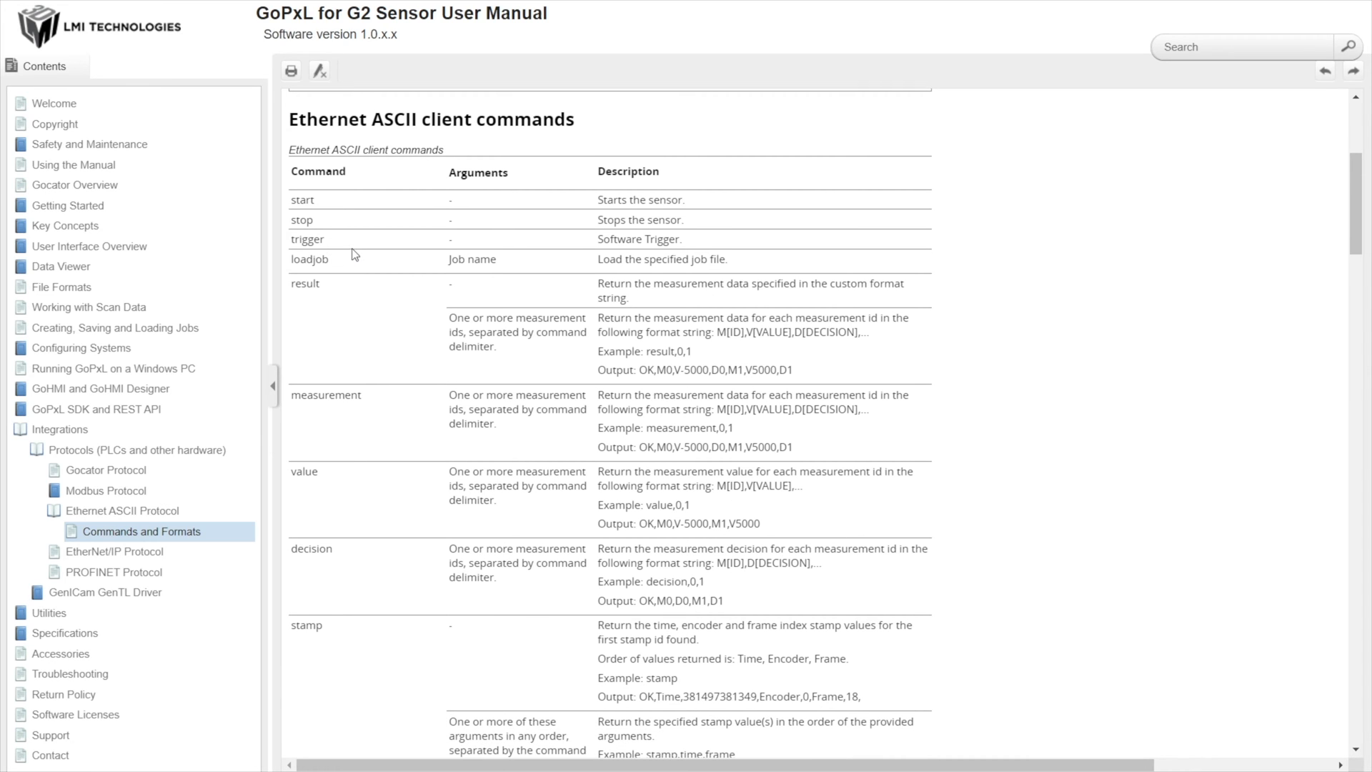
{"action": "scroll", "scroll_direction": "down", "scroll_amount": 3}
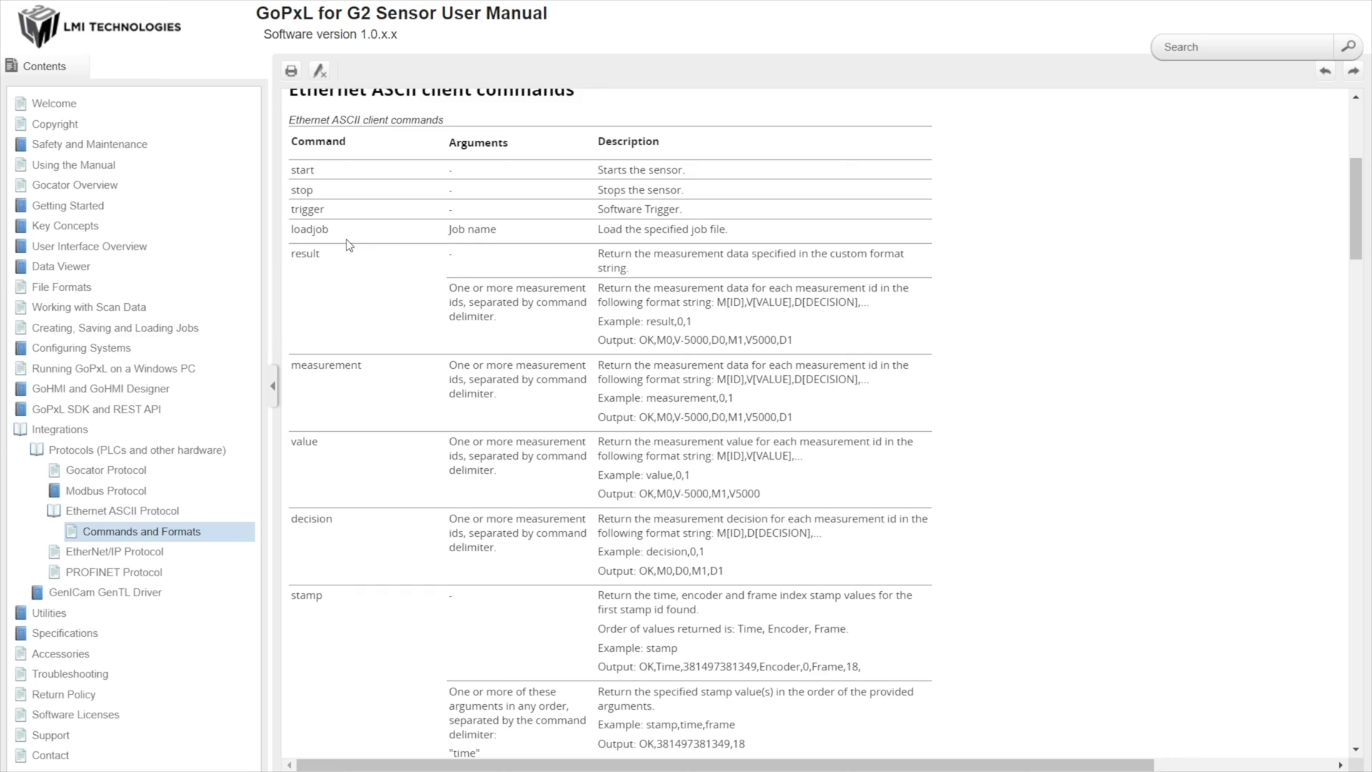
{"action": "scroll", "scroll_direction": "down", "scroll_amount": 3}
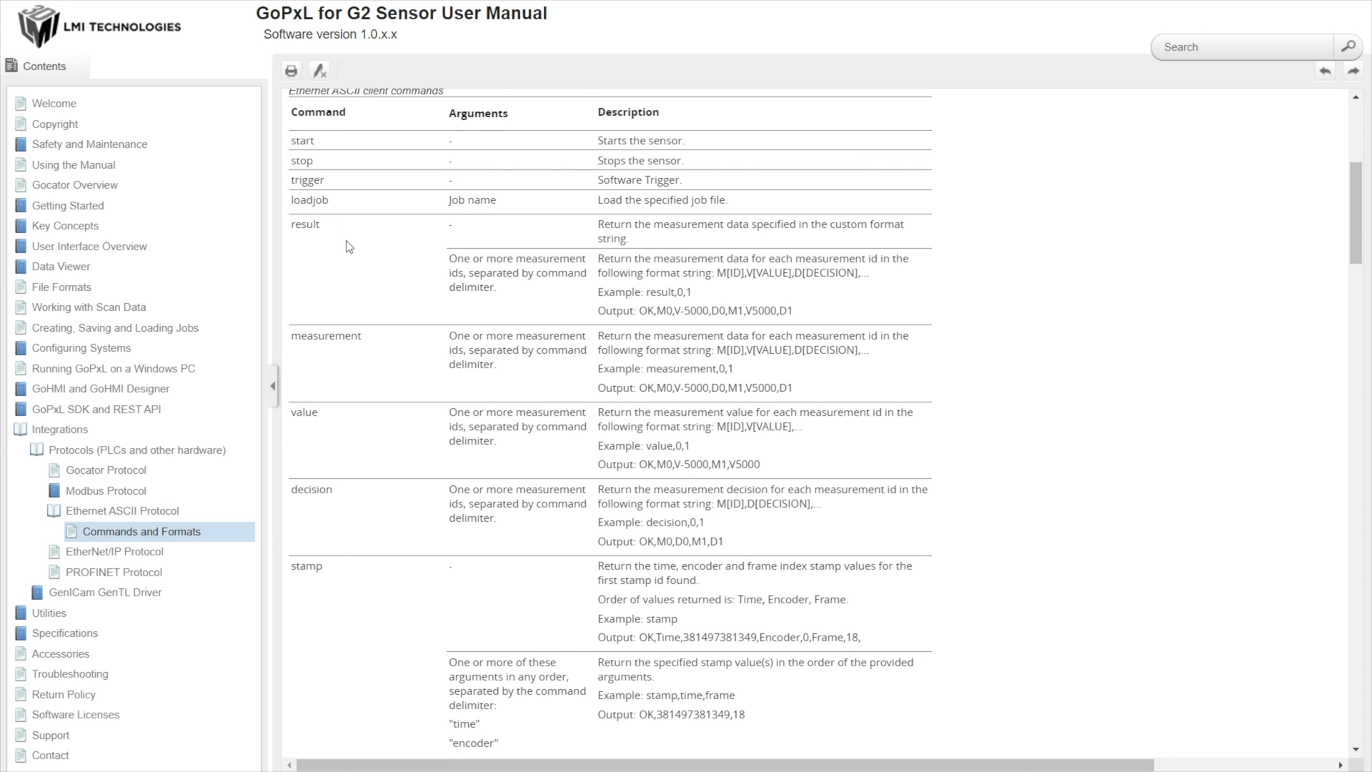
{"action": "mouse_move", "coordinate": [340, 374]}
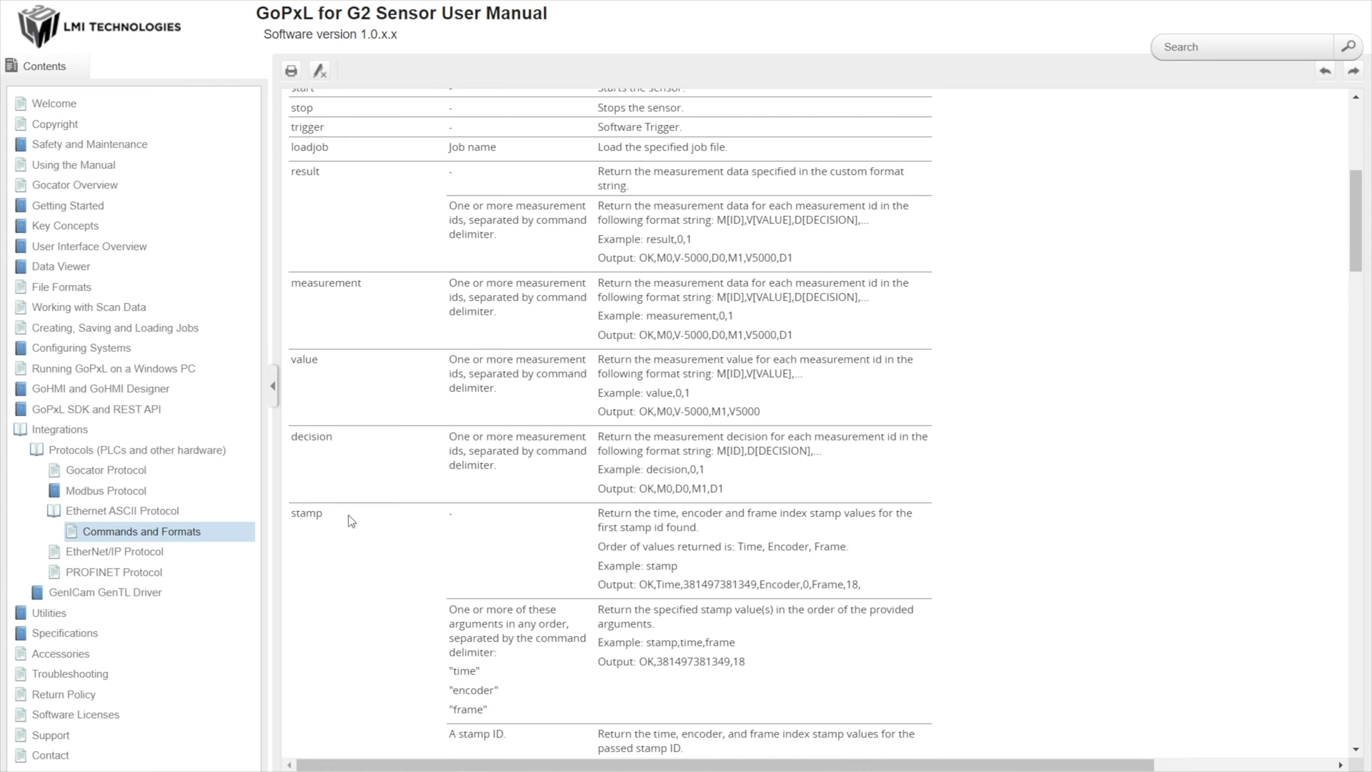
{"action": "scroll", "scroll_direction": "down", "scroll_amount": 3}
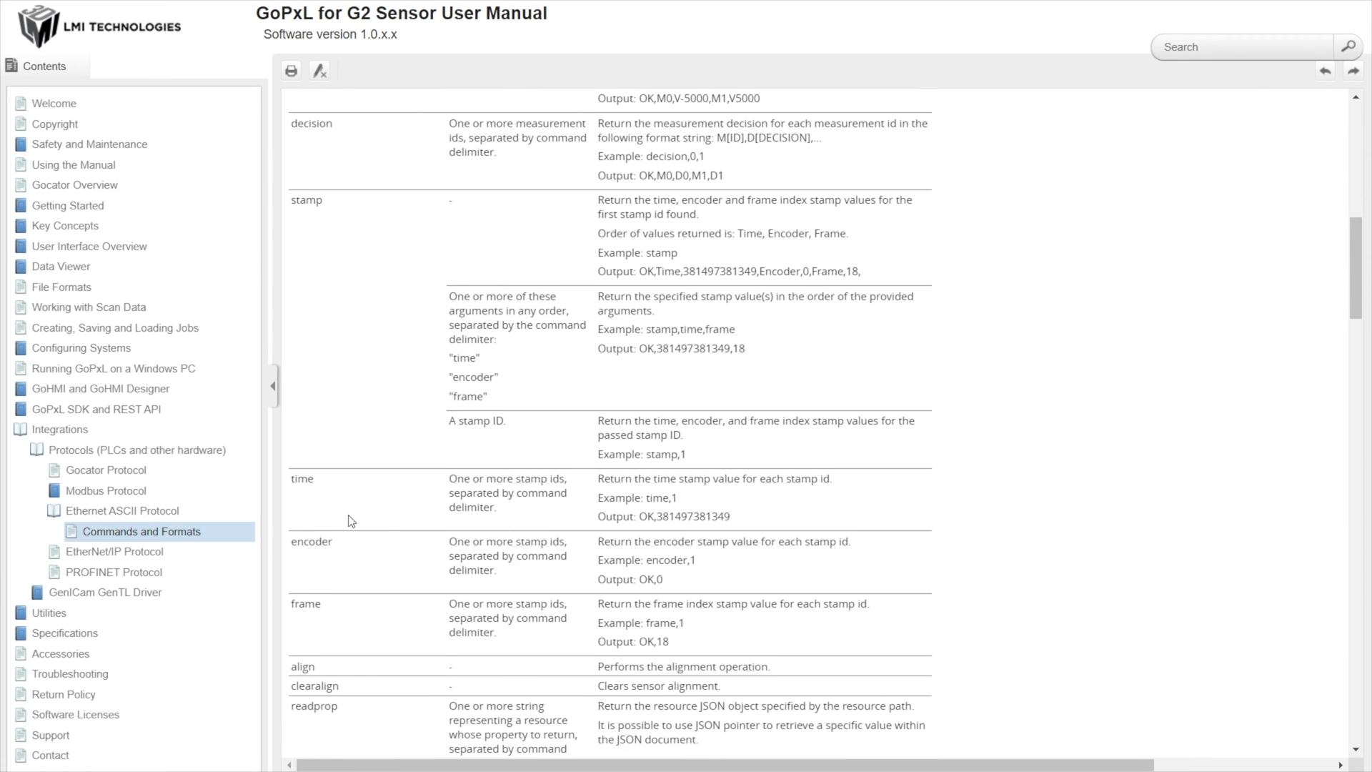
{"action": "scroll", "scroll_direction": "down", "scroll_amount": 3}
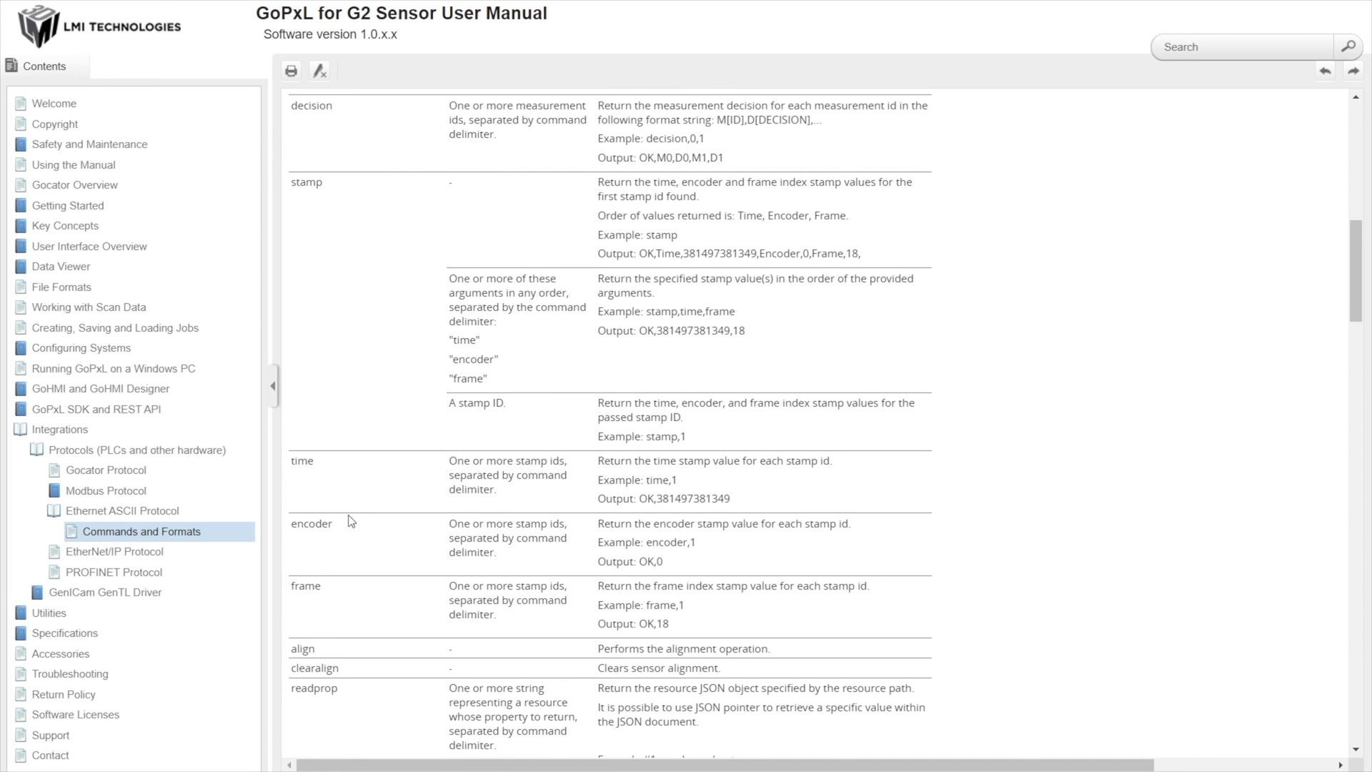
{"action": "scroll", "scroll_direction": "down", "scroll_amount": 3}
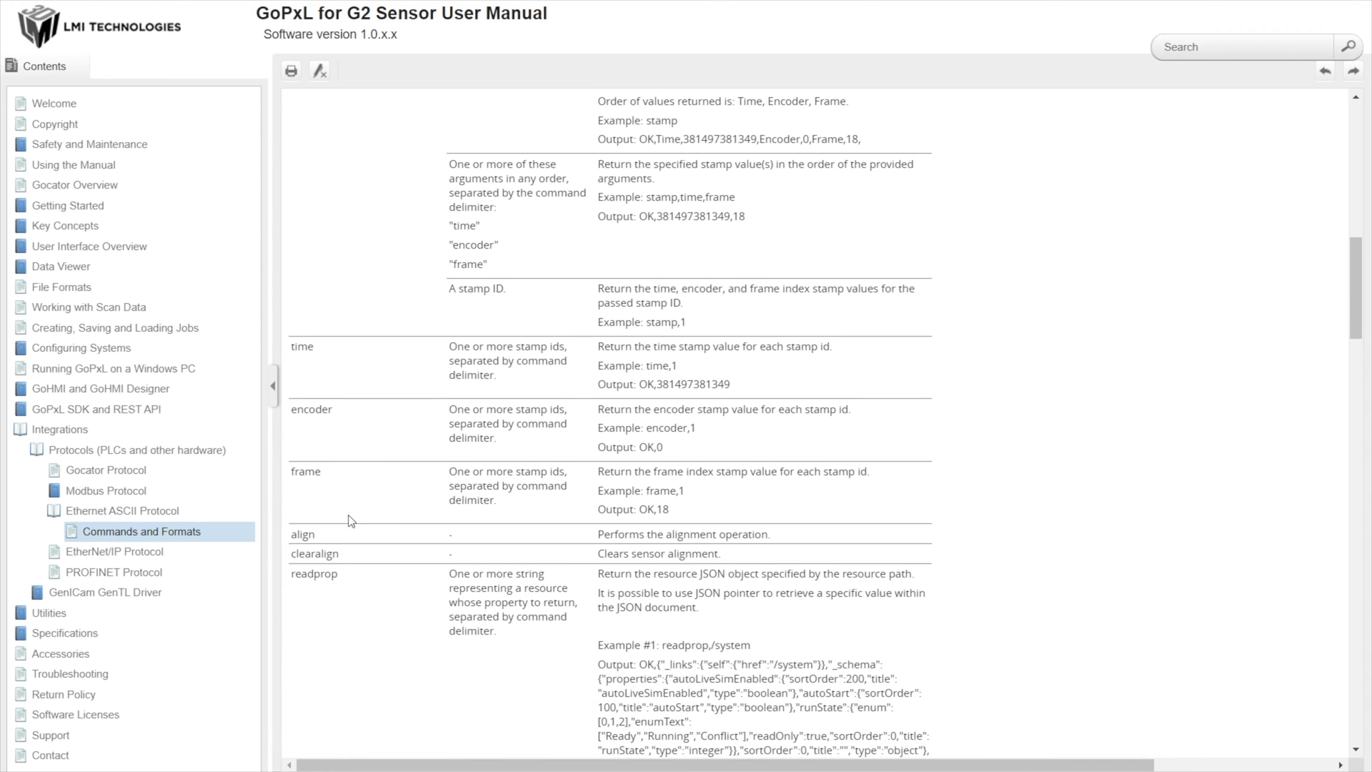
{"action": "scroll", "scroll_direction": "down", "scroll_amount": 3}
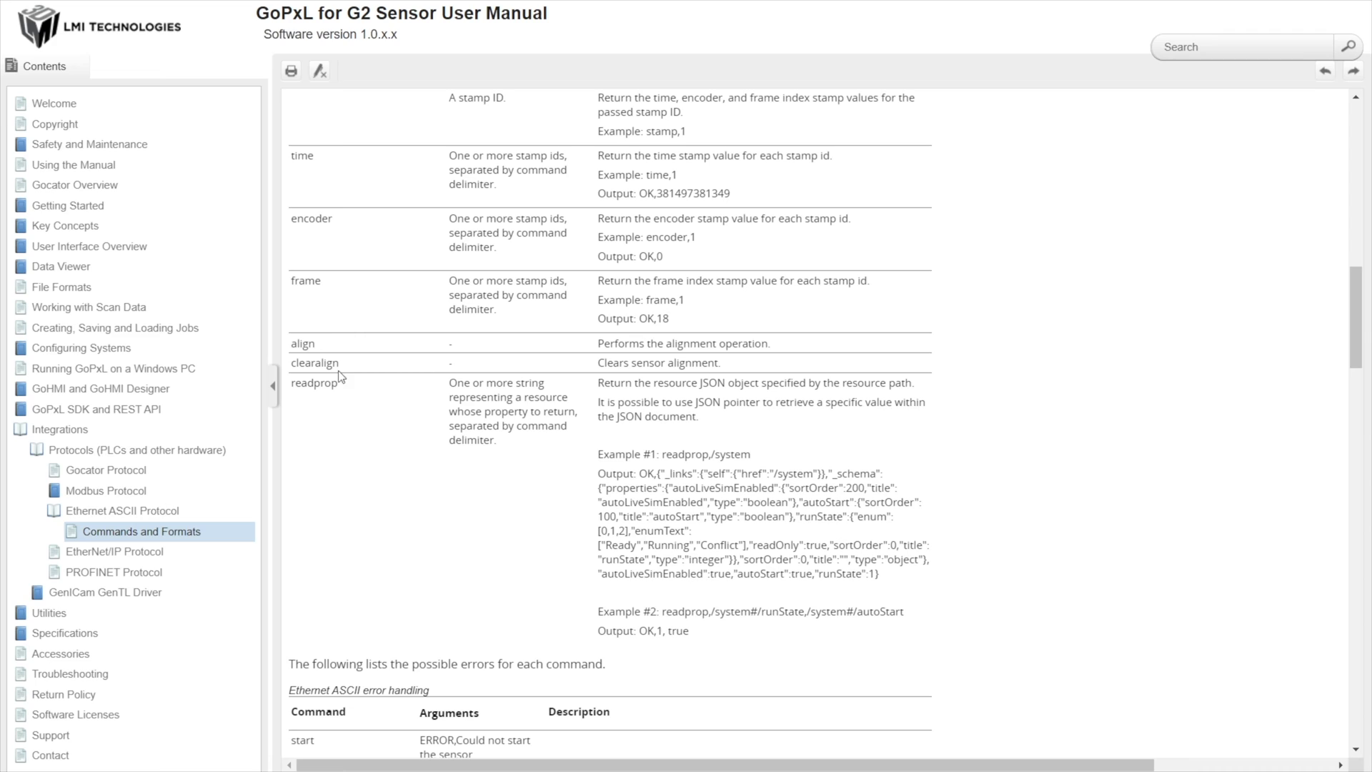
{"action": "mouse_move", "coordinate": [364, 368]}
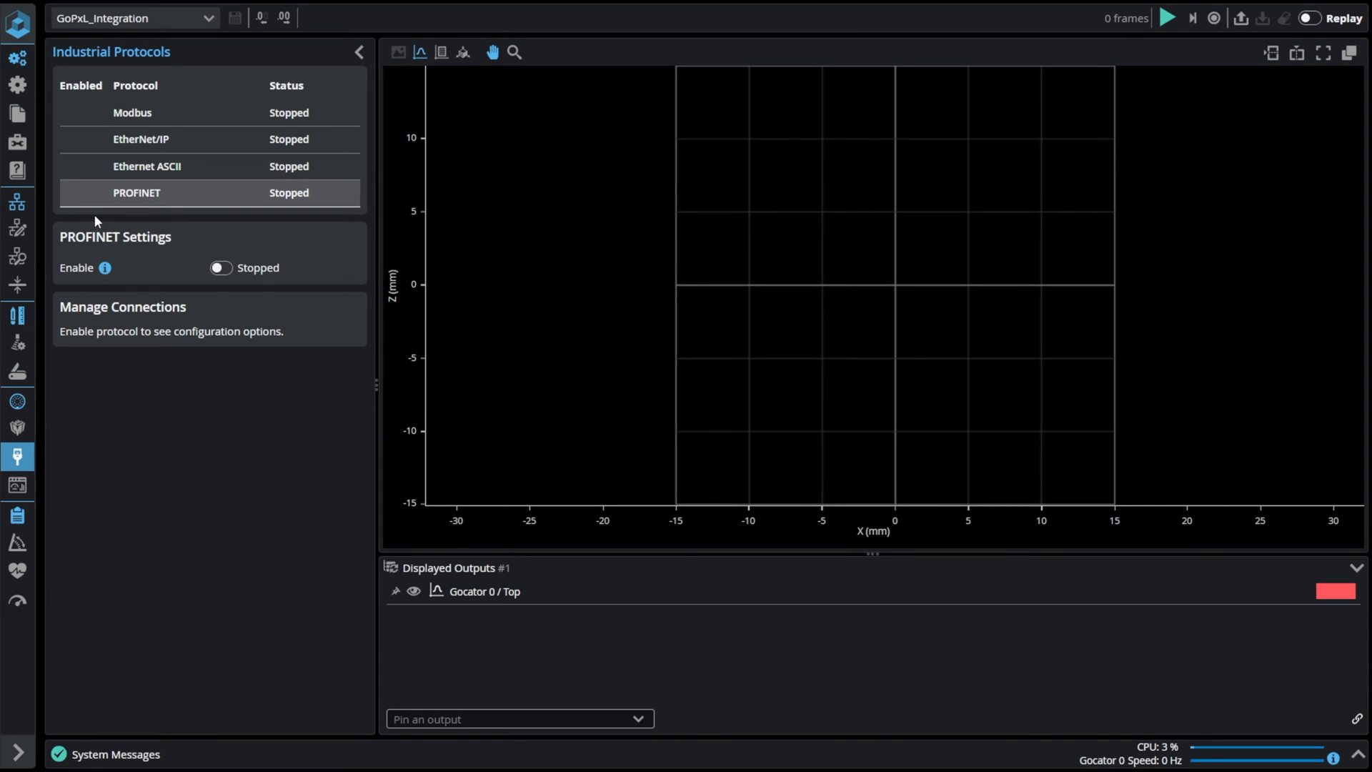
{"action": "mouse_move", "coordinate": [221, 199]}
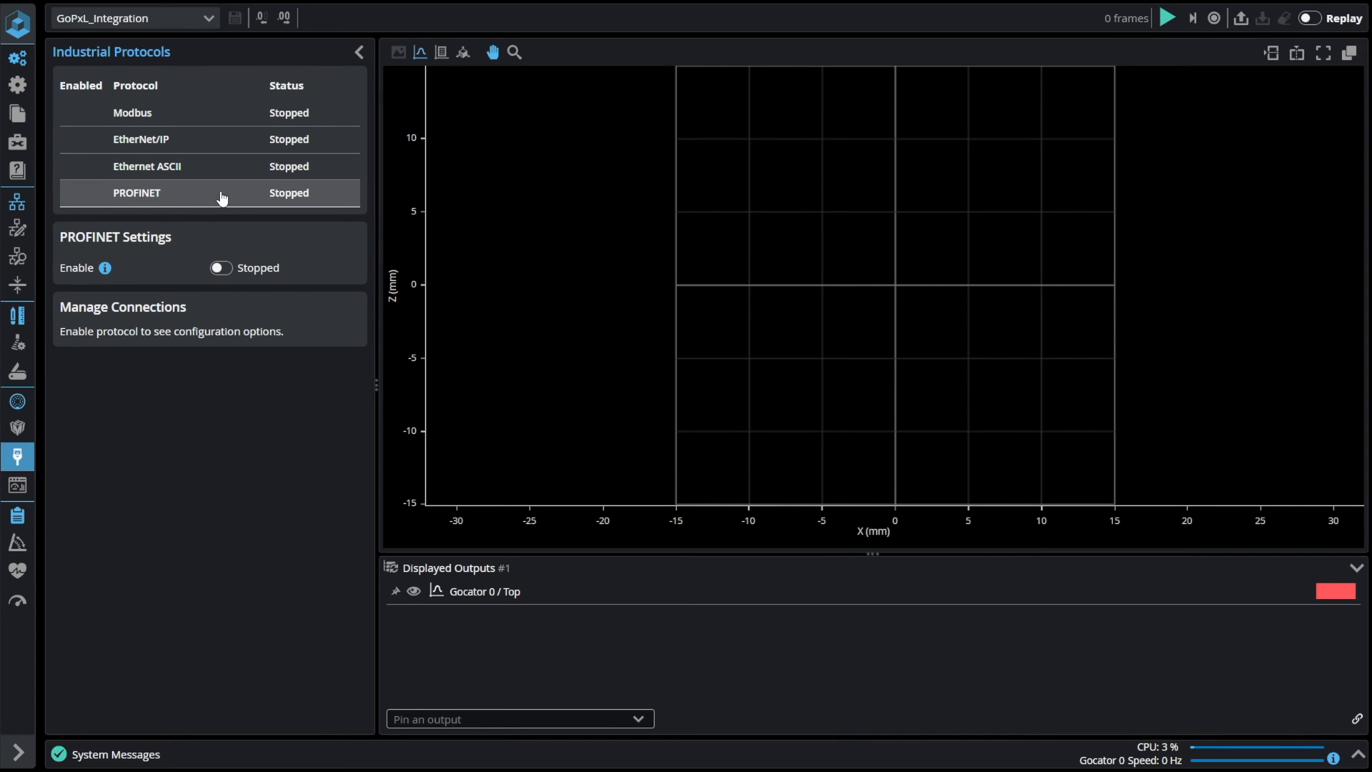
{"action": "mouse_move", "coordinate": [230, 237]}
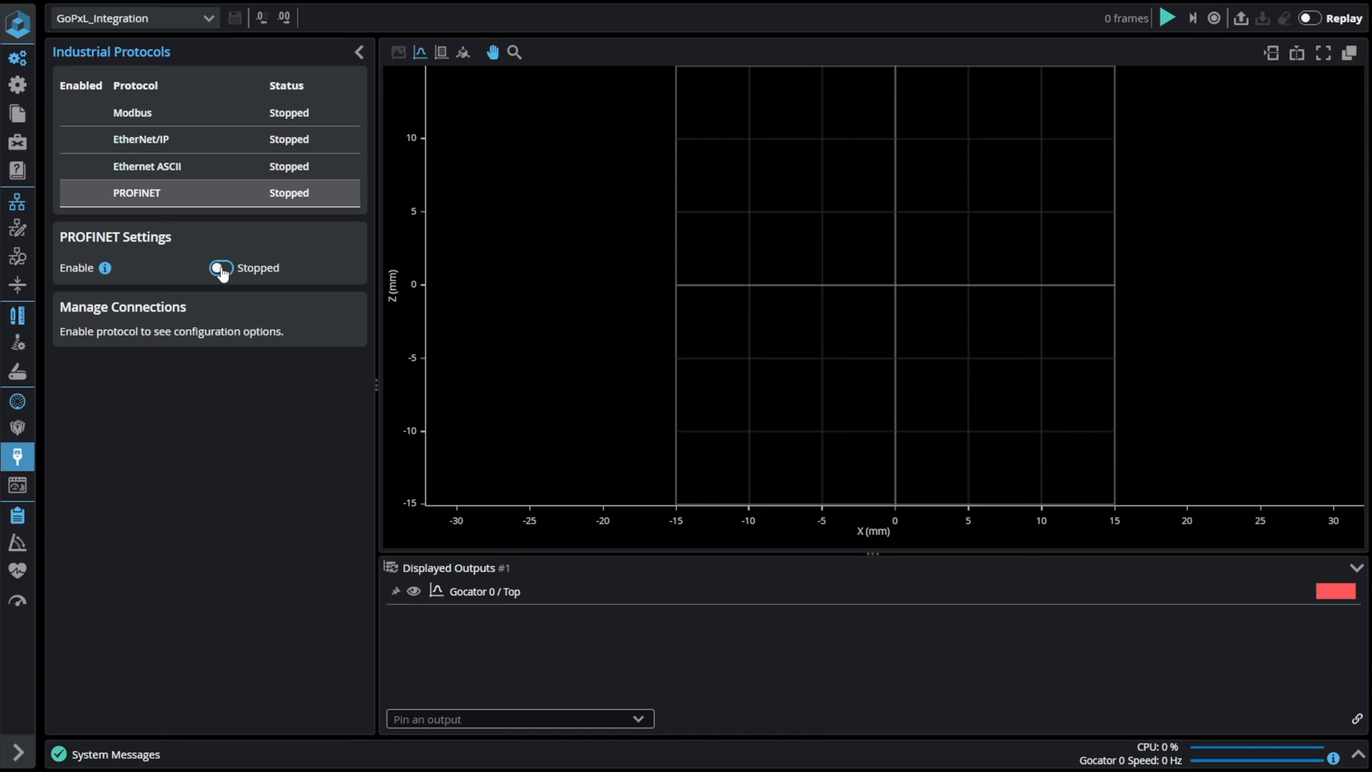
Step: Switch PROFINET's Enable toggle to Running and download the PROFINET GSD file
{"action": "left_click", "coordinate": [221, 268]}
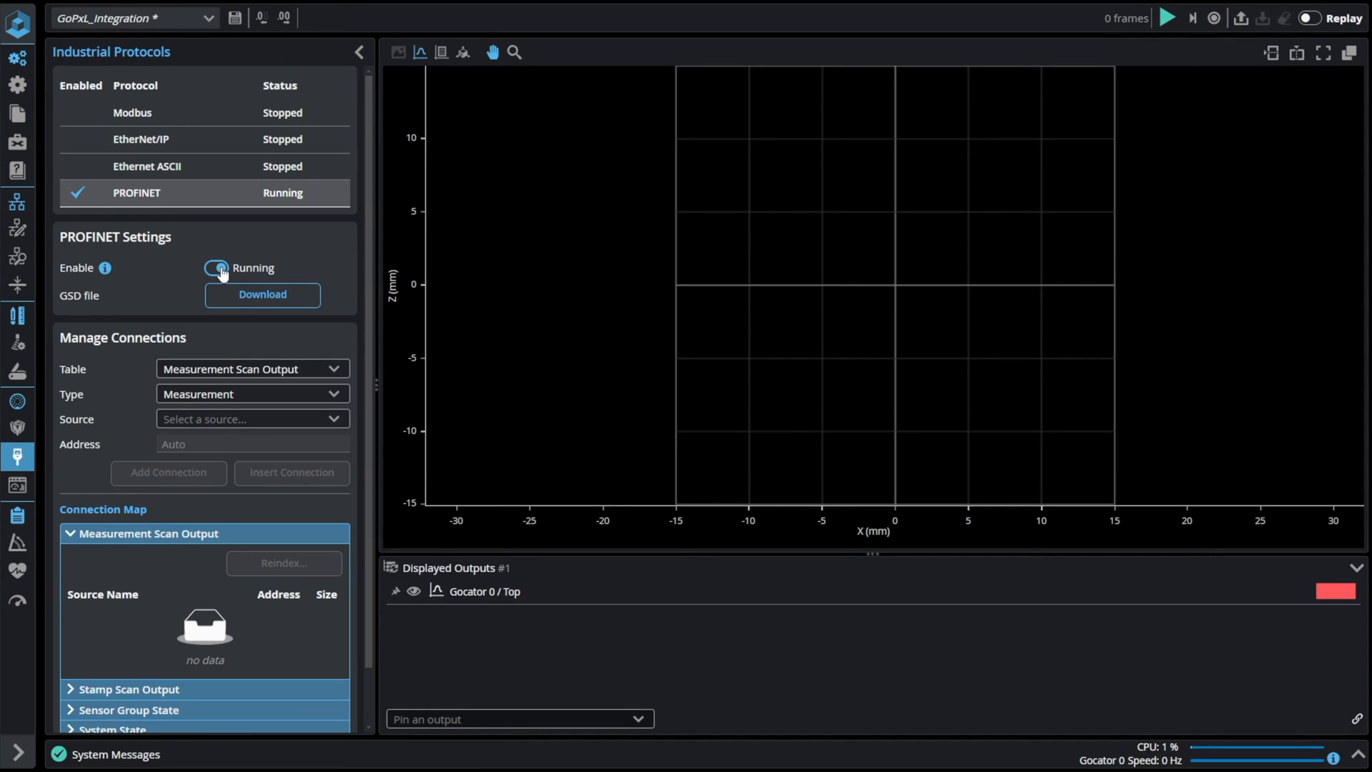
{"action": "left_click", "coordinate": [217, 268]}
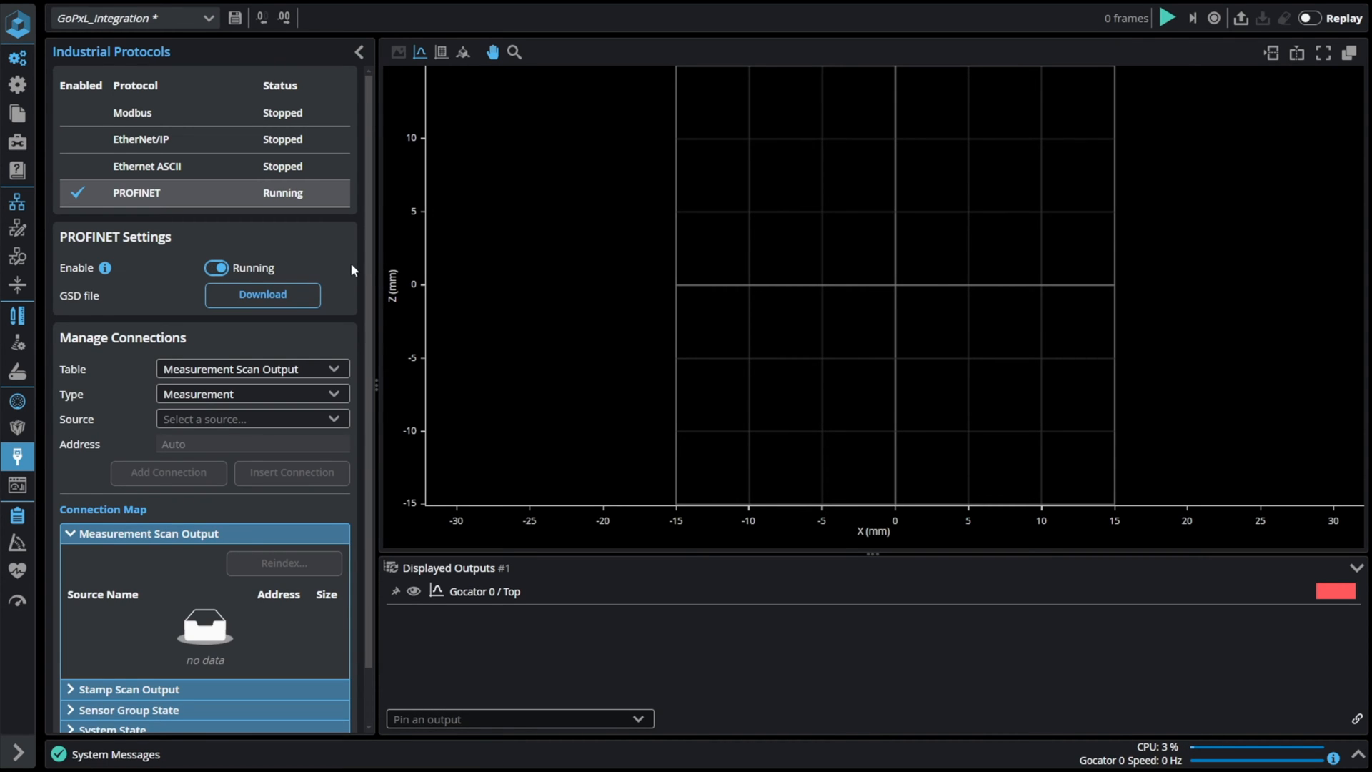
{"action": "scroll", "scroll_direction": "down", "scroll_amount": 3}
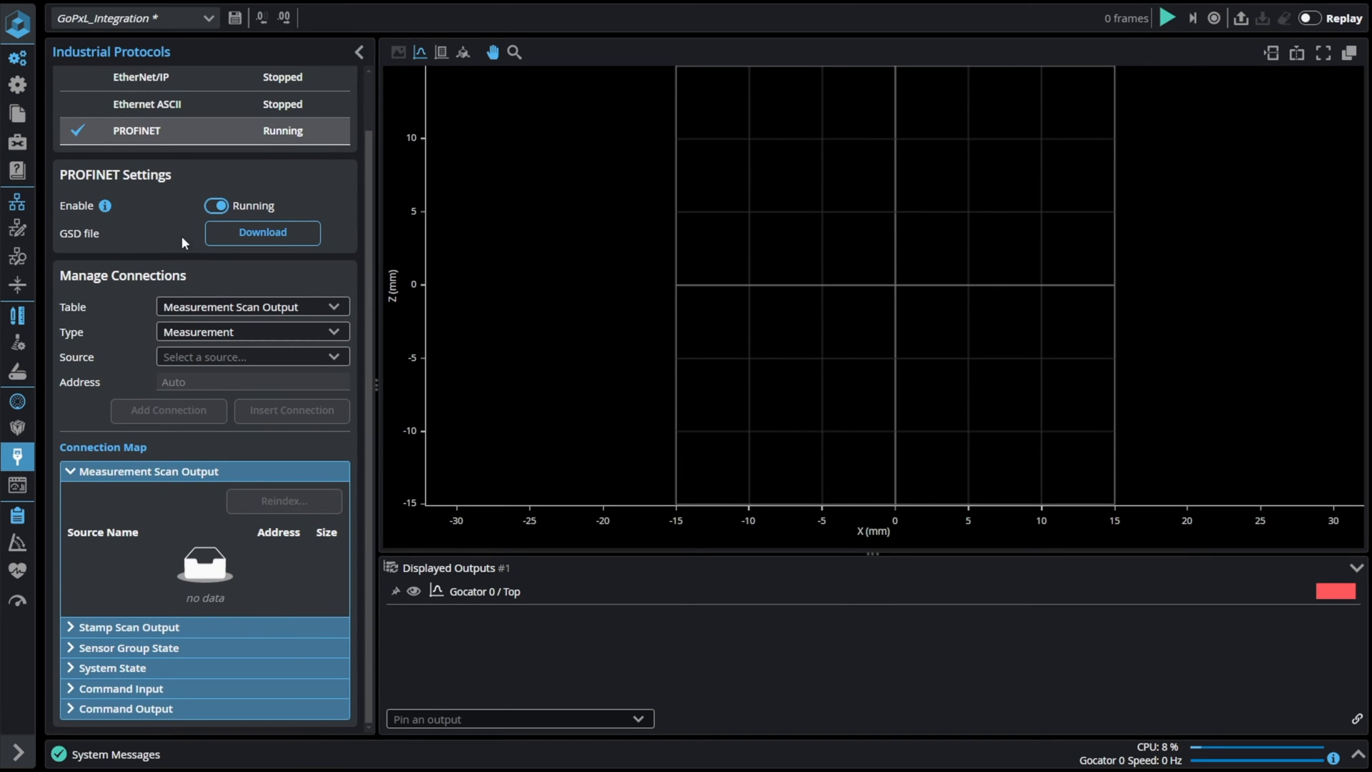
{"action": "left_click", "coordinate": [262, 232]}
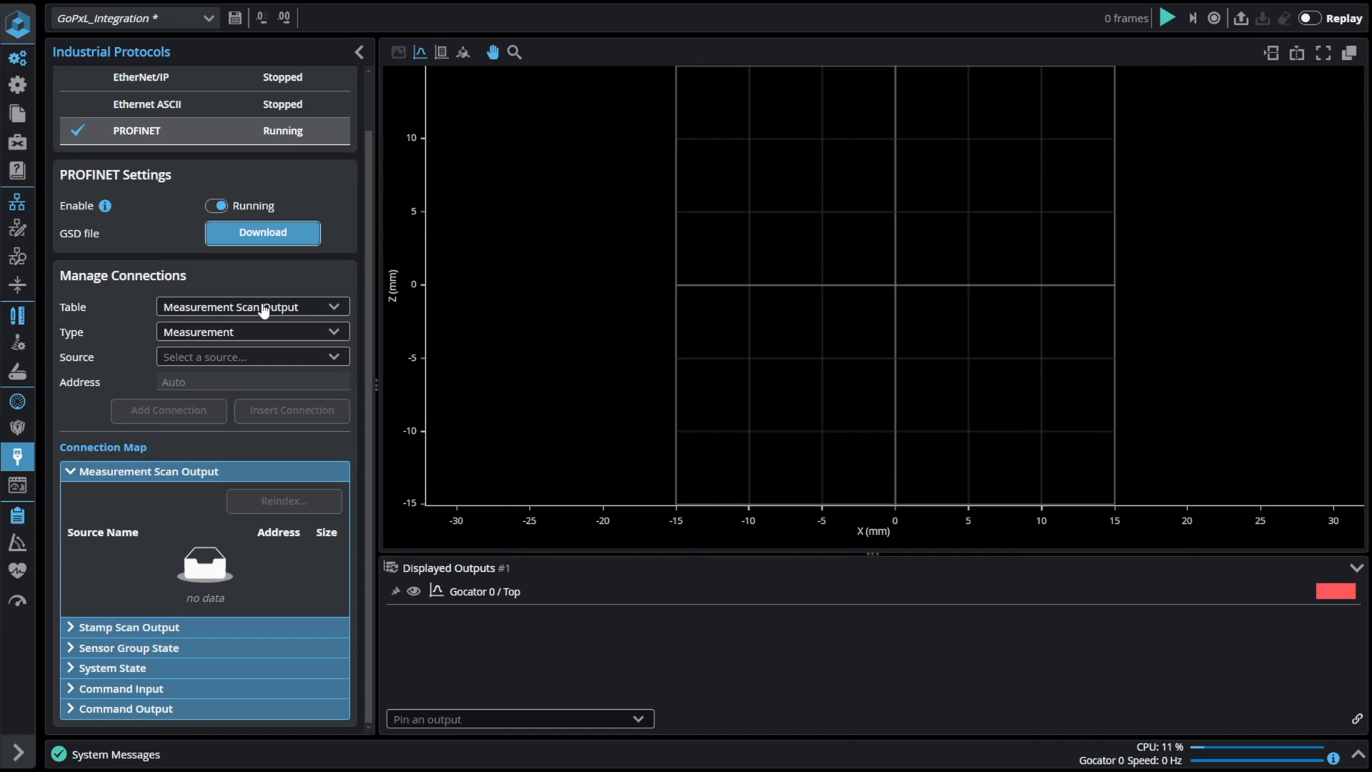
Step: Switch the PROFINET table to Stamp Scan Output and expand its map showing Gocator 0 / Stamp
{"action": "left_click", "coordinate": [252, 307]}
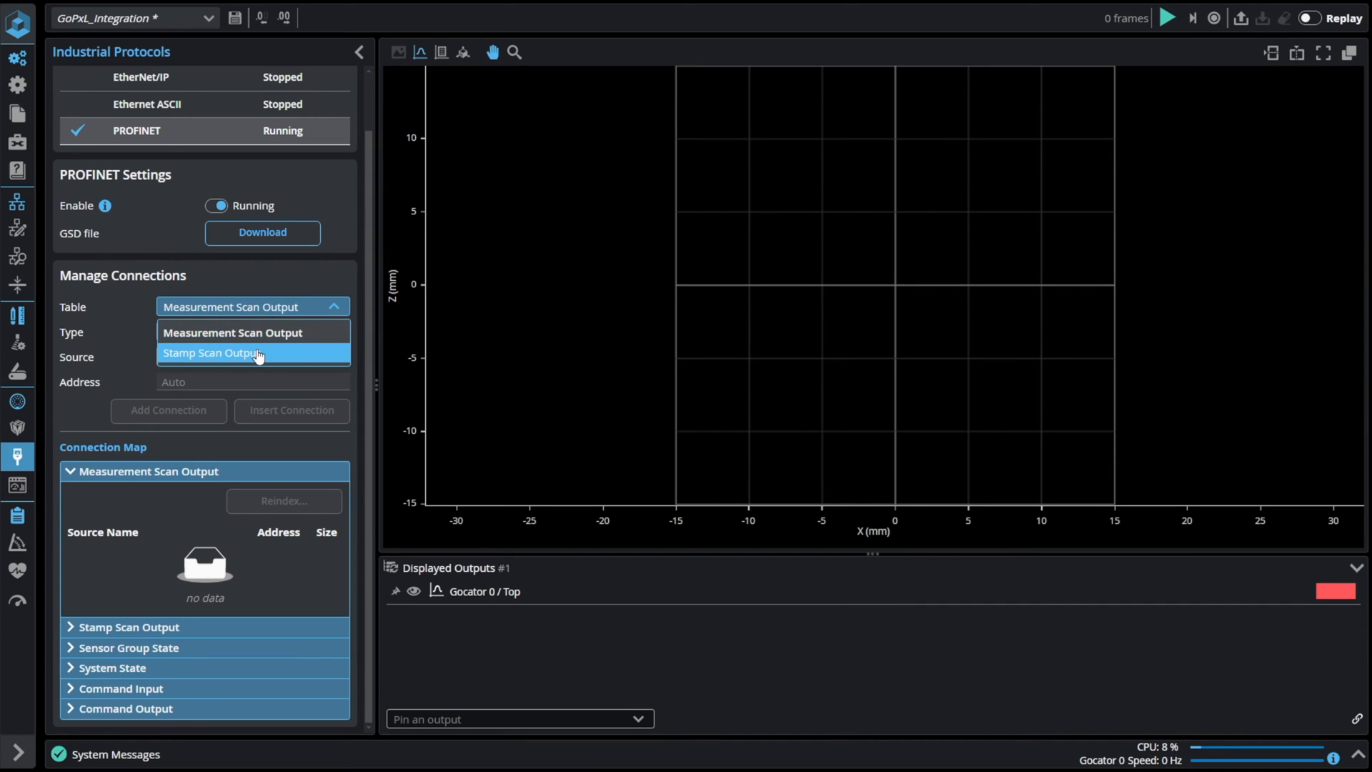
{"action": "left_click", "coordinate": [210, 352]}
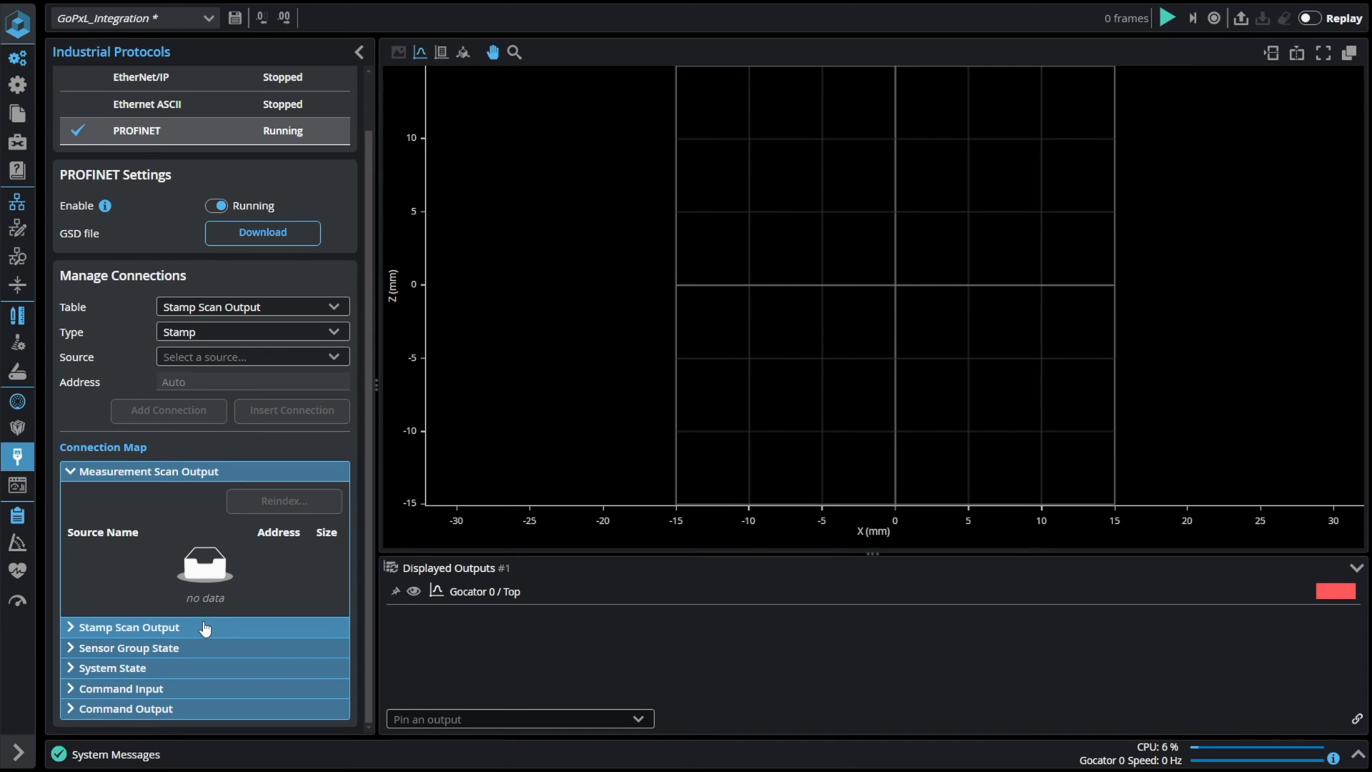
{"action": "left_click", "coordinate": [128, 626]}
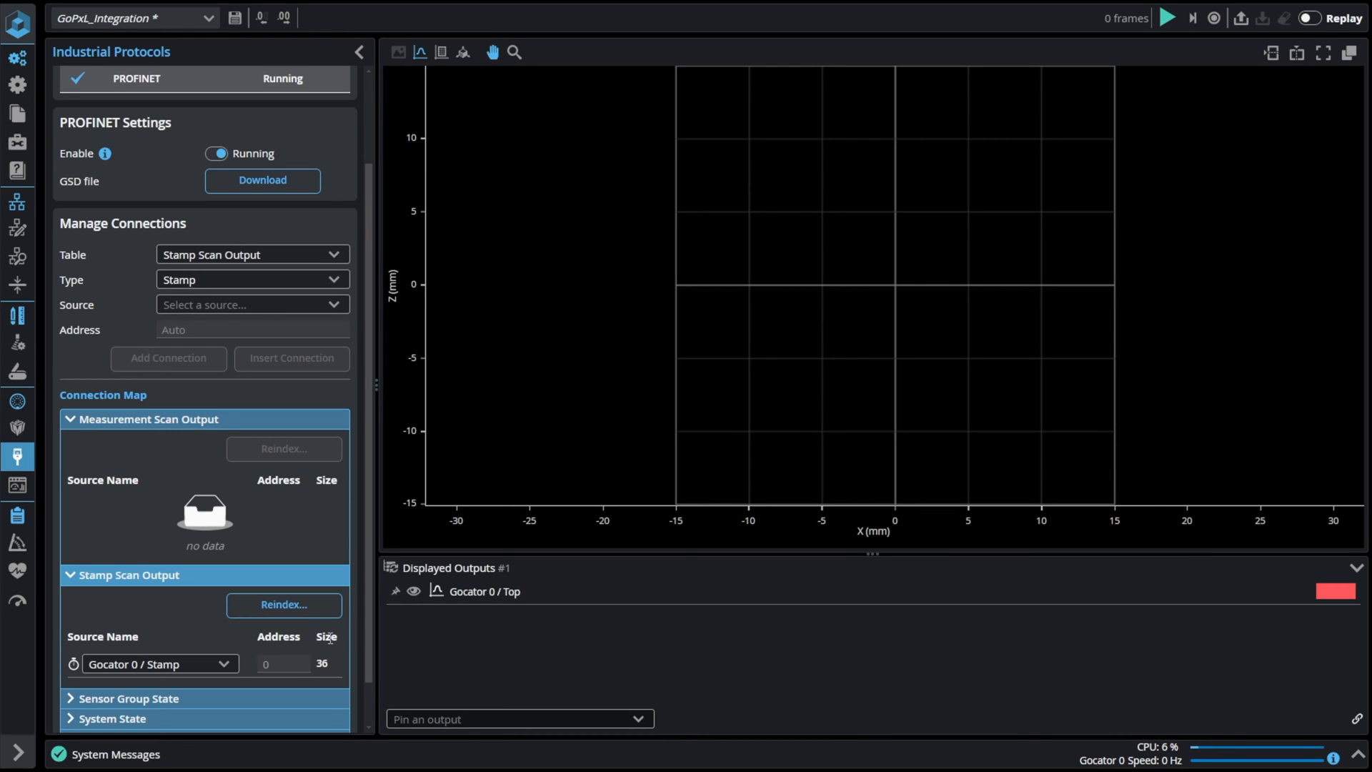
{"action": "mouse_move", "coordinate": [252, 261]}
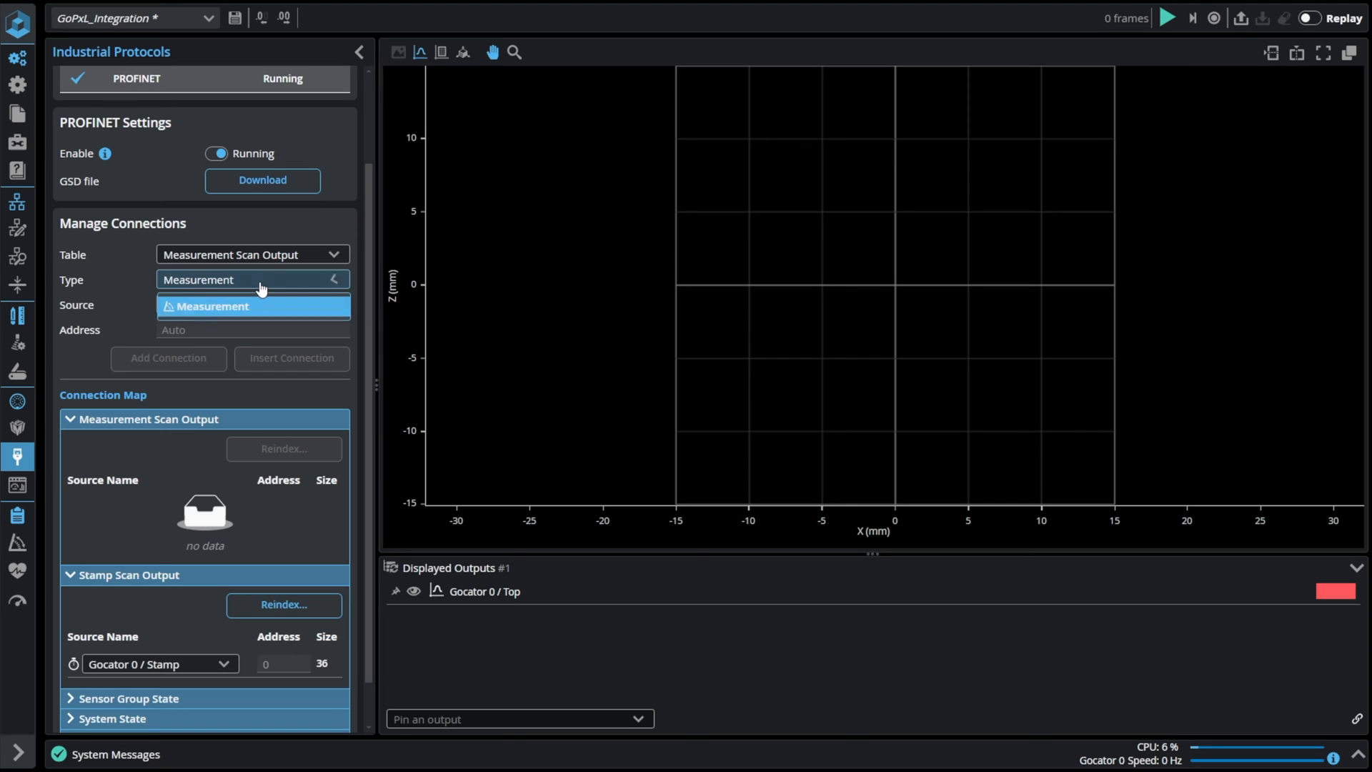
Step: Add connections for All sources: Feature Intersect 1 X/Z and Profile Line 1/2 Angle at 0–12
{"action": "left_click", "coordinate": [253, 304]}
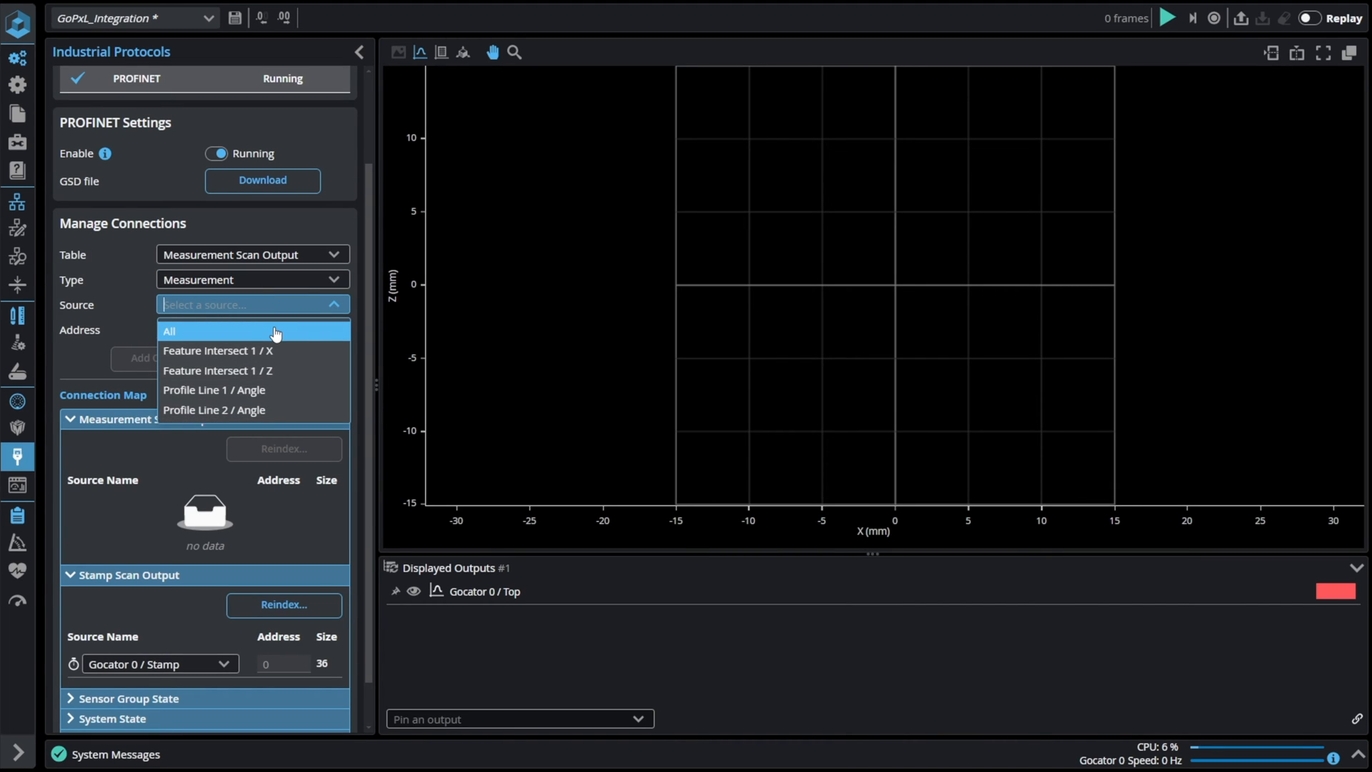
{"action": "left_click", "coordinate": [168, 330]}
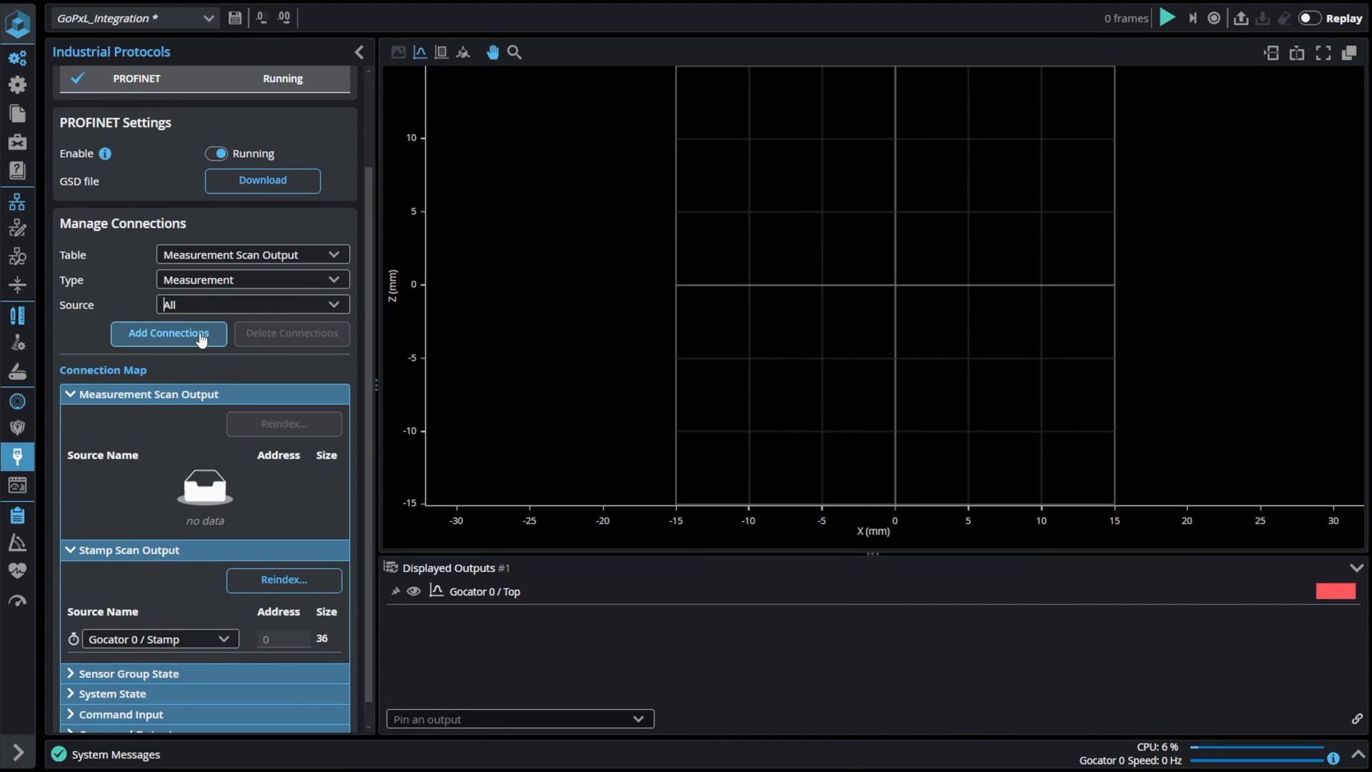
{"action": "left_click", "coordinate": [168, 334]}
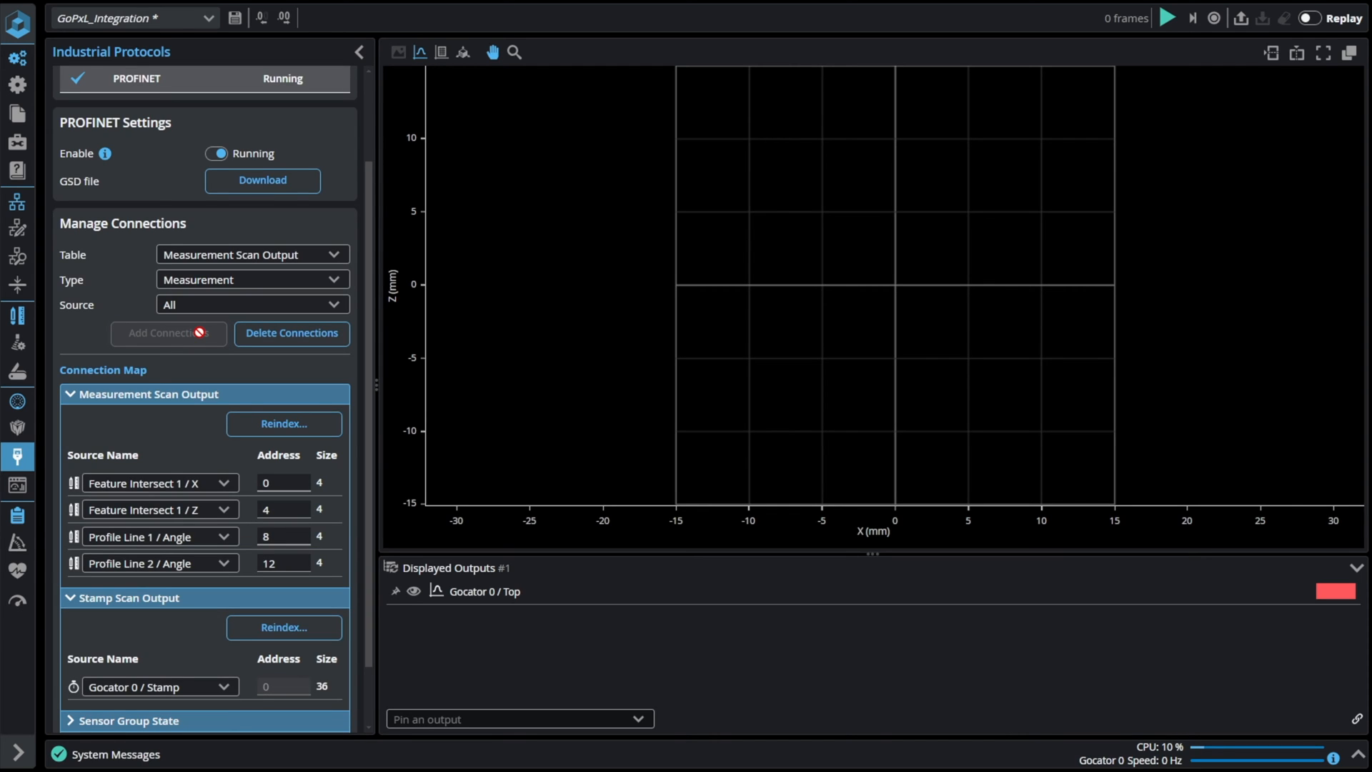
{"action": "mouse_move", "coordinate": [183, 459]}
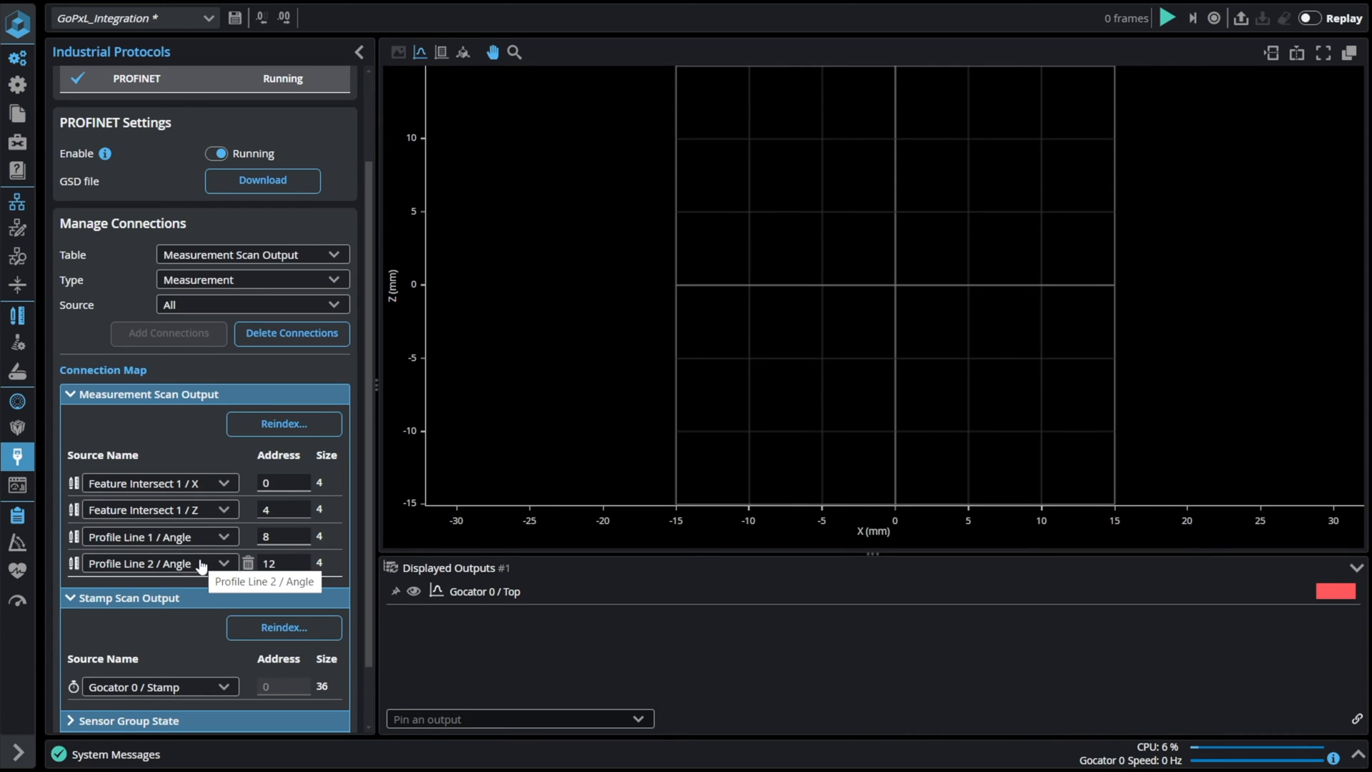
{"action": "mouse_move", "coordinate": [283, 457]}
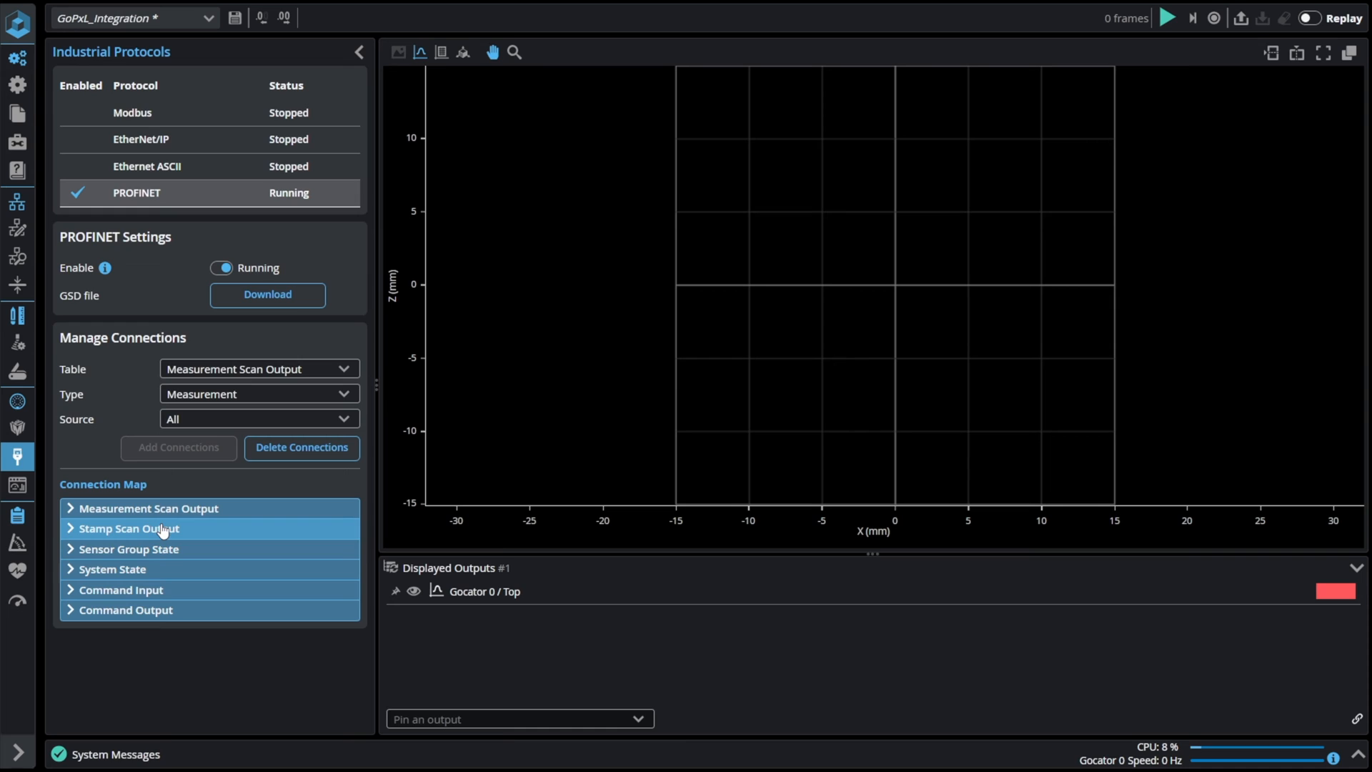
Step: Collapse the PROFINET Connection Map section headers
{"action": "left_click", "coordinate": [127, 549]}
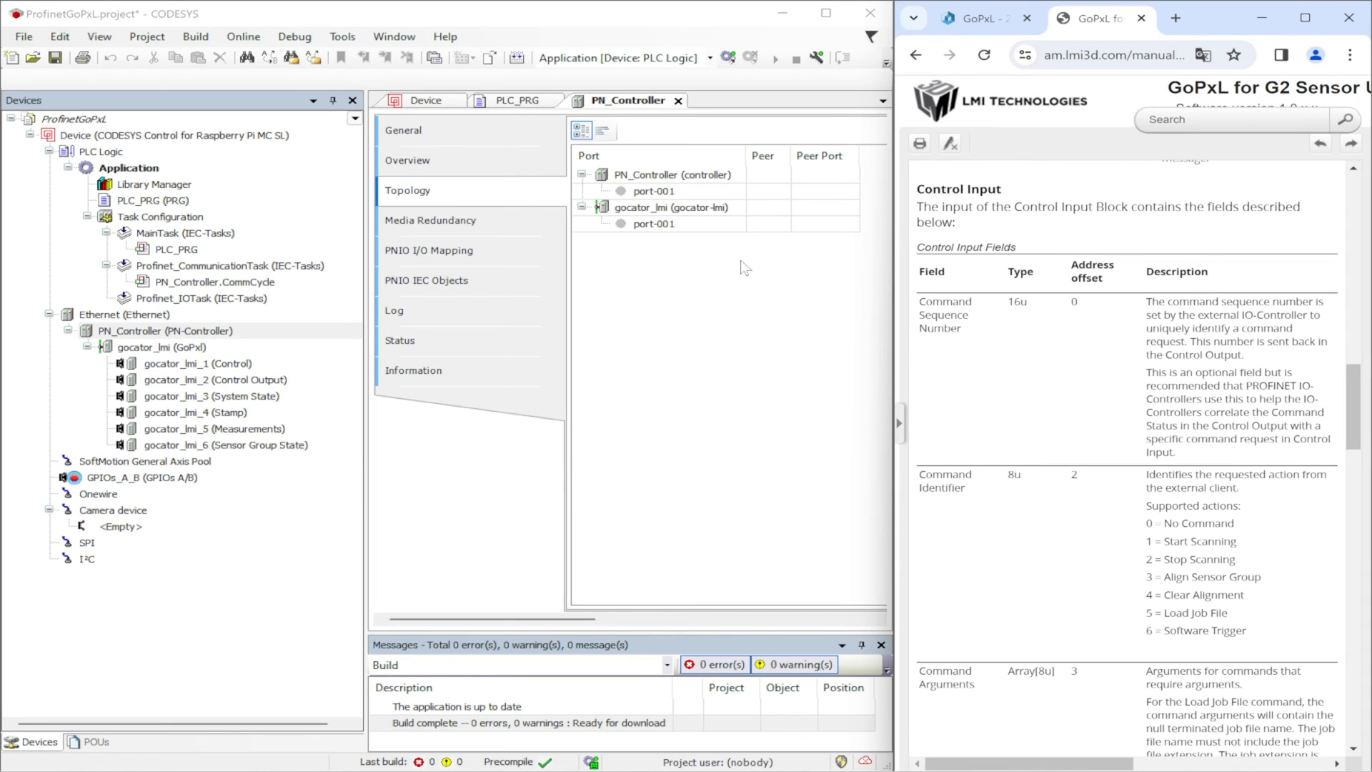
{"action": "mouse_move", "coordinate": [728, 285]}
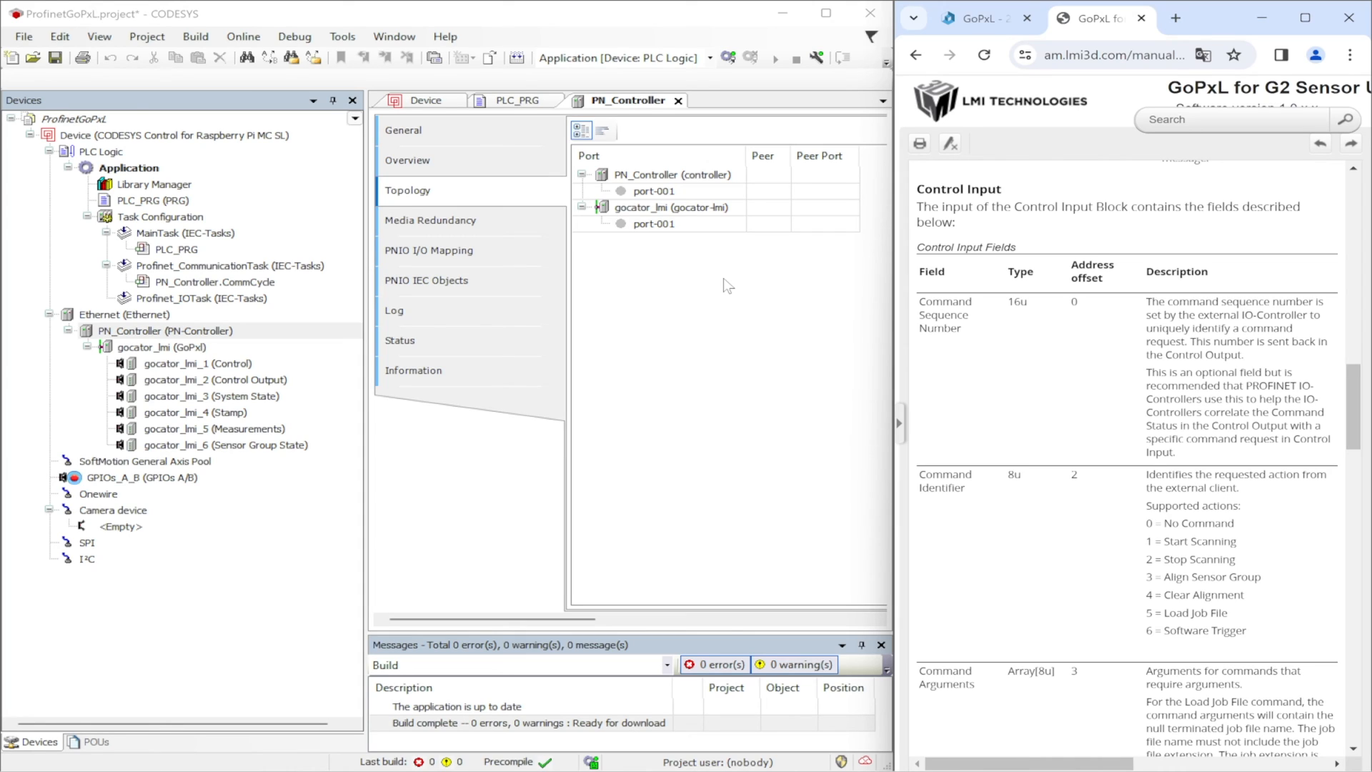
{"action": "mouse_move", "coordinate": [753, 95]}
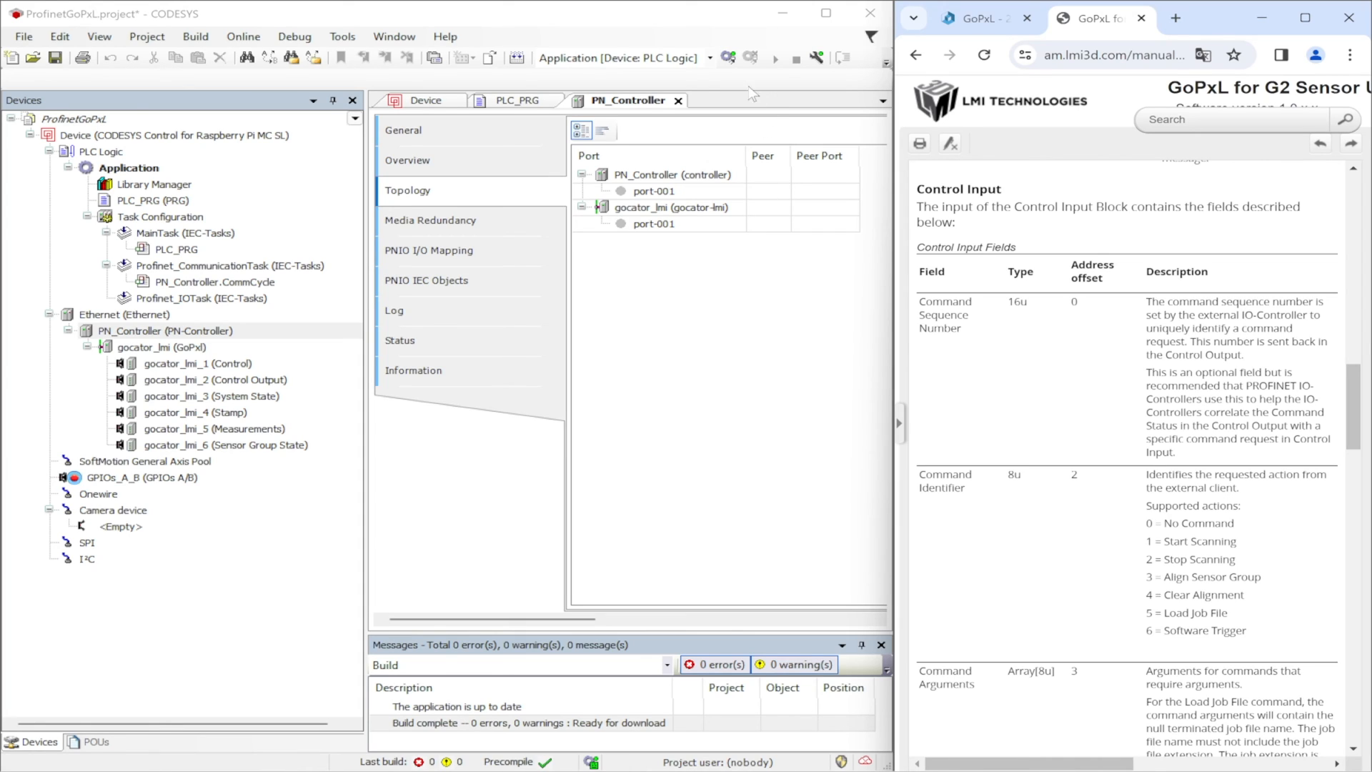
Step: Log in to the Raspberry Pi controller and start the application
{"action": "left_click", "coordinate": [728, 58]}
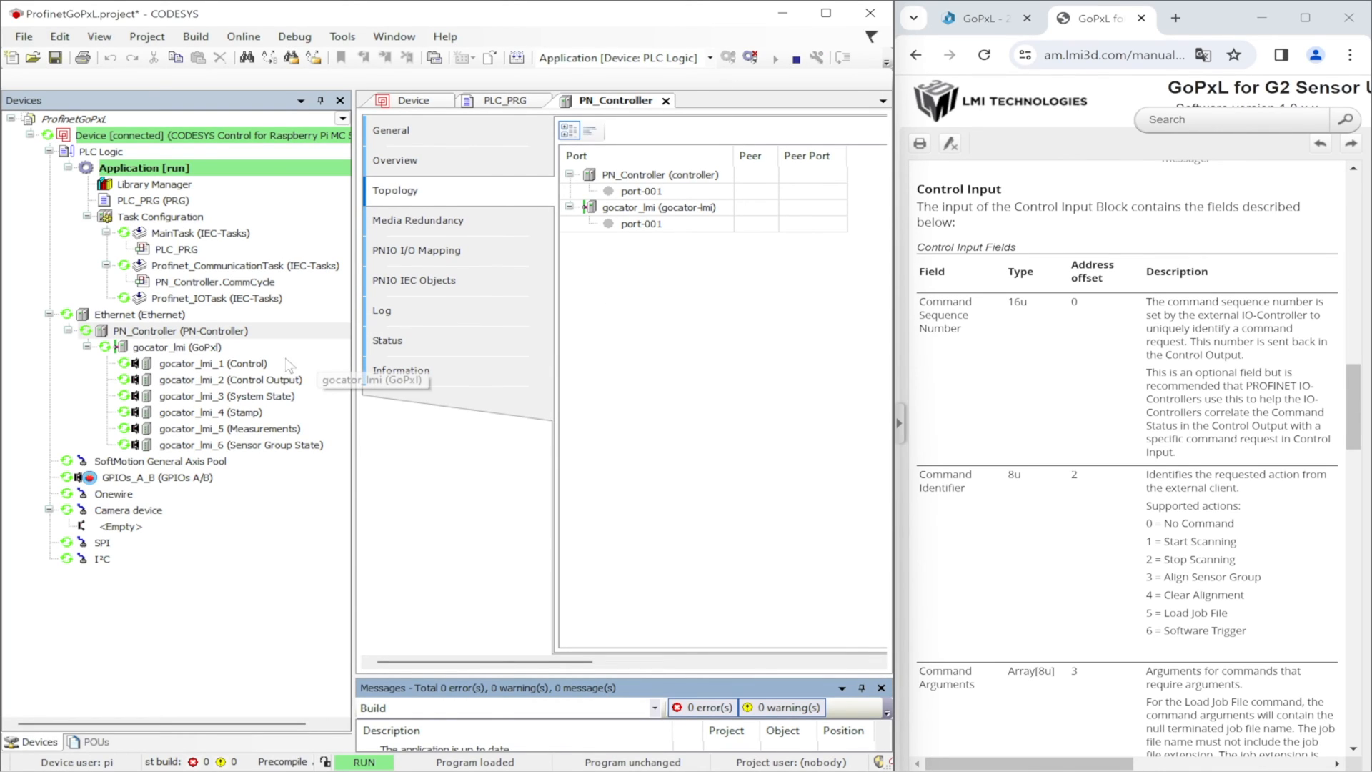
{"action": "mouse_move", "coordinate": [253, 363]}
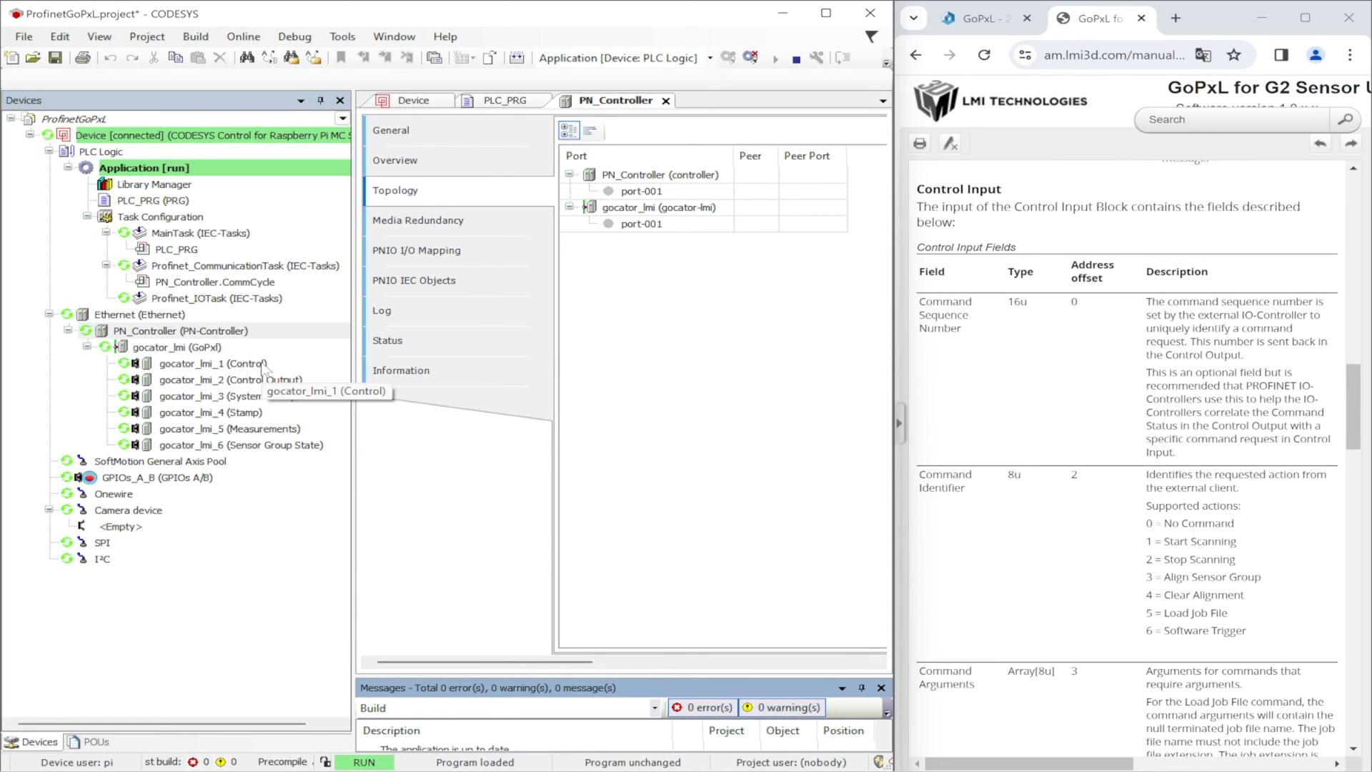
Step: Open the Control module mapping with Show all and review its 67 output bytes from %QB0
{"action": "double_click", "coordinate": [219, 363]}
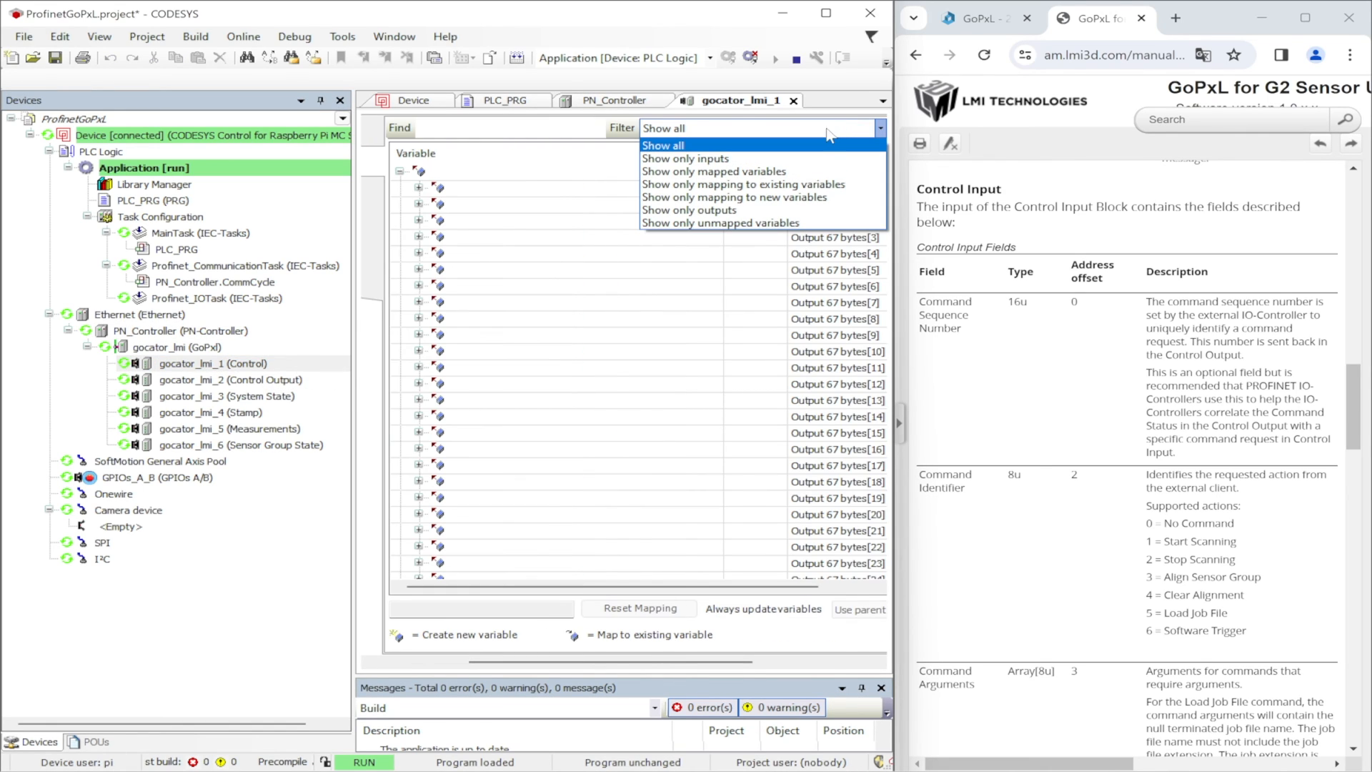
{"action": "left_click", "coordinate": [664, 145]}
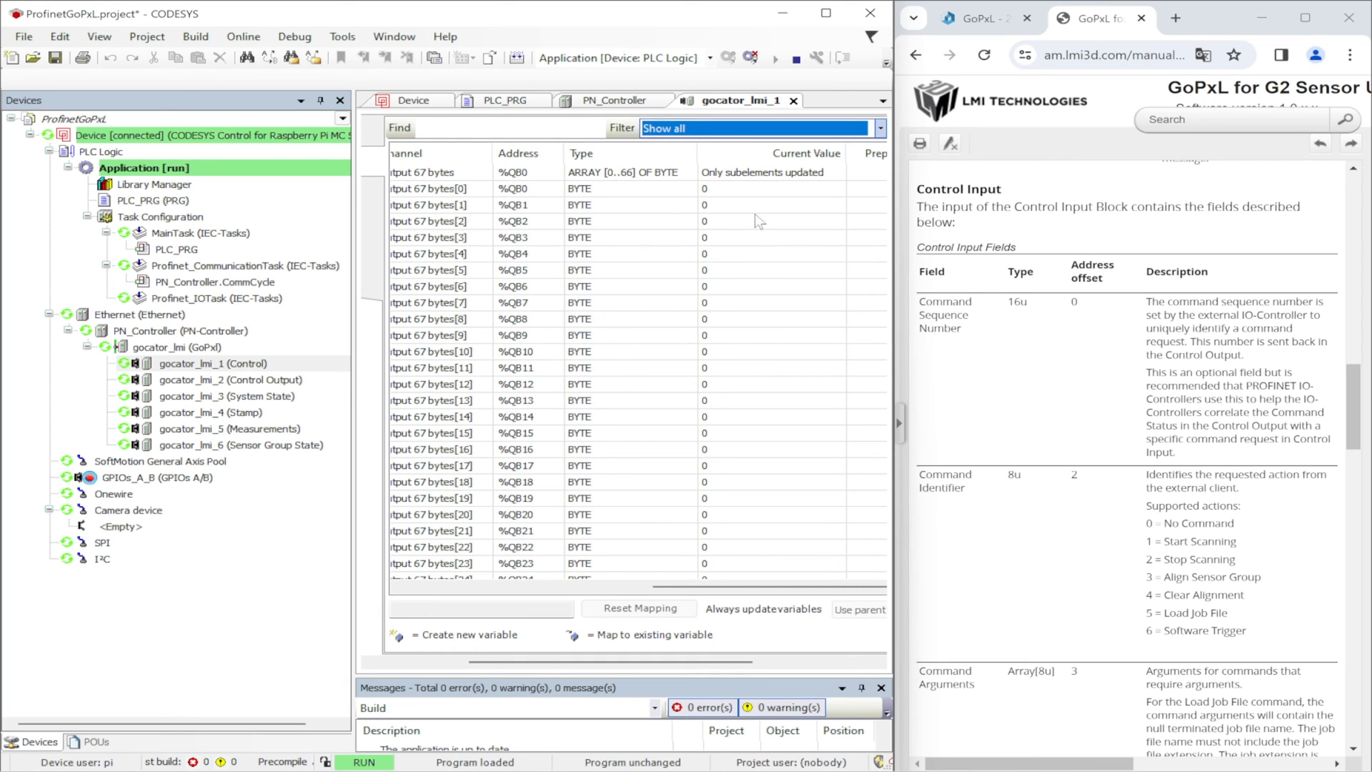
{"action": "mouse_move", "coordinate": [1005, 270]}
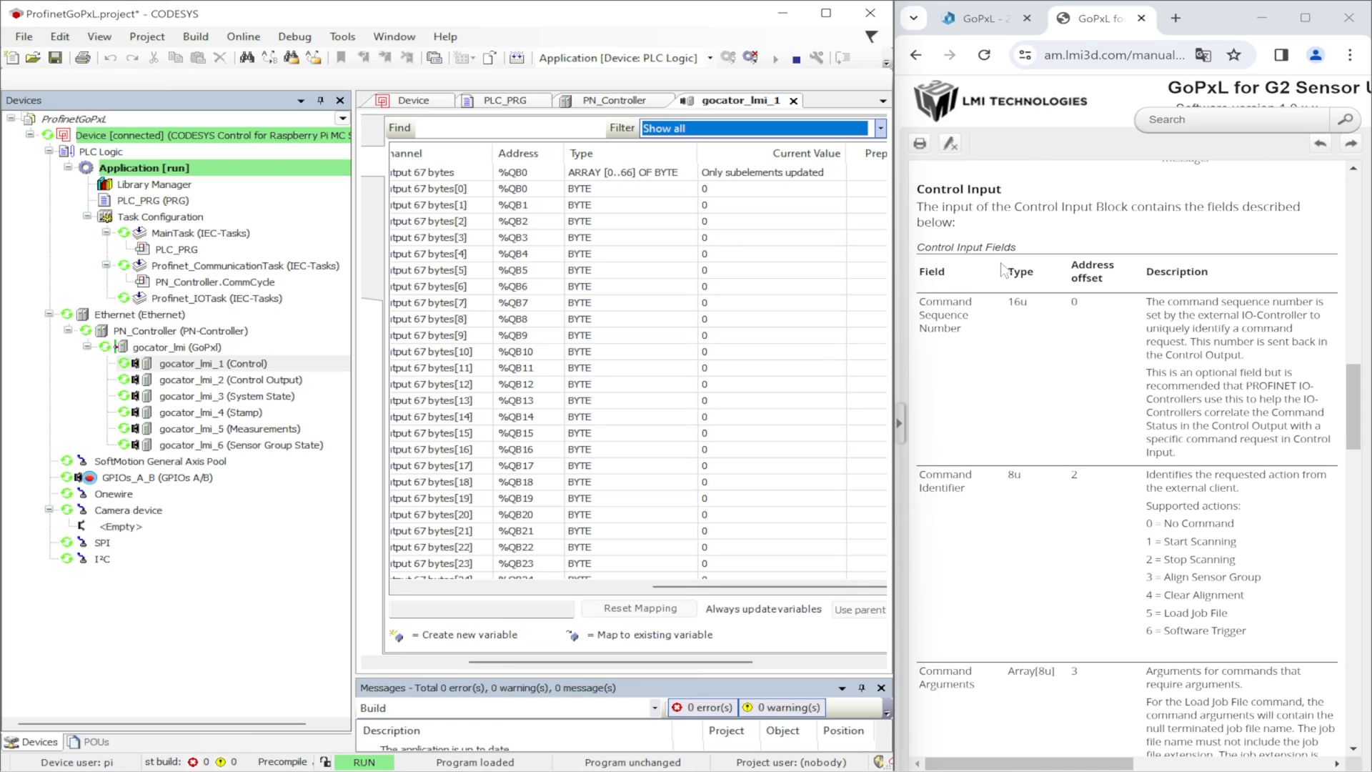
{"action": "scroll", "scroll_direction": "down", "scroll_amount": 3}
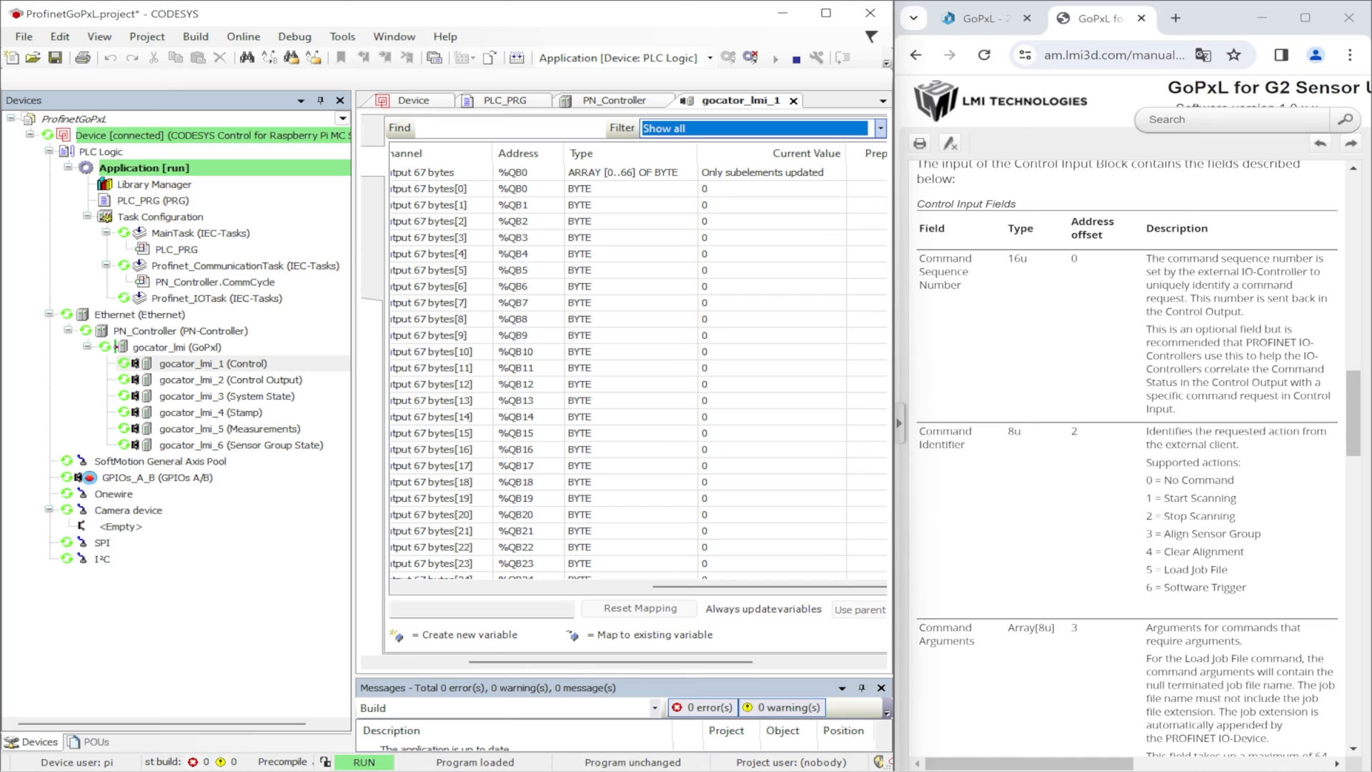
{"action": "scroll", "scroll_direction": "down", "scroll_amount": 3}
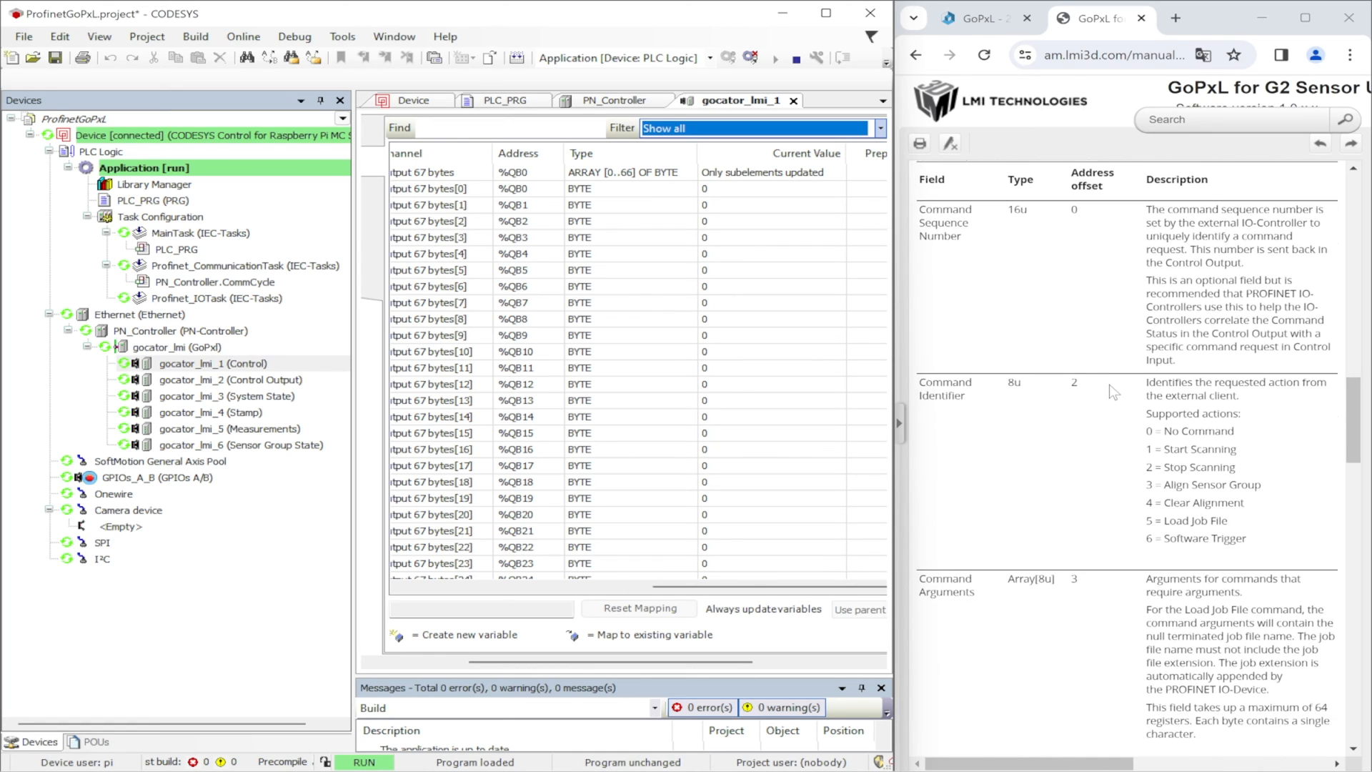
{"action": "scroll", "scroll_direction": "down", "scroll_amount": 3}
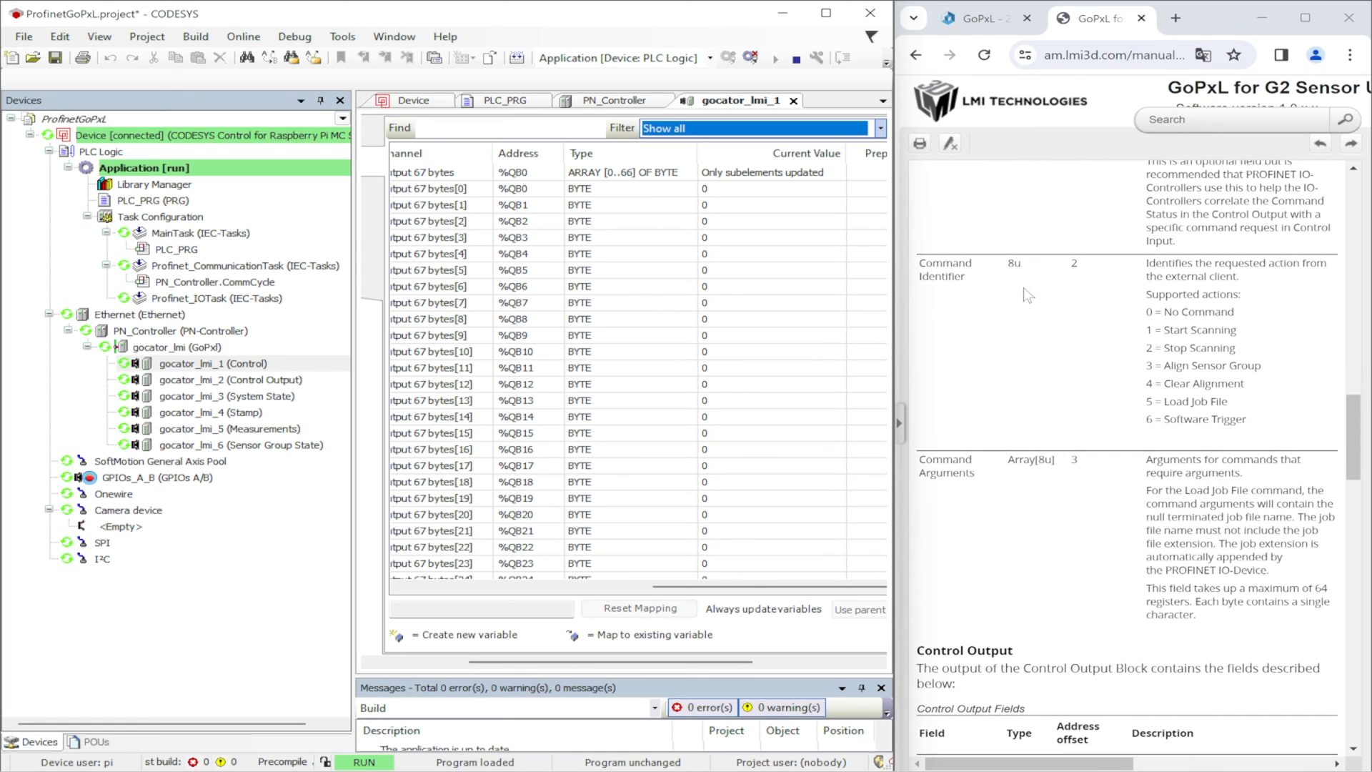
{"action": "mouse_move", "coordinate": [1134, 295]}
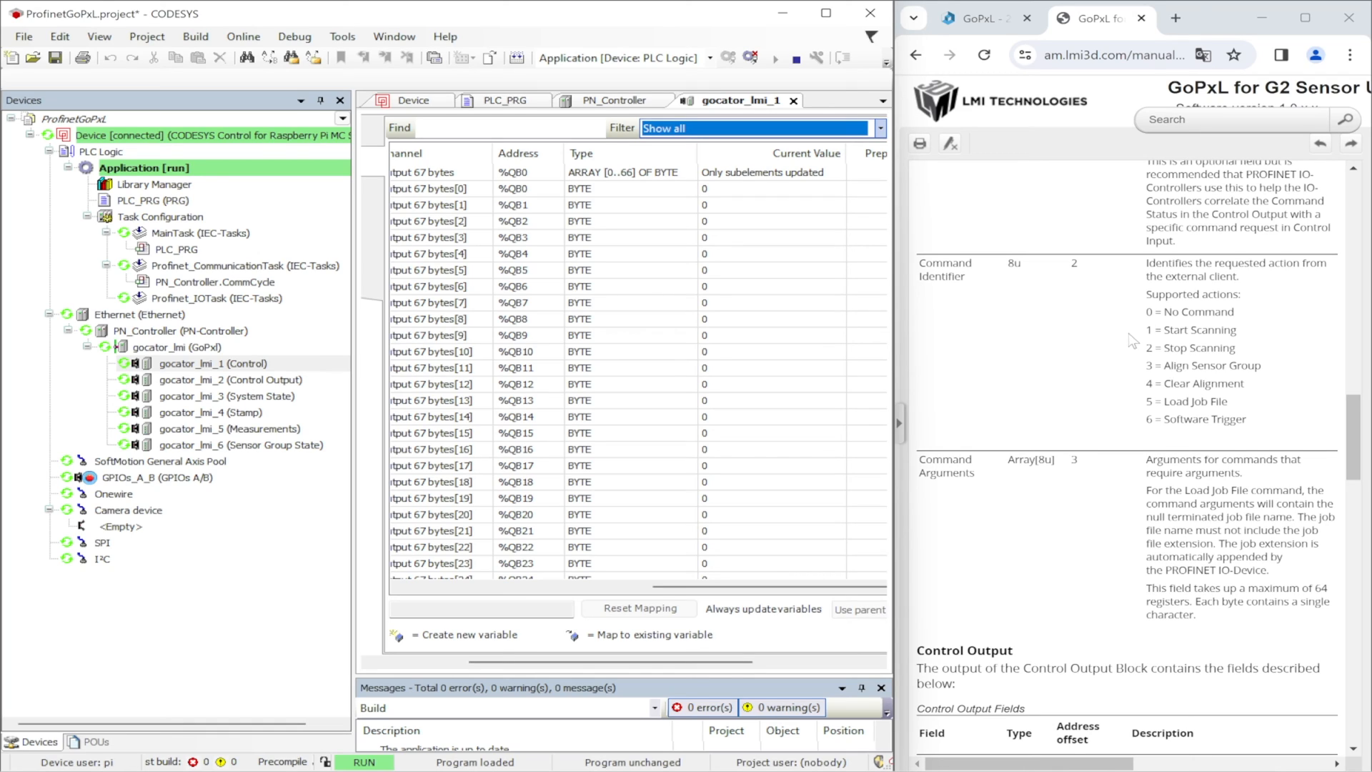
{"action": "mouse_move", "coordinate": [1134, 412]}
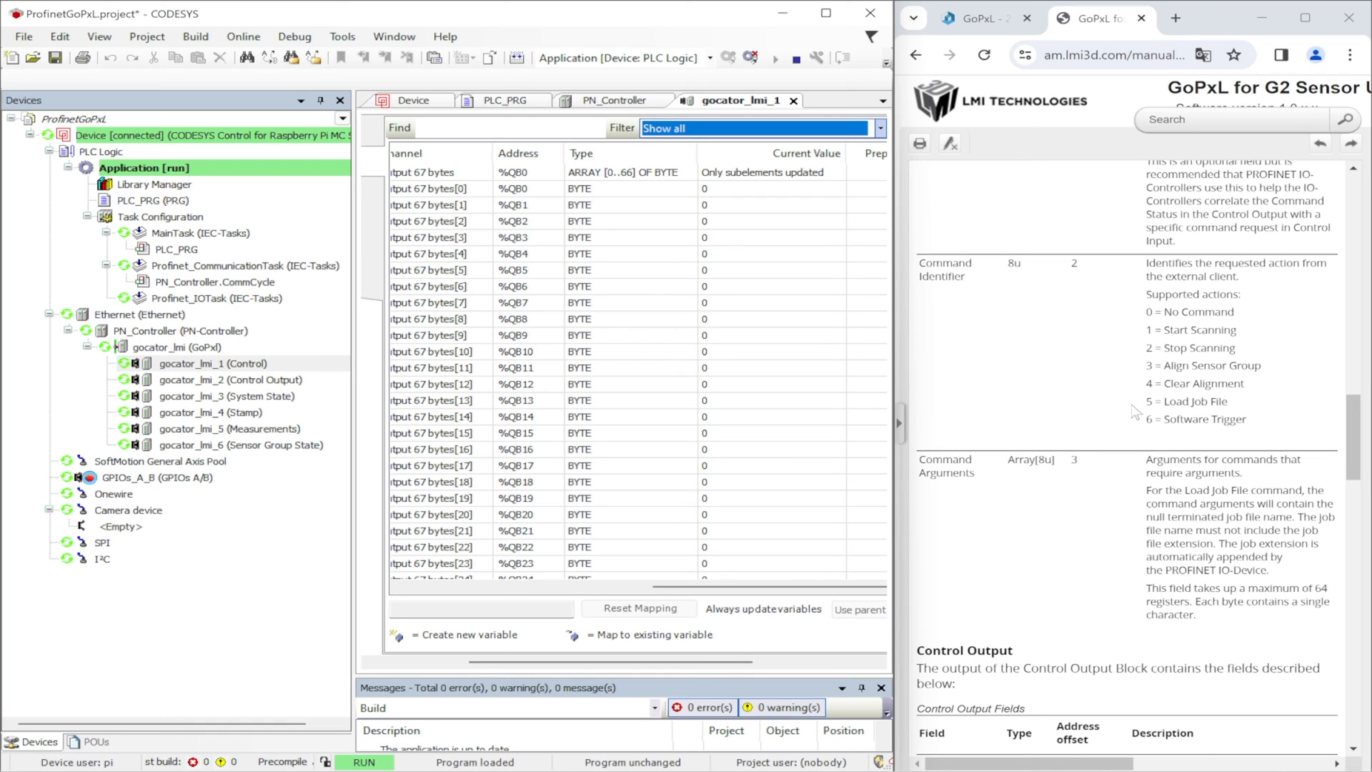
{"action": "scroll", "scroll_direction": "down", "scroll_amount": 3}
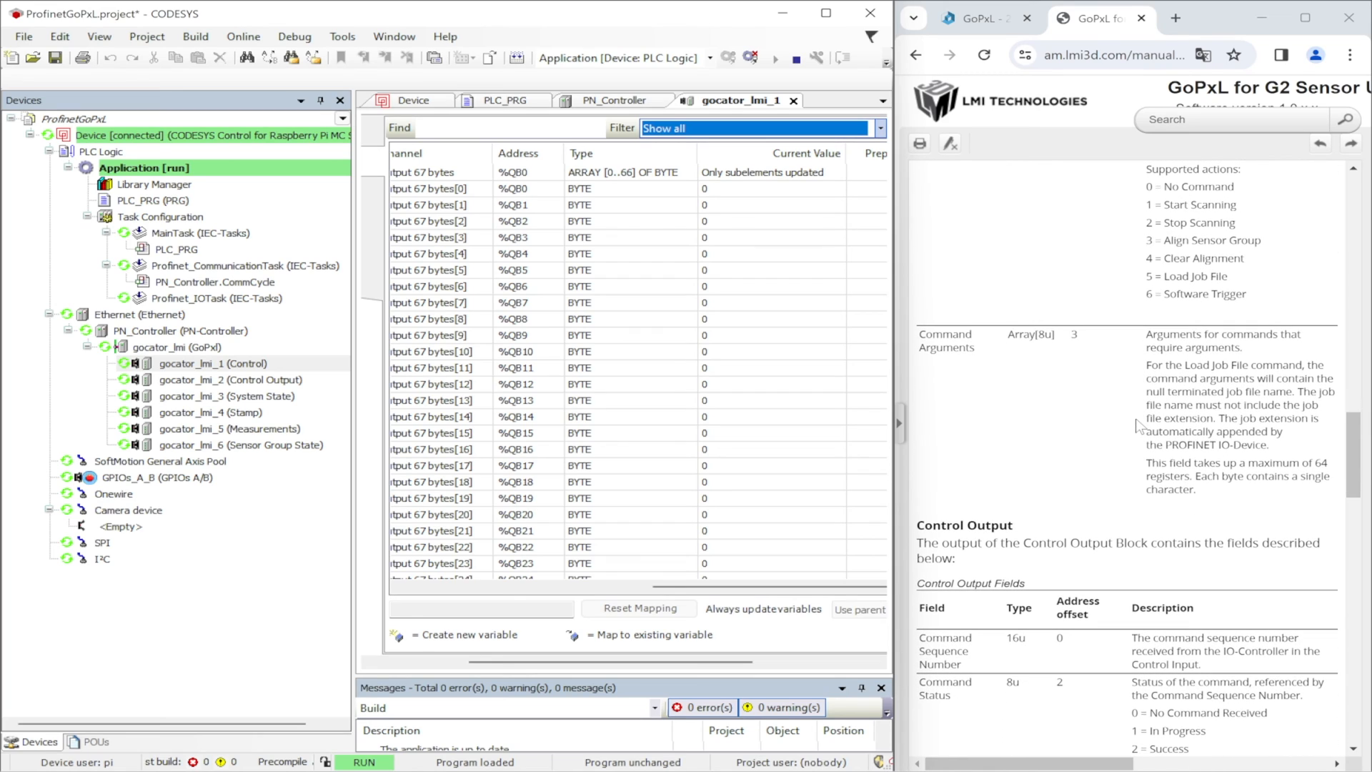
{"action": "mouse_move", "coordinate": [994, 367]}
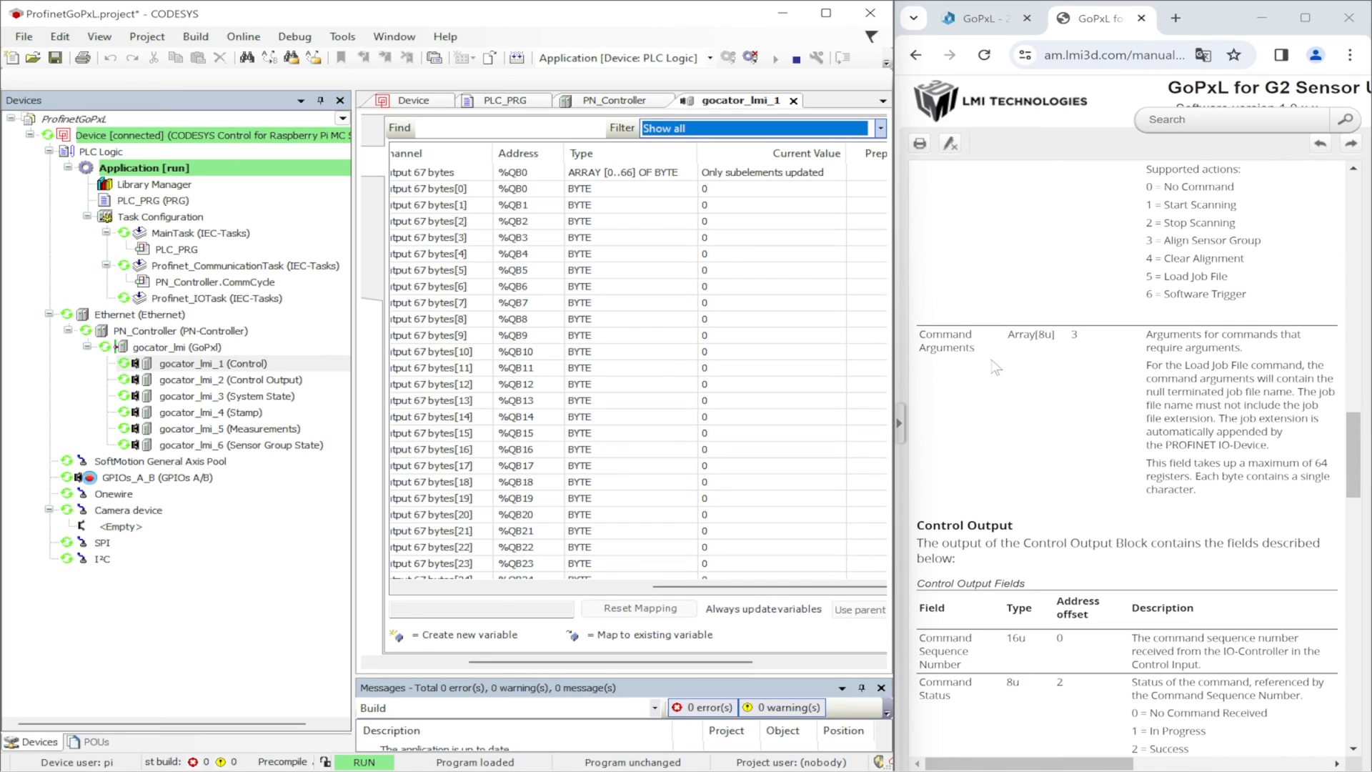
{"action": "mouse_move", "coordinate": [1125, 370]}
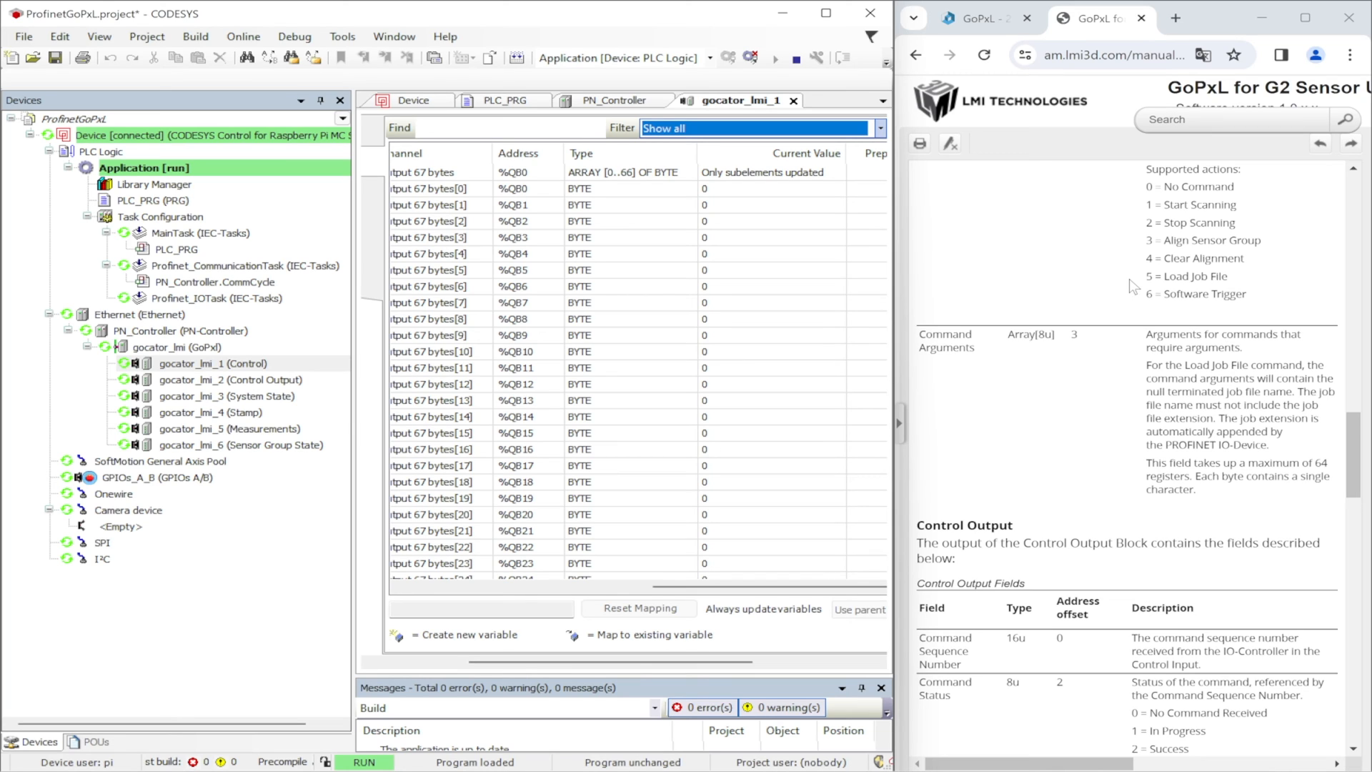
{"action": "scroll", "scroll_direction": "down", "scroll_amount": 3}
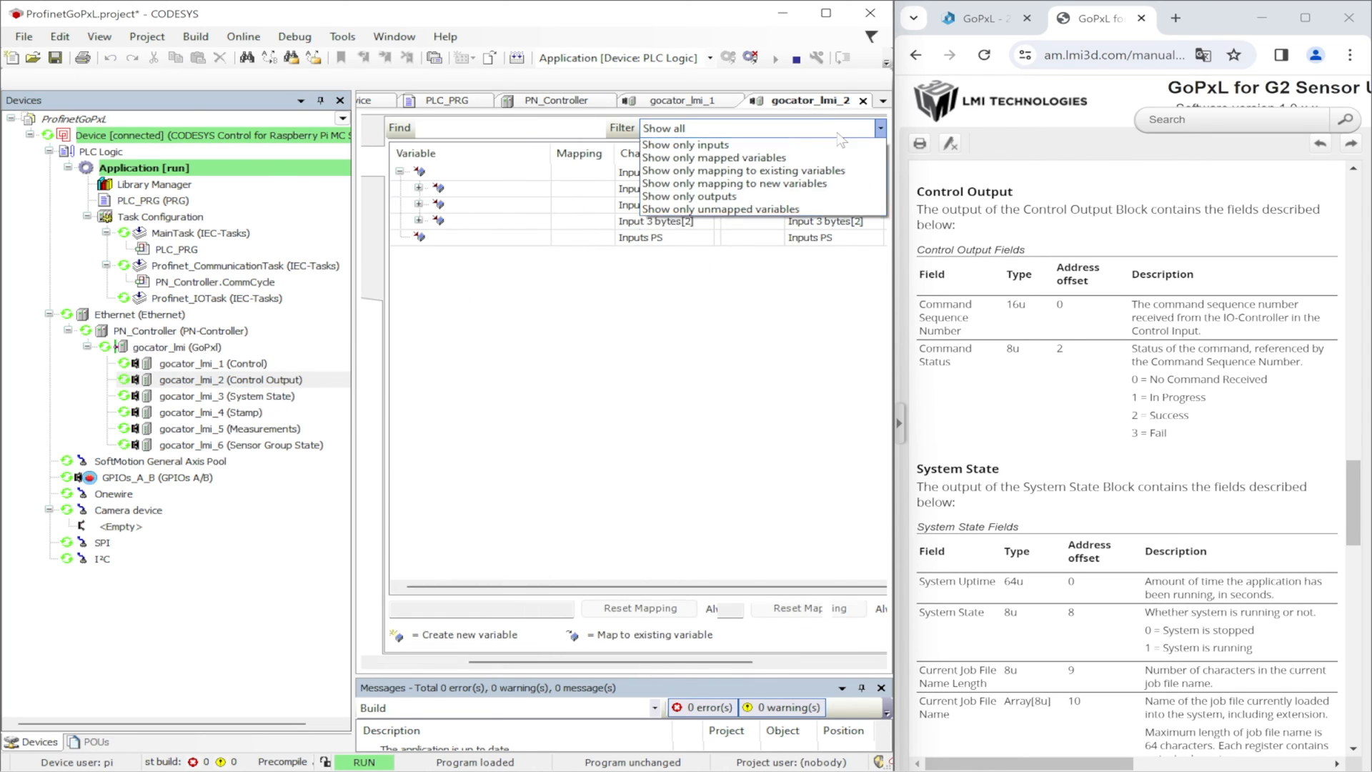
Step: Show all Control Output channels, then view PLC_PRG with ID, COMMAND and name1–name5
{"action": "left_click", "coordinate": [665, 128]}
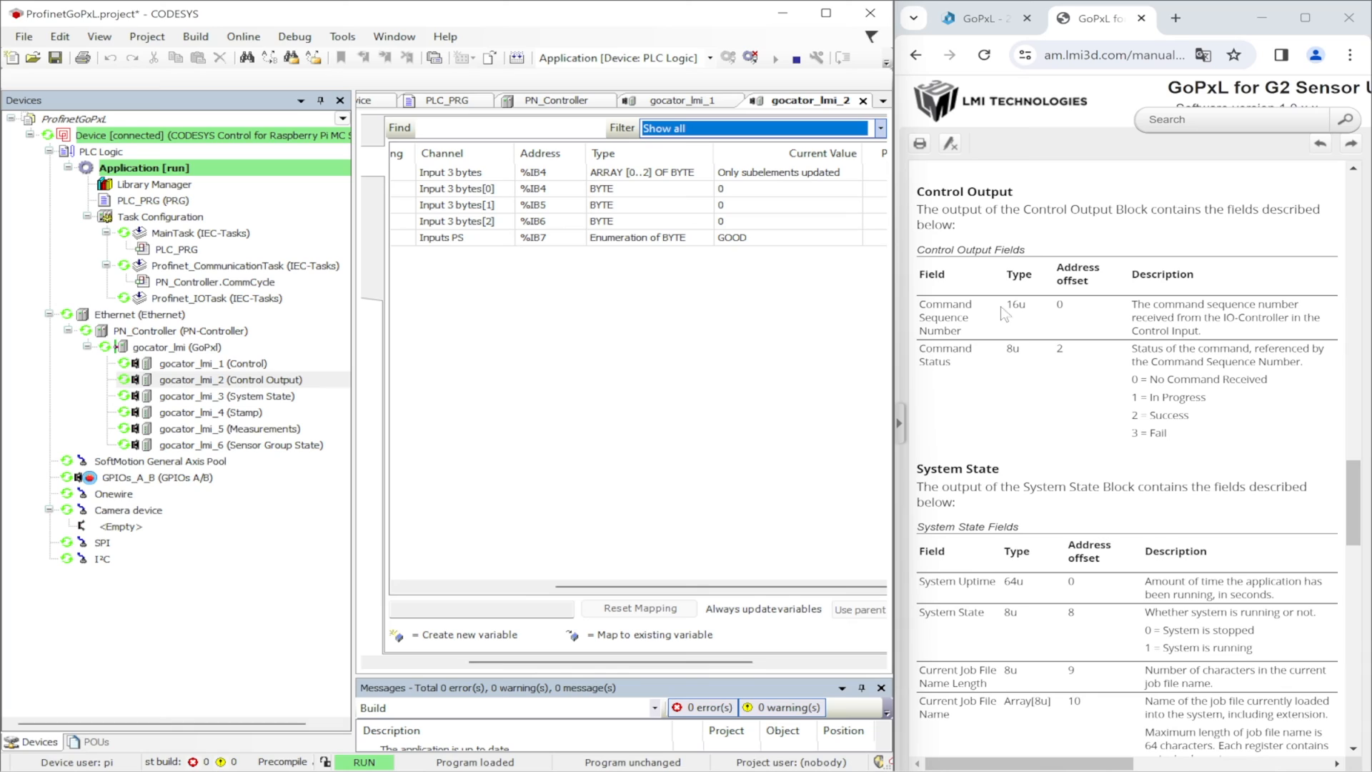
{"action": "mouse_move", "coordinate": [1072, 300]}
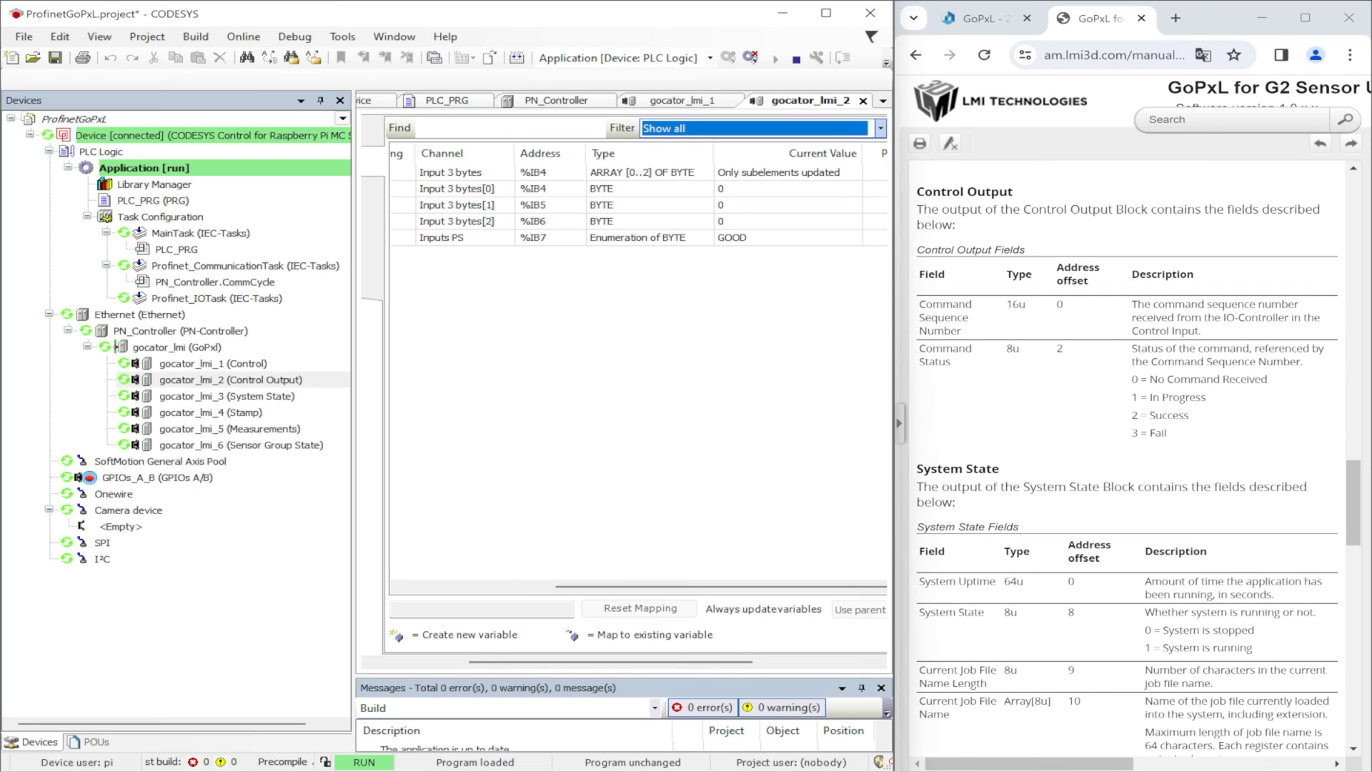
{"action": "mouse_move", "coordinate": [1104, 410]}
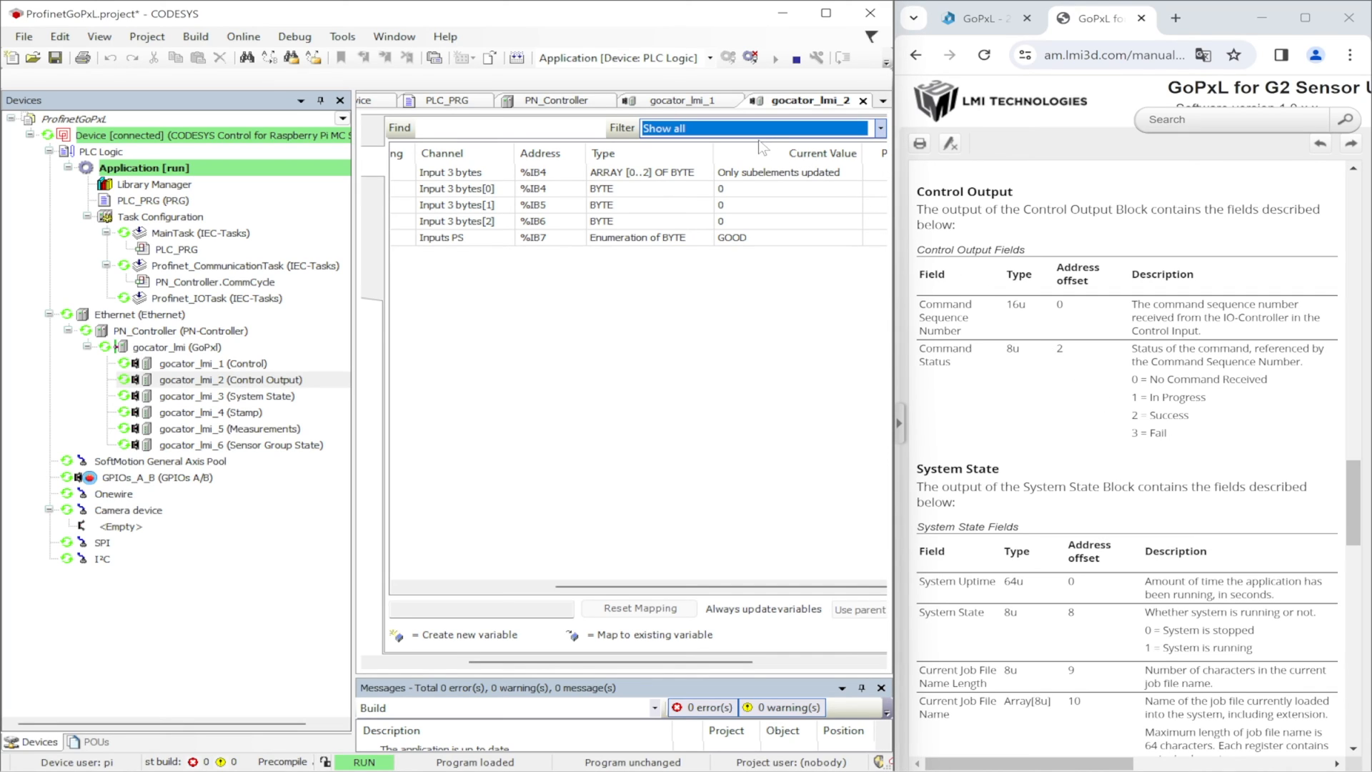
{"action": "left_click", "coordinate": [445, 100]}
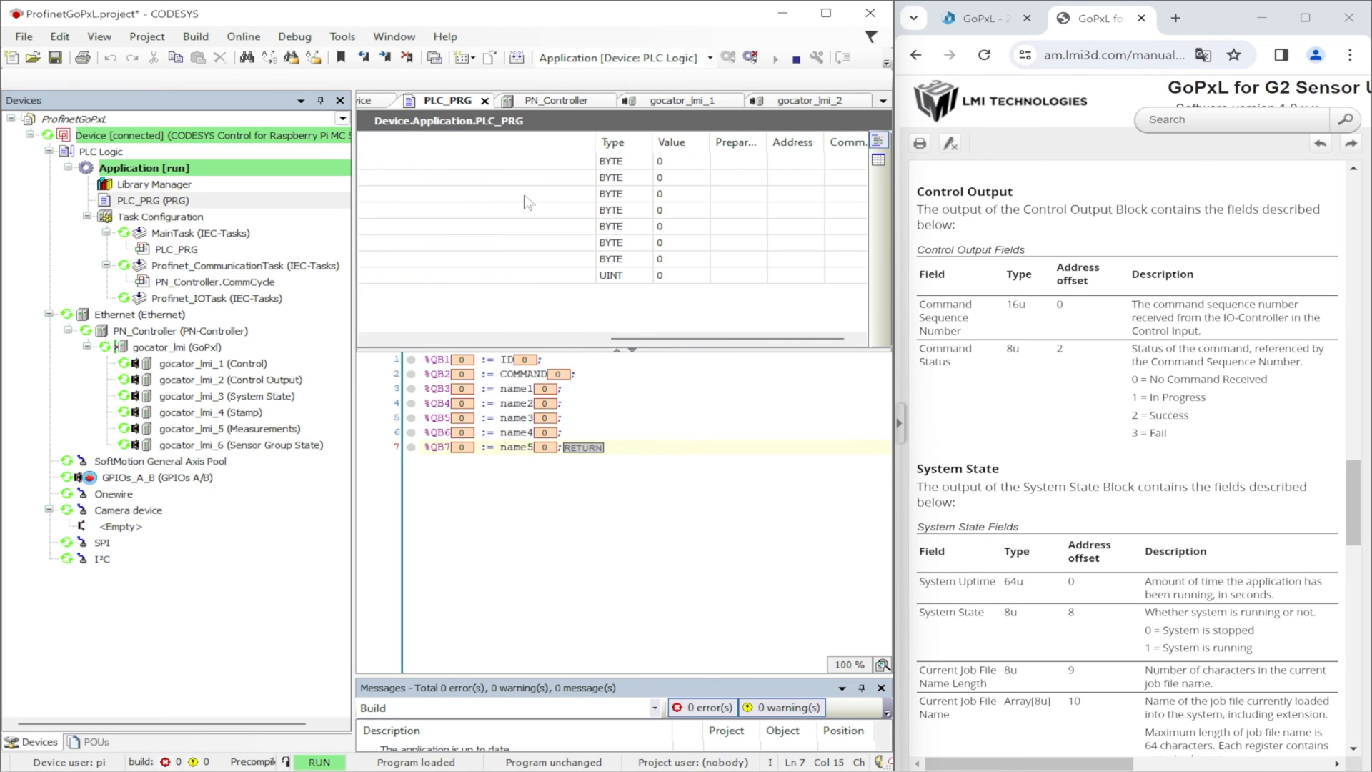
Step: Write ID 5 and COMMAND 2, then check Control Output reports sequence 5, status 2
{"action": "left_click", "coordinate": [678, 161]}
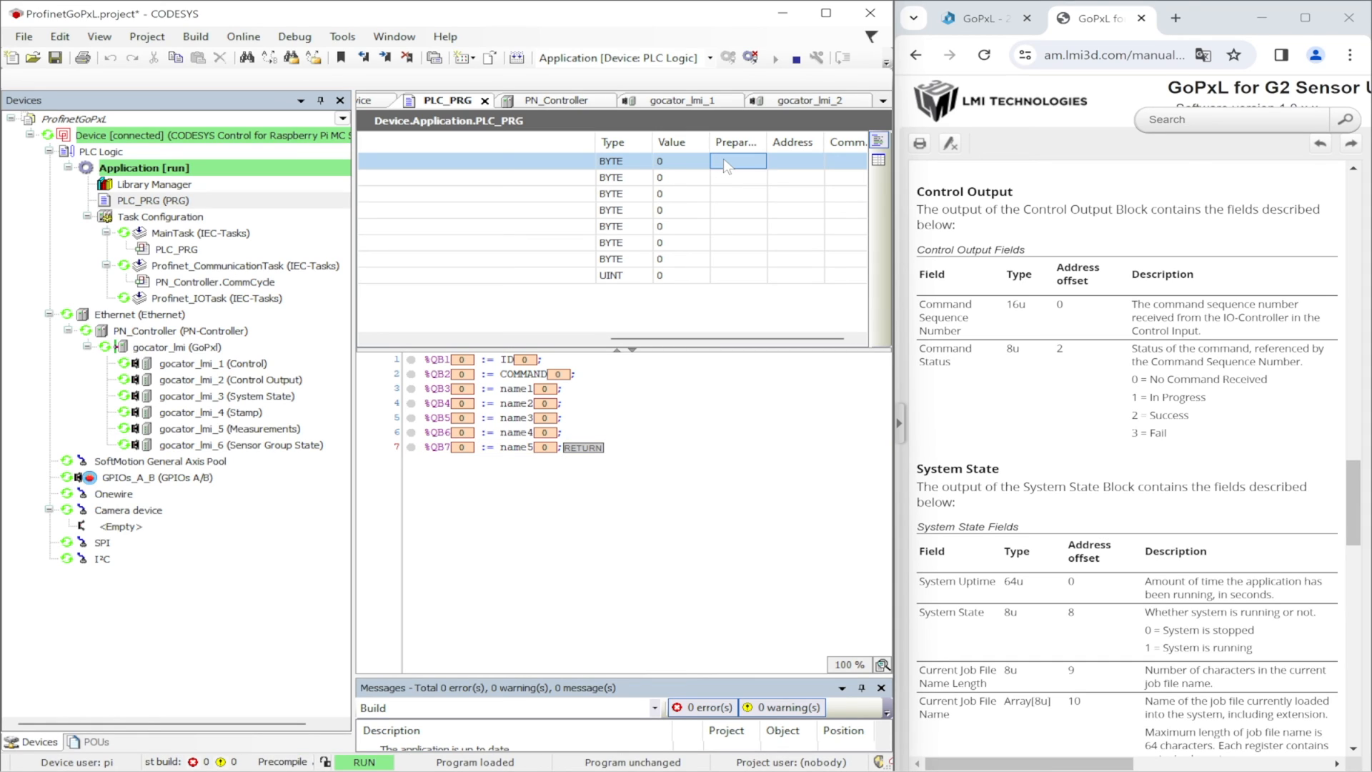
{"action": "type", "text": "4"}
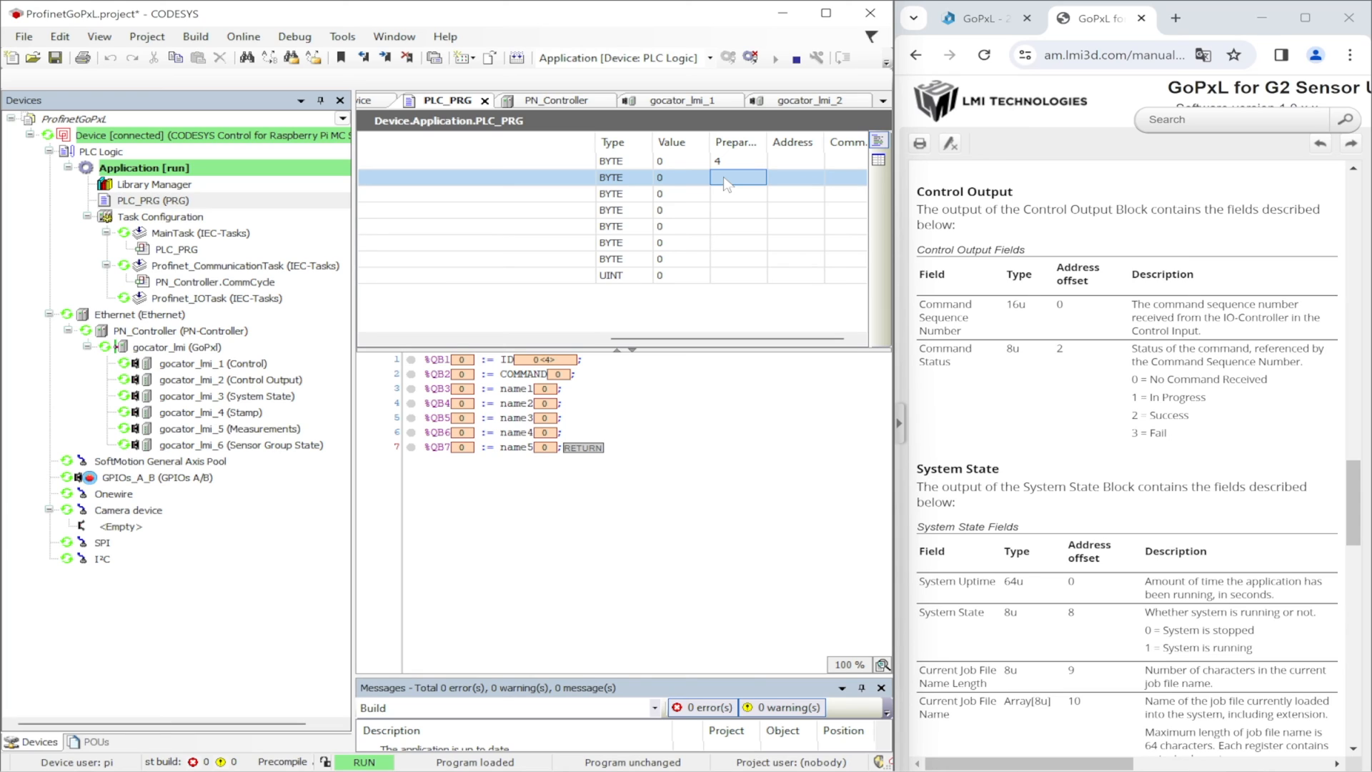
{"action": "type", "text": "1"}
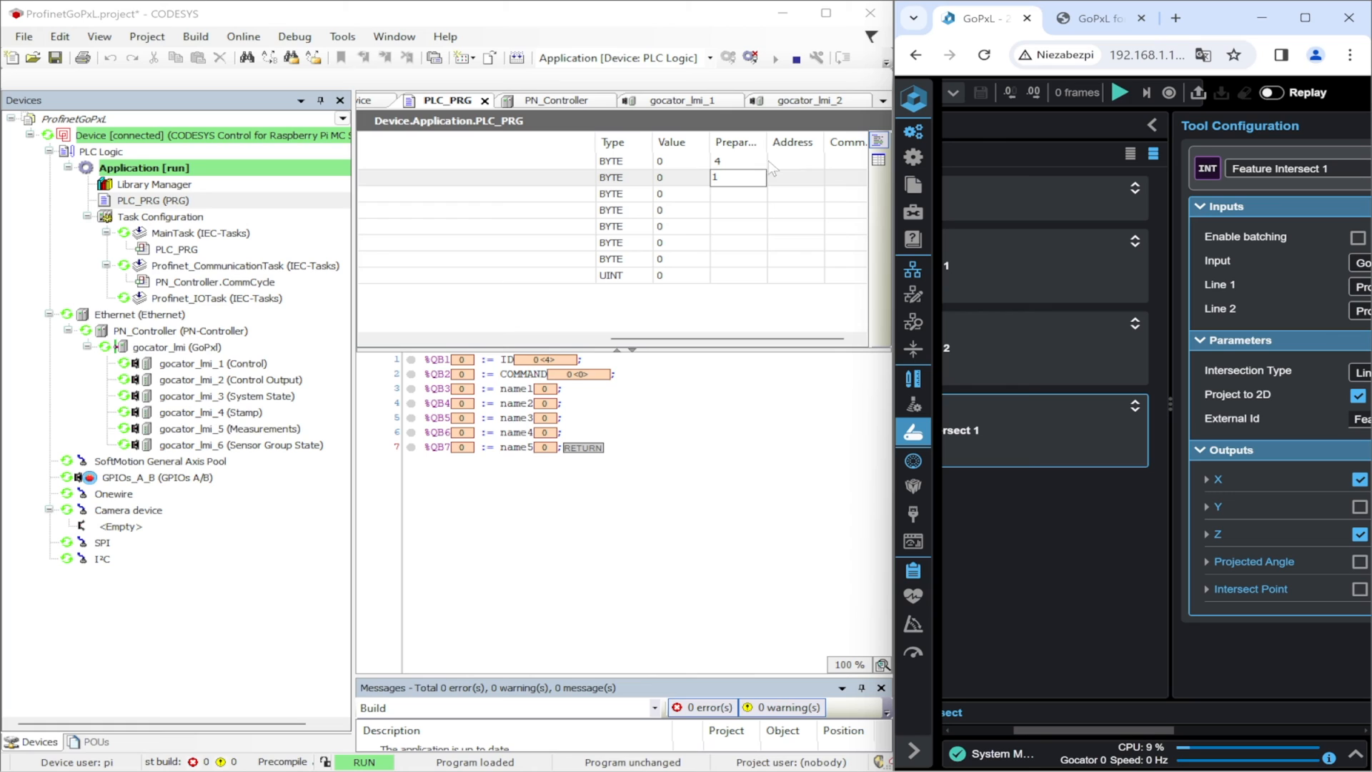
{"action": "right_click", "coordinate": [738, 177]}
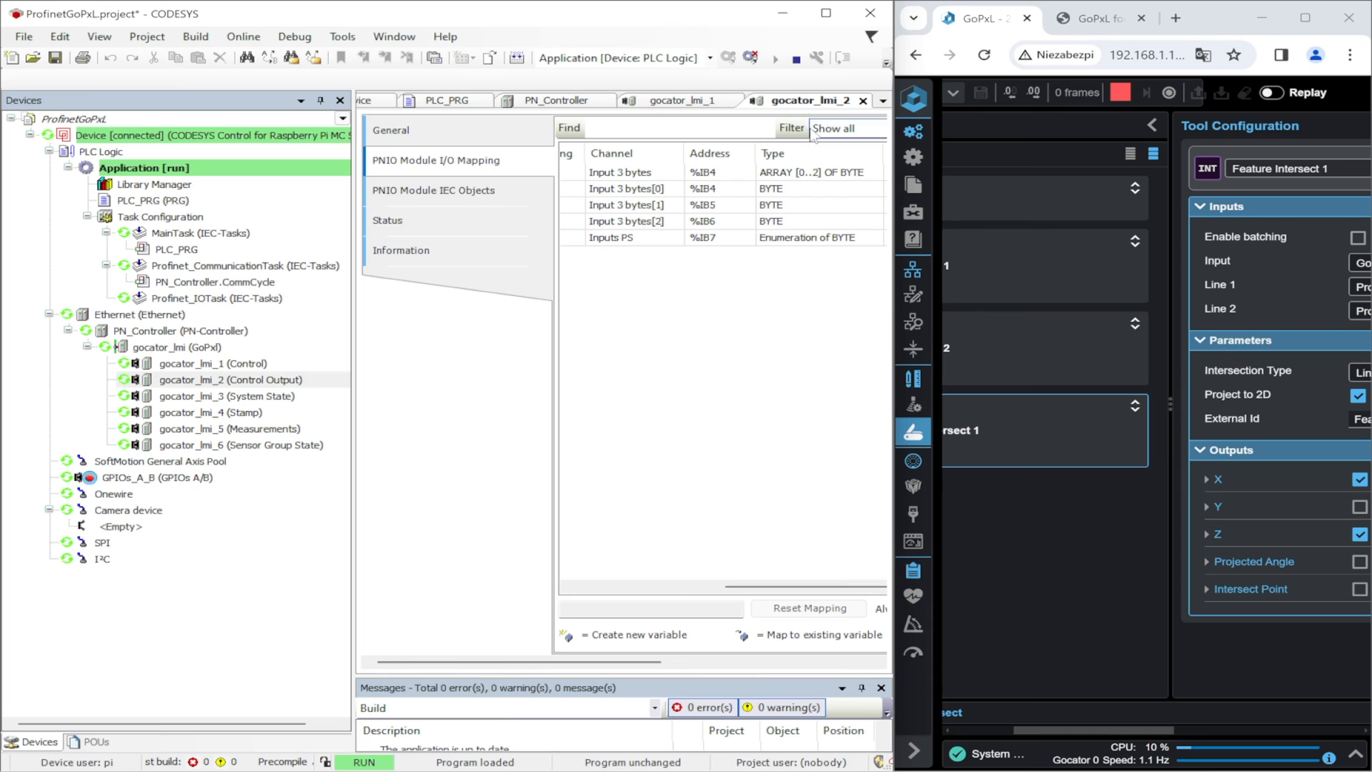
{"action": "left_click", "coordinate": [877, 128]}
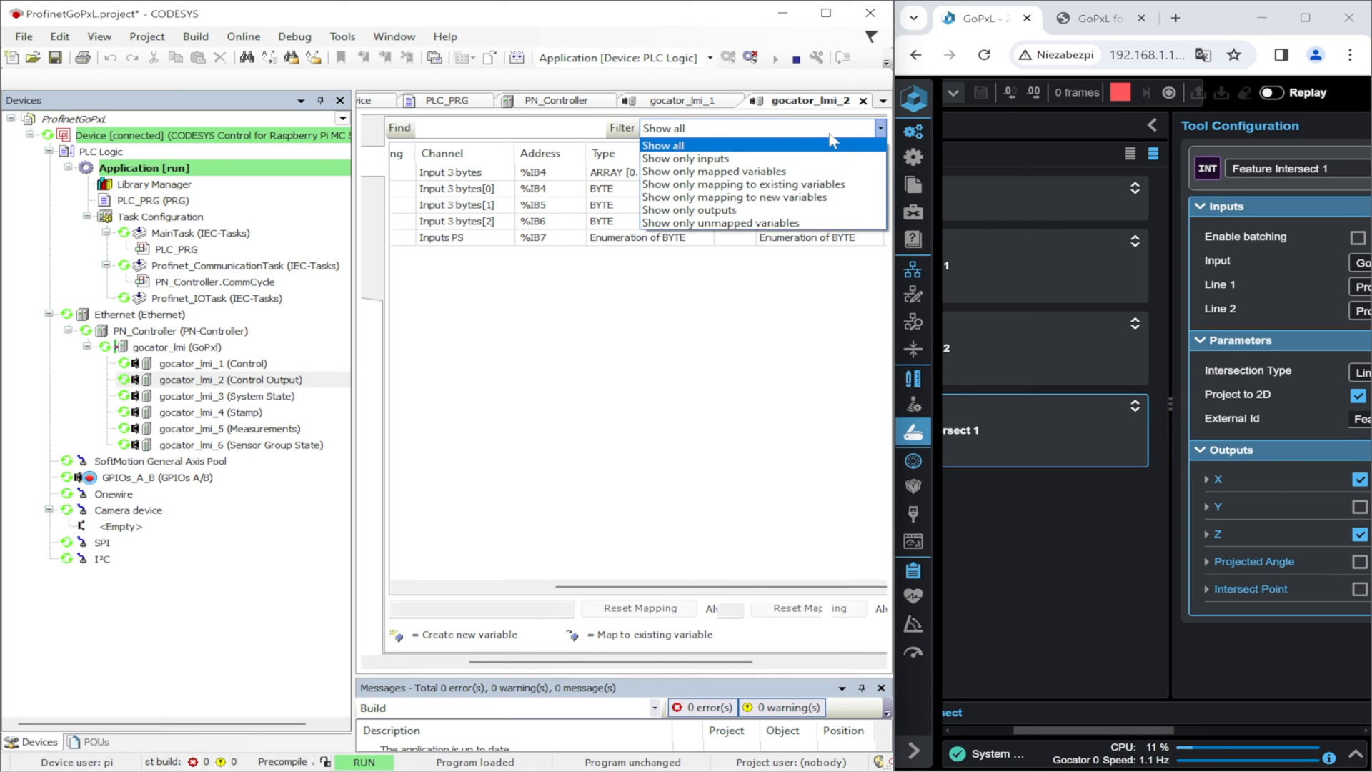
{"action": "left_click", "coordinate": [662, 146]}
{"action": "type", "text": "5"}
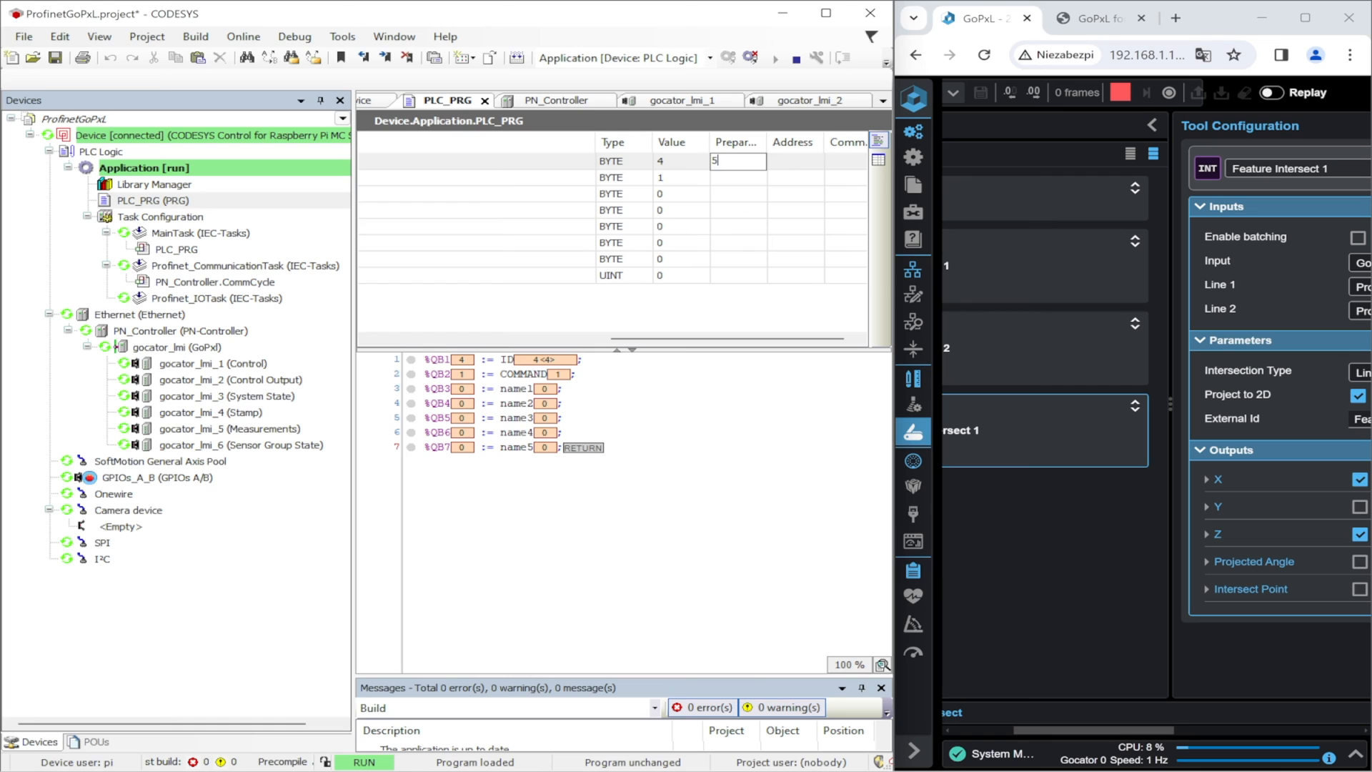
{"action": "type", "text": "2"}
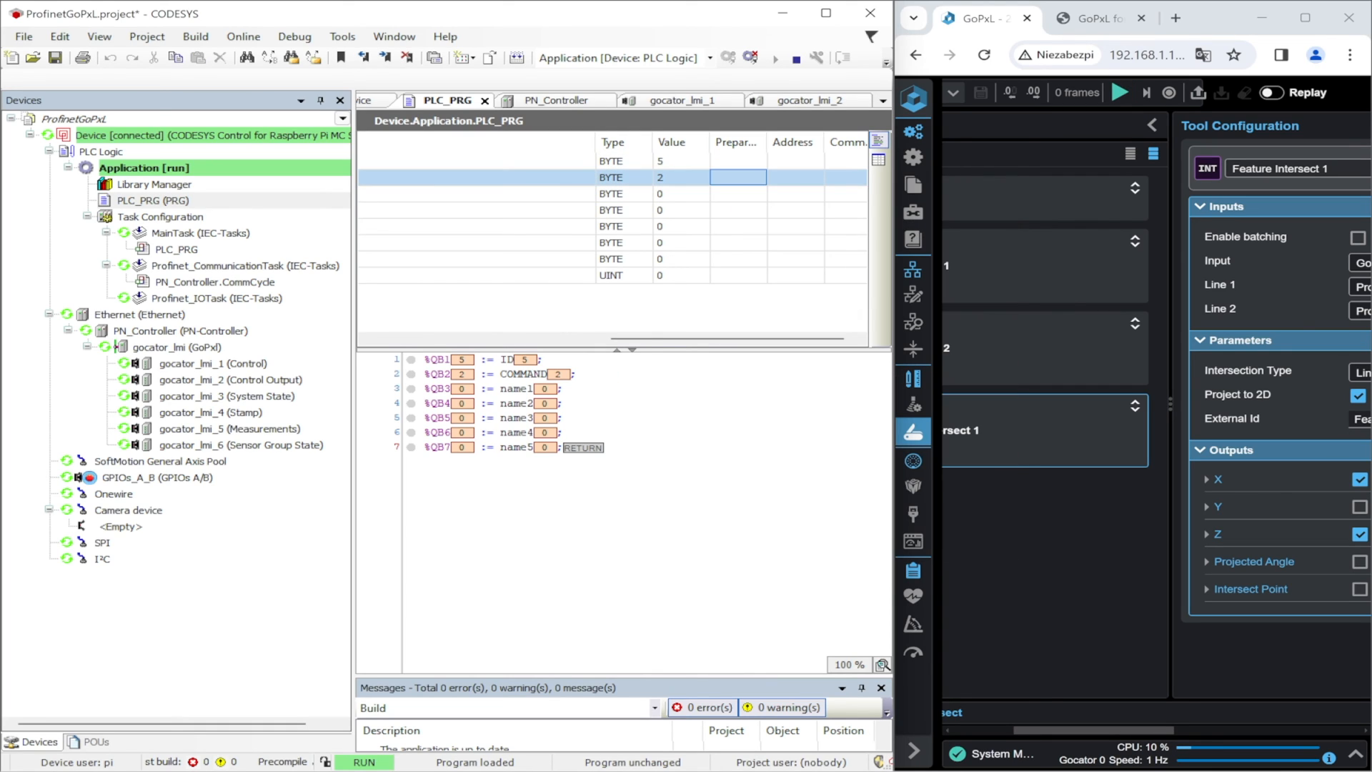
{"action": "left_click", "coordinate": [810, 100]}
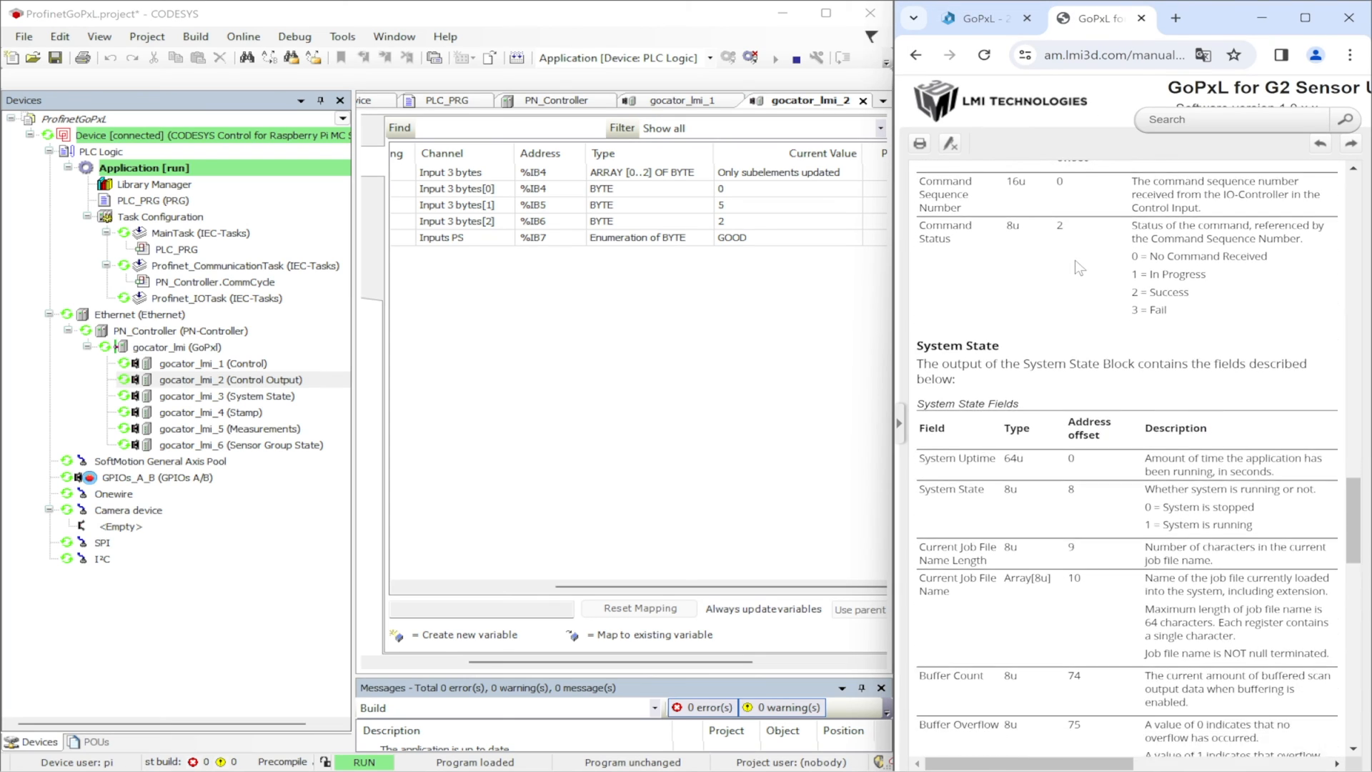
Step: Start then stop a GoPxL scan, watching the system-state byte read 1 then 0
{"action": "scroll", "scroll_direction": "down", "scroll_amount": 3}
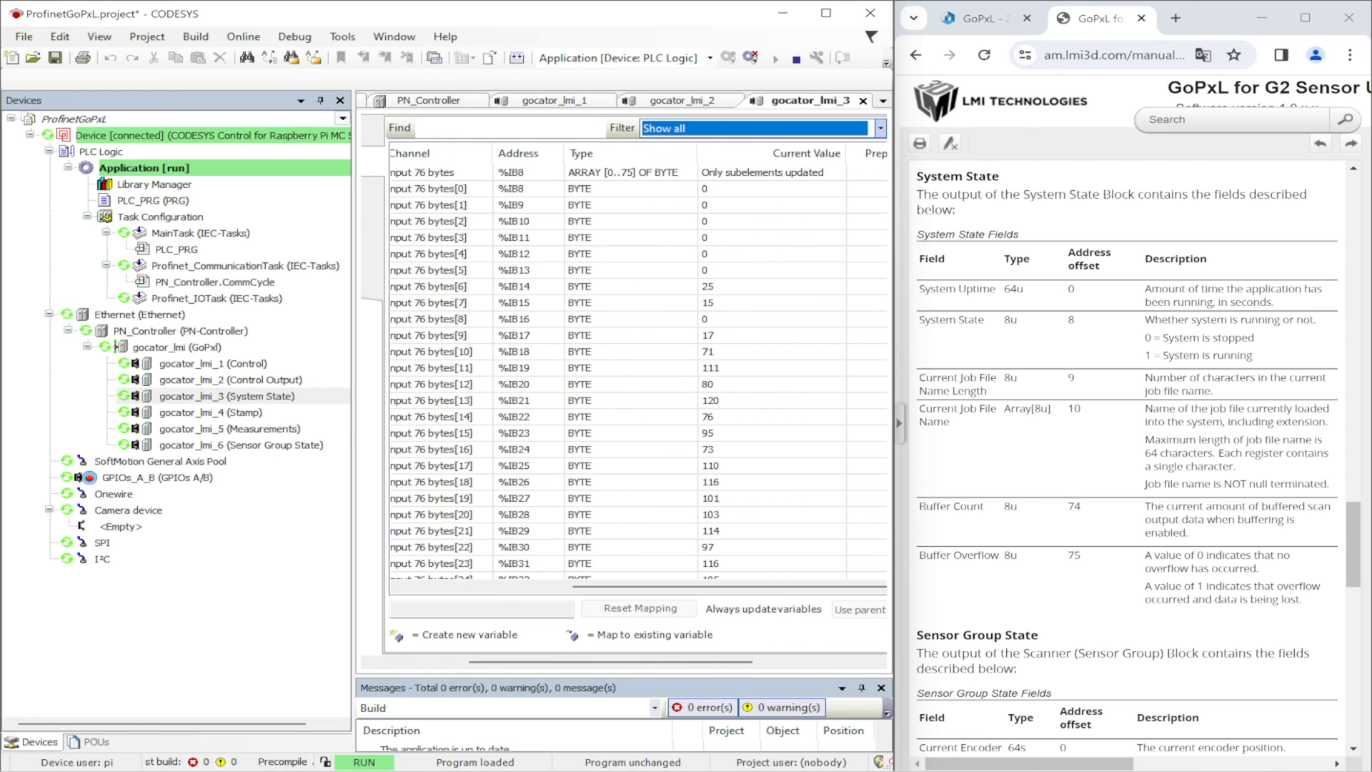
{"action": "scroll", "scroll_direction": "down", "scroll_amount": 3}
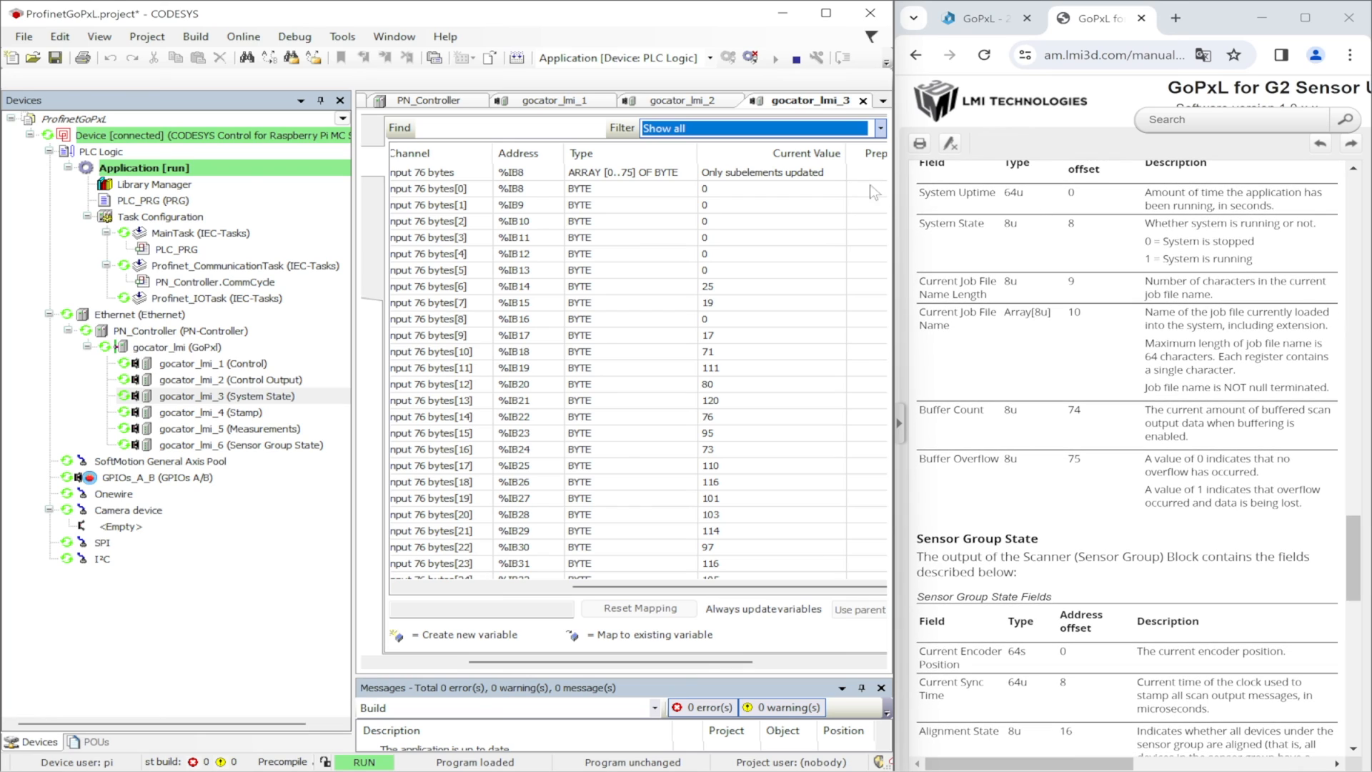
{"action": "mouse_move", "coordinate": [739, 307]}
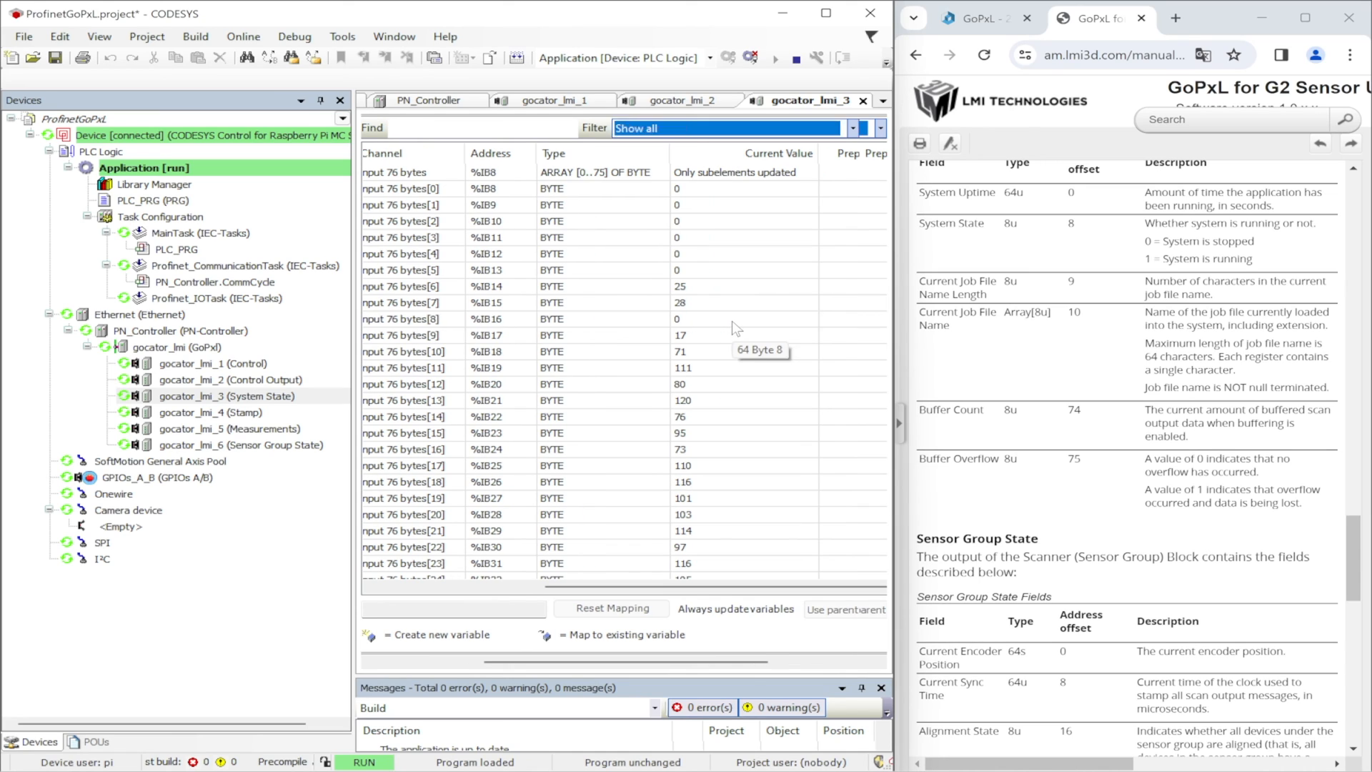
{"action": "left_click", "coordinate": [980, 17]}
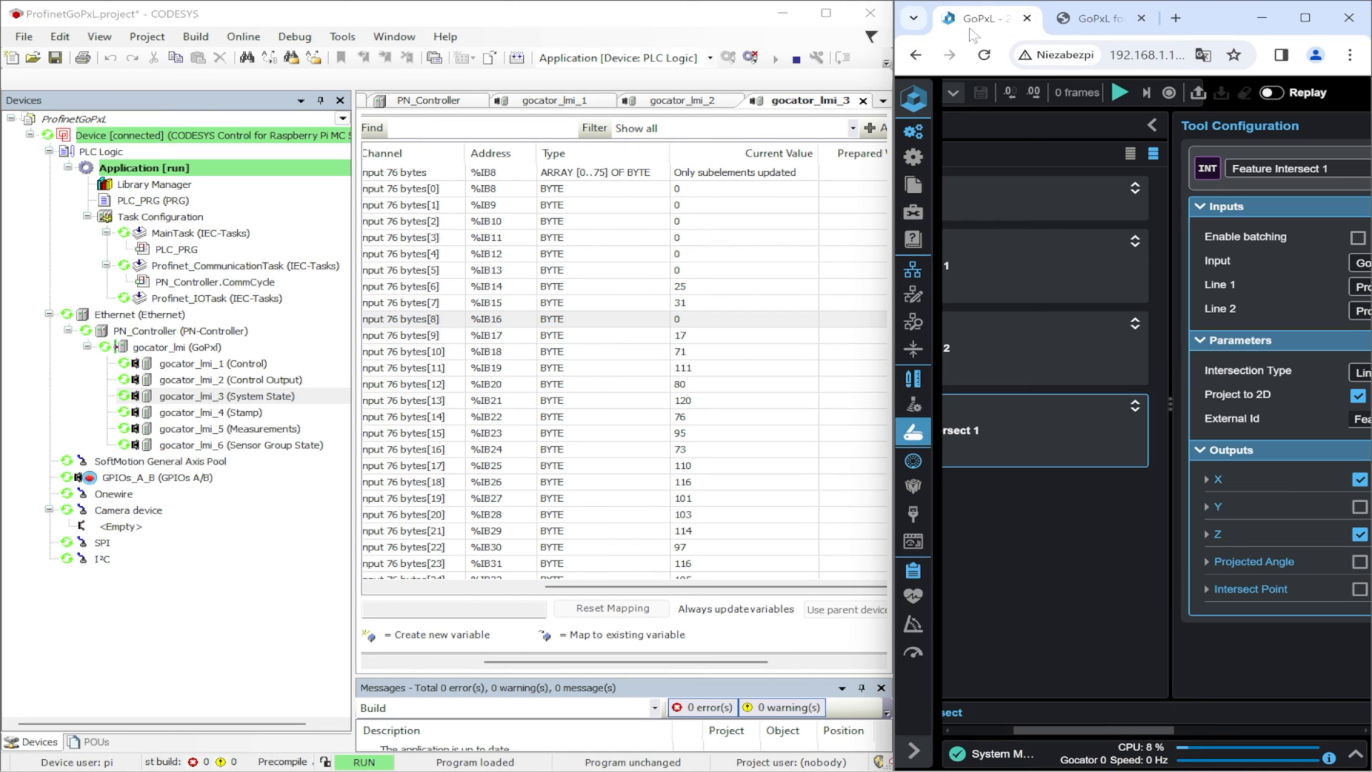
{"action": "left_click", "coordinate": [1120, 93]}
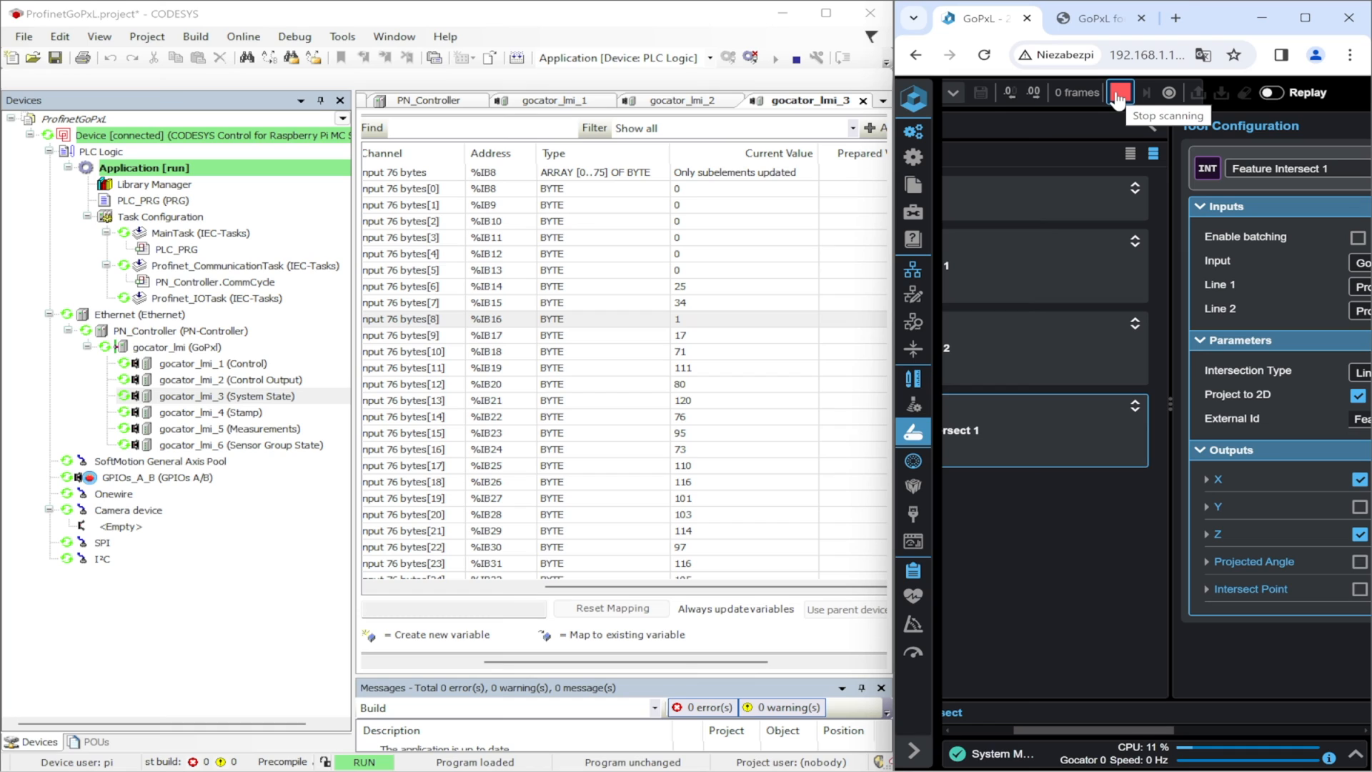
{"action": "left_click", "coordinate": [1119, 92]}
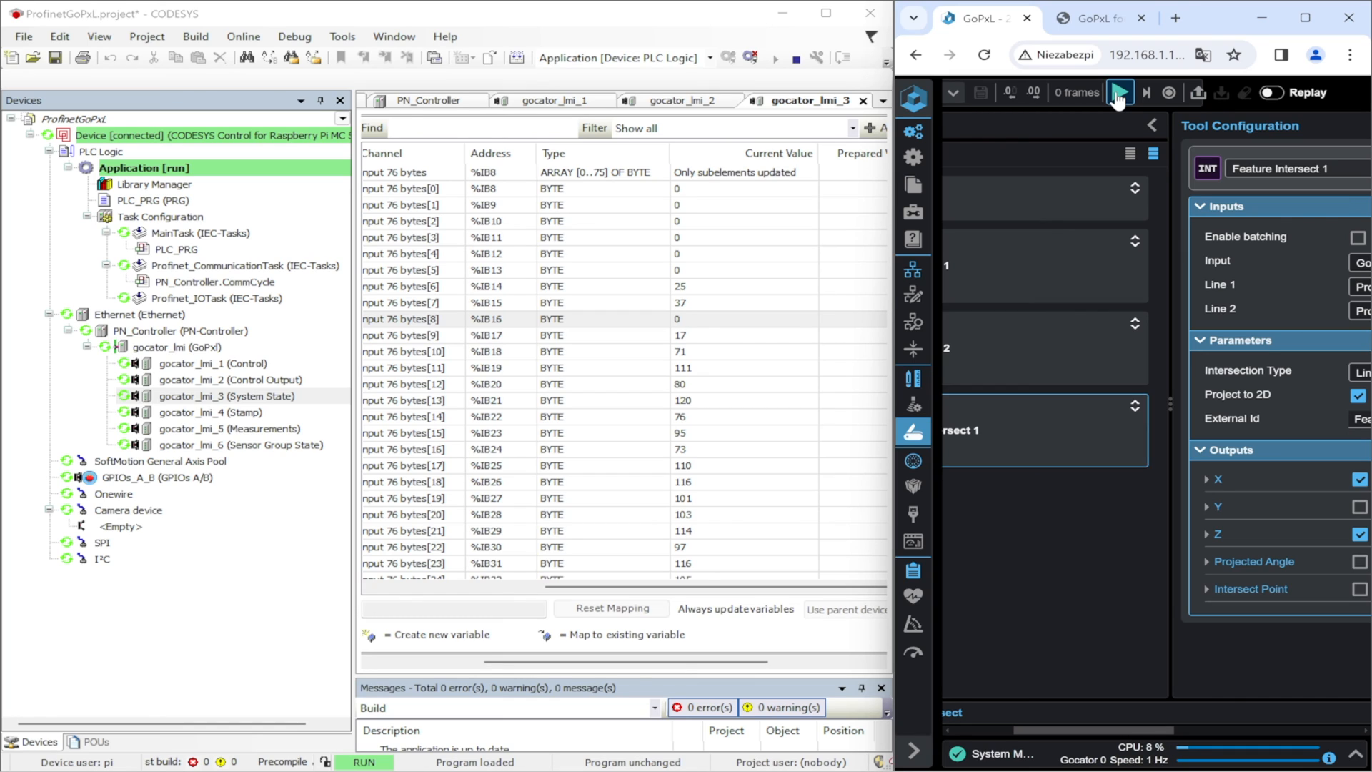
{"action": "left_click", "coordinate": [1094, 17]}
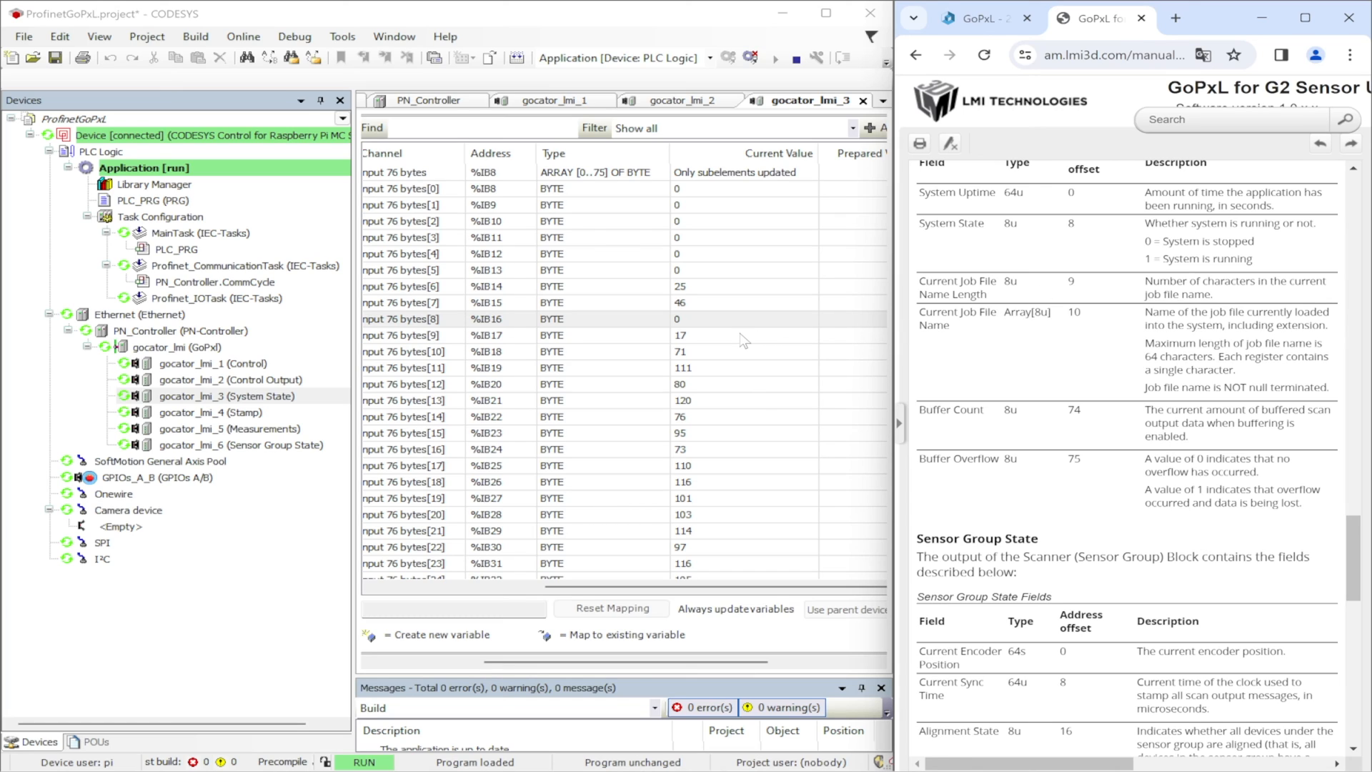
Step: Scroll the LMI manual's System State field descriptions to compare with the live bytes
{"action": "scroll", "scroll_direction": "down", "scroll_amount": 3}
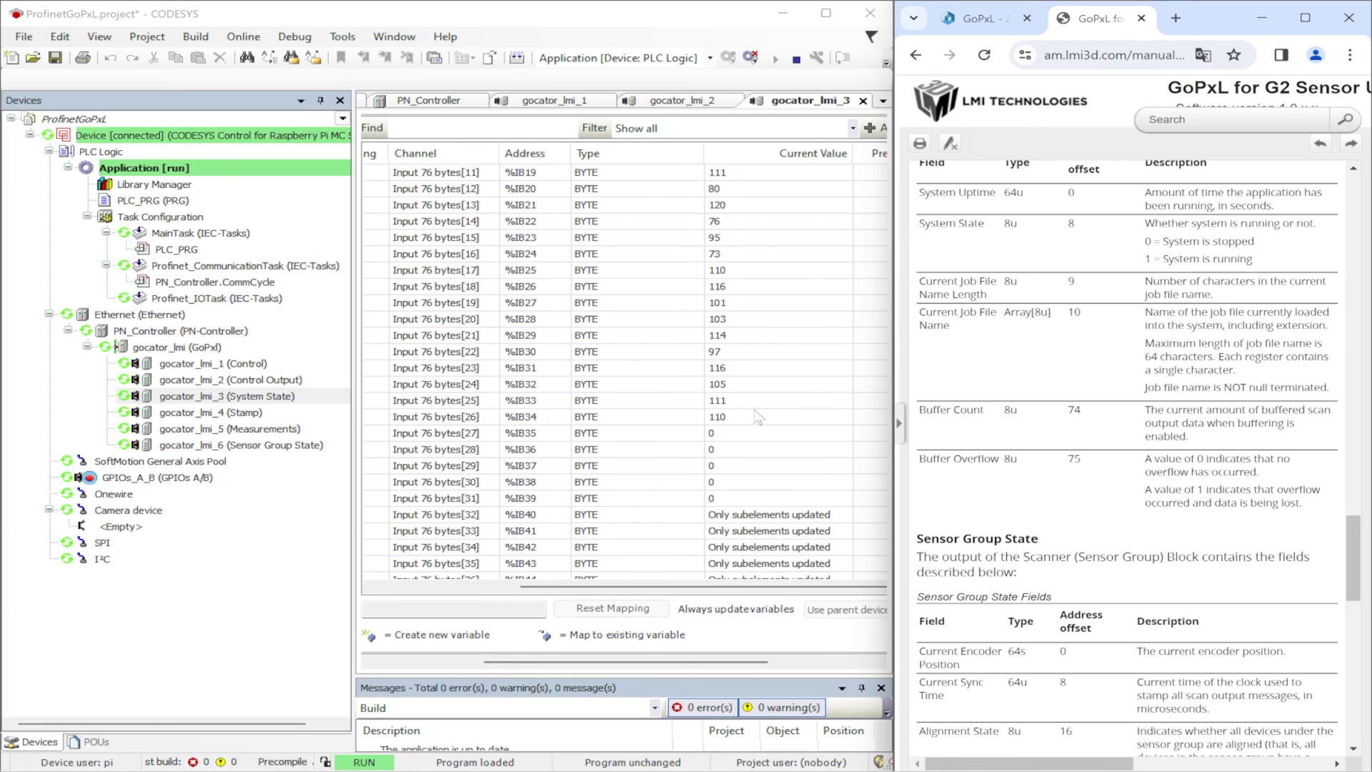
{"action": "scroll", "scroll_direction": "down", "scroll_amount": 3}
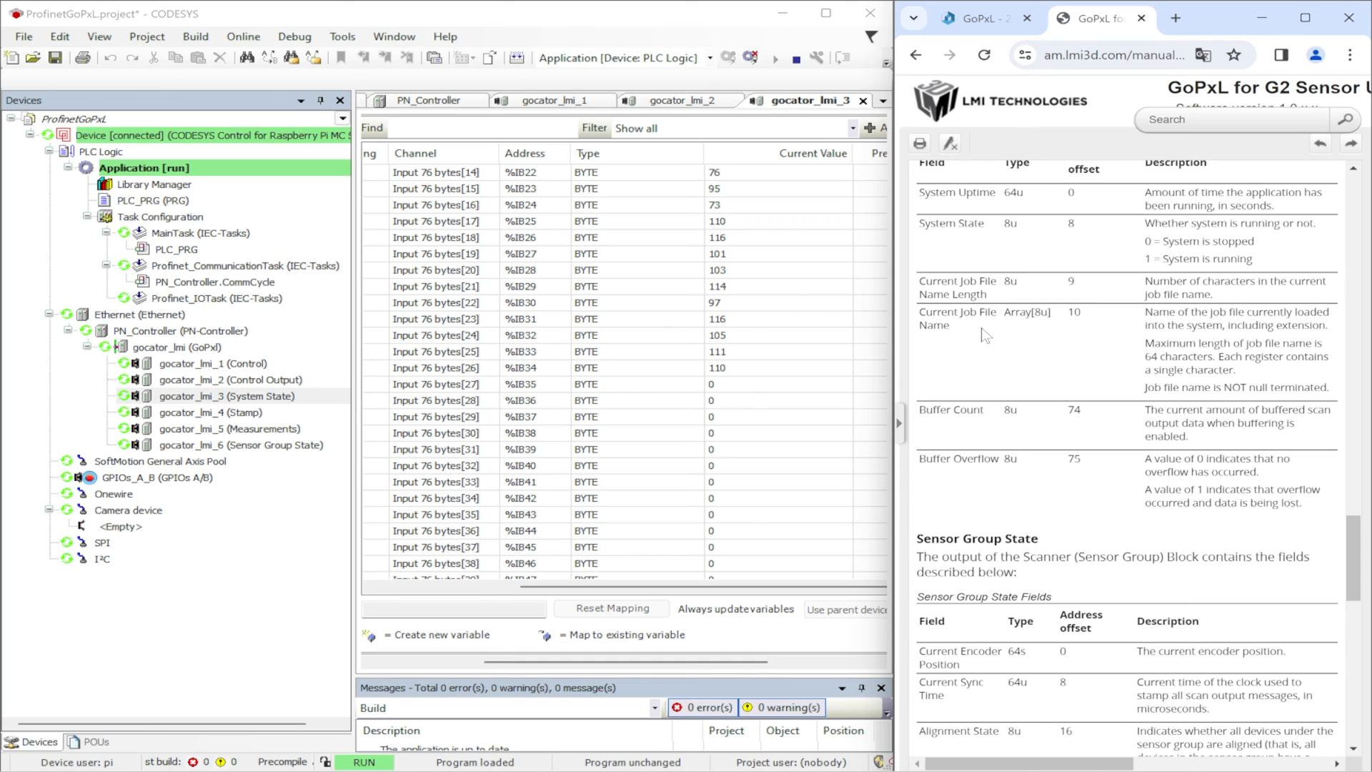
{"action": "scroll", "scroll_direction": "down", "scroll_amount": 3}
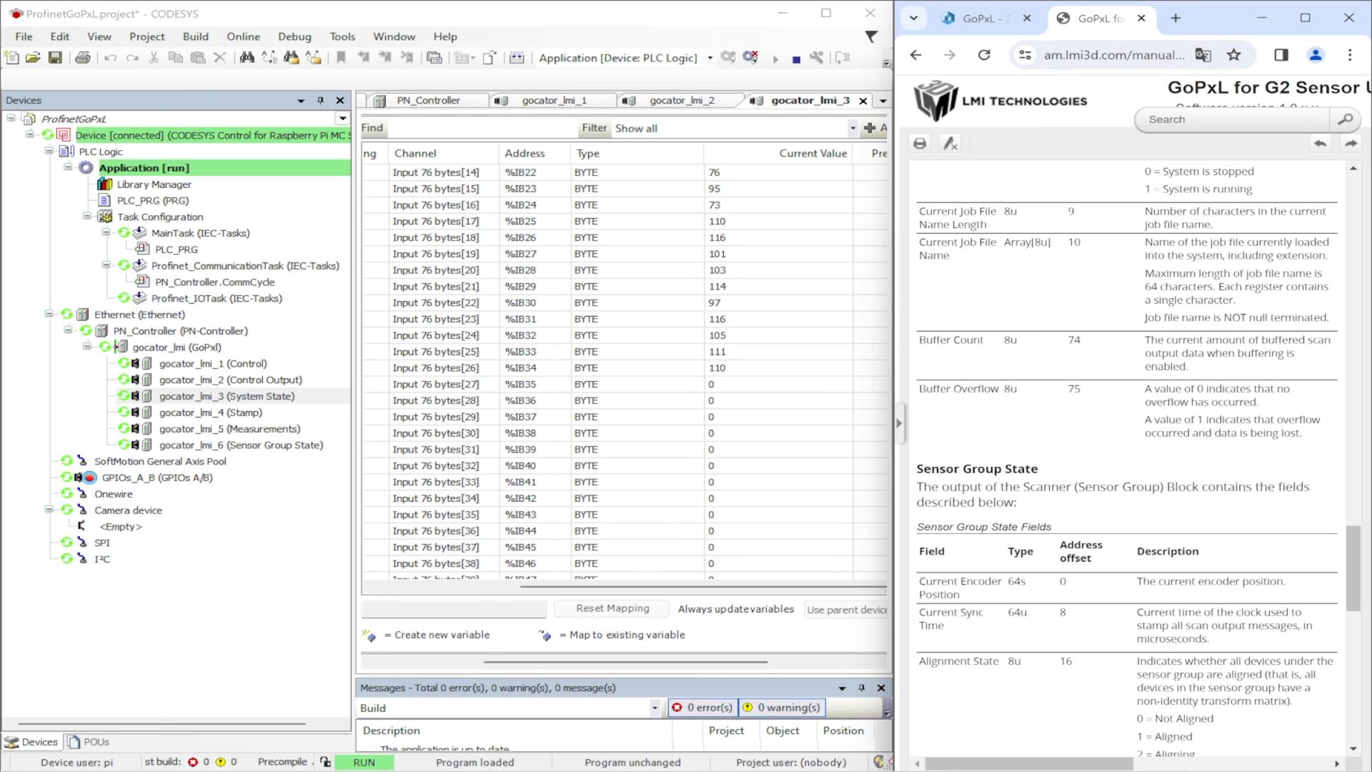
{"action": "scroll", "scroll_direction": "down", "scroll_amount": 3}
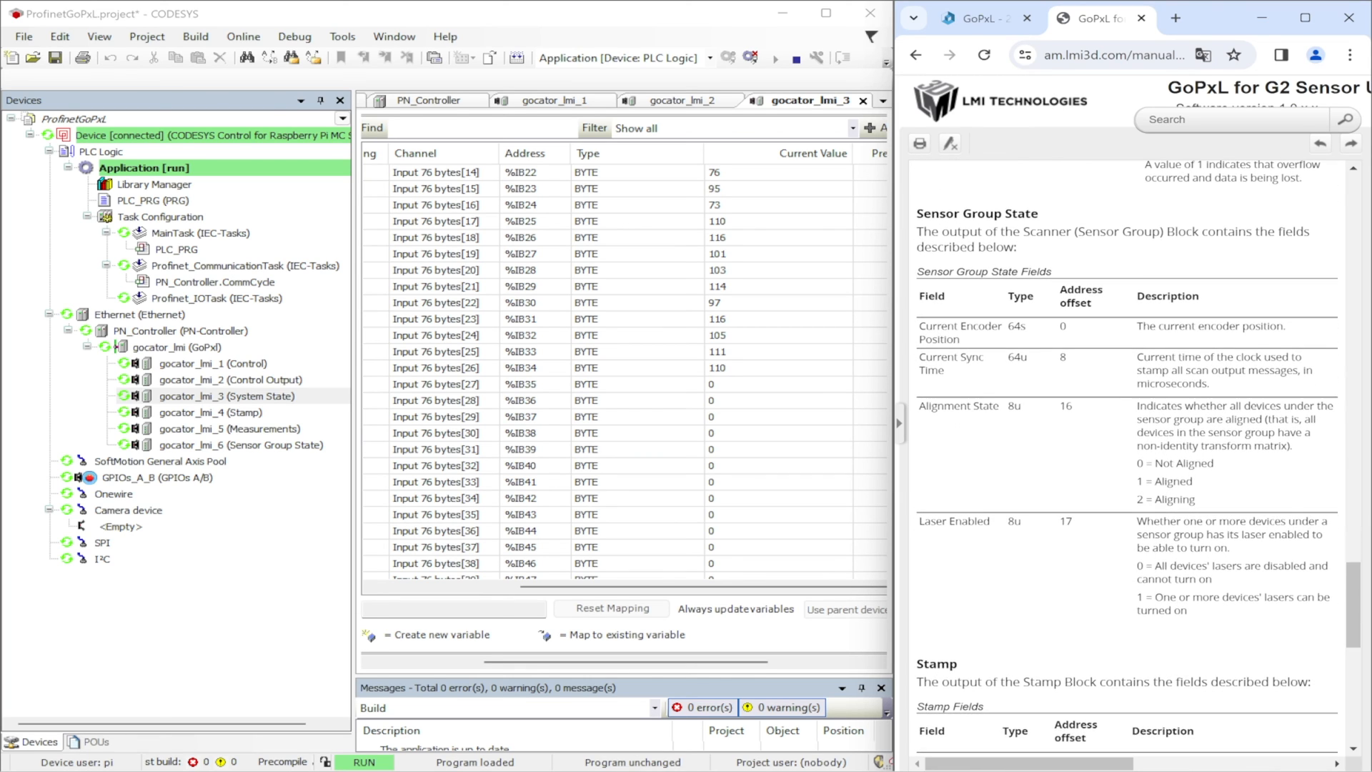
Step: Open Sensor Group State mapping and watch laser-enabled byte 17 toggle between 0 and 1
{"action": "double_click", "coordinate": [241, 444]}
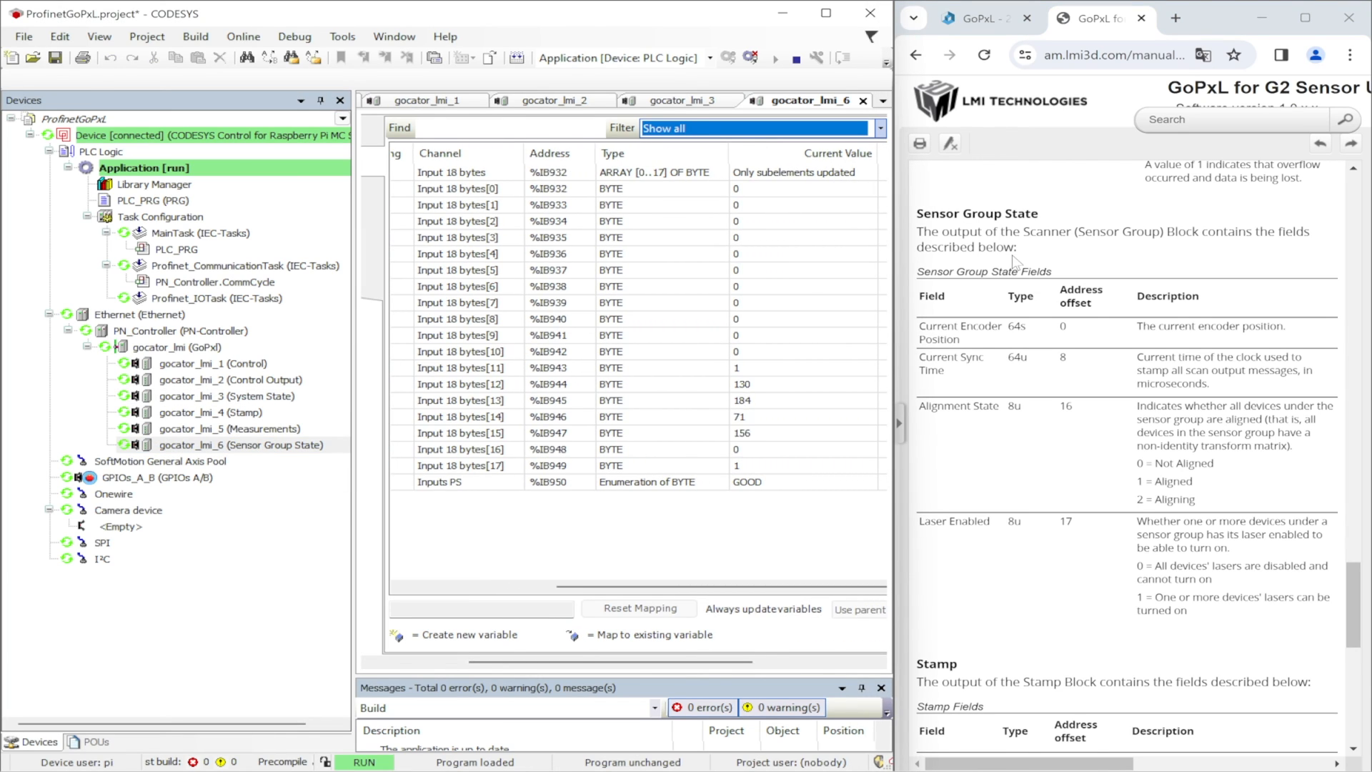
{"action": "scroll", "scroll_direction": "down", "scroll_amount": 3}
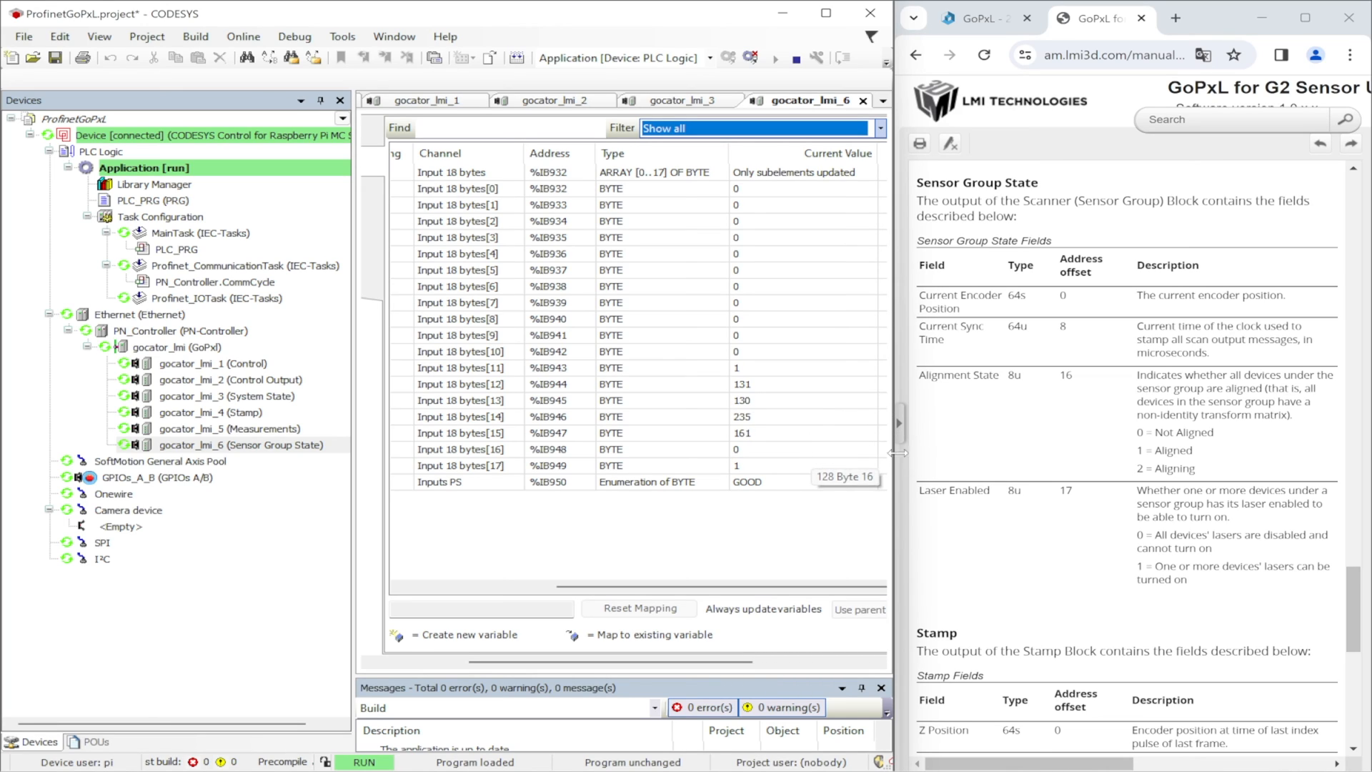
{"action": "left_click", "coordinate": [774, 465]}
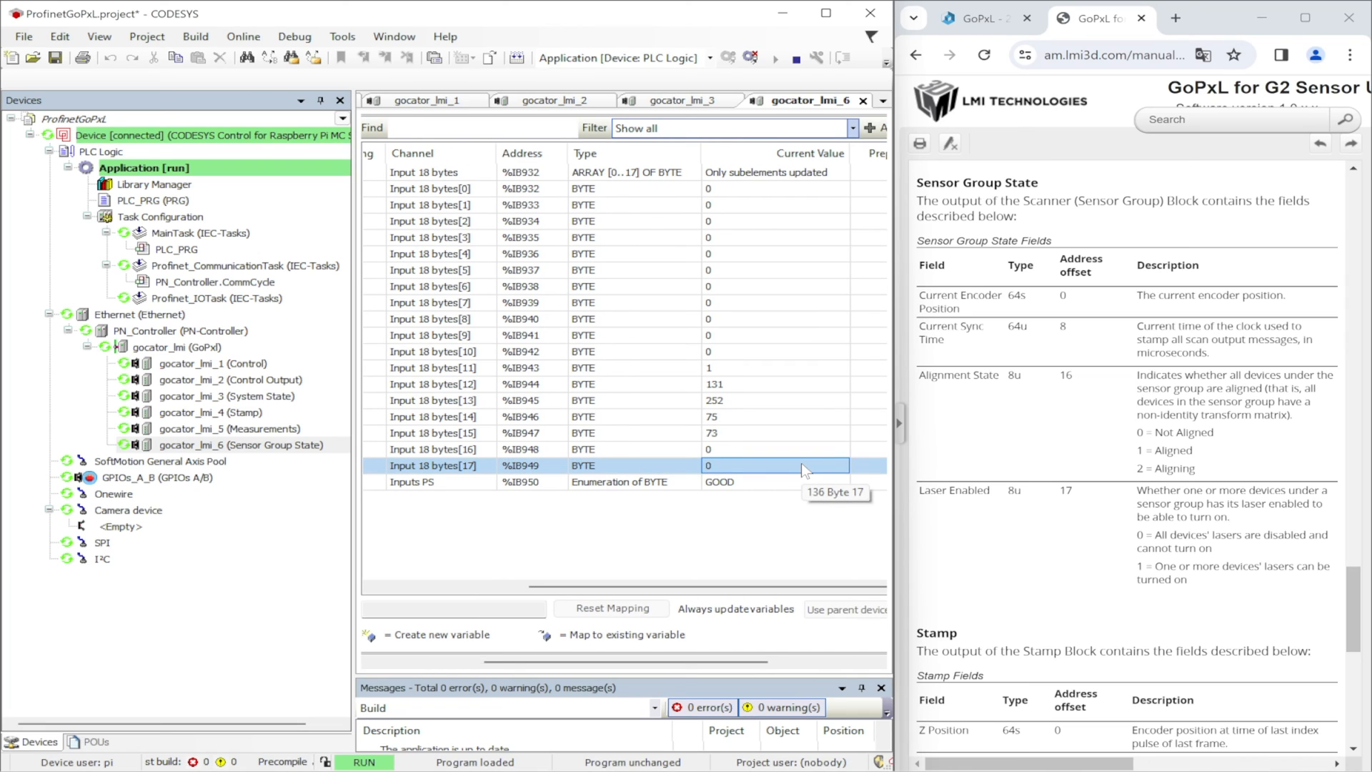
{"action": "scroll", "scroll_direction": "down", "scroll_amount": 3}
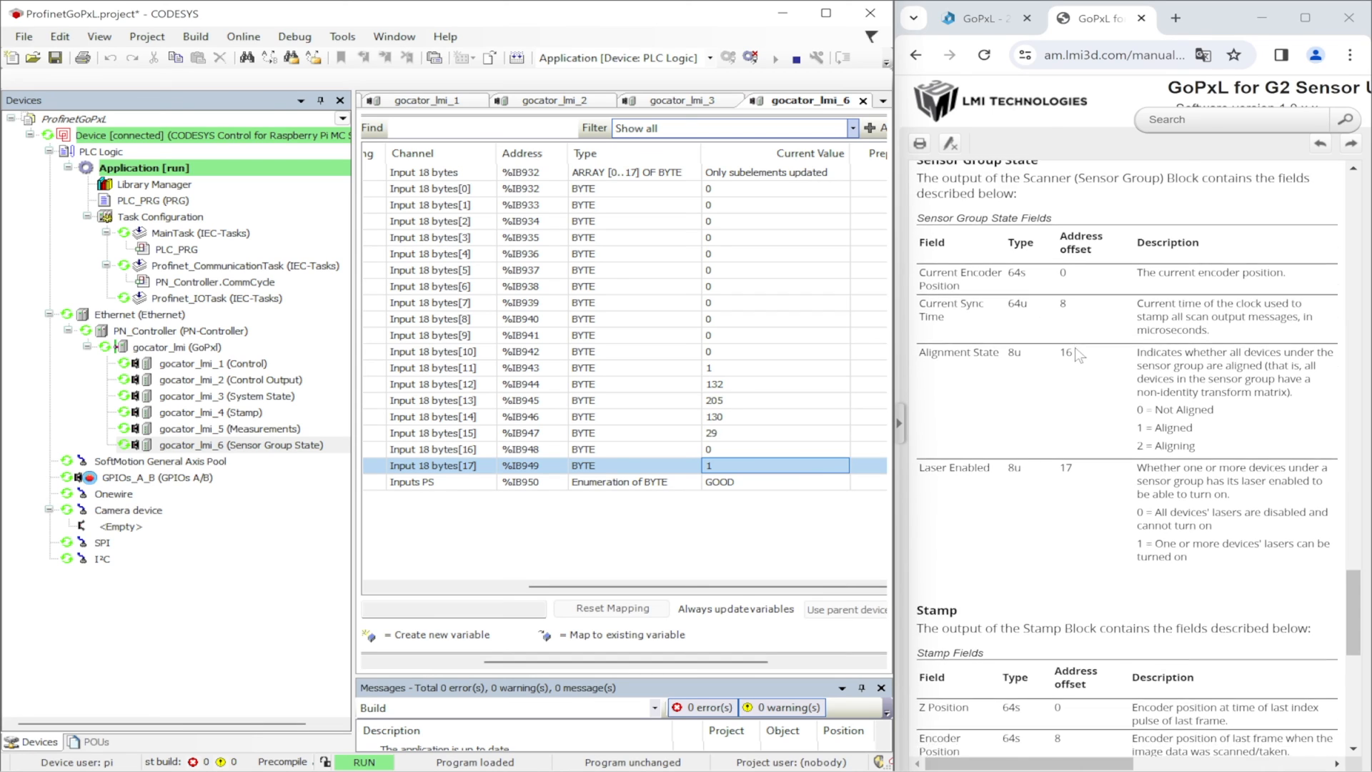
{"action": "scroll", "scroll_direction": "down", "scroll_amount": 3}
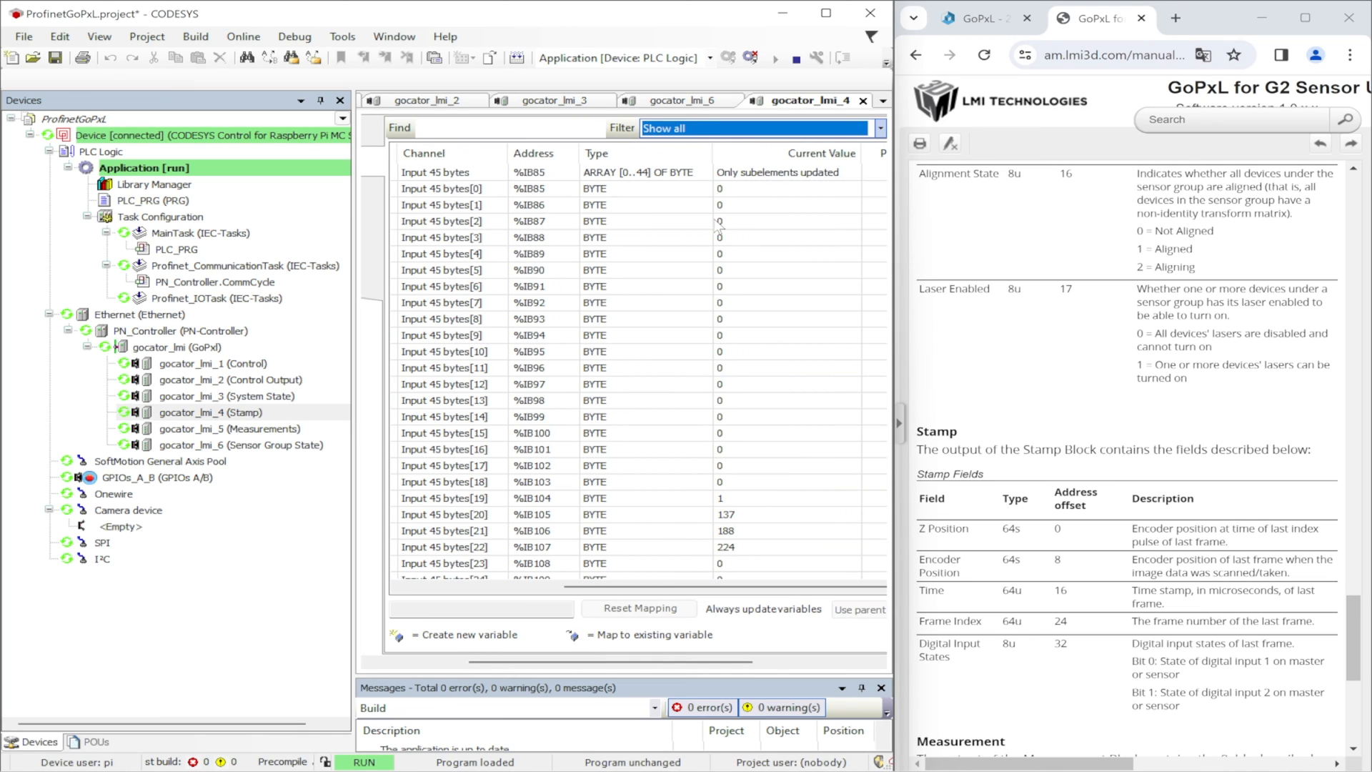
{"action": "mouse_move", "coordinate": [737, 203]}
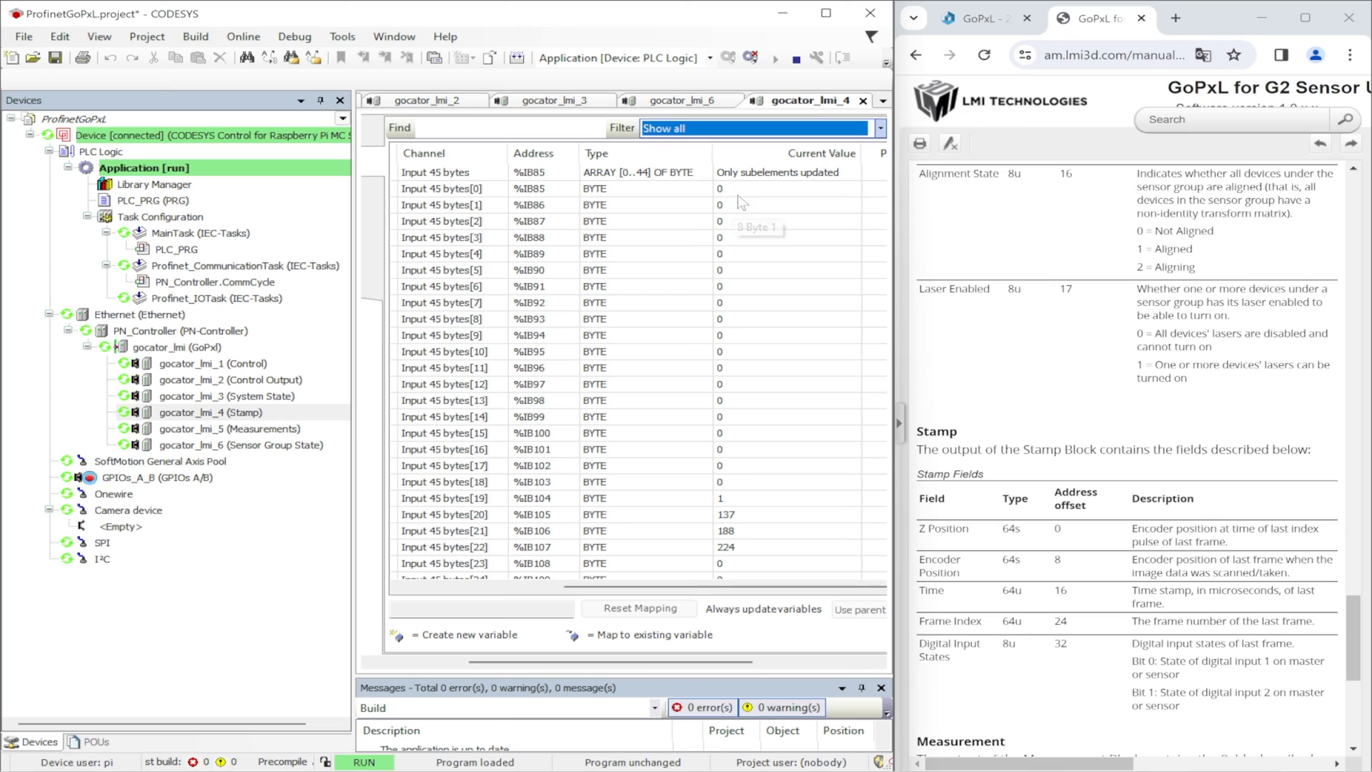
{"action": "mouse_move", "coordinate": [768, 310]}
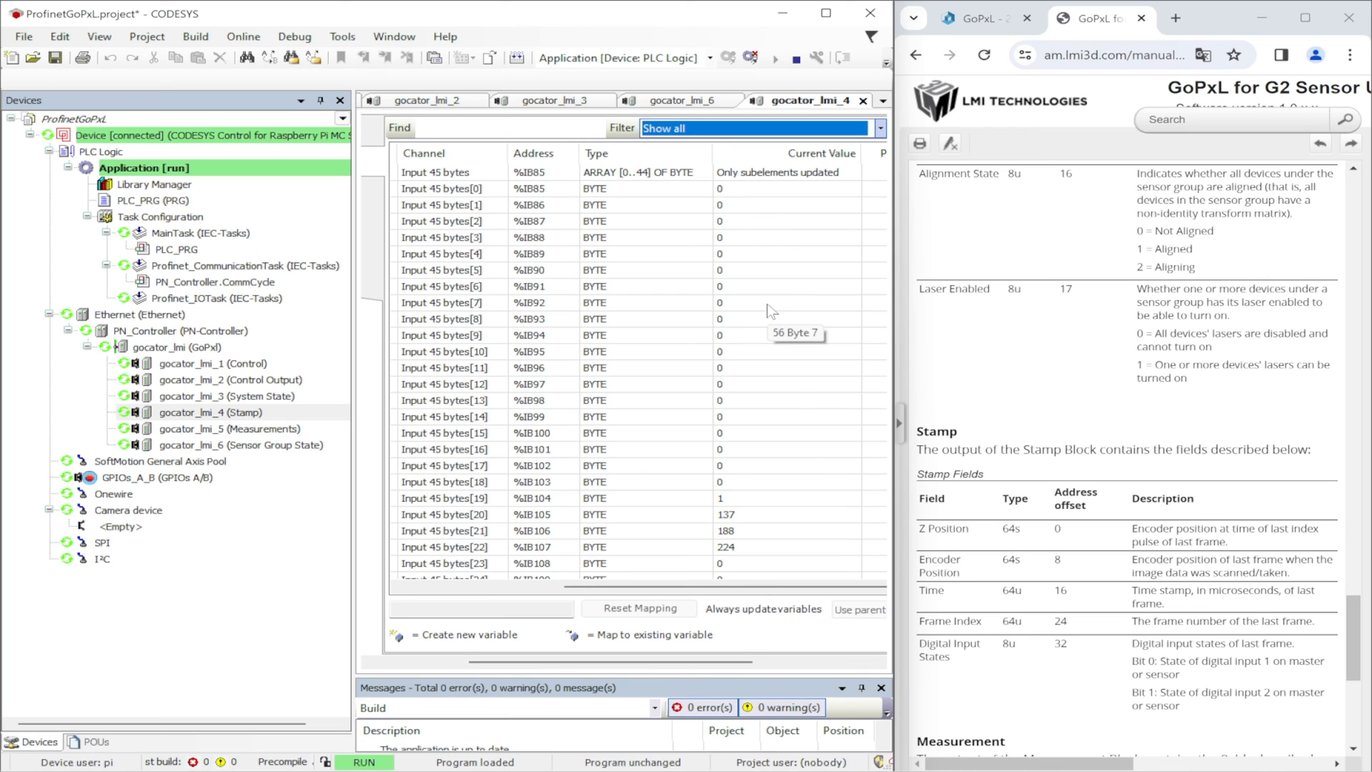
{"action": "mouse_move", "coordinate": [757, 442]}
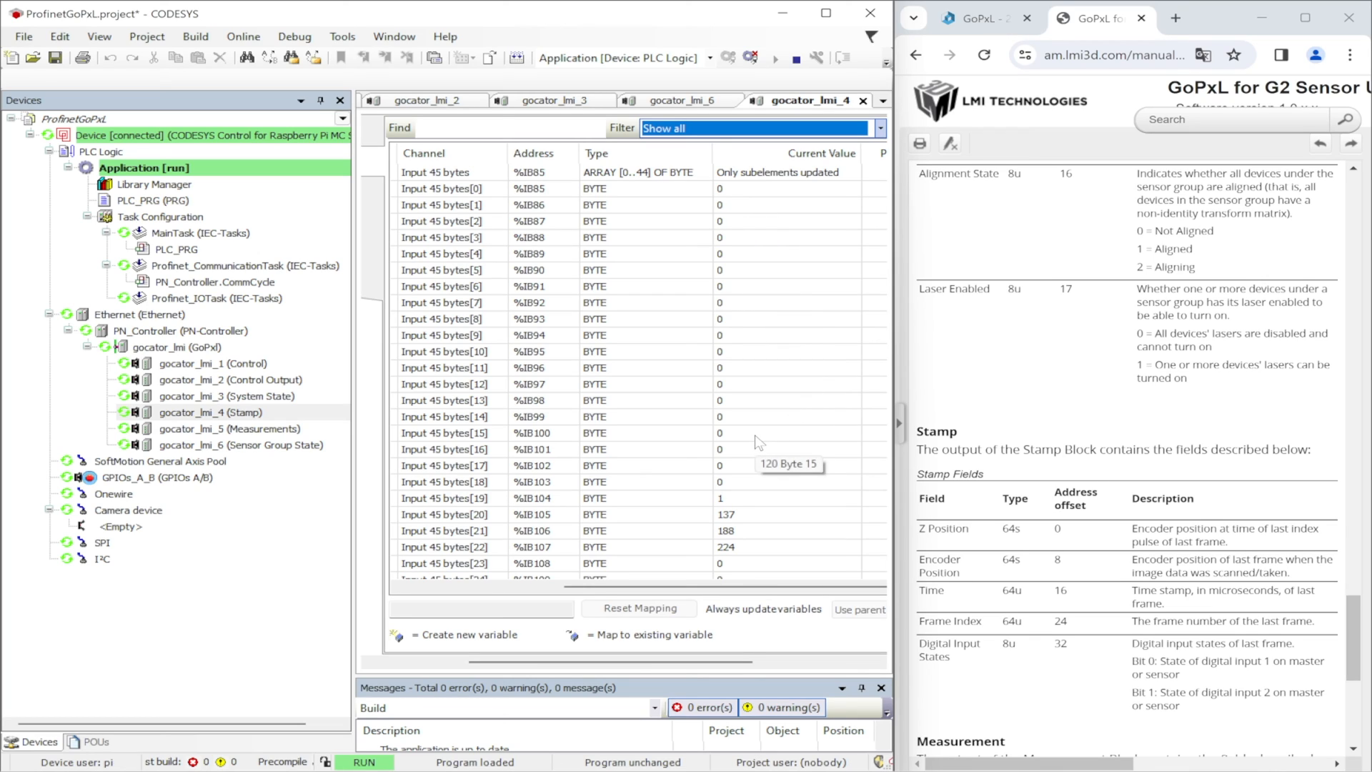
{"action": "mouse_move", "coordinate": [798, 513]}
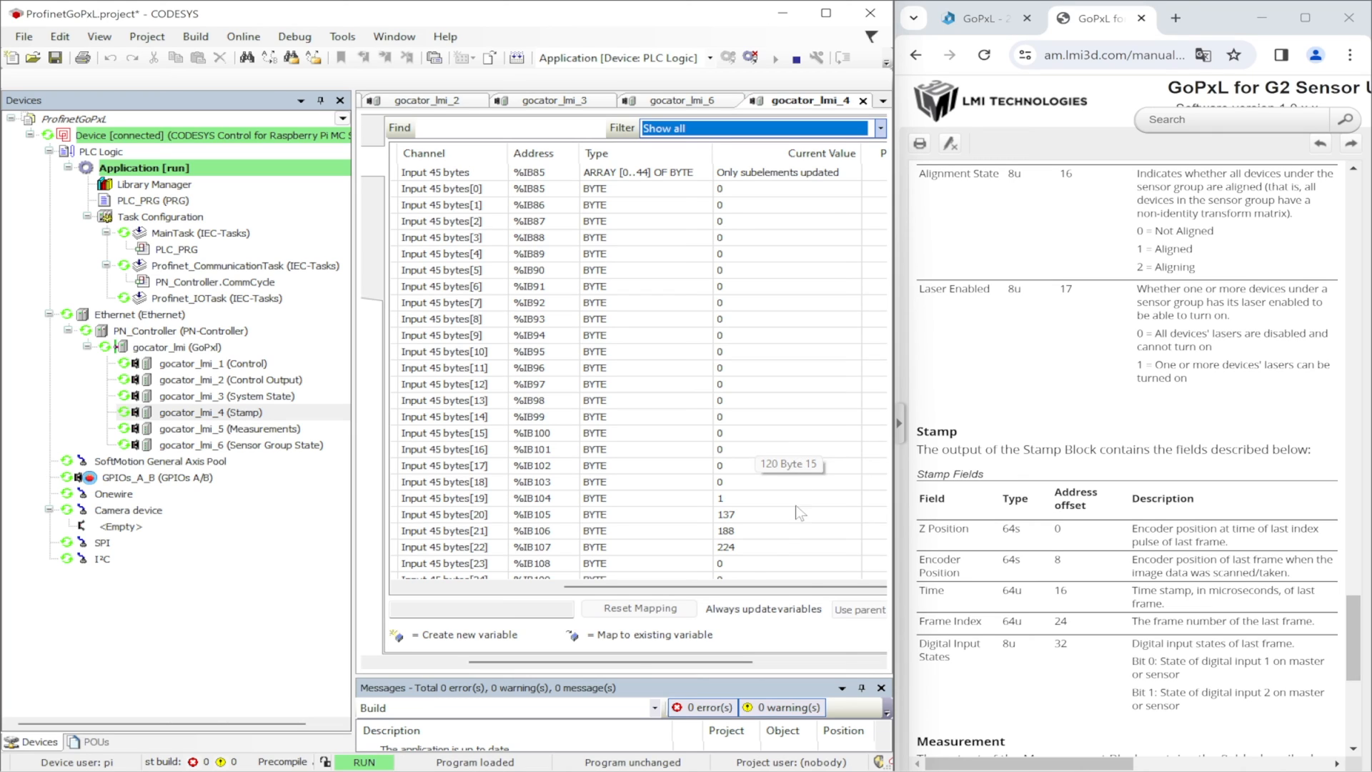
Step: Stop the brief scan after Stamp bytes change, then open the 800-byte Measurements mapping
{"action": "scroll", "scroll_direction": "down", "scroll_amount": 3}
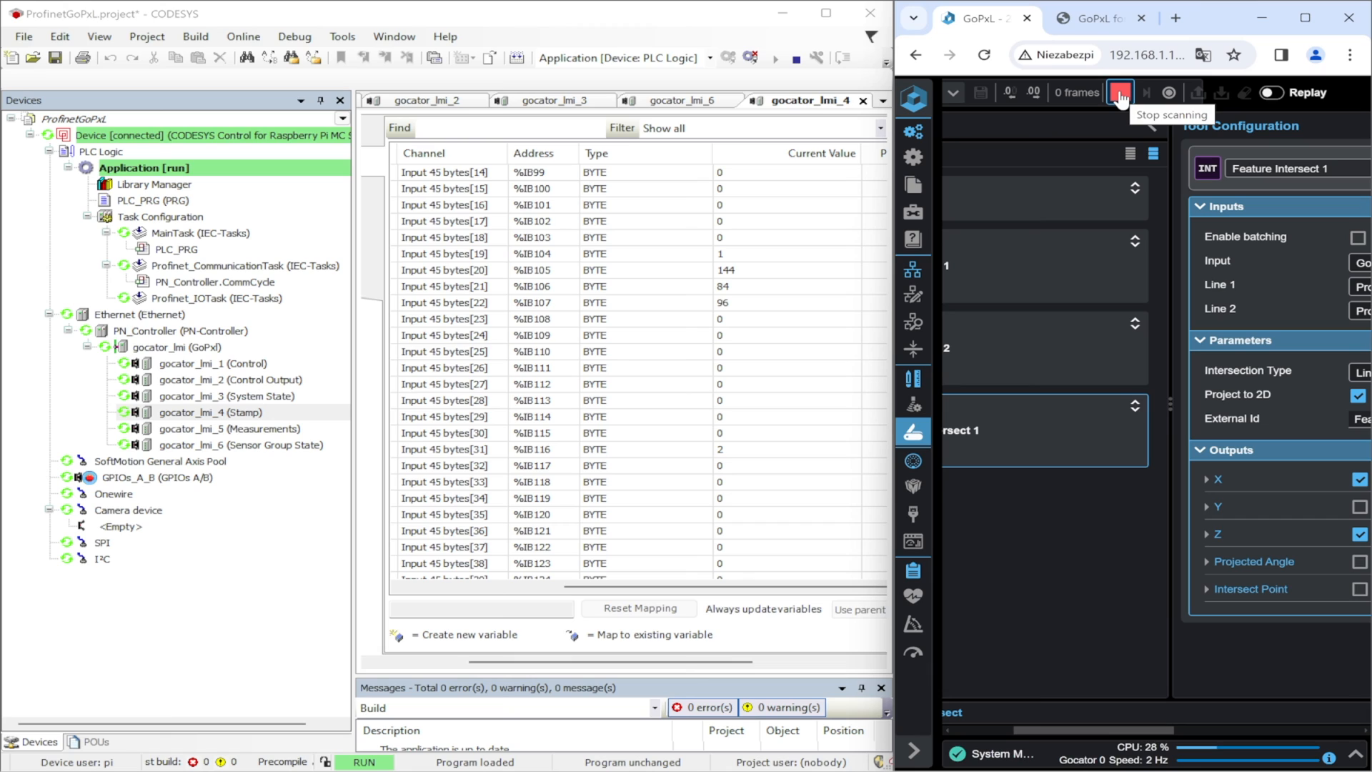
{"action": "left_click", "coordinate": [1096, 17]}
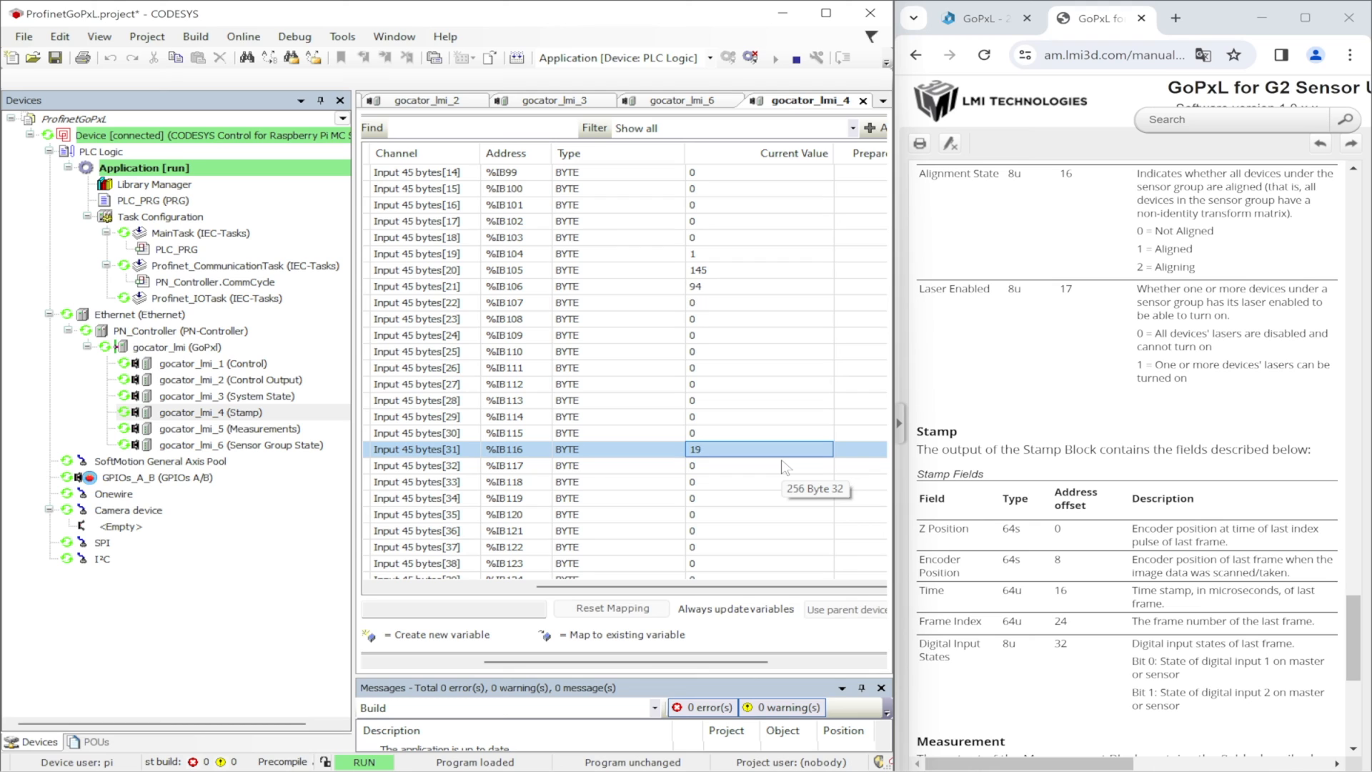
{"action": "scroll", "scroll_direction": "down", "scroll_amount": 3}
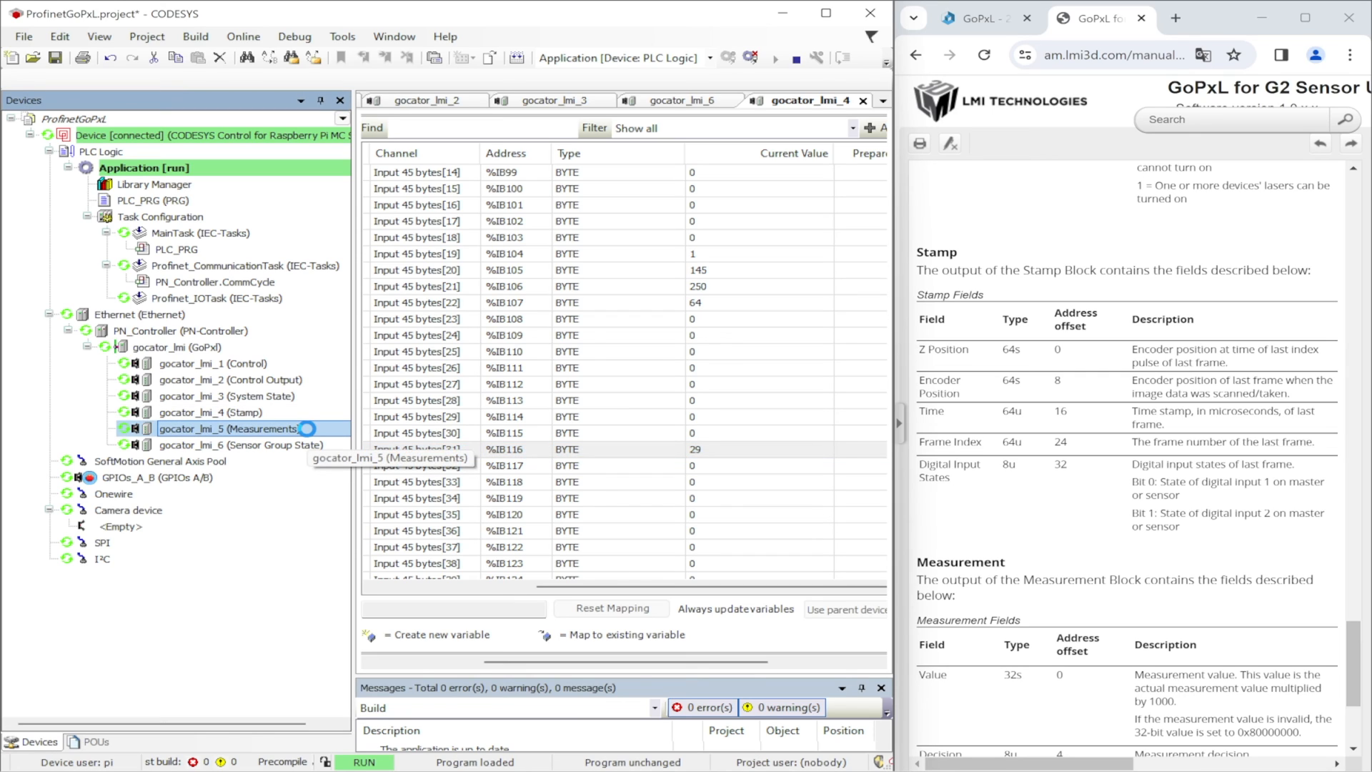
{"action": "left_click", "coordinate": [880, 129]}
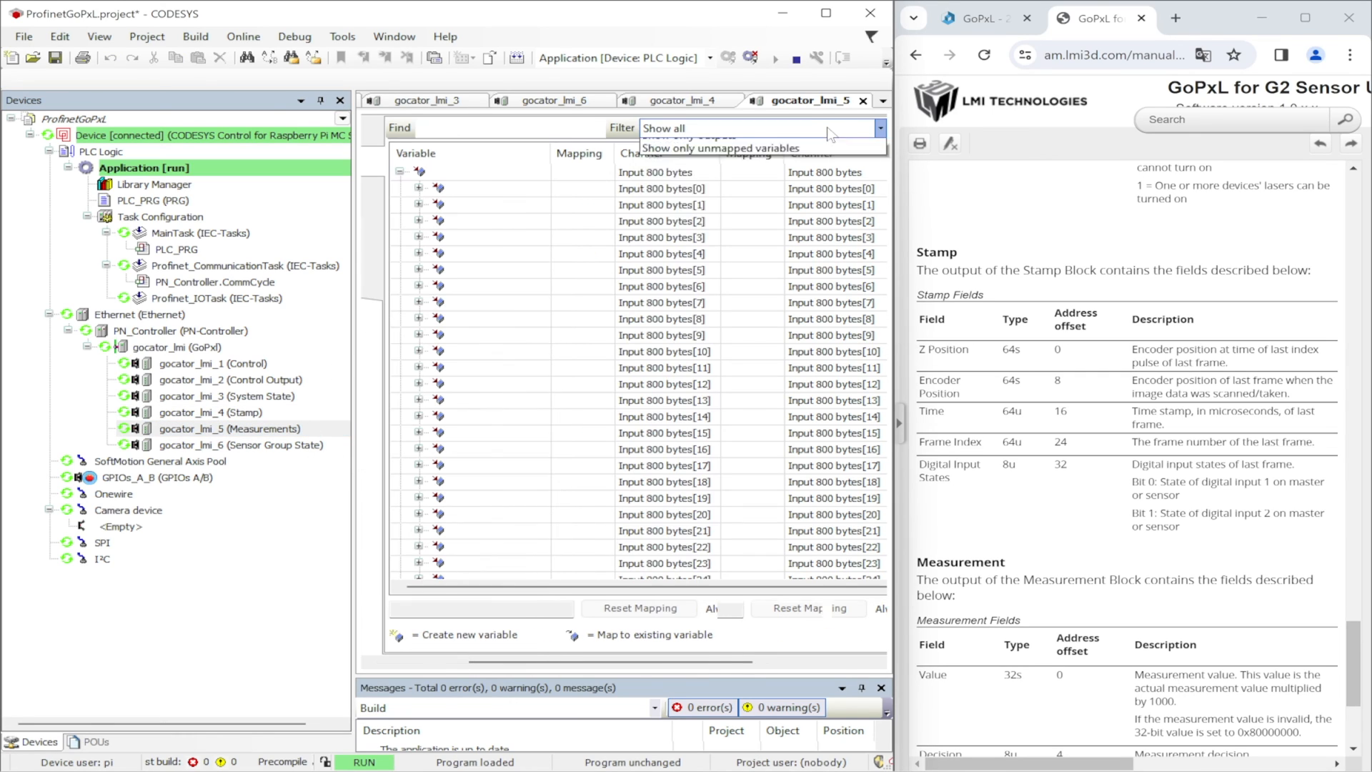
Step: Show all 800 input bytes of the Measurements module from %IB131 with live values
{"action": "left_click", "coordinate": [667, 128]}
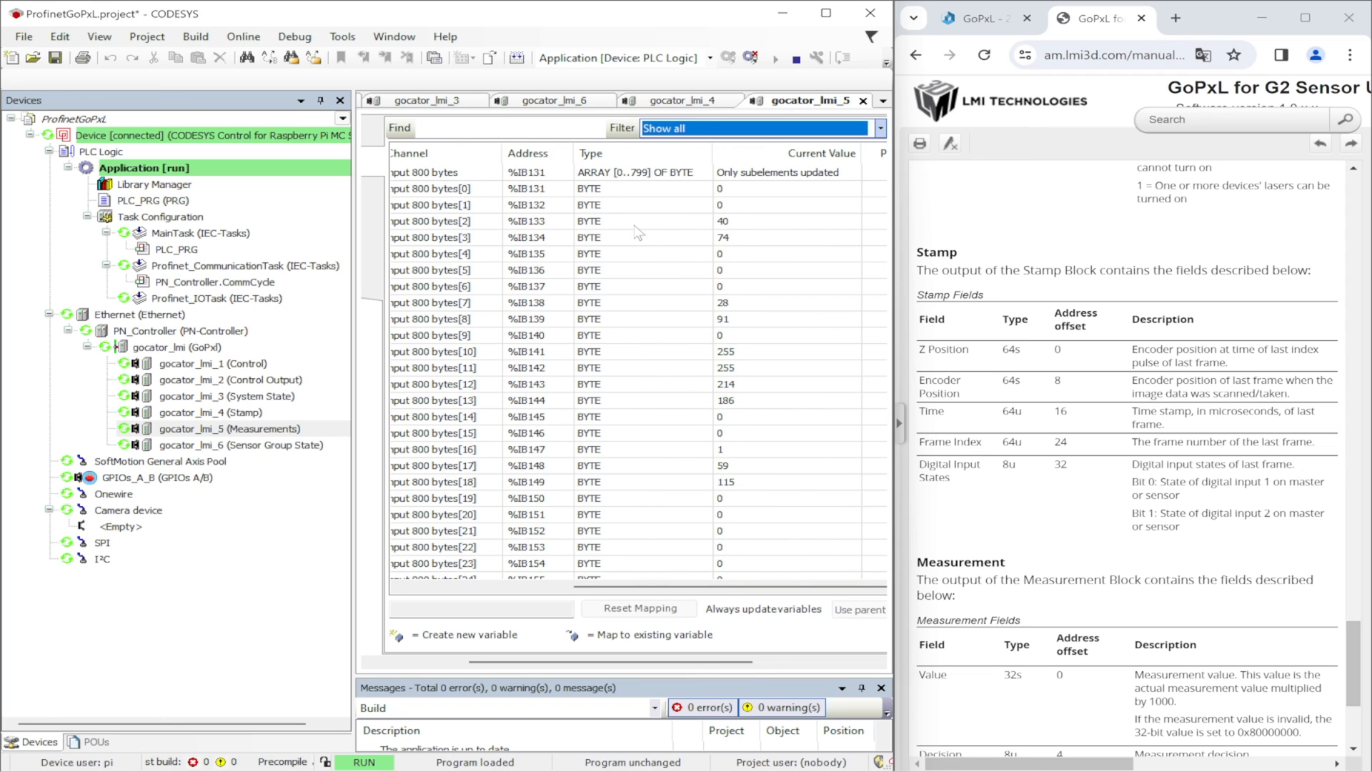
{"action": "mouse_move", "coordinate": [762, 188]}
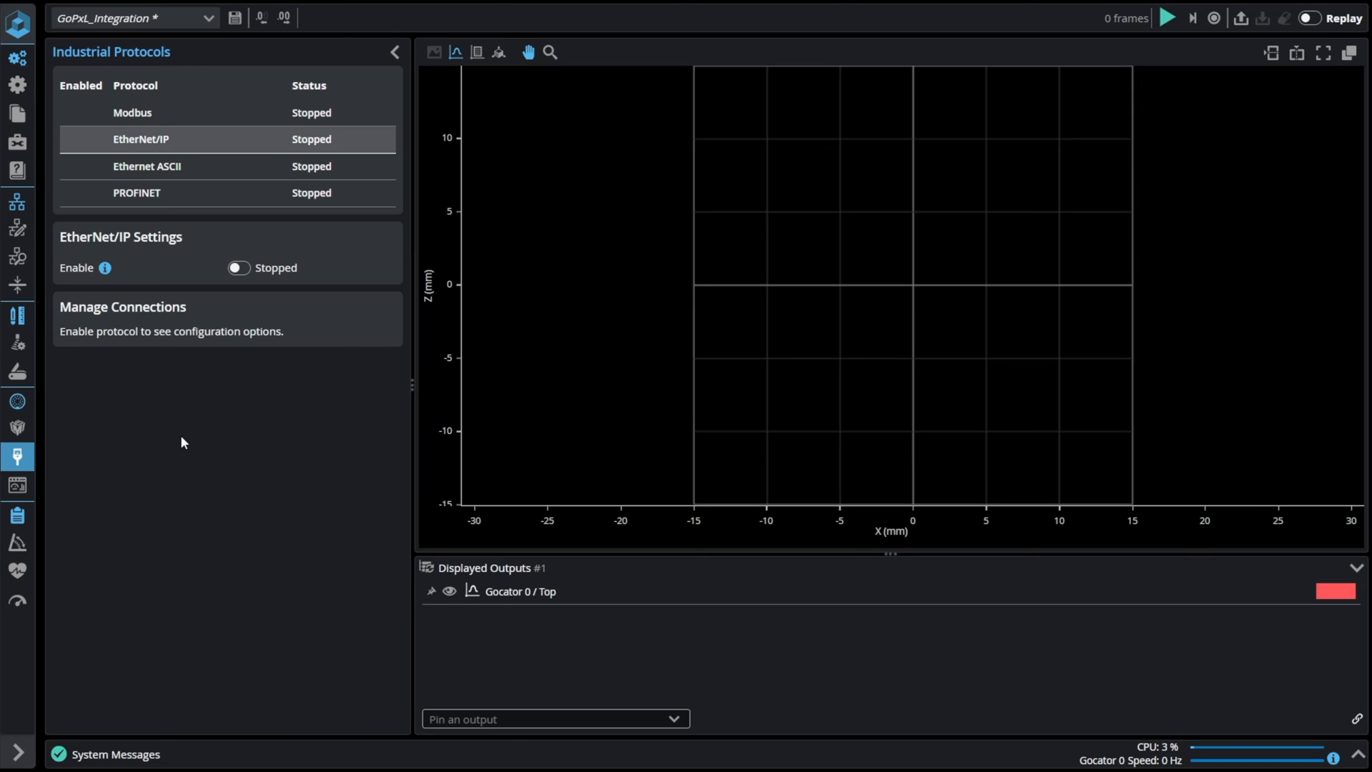
{"action": "mouse_move", "coordinate": [207, 142]}
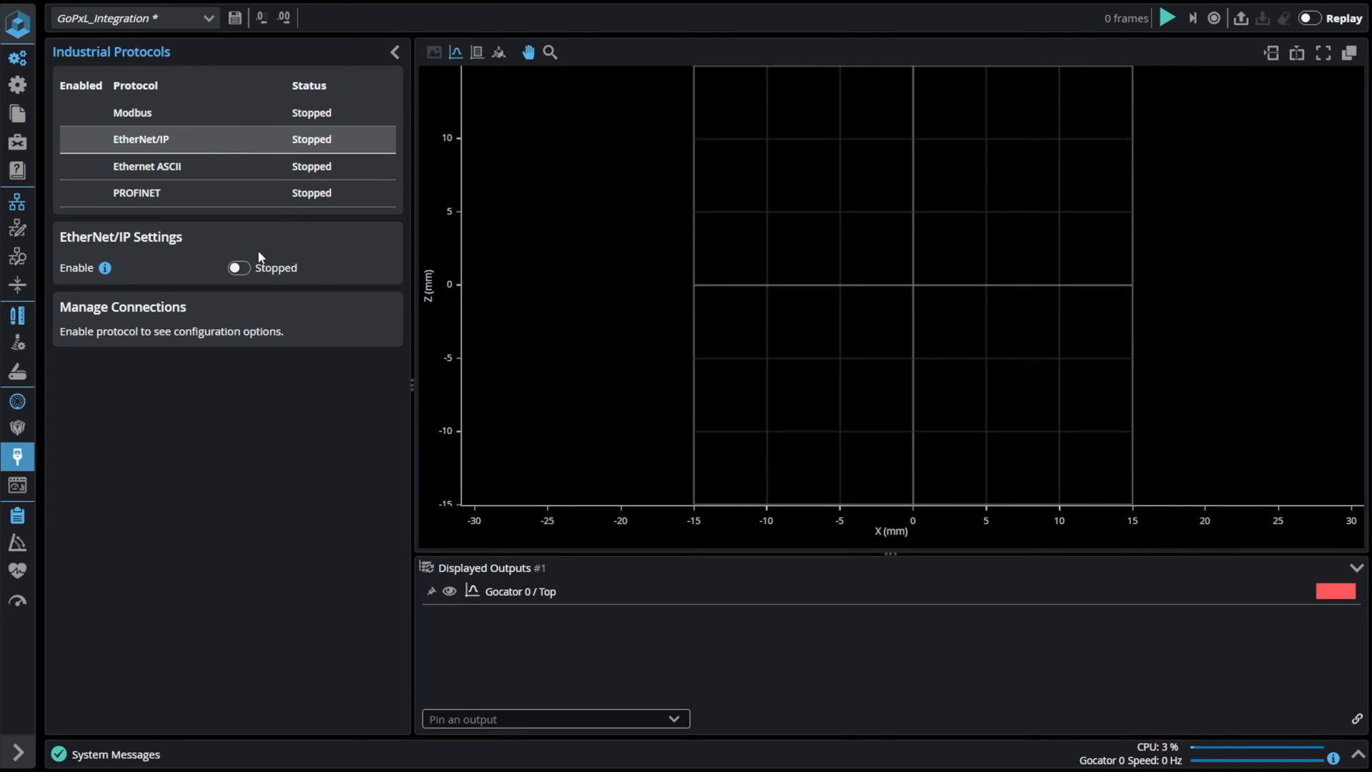
Step: Switch on the EtherNet/IP Enable toggle in Industrial Protocols
{"action": "left_click", "coordinate": [237, 268]}
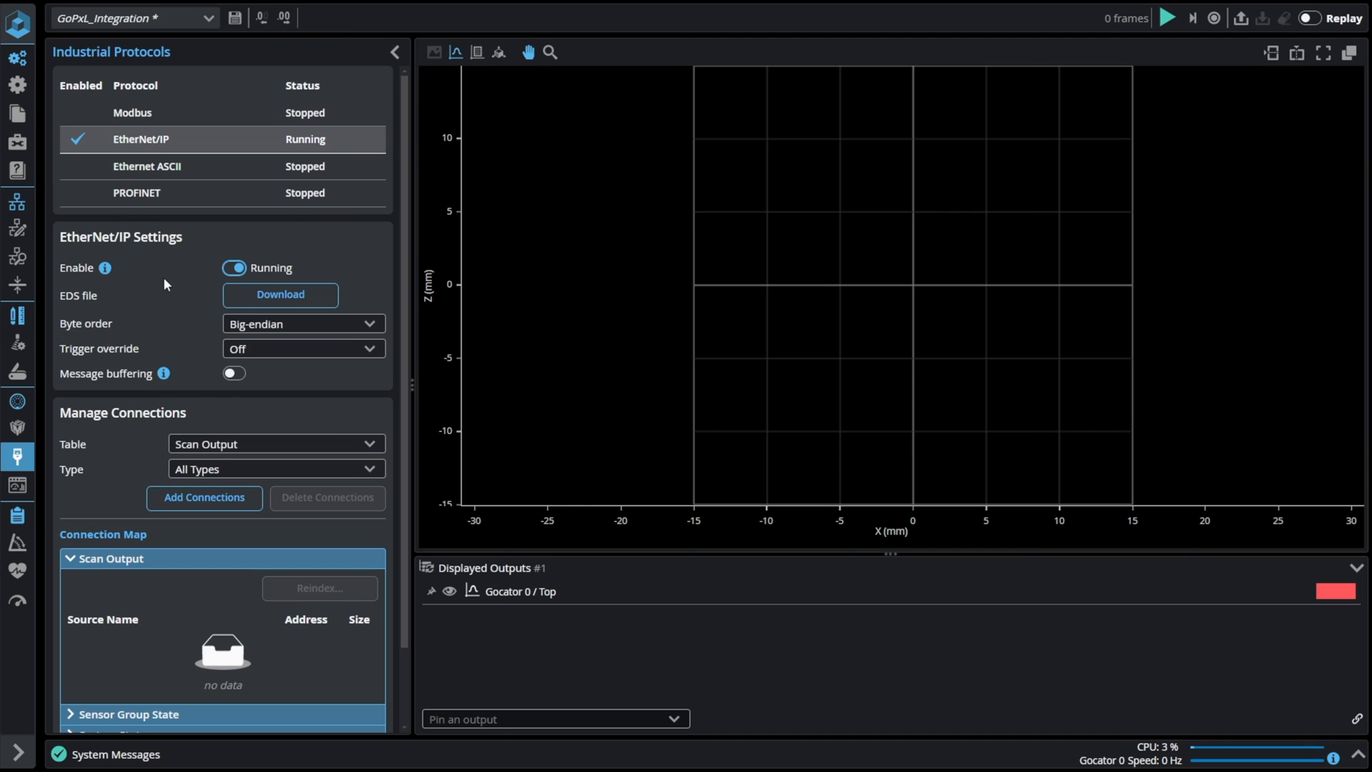
{"action": "scroll", "scroll_direction": "down", "scroll_amount": 3}
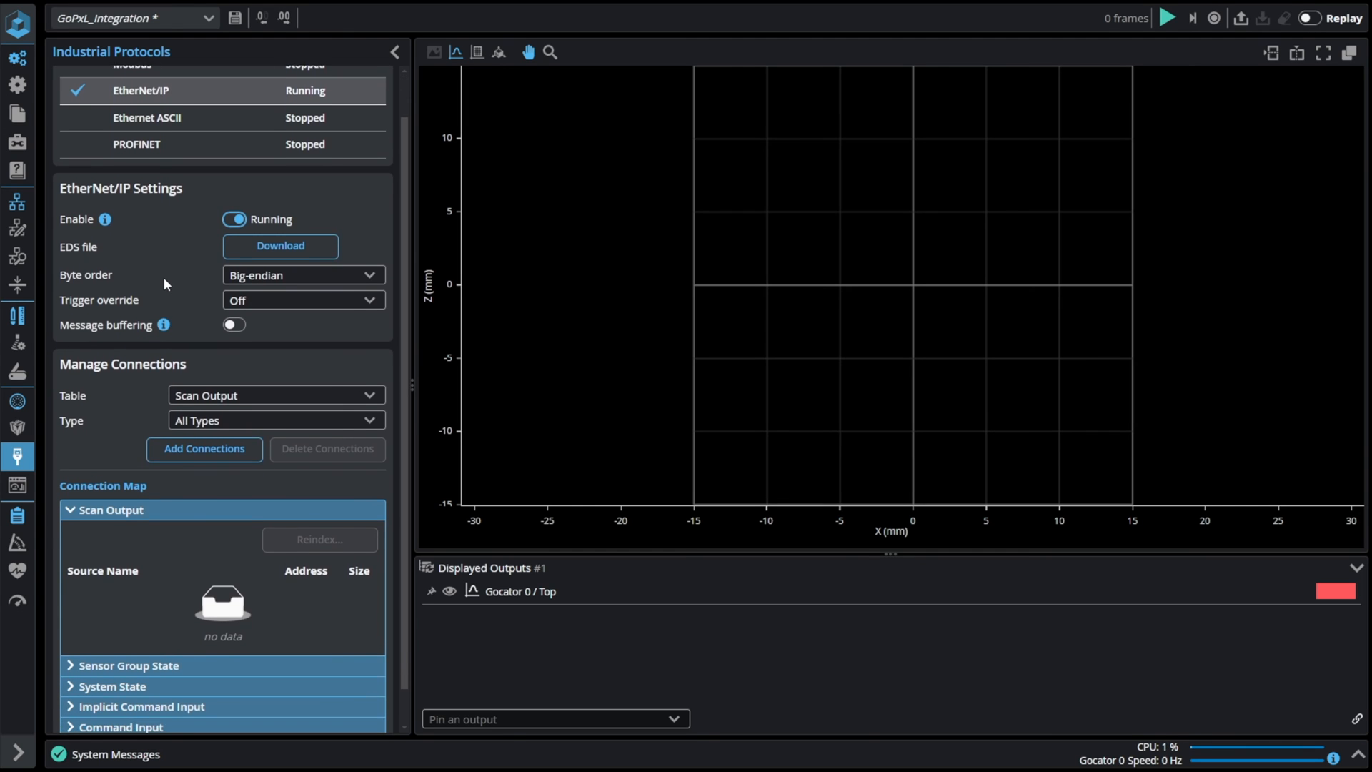
{"action": "scroll", "scroll_direction": "down", "scroll_amount": 3}
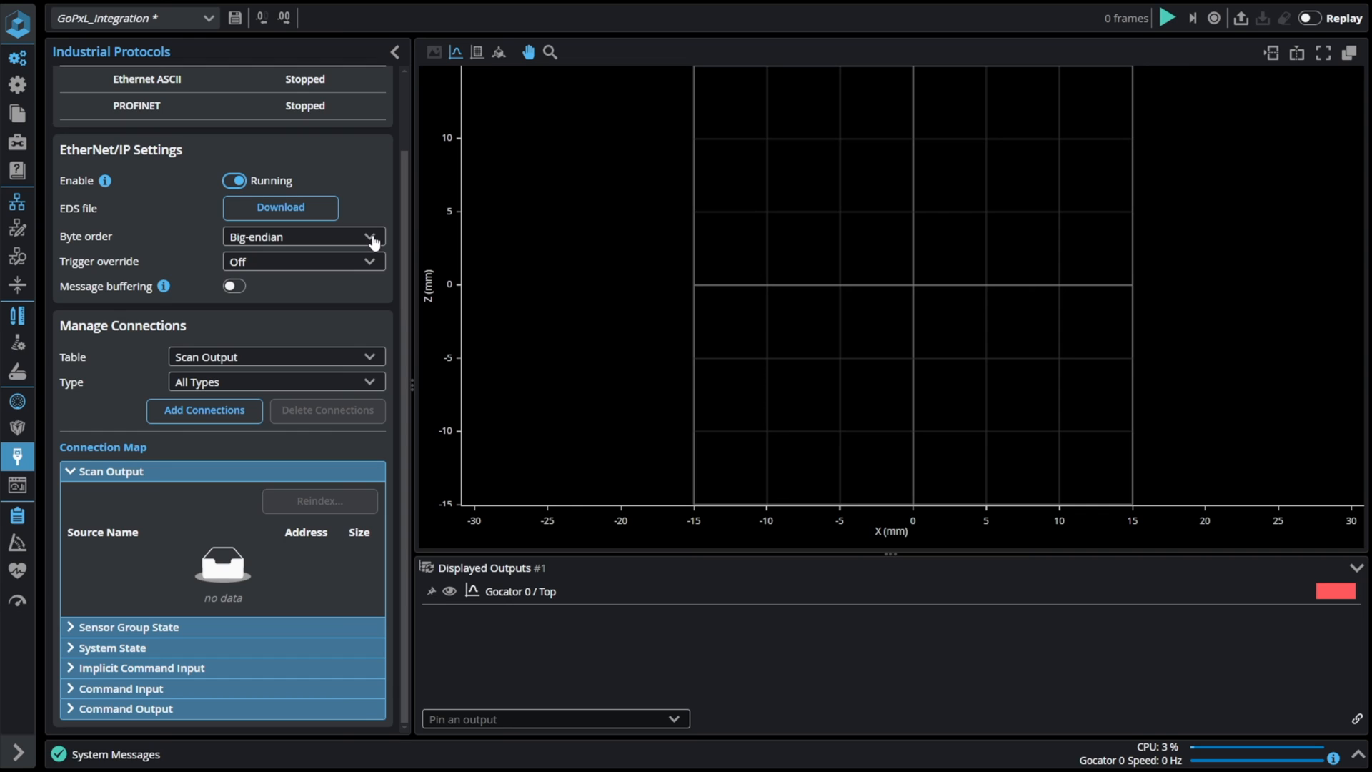
{"action": "left_click", "coordinate": [302, 236]}
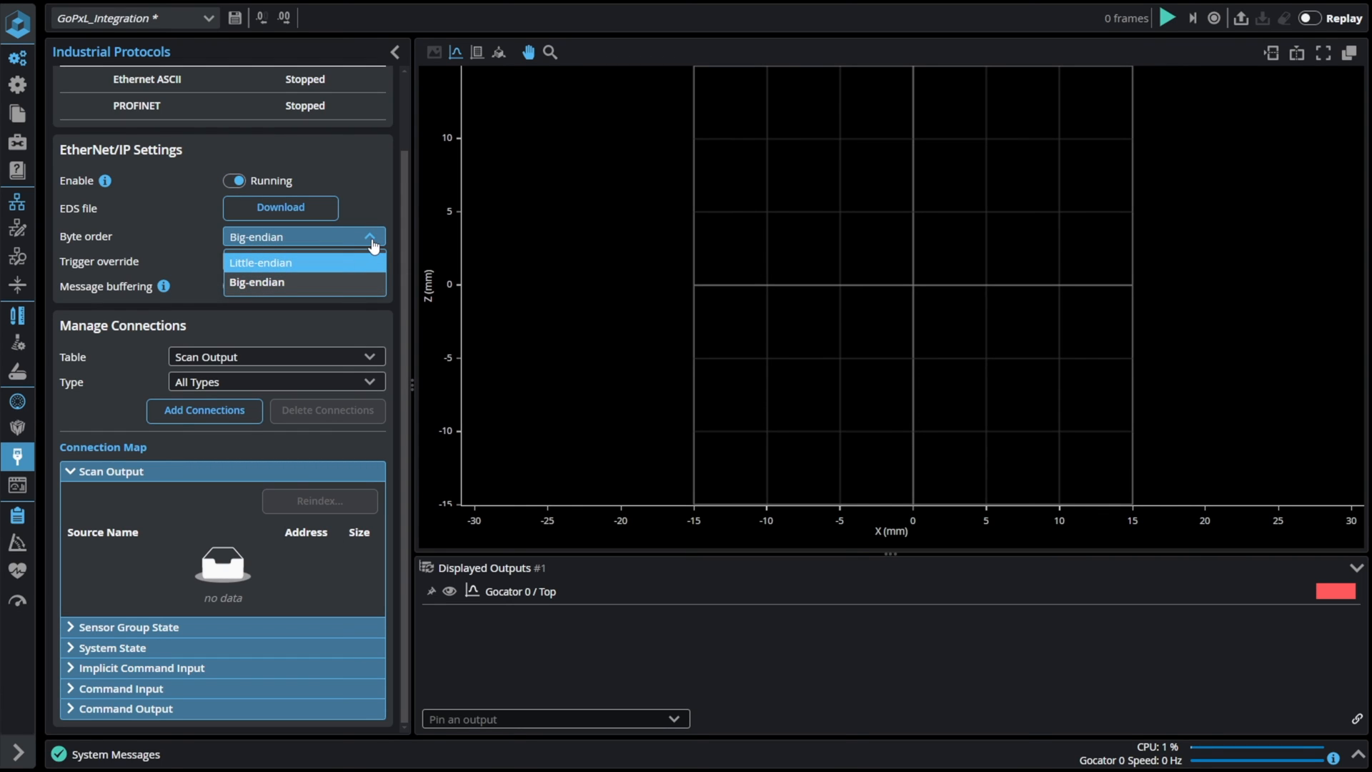
{"action": "left_click", "coordinate": [257, 282]}
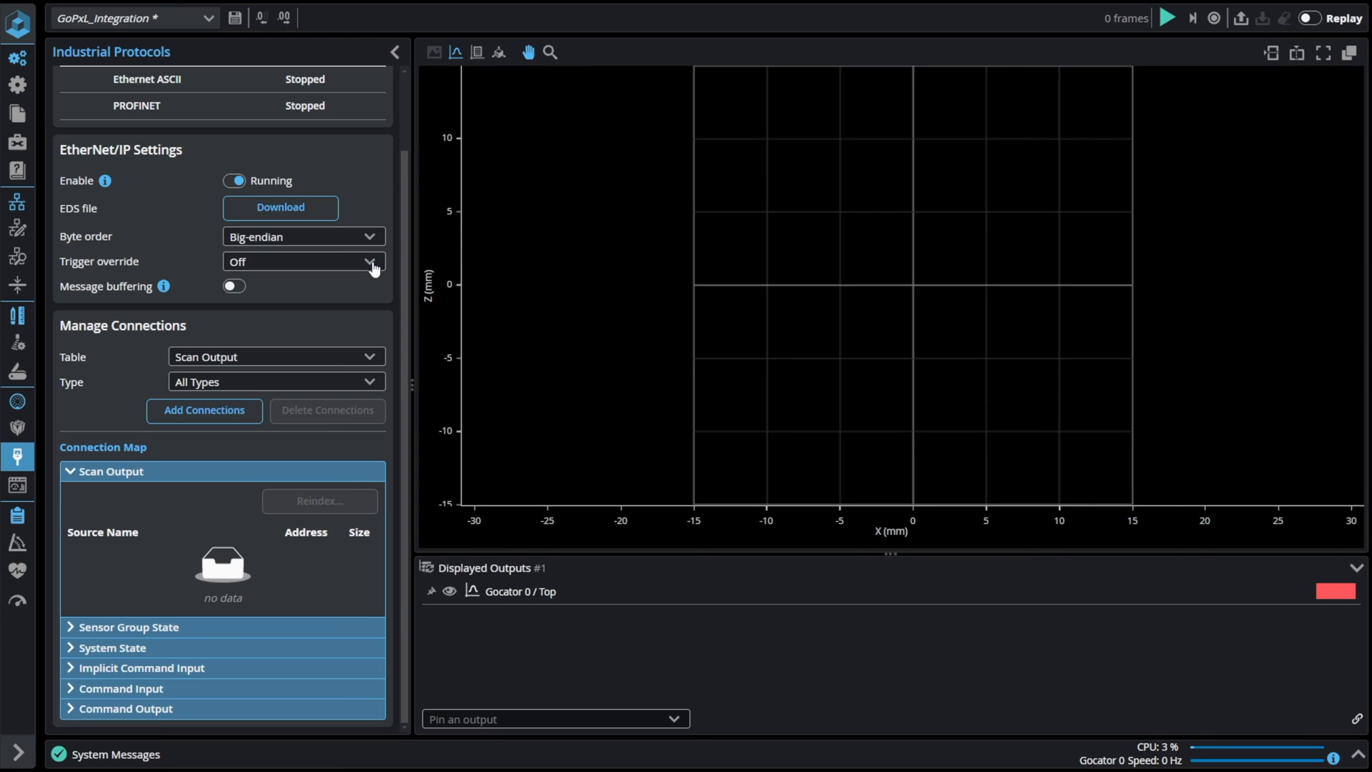
{"action": "left_click", "coordinate": [301, 261]}
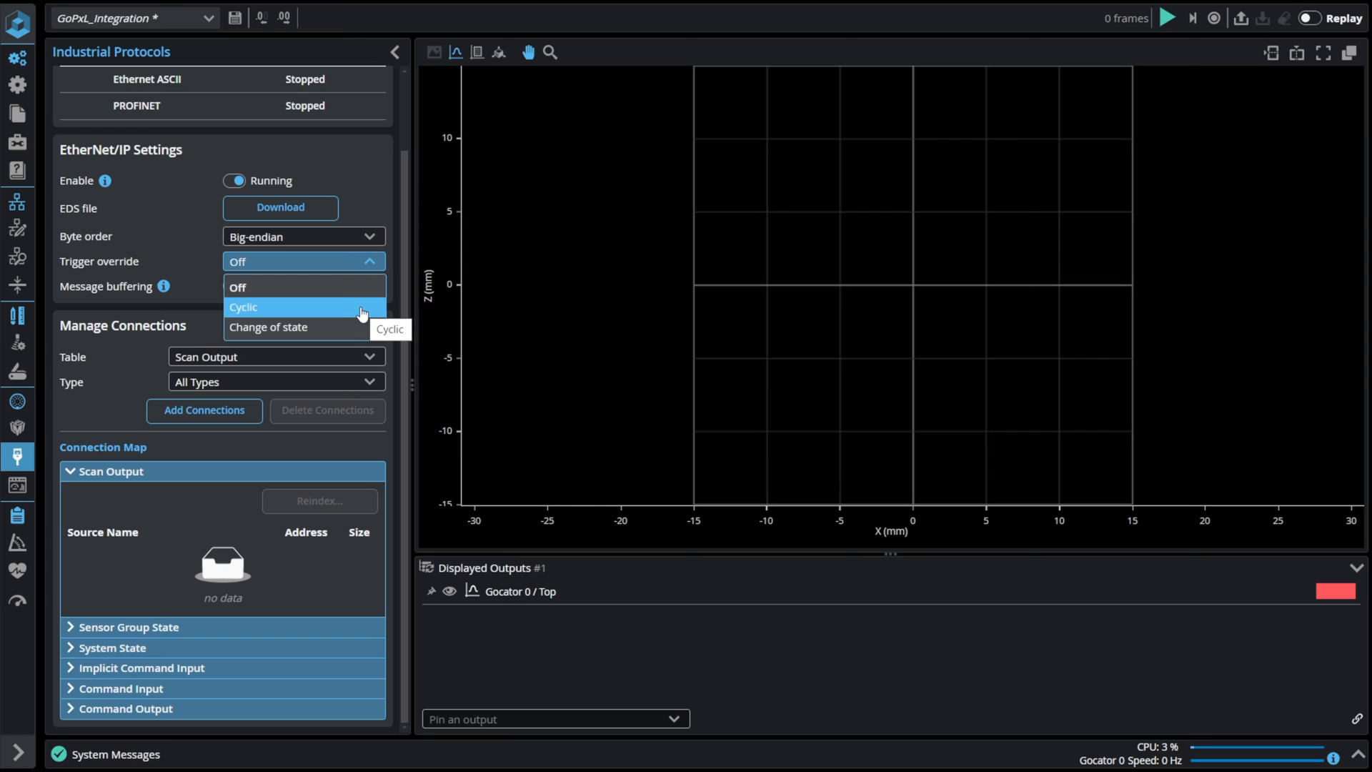
{"action": "mouse_move", "coordinate": [301, 287]}
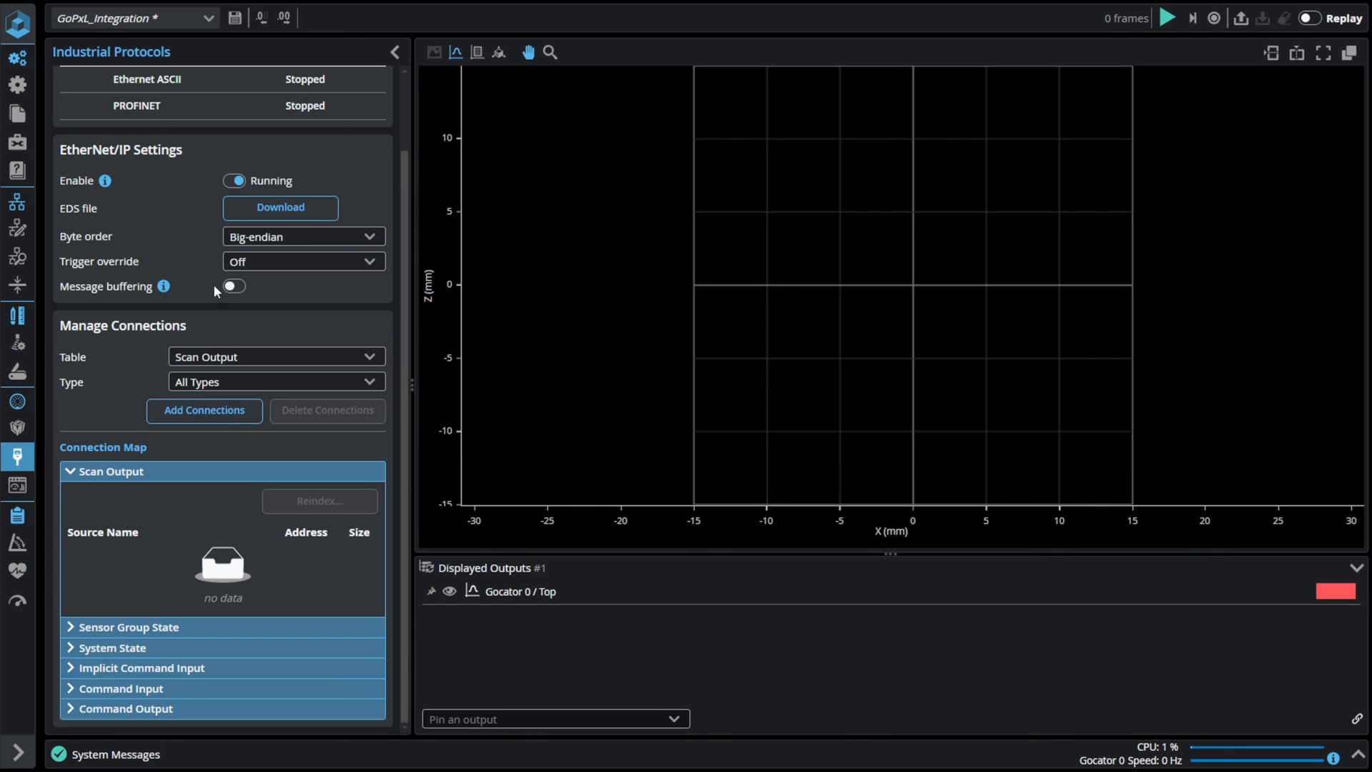
{"action": "mouse_move", "coordinate": [340, 290]}
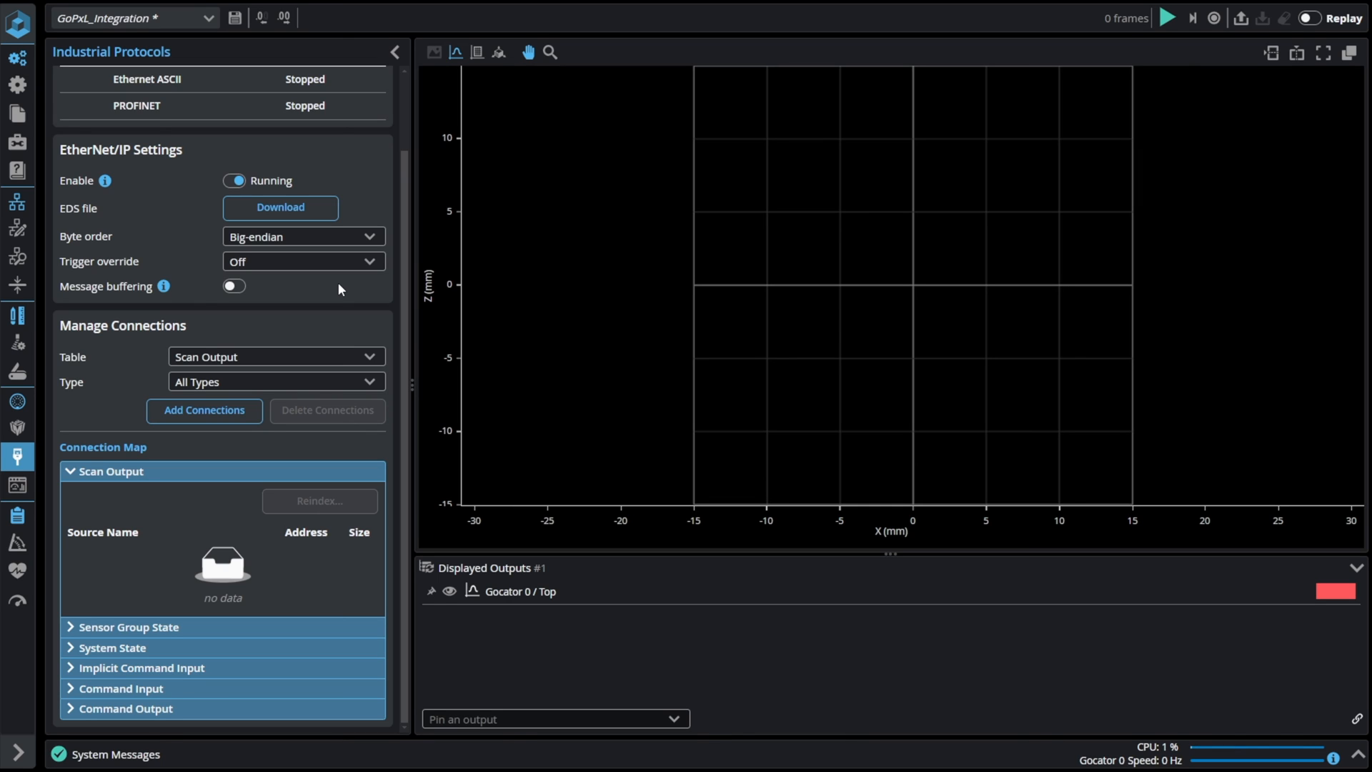
{"action": "mouse_move", "coordinate": [273, 392]}
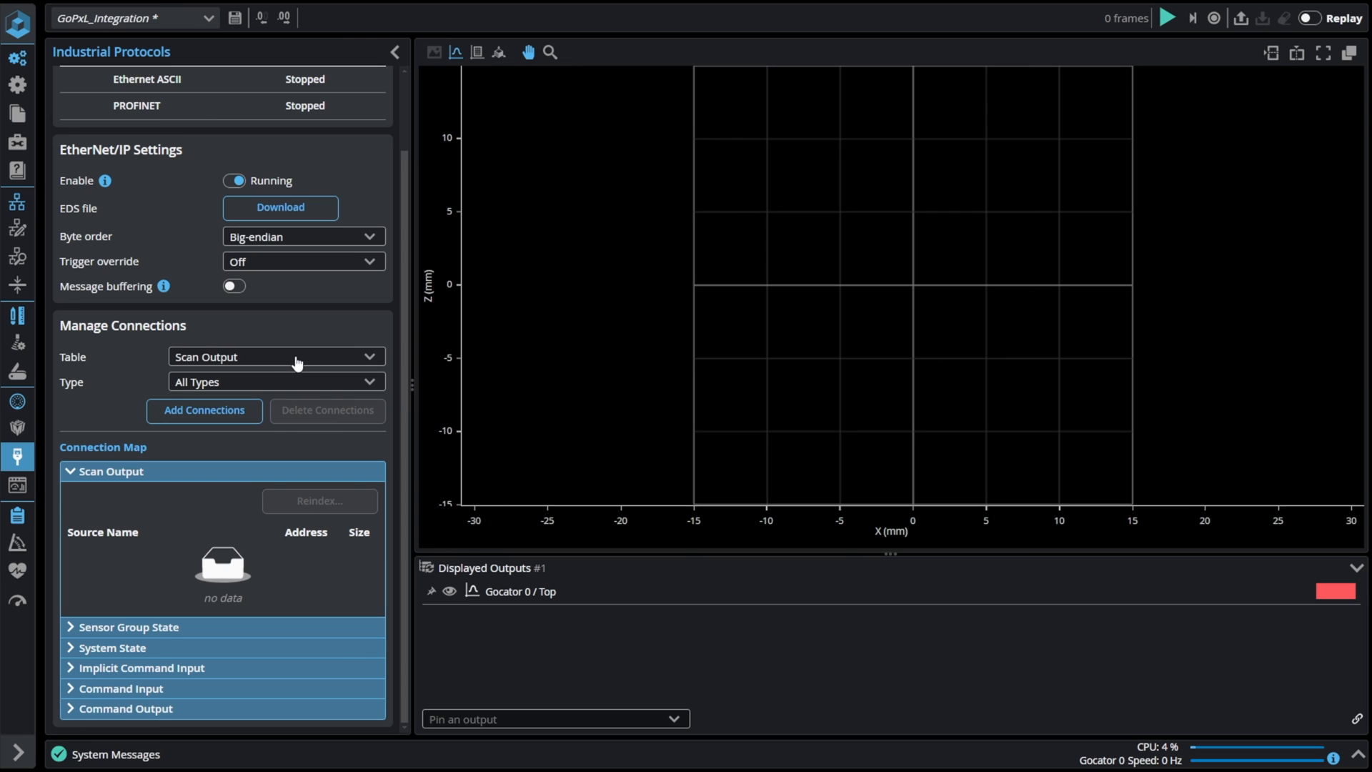
Step: Add Stamp and Feature Intersect 1 X and Z to EtherNet/IP scan output, removing Profile Line 2 Angle
{"action": "left_click", "coordinate": [276, 382]}
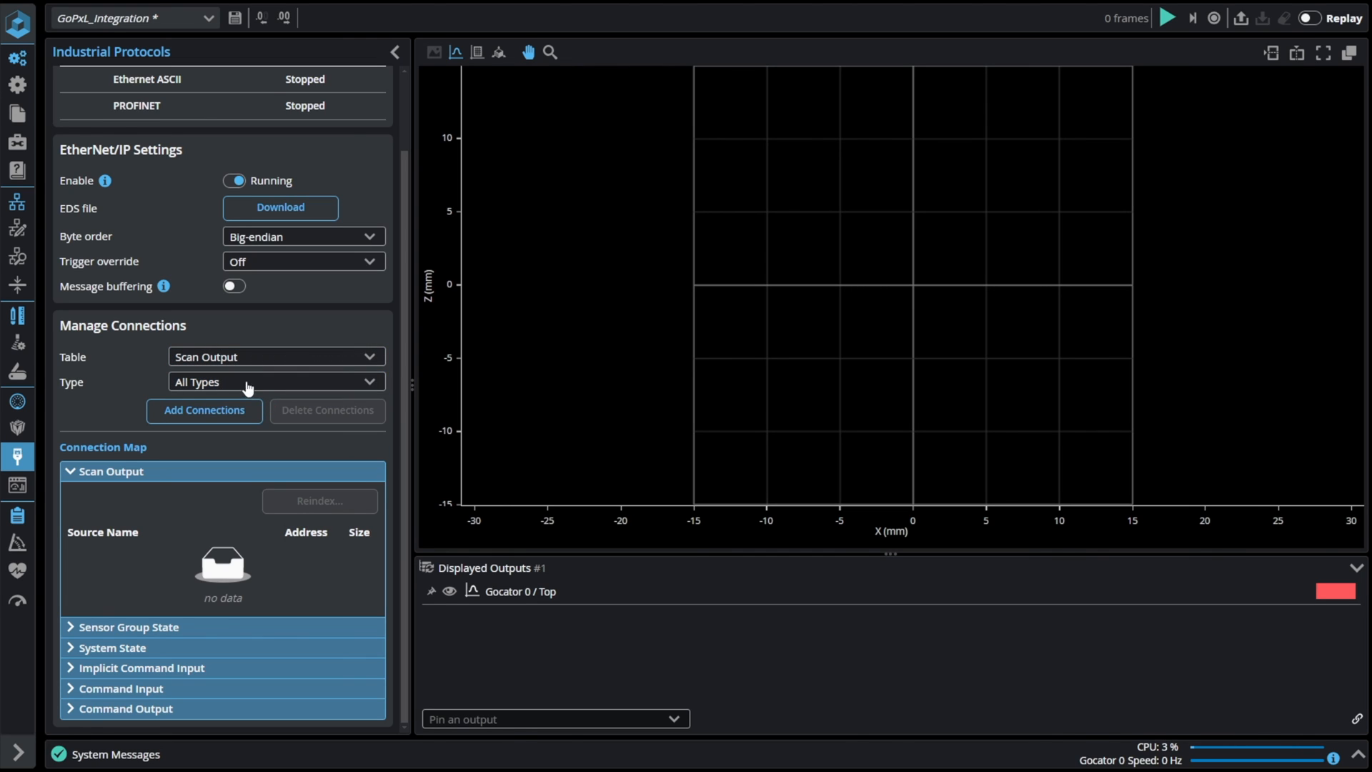
{"action": "left_click", "coordinate": [204, 410]}
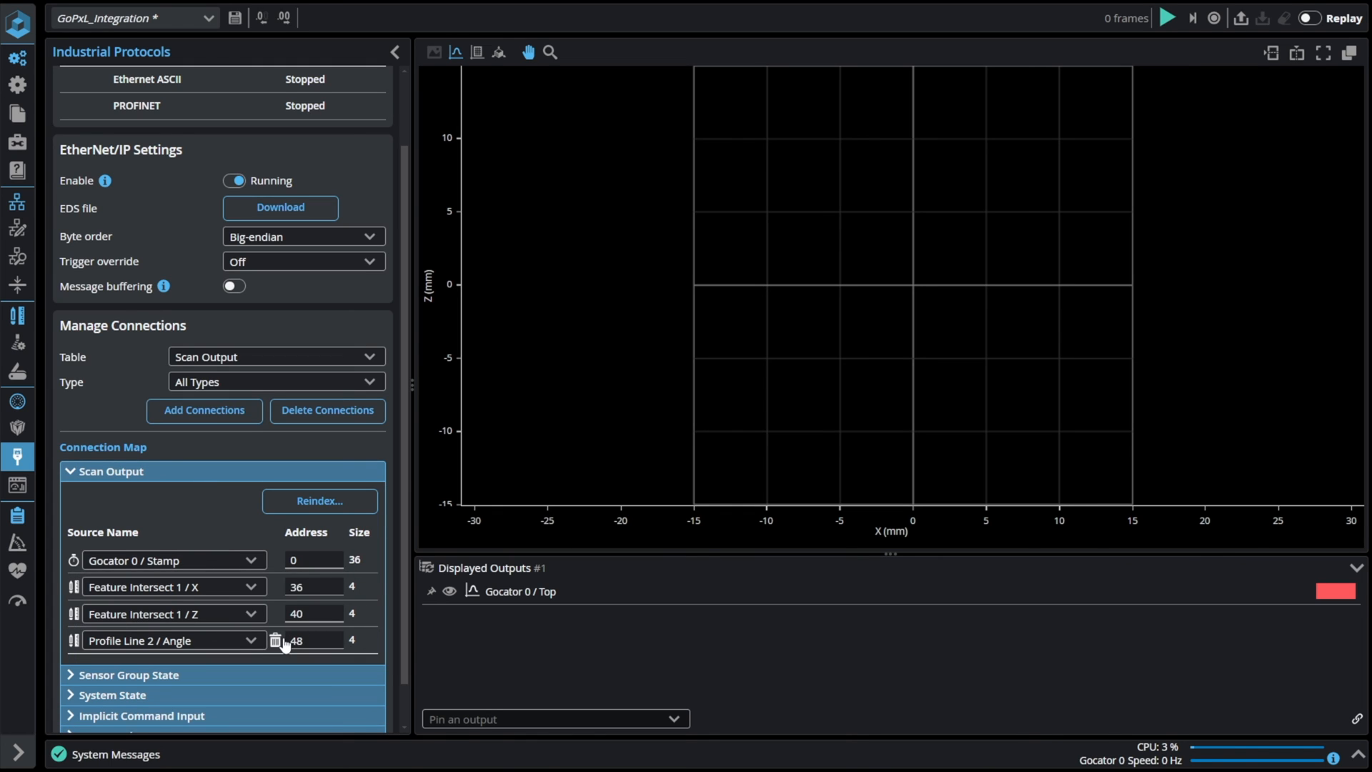
{"action": "left_click", "coordinate": [278, 639]}
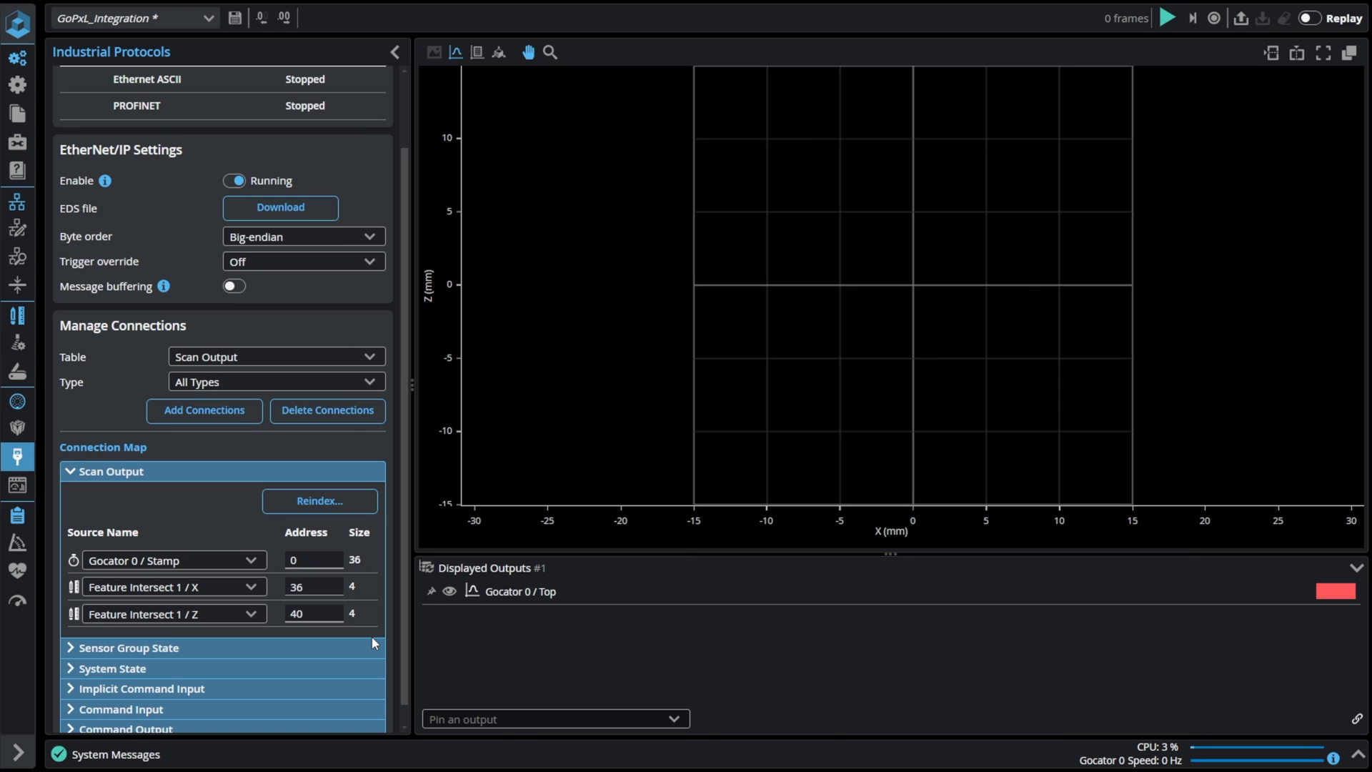
{"action": "left_click", "coordinate": [133, 112]}
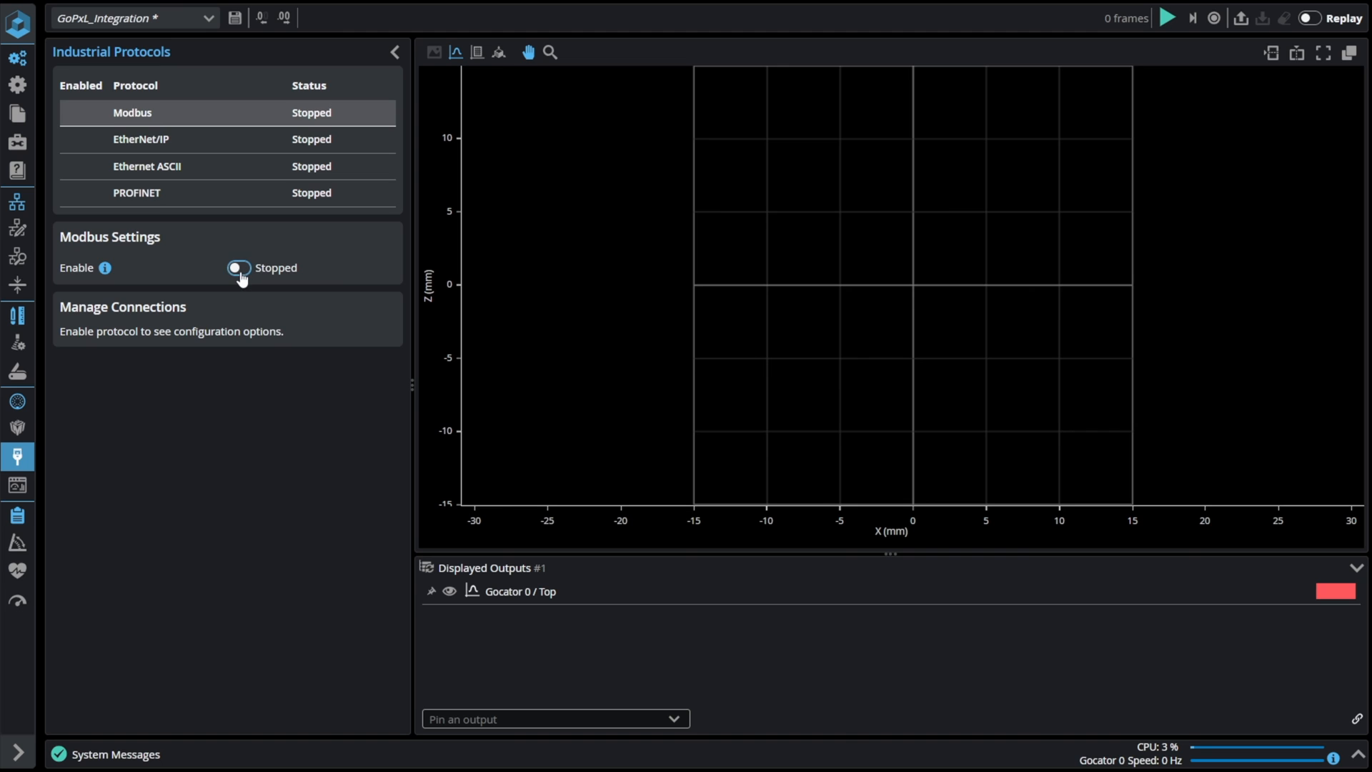
Step: Turn on the Modbus Enable toggle, keeping Buffering off
{"action": "left_click", "coordinate": [238, 268]}
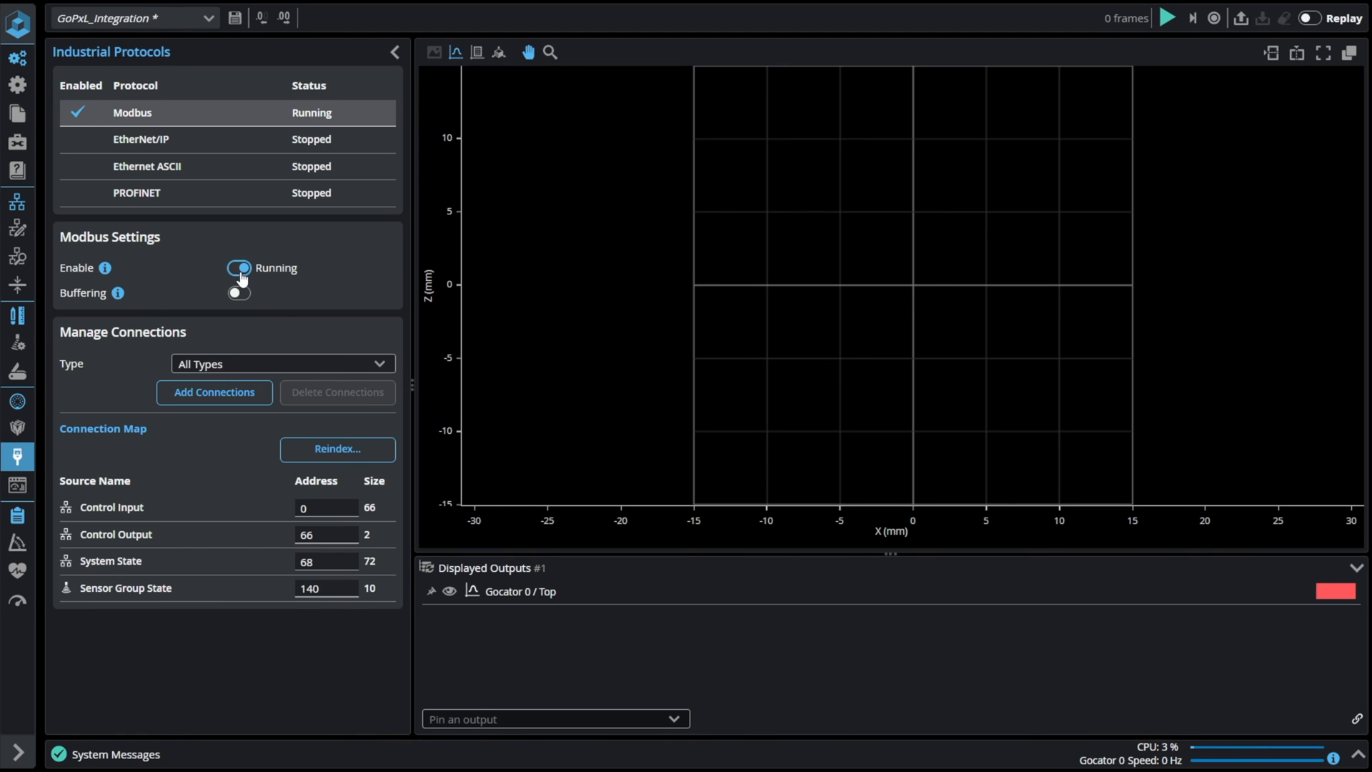
{"action": "mouse_move", "coordinate": [381, 270]}
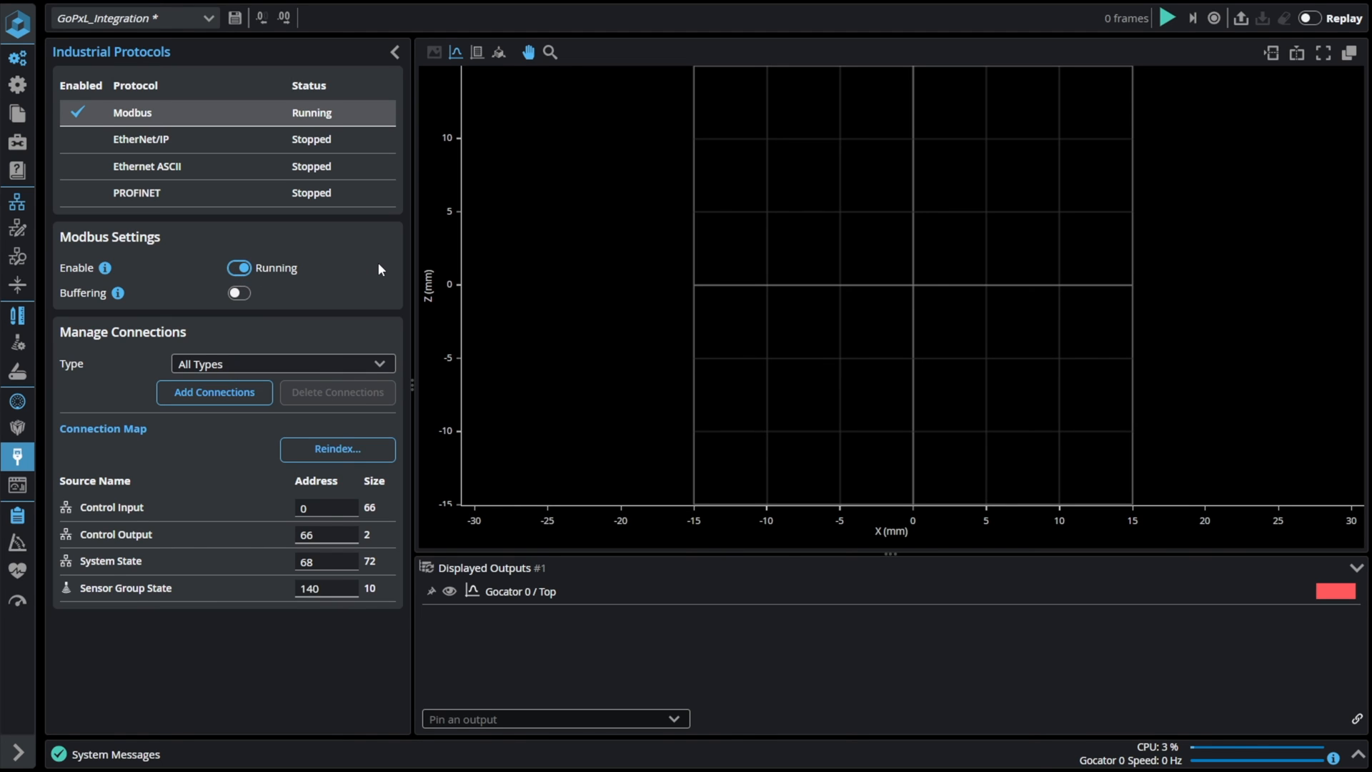
{"action": "mouse_move", "coordinate": [160, 301]}
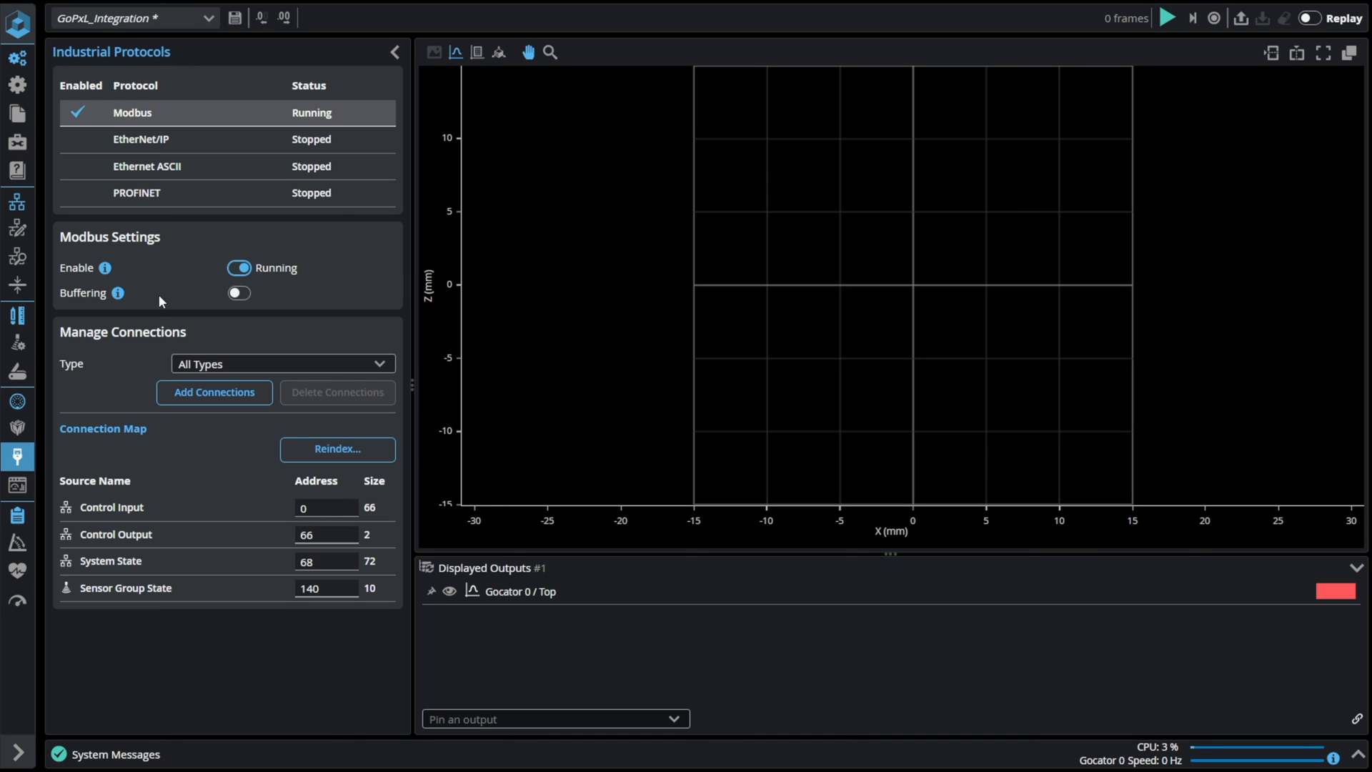
{"action": "left_click", "coordinate": [238, 293]}
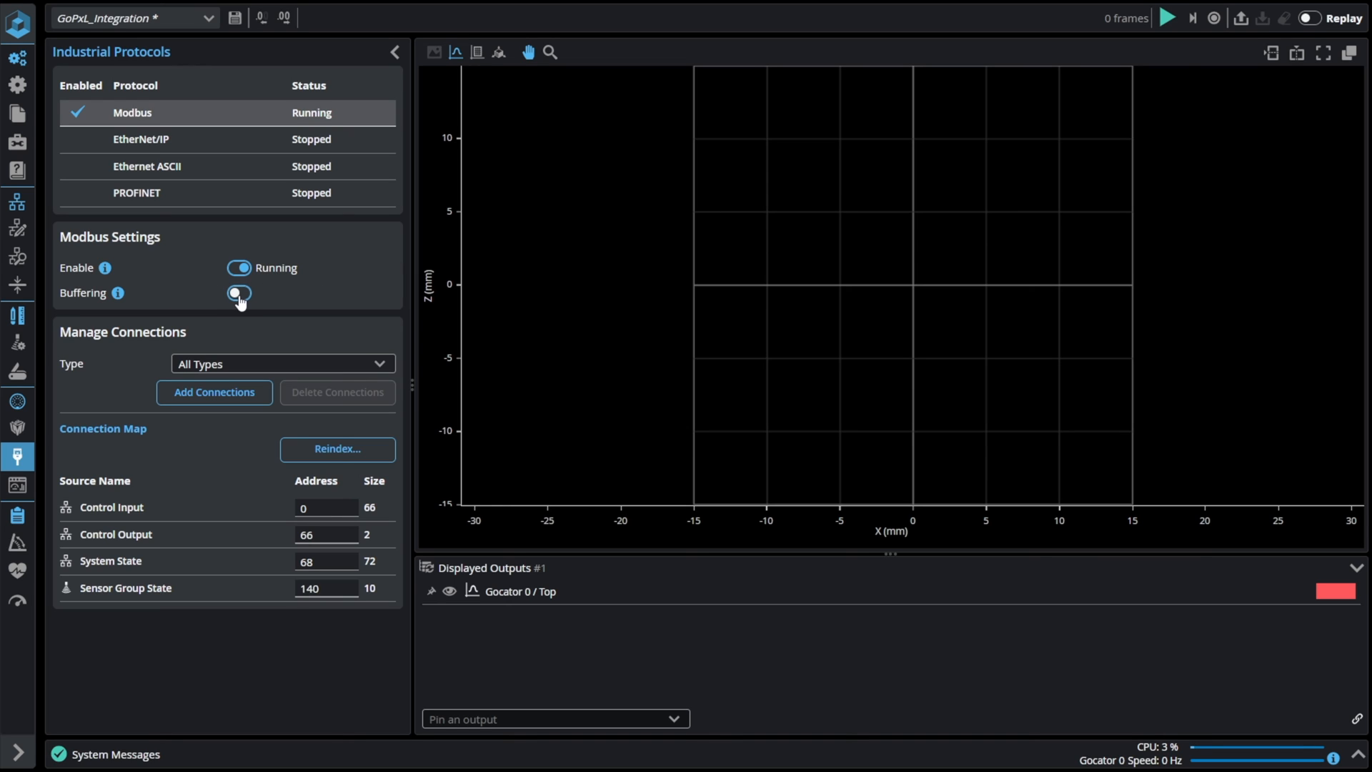
{"action": "left_click", "coordinate": [238, 292]}
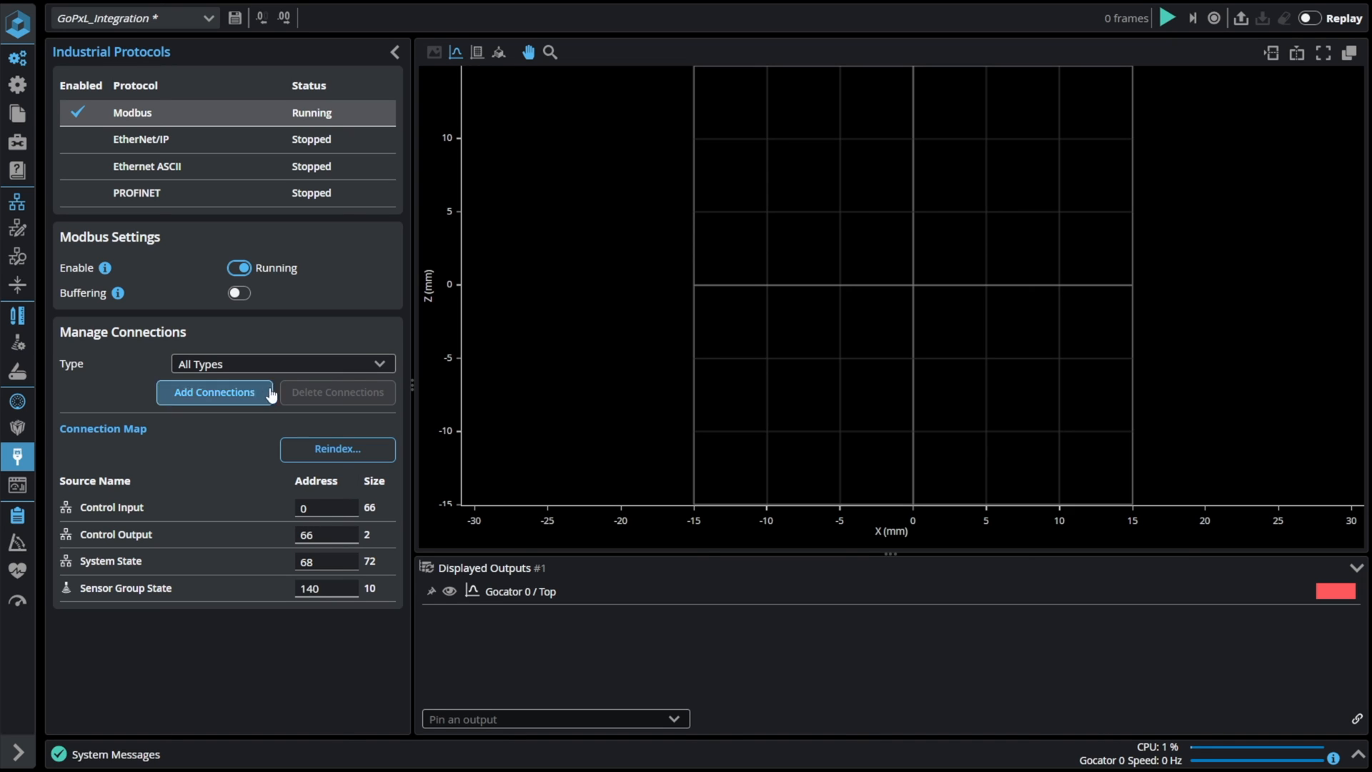
Step: Add Gocator 0 Stamp, Feature Intersect 1 X/Z and Profile Line 1/2 Angle at addresses 150–176
{"action": "left_click", "coordinate": [282, 363]}
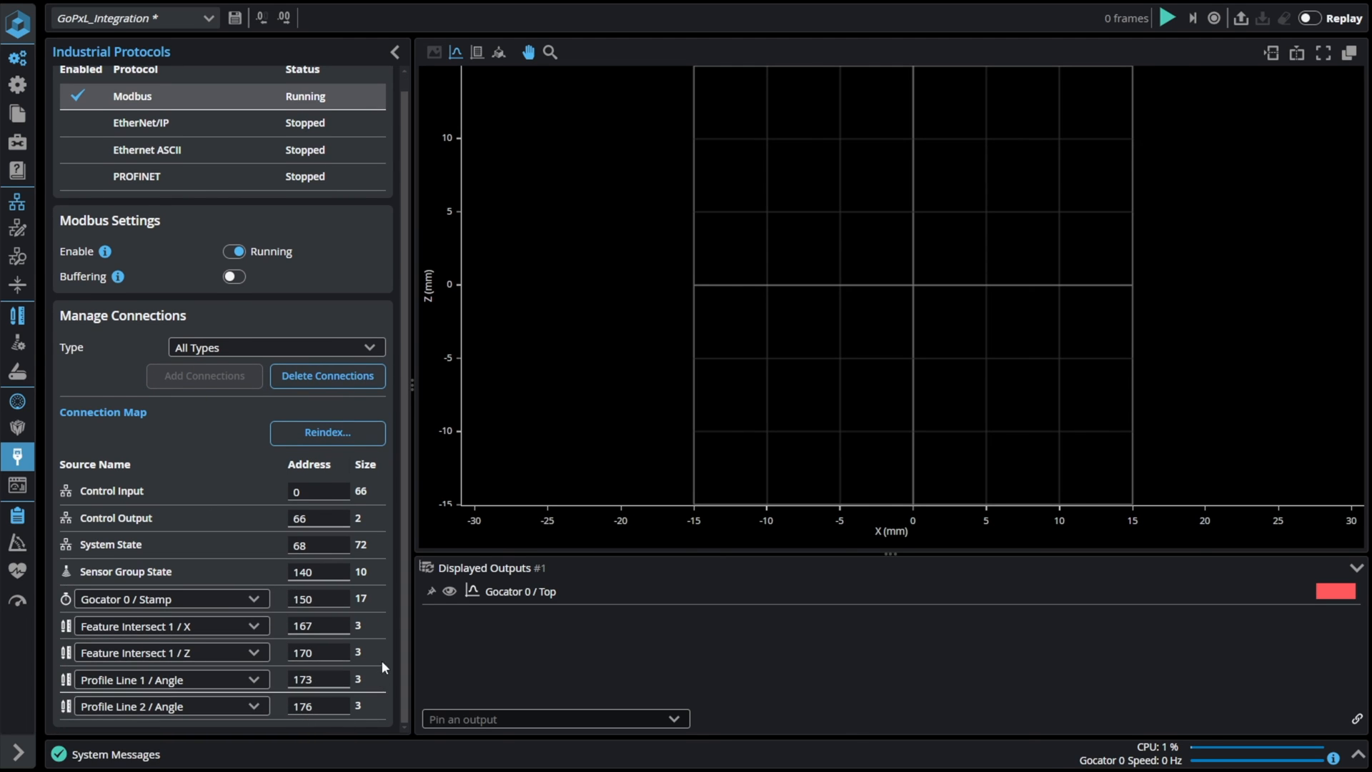
{"action": "mouse_move", "coordinate": [378, 499]}
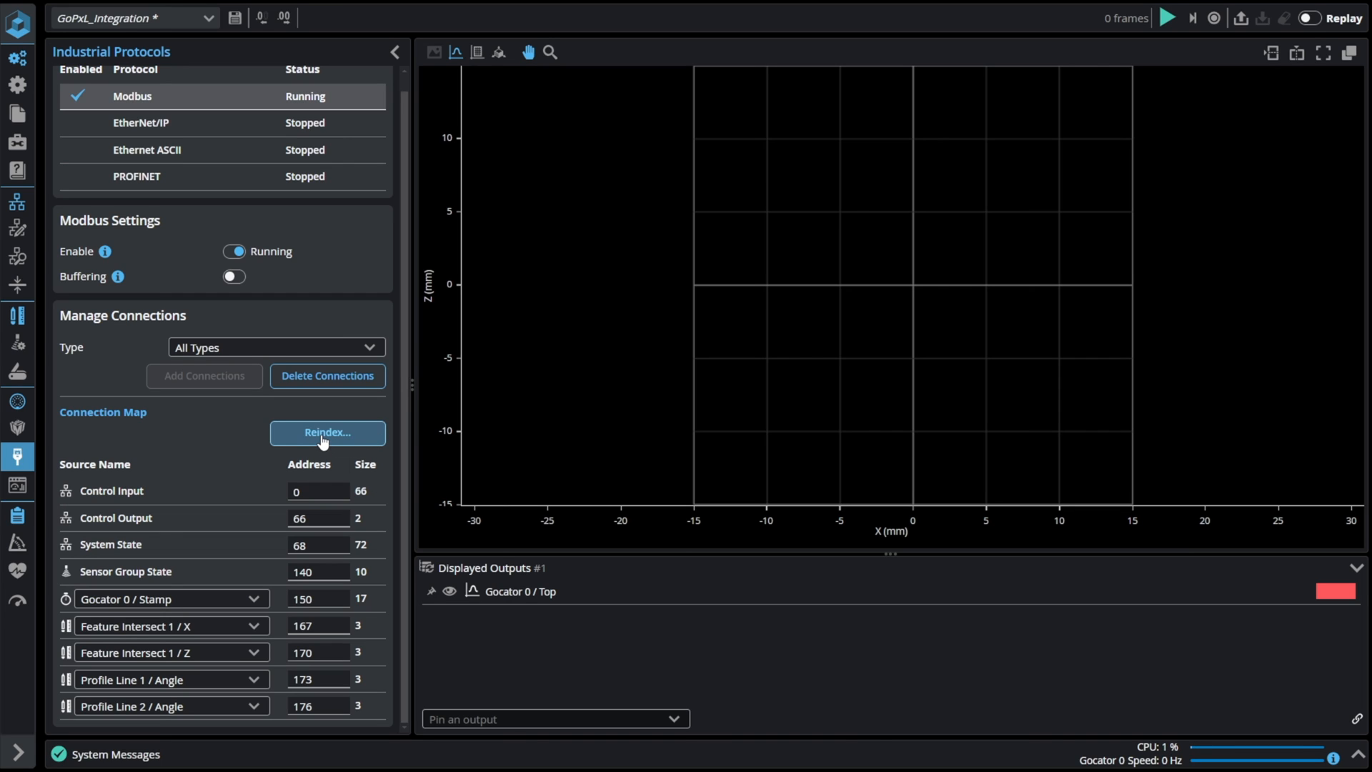
Step: Reindex the Modbus connection map to start at 10, then reindex again from address 0
{"action": "left_click", "coordinate": [328, 433]}
{"action": "type", "text": "10"}
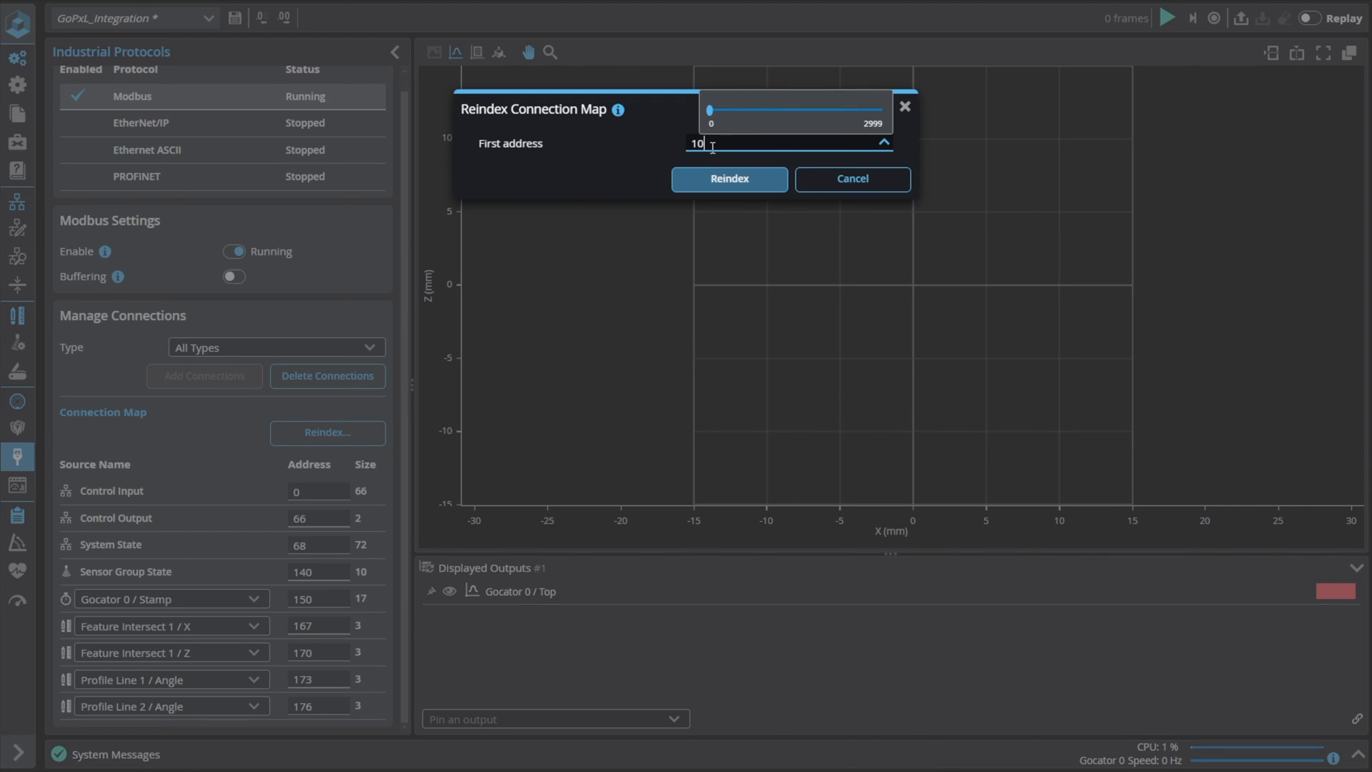
{"action": "left_click", "coordinate": [729, 179]}
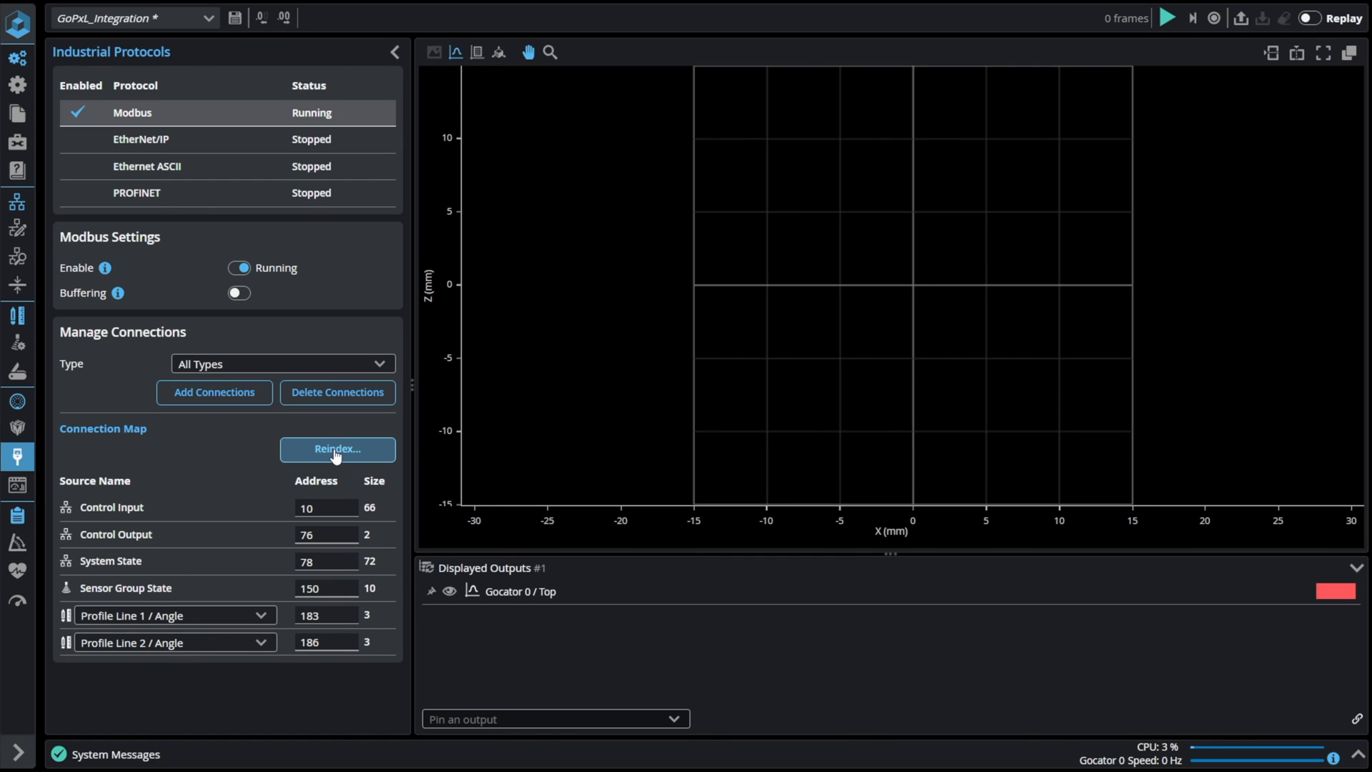
{"action": "left_click", "coordinate": [336, 449]}
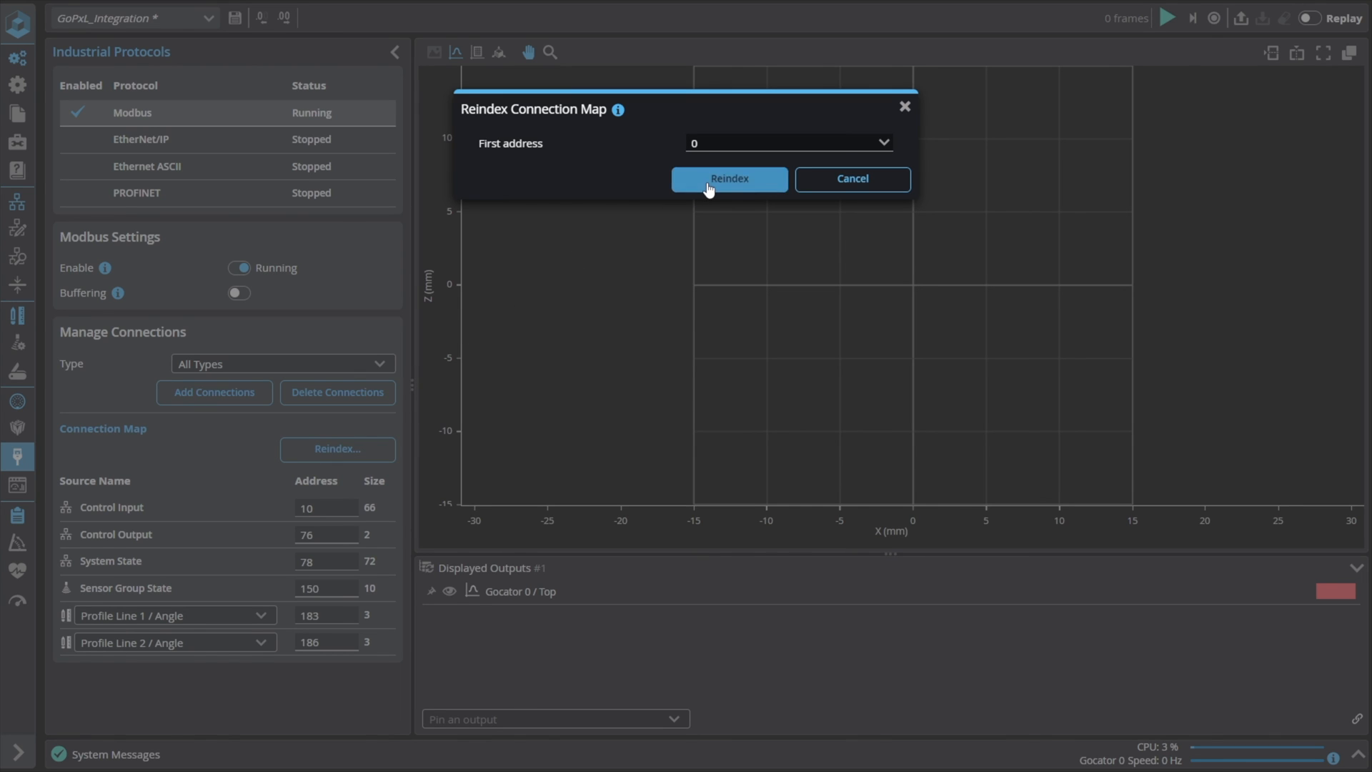
{"action": "left_click", "coordinate": [729, 178]}
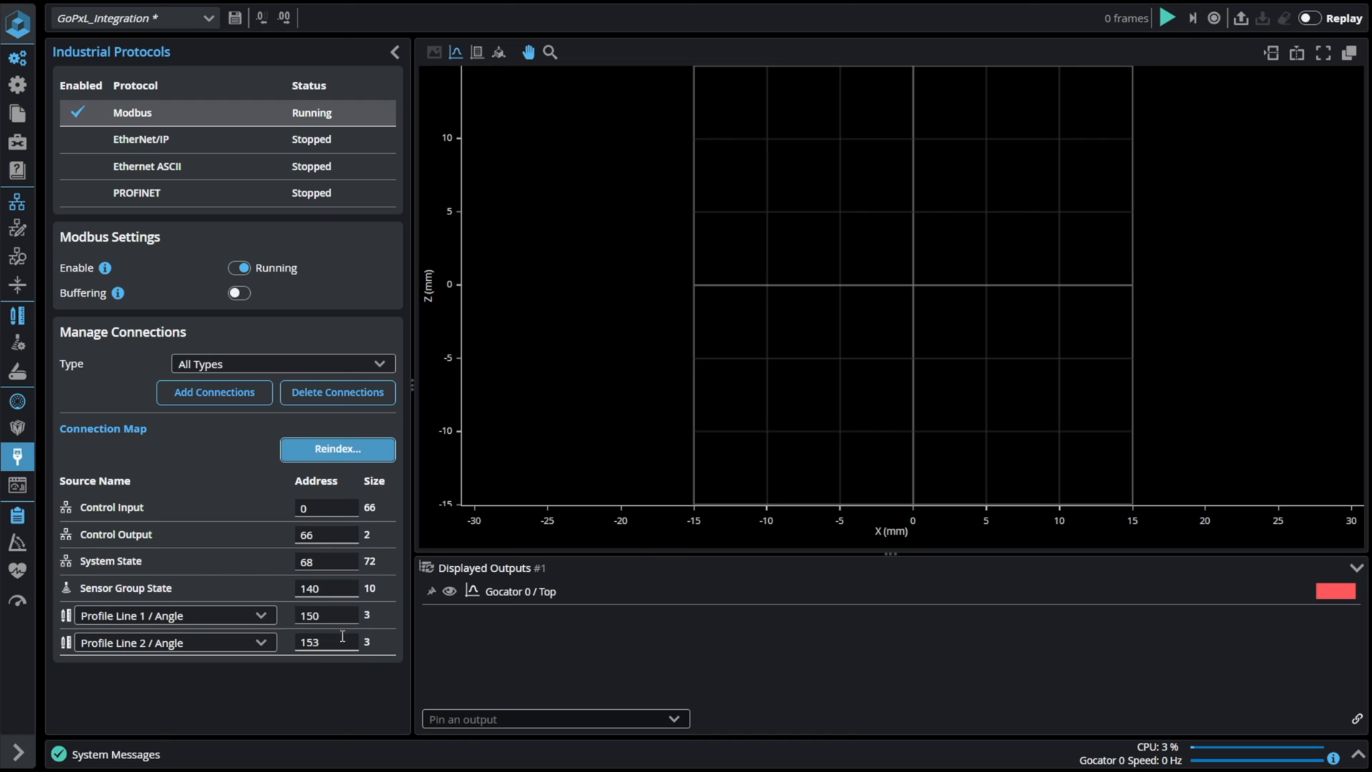
{"action": "mouse_move", "coordinate": [278, 659]}
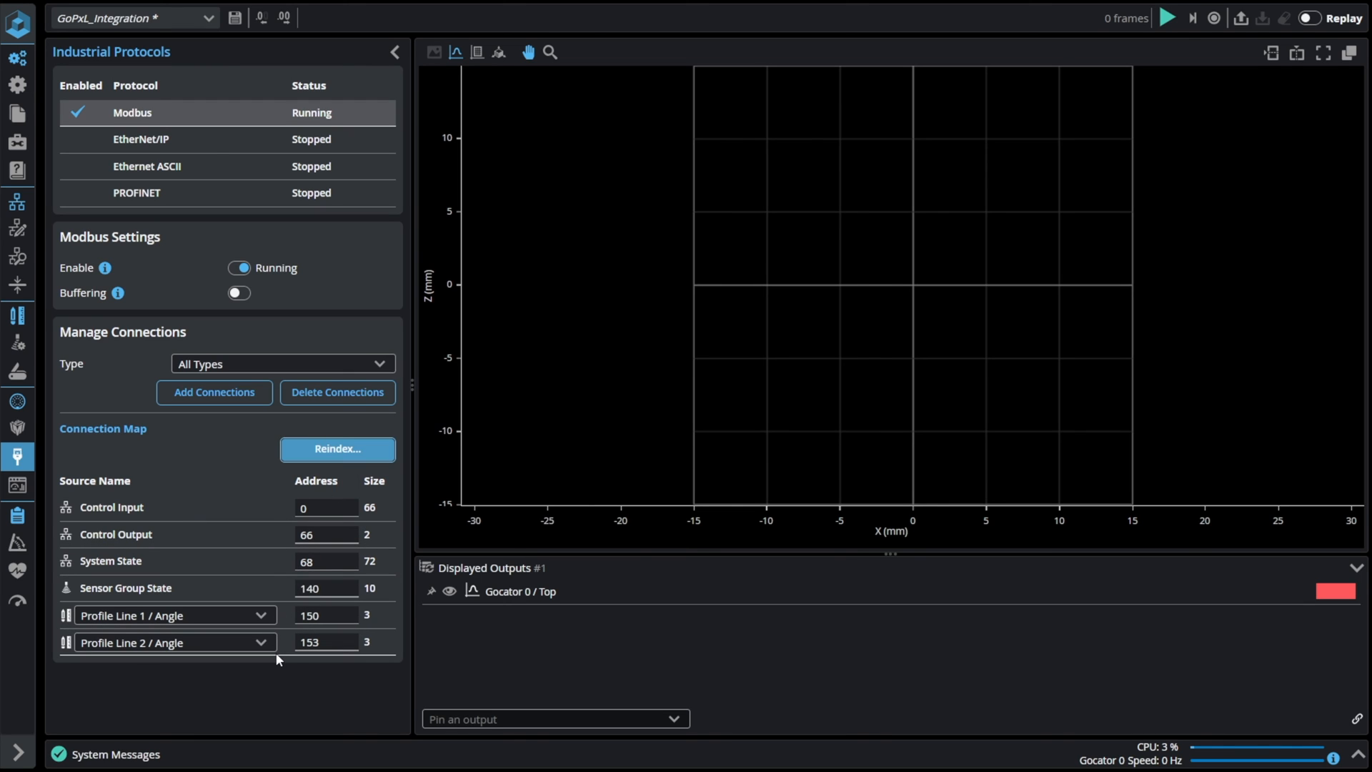